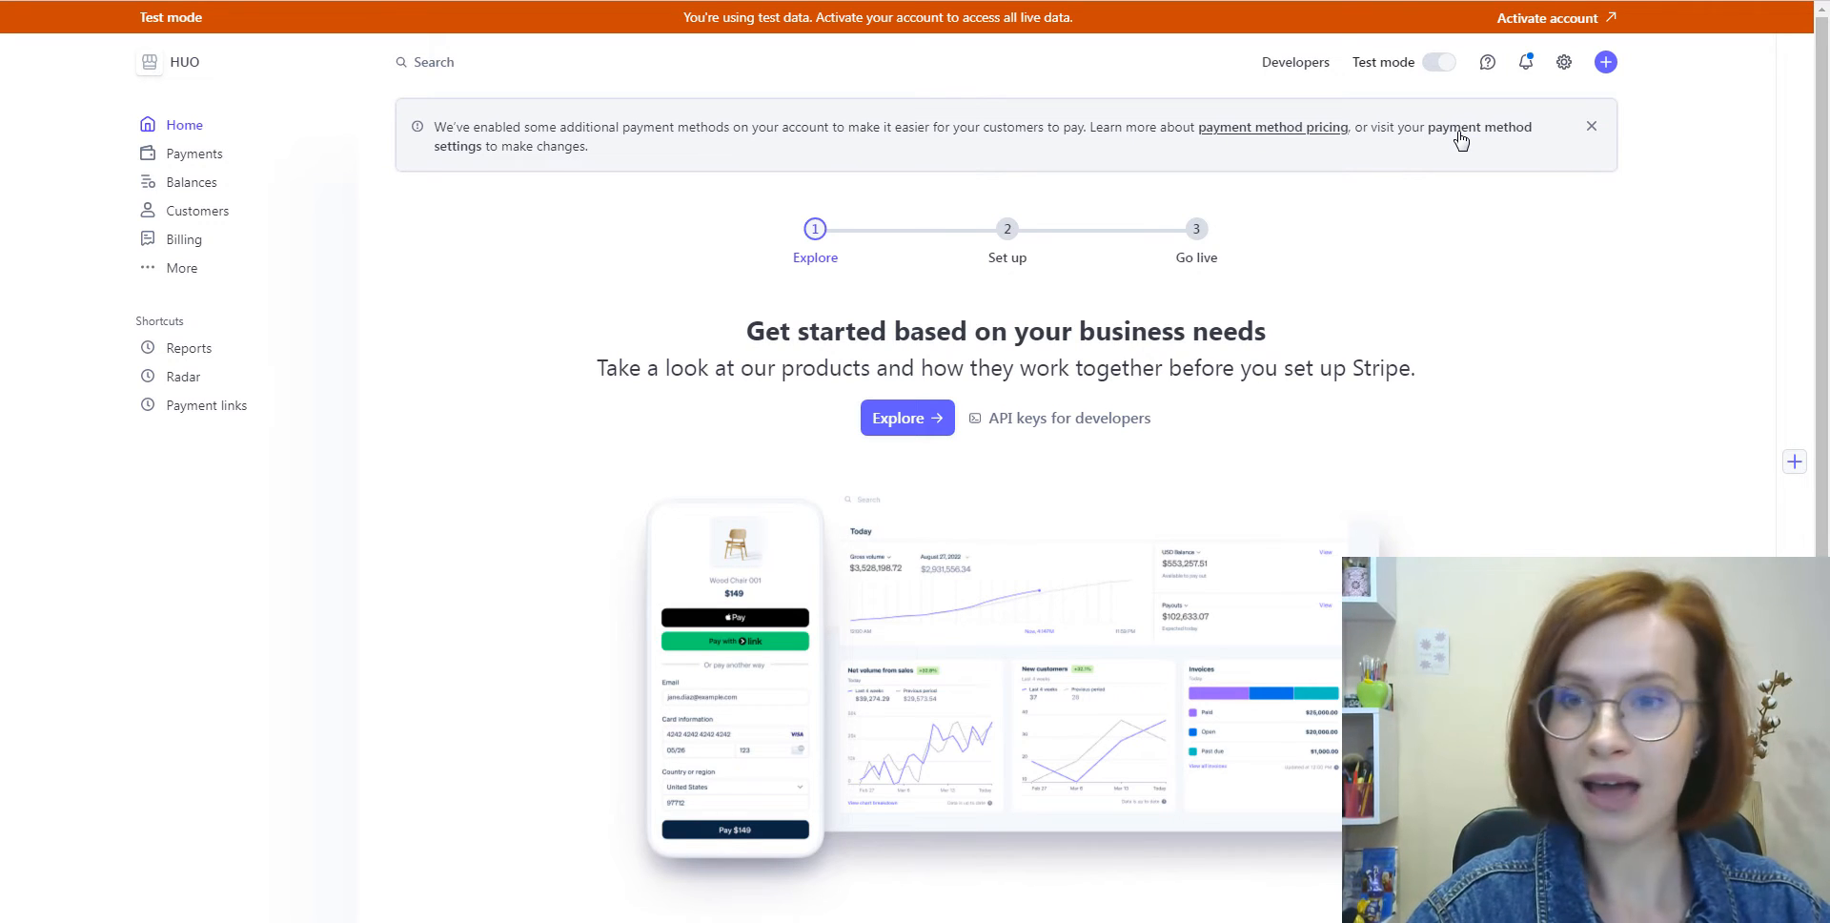
# Step: Go from the banner's payment method settings link to the Payments product settings
pyautogui.click(1564, 61)
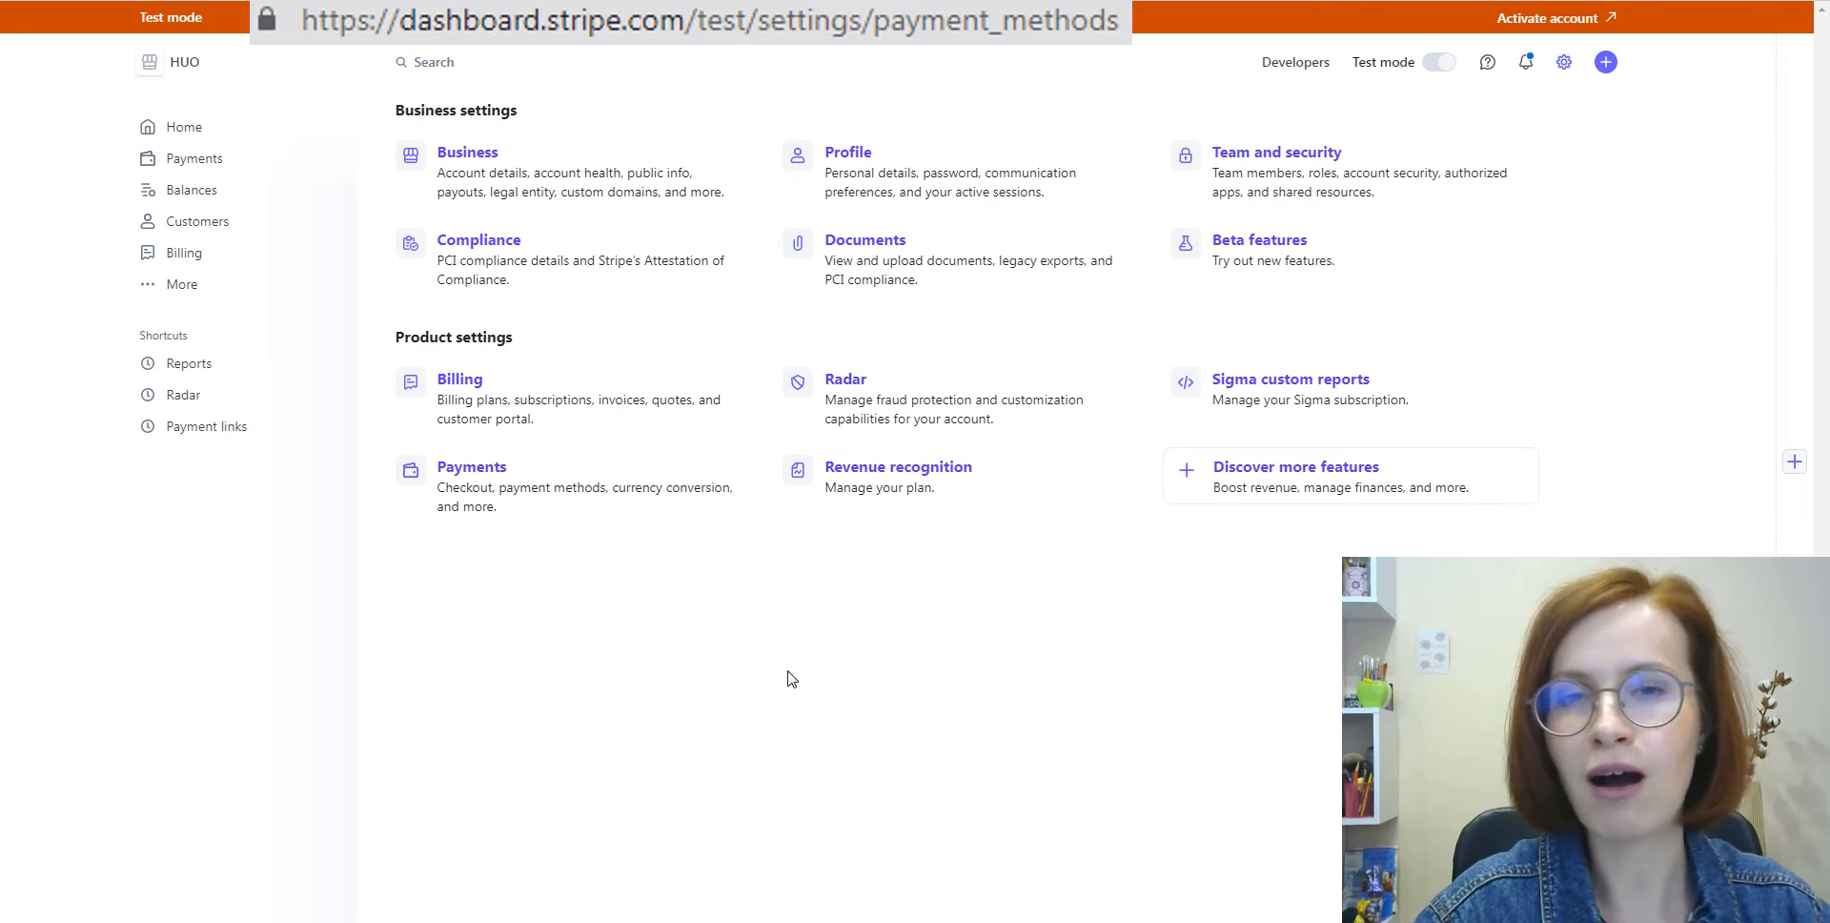
pyautogui.moveTo(471, 486)
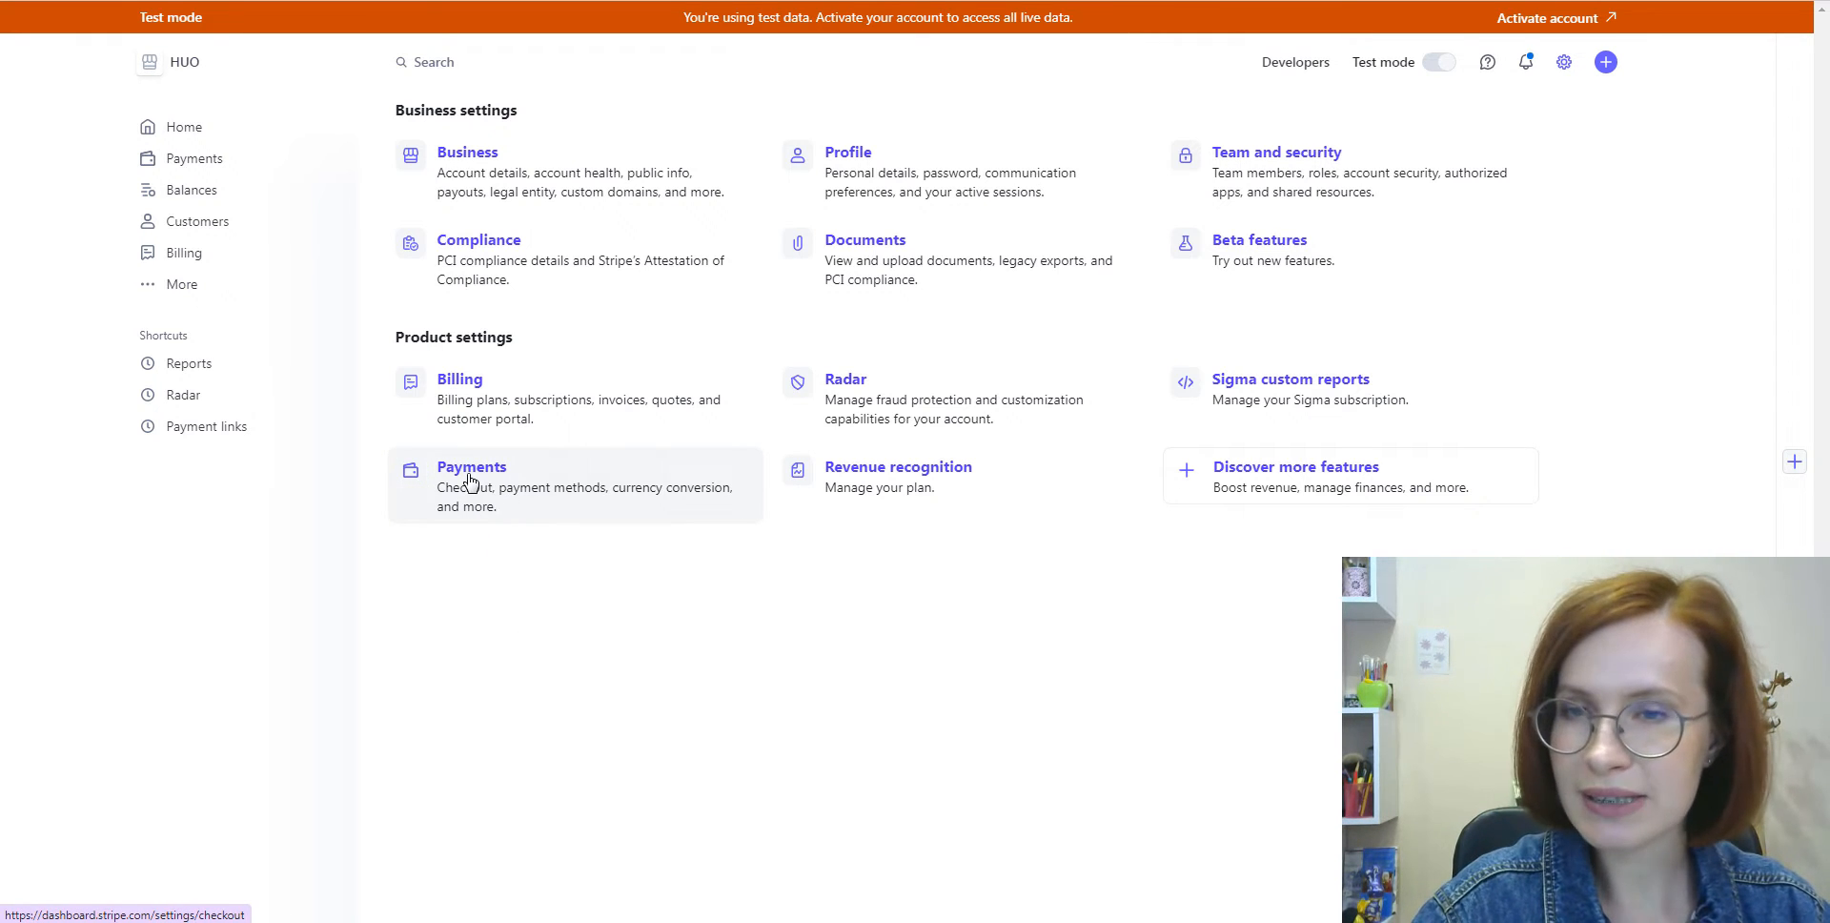
pyautogui.click(471, 467)
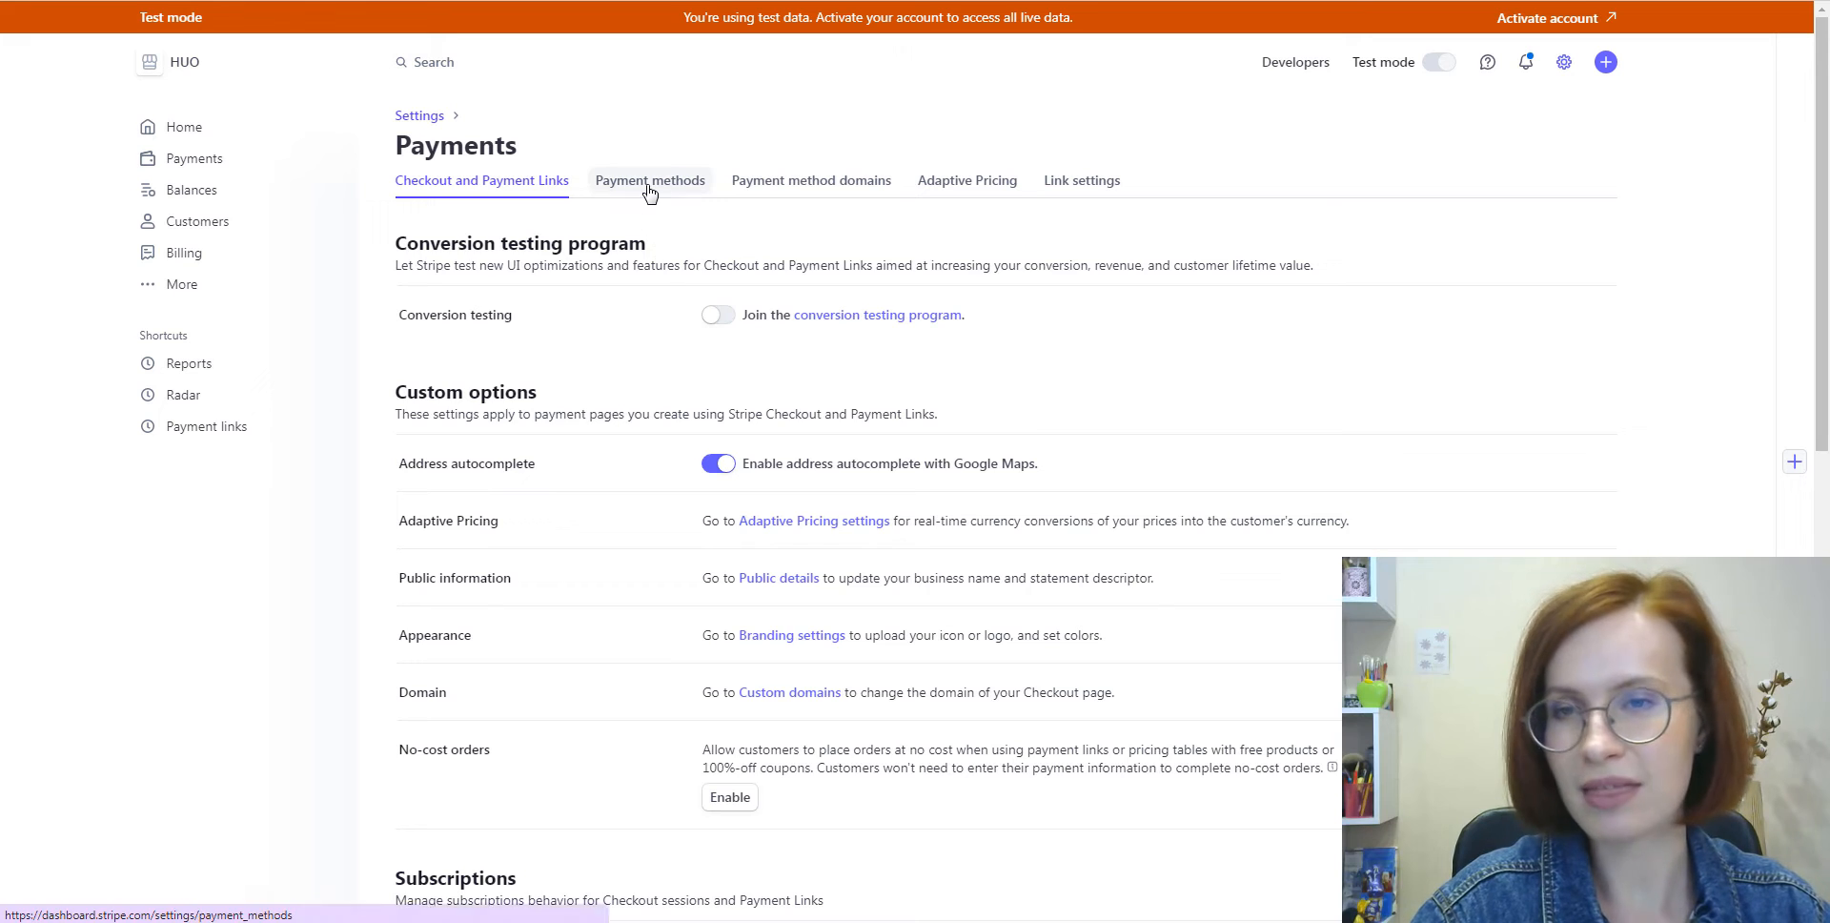
# Step: Browse the Payment methods tab's cards, wallets, bank redirects, buy now pay later and bank debits
pyautogui.click(650, 179)
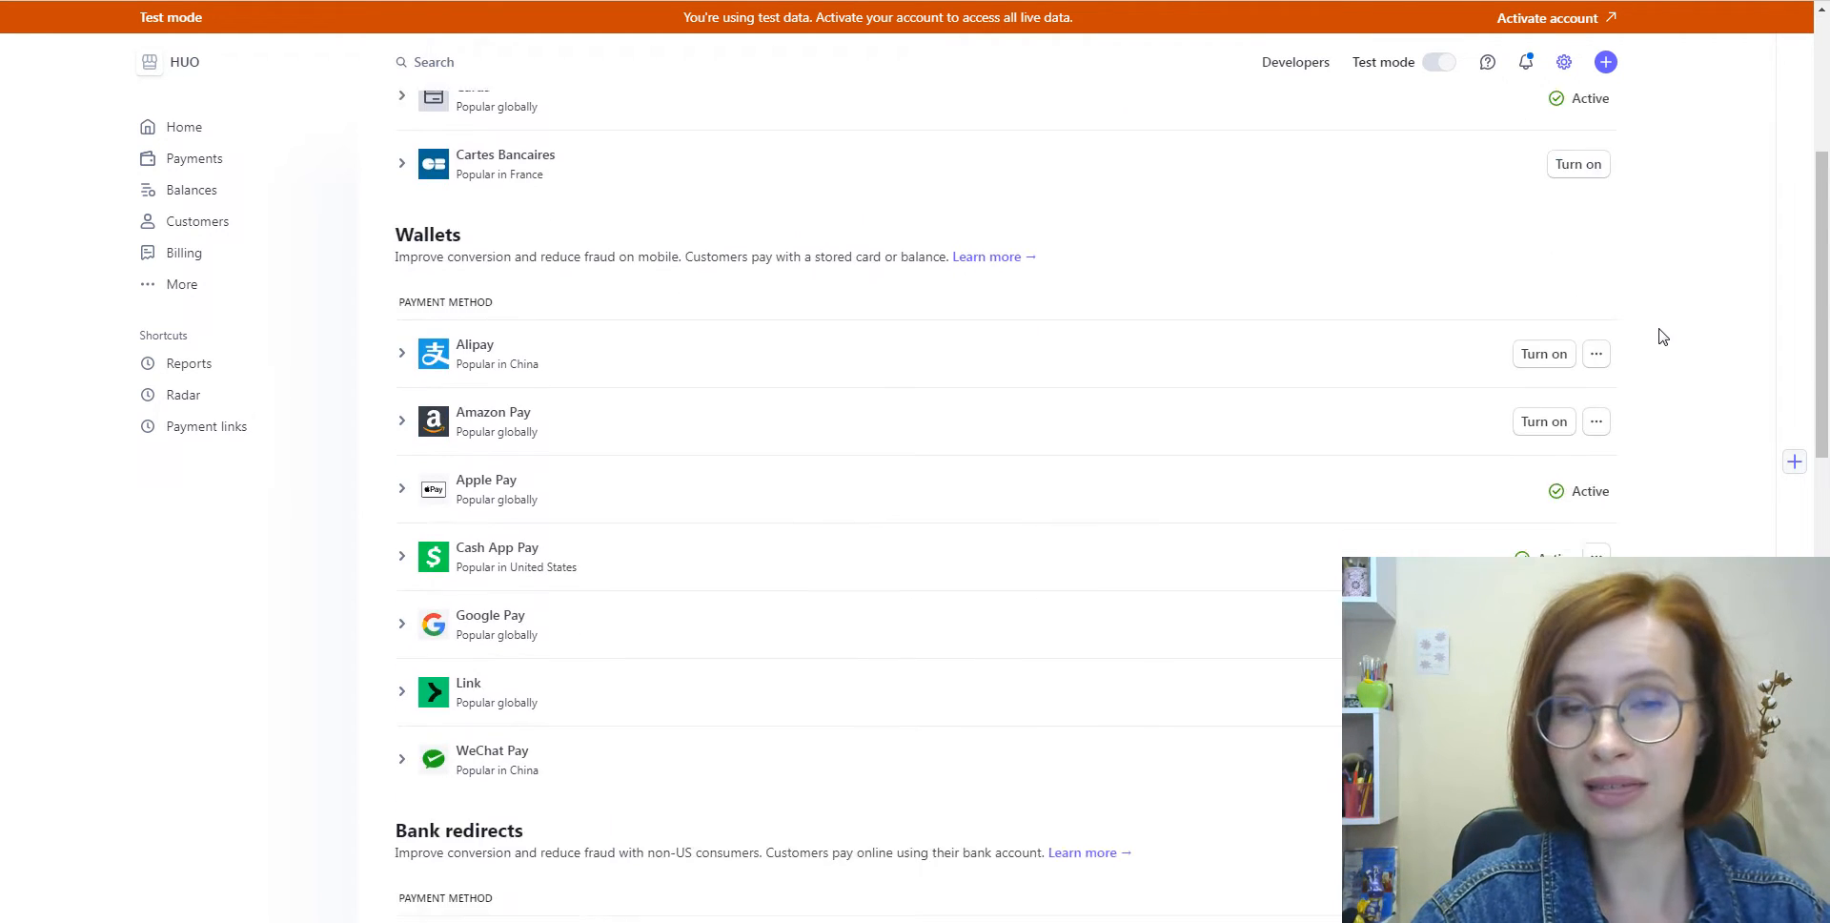
pyautogui.scroll(-3)
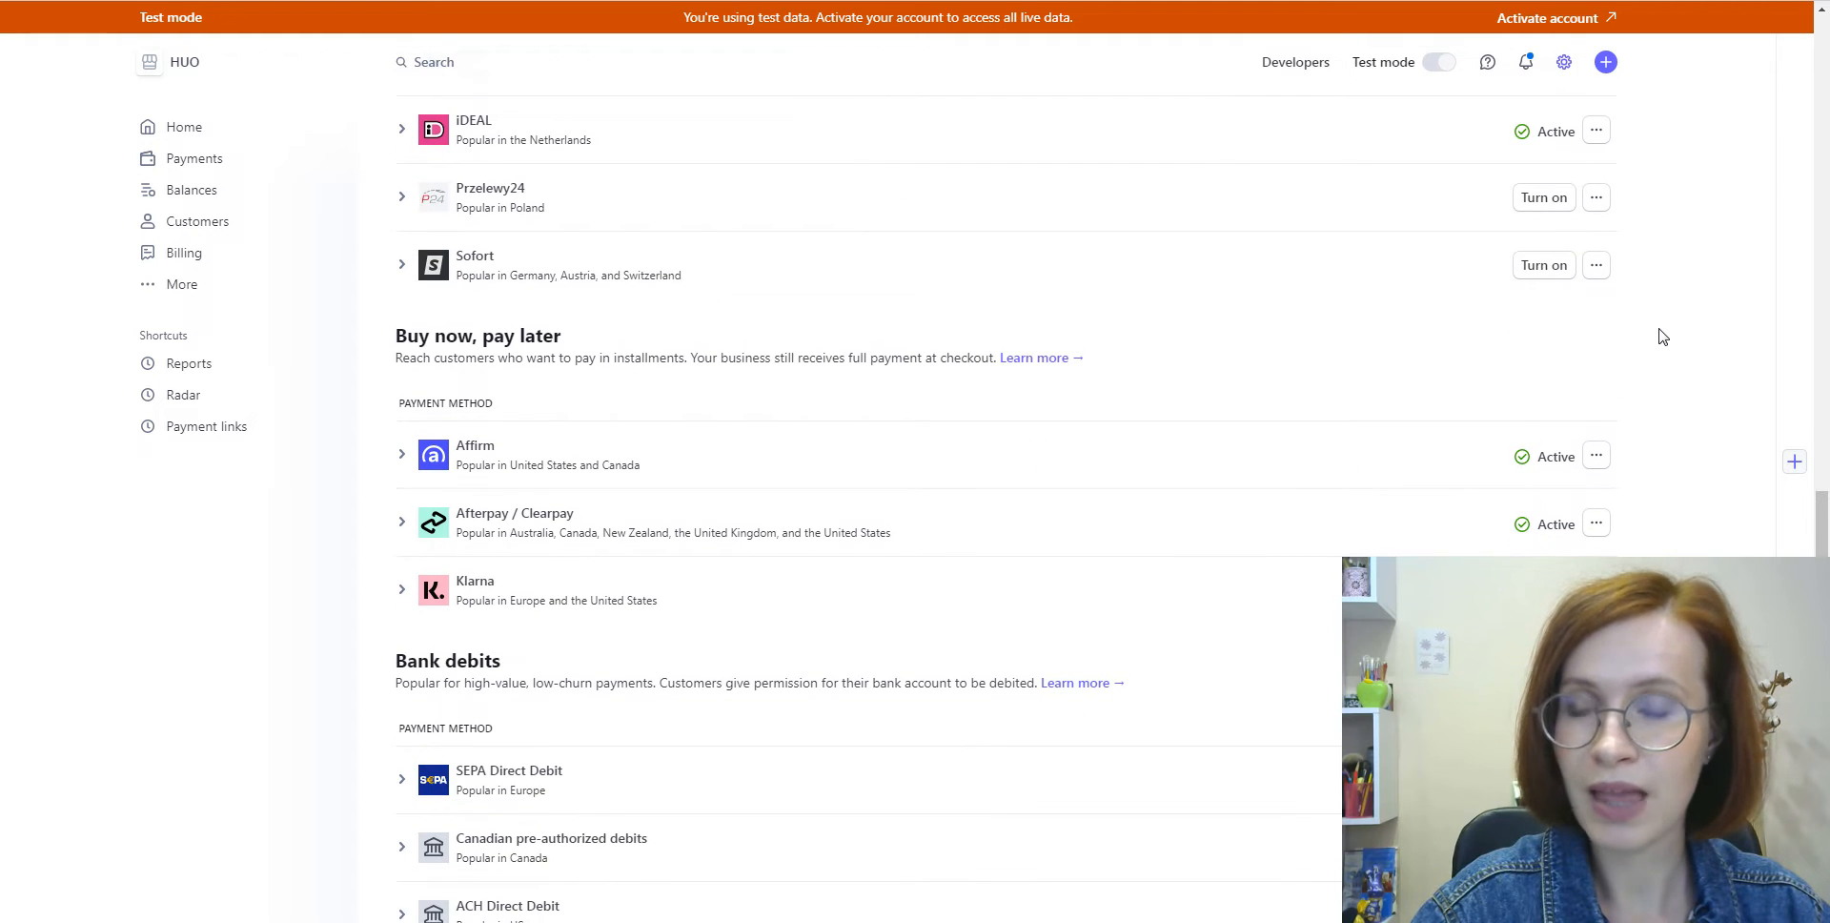
pyautogui.scroll(-3)
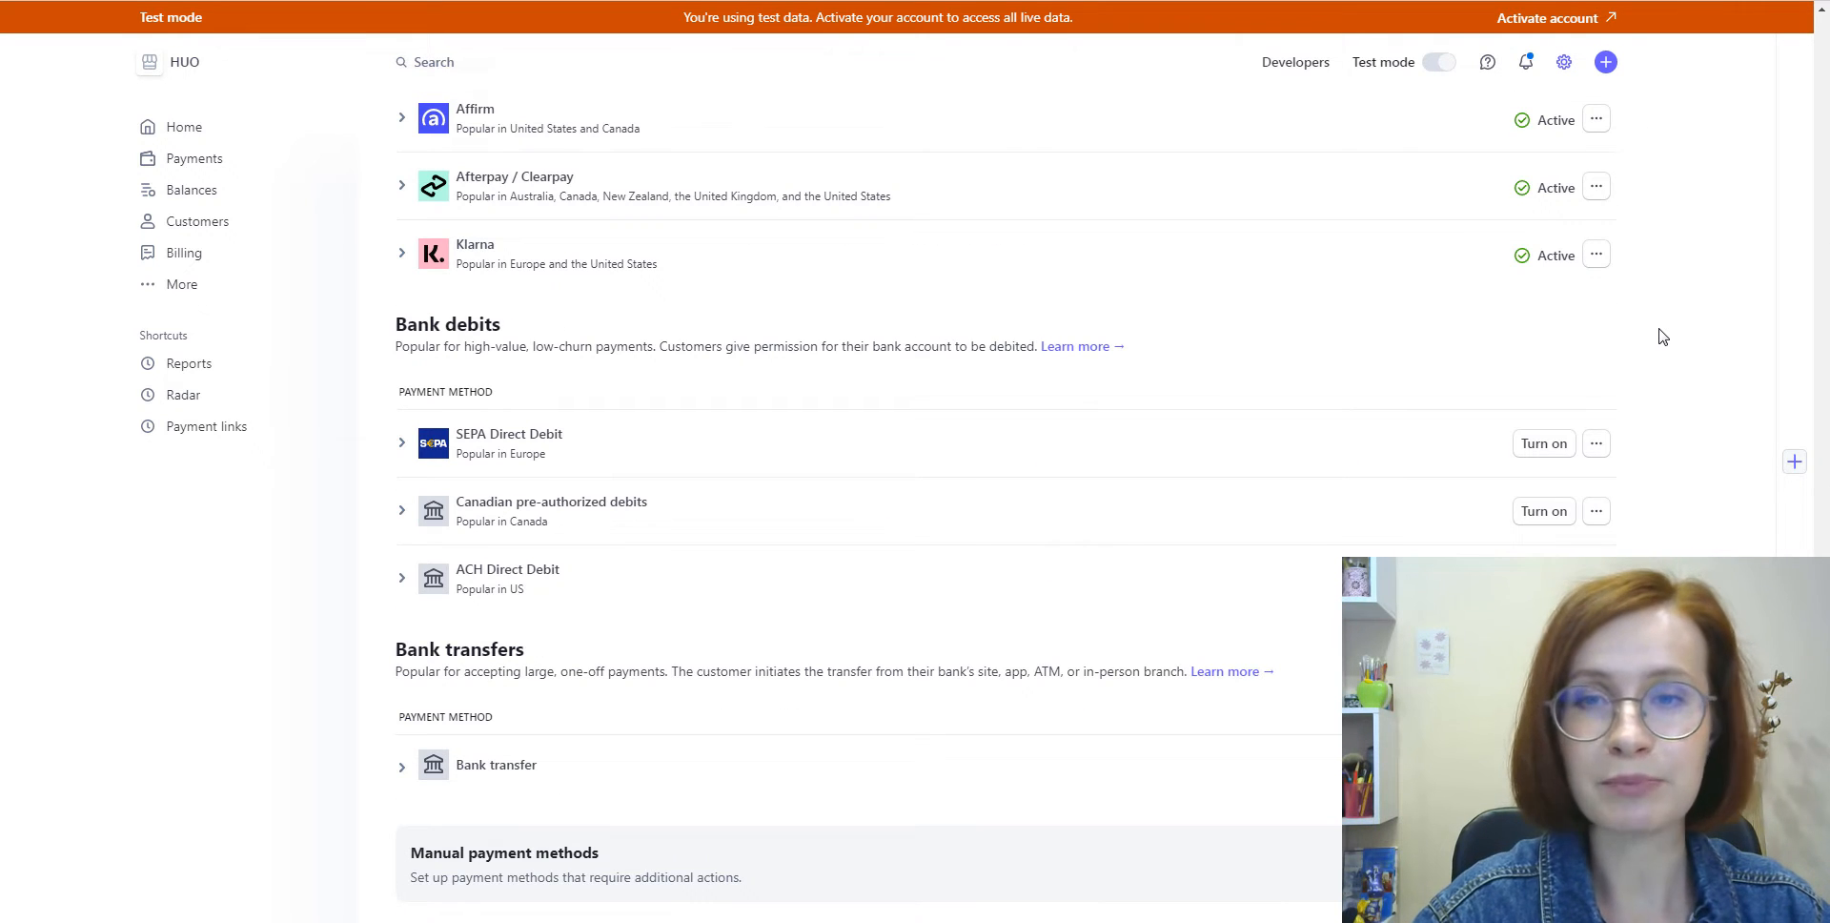
pyautogui.scroll(3)
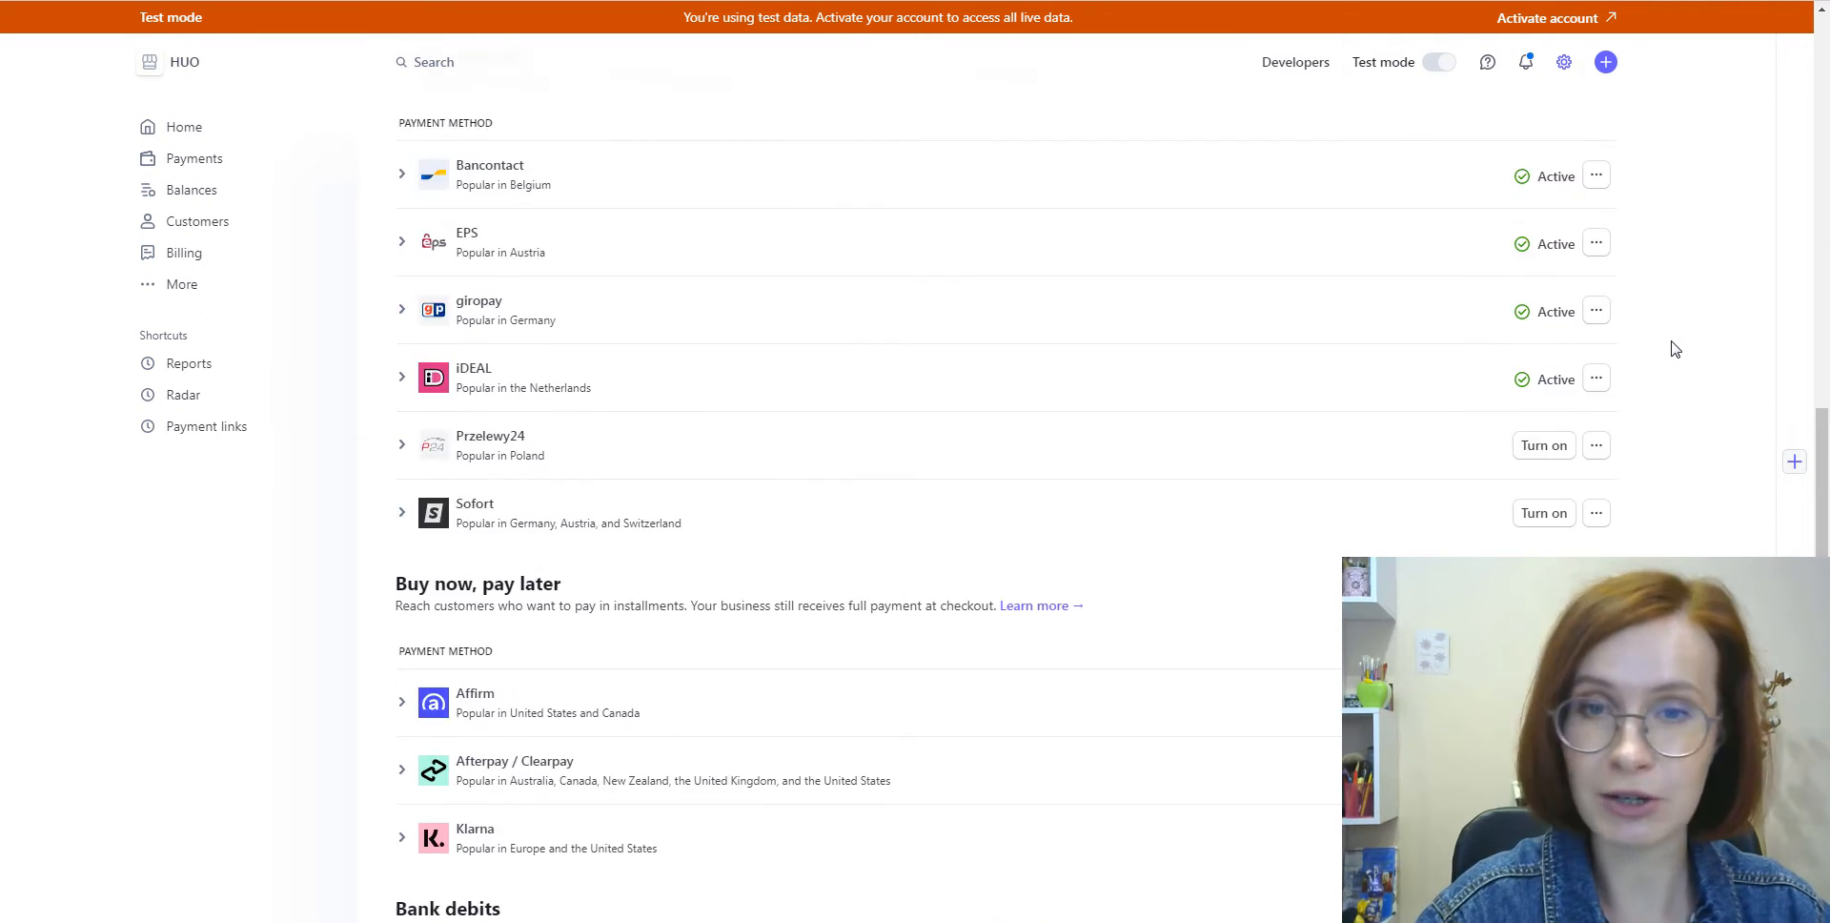
pyautogui.scroll(-3)
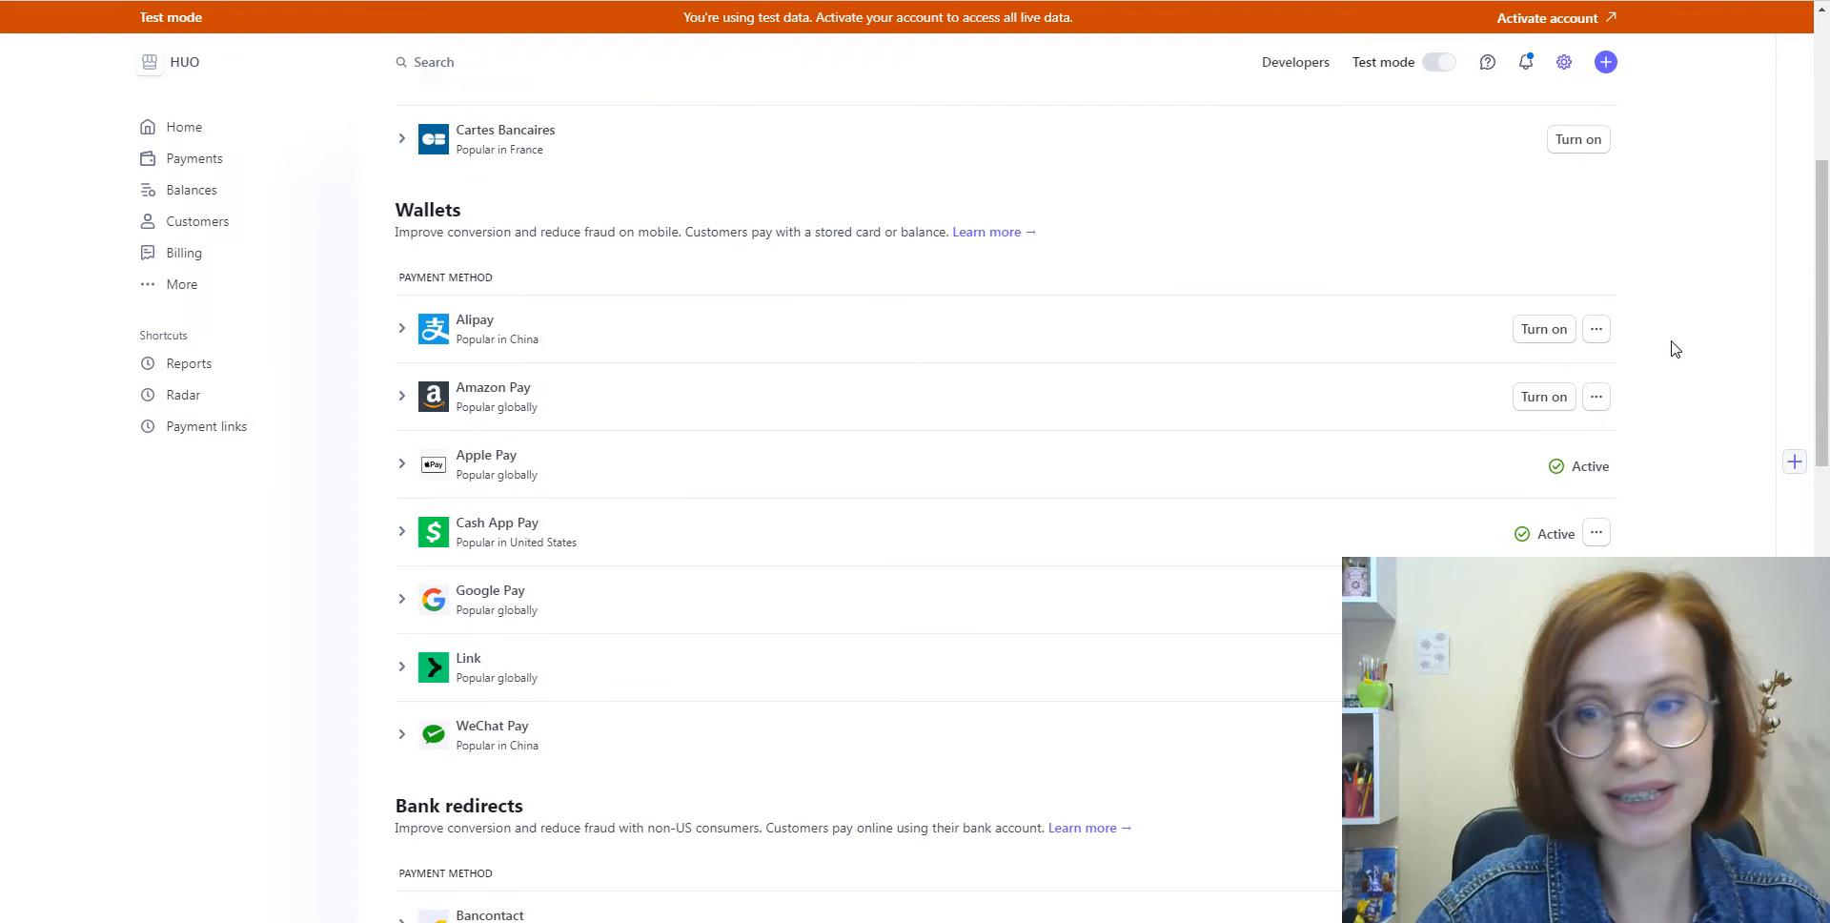
pyautogui.scroll(3)
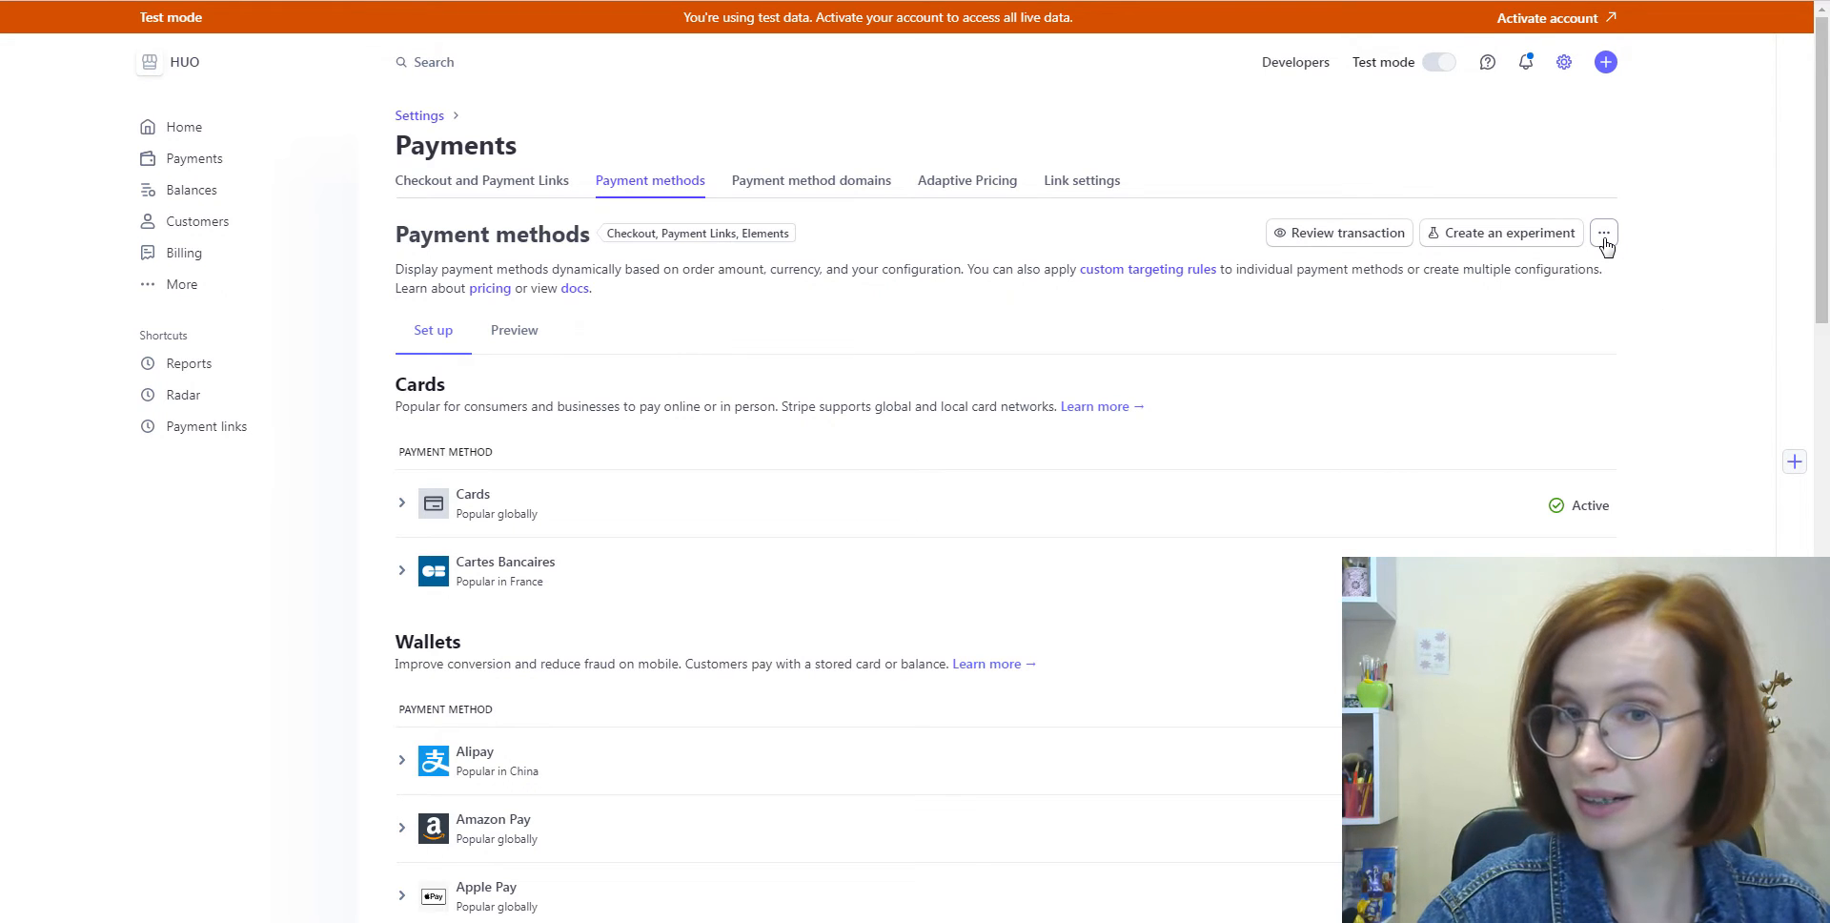
# Step: Create a payment method configuration named 'Lorenty configuration ID' and save it
pyautogui.click(1603, 233)
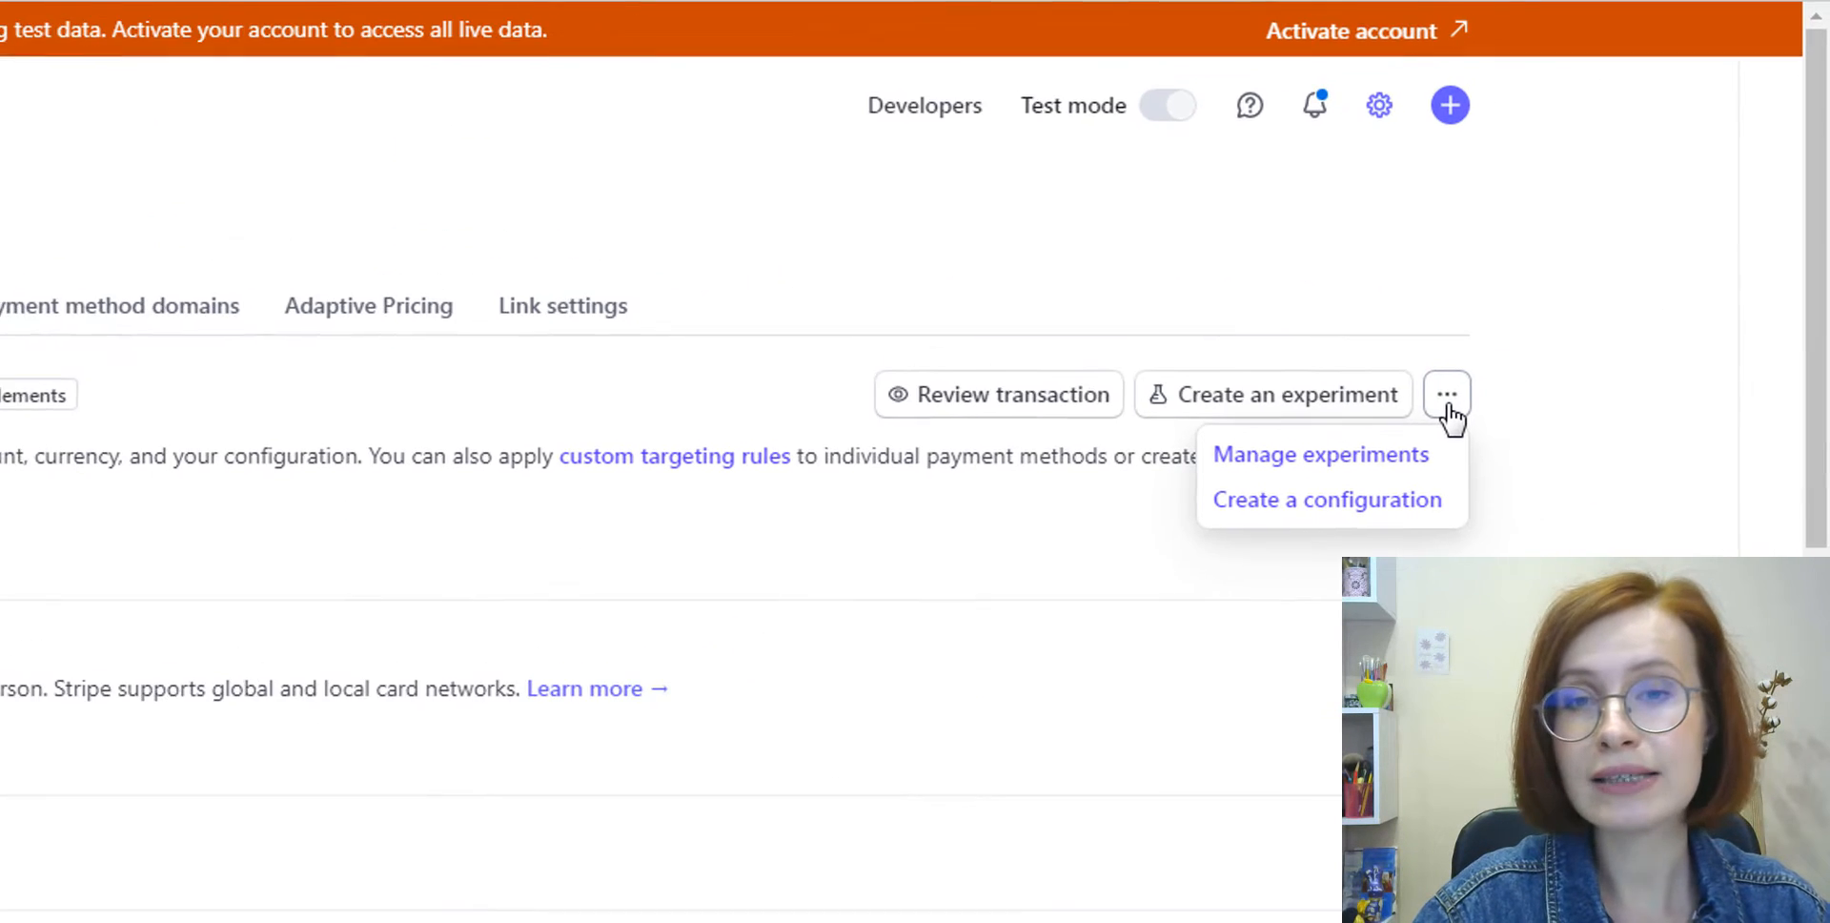
pyautogui.moveTo(1353, 520)
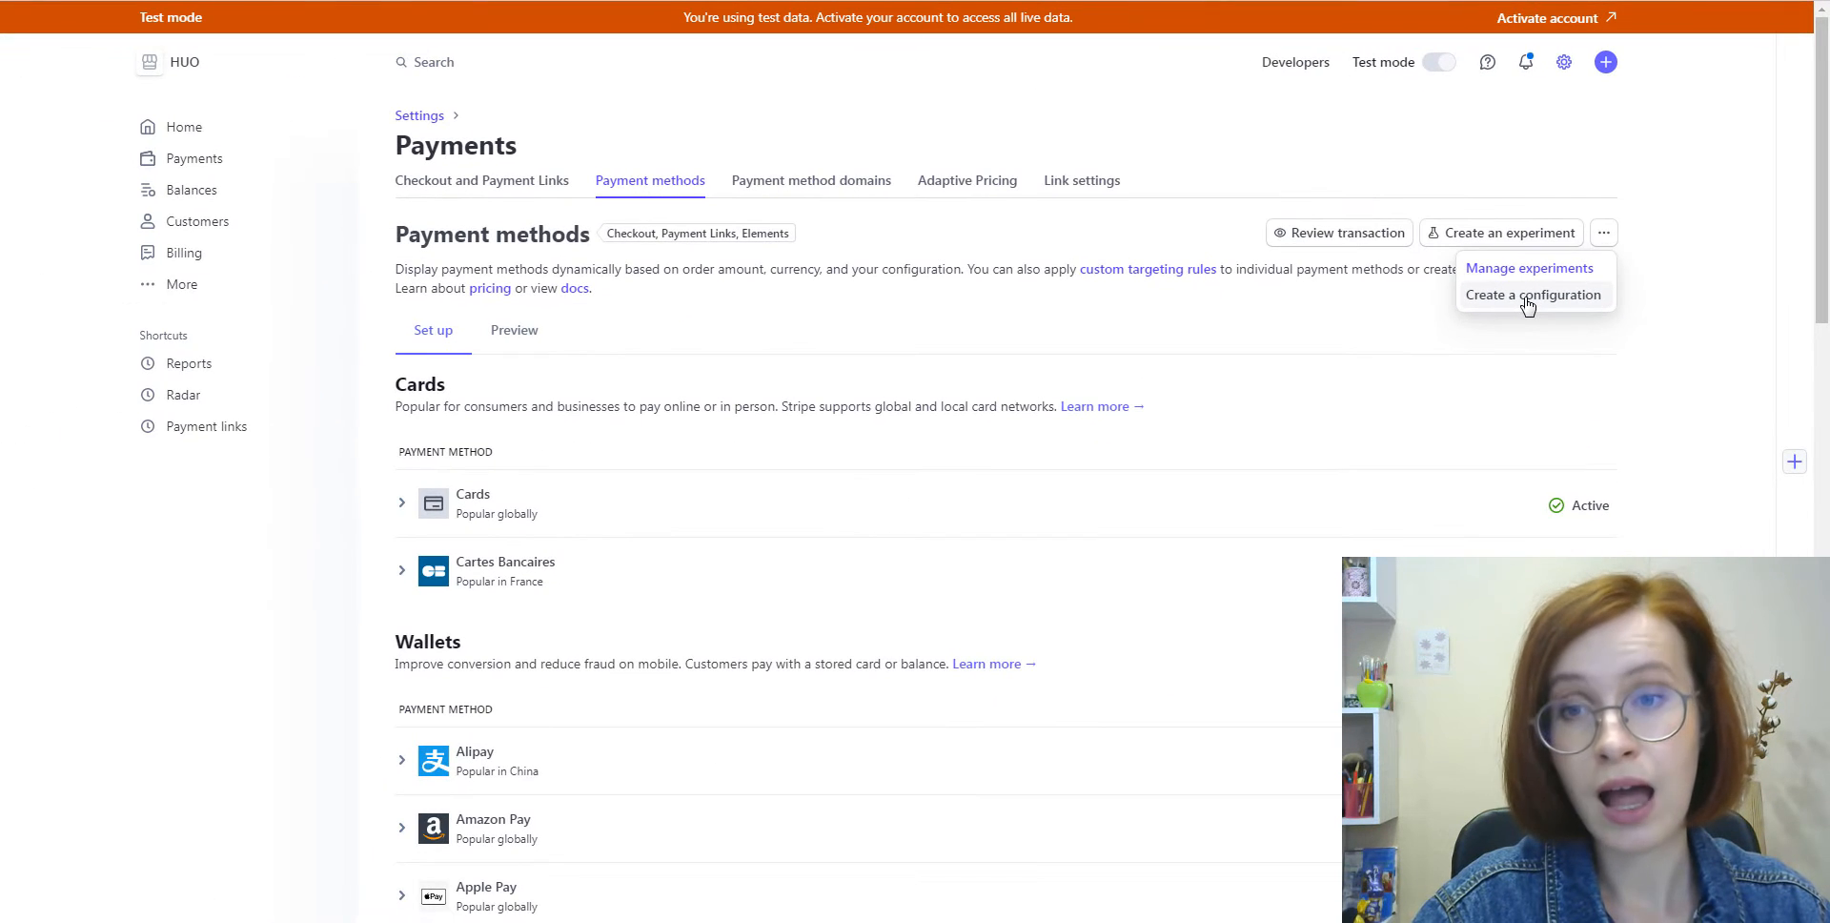
pyautogui.click(1533, 294)
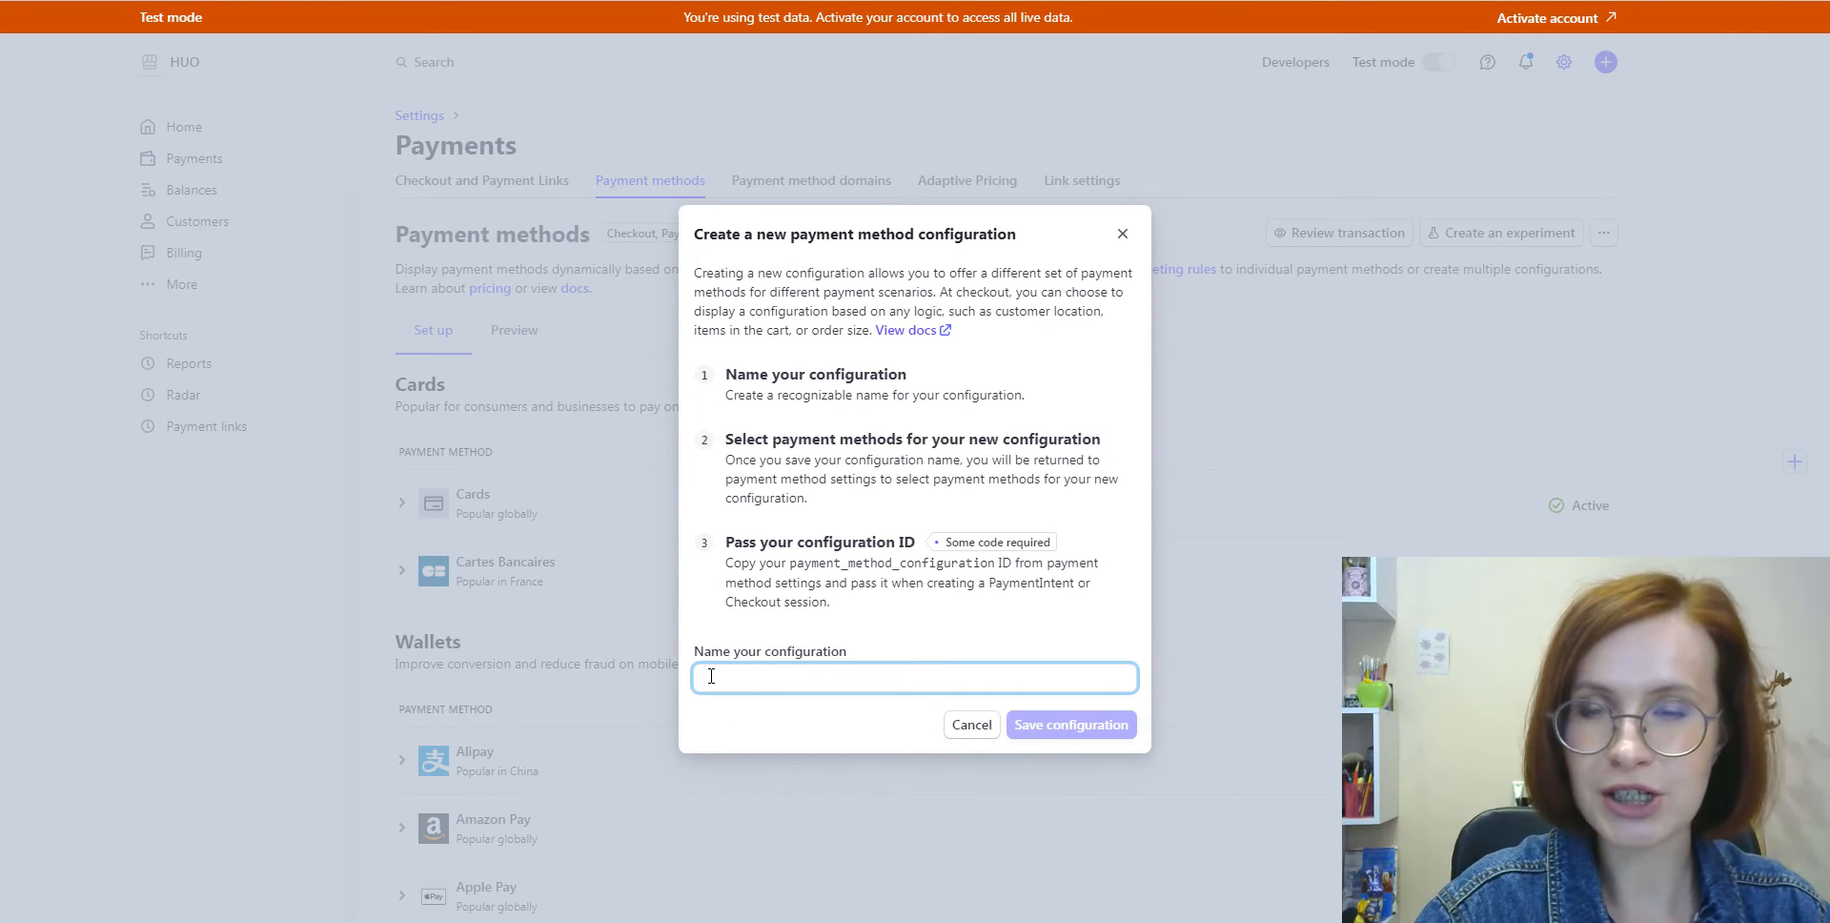
pyautogui.write('Loren')
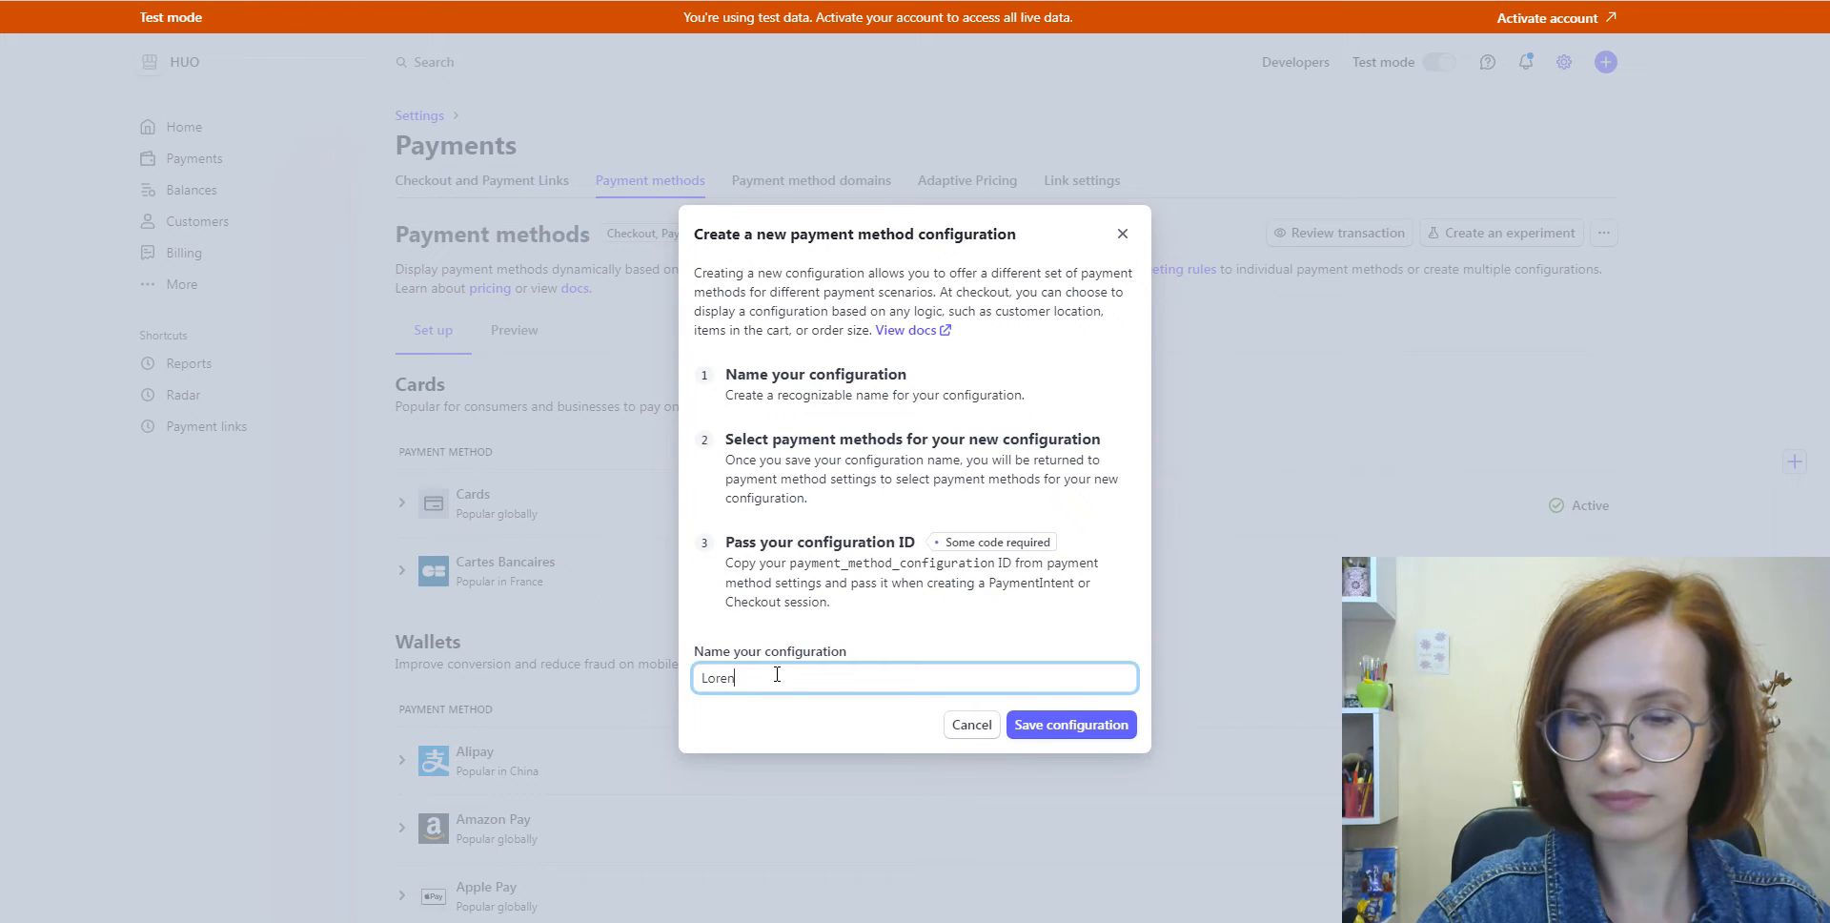
pyautogui.write('ty configuration ID')
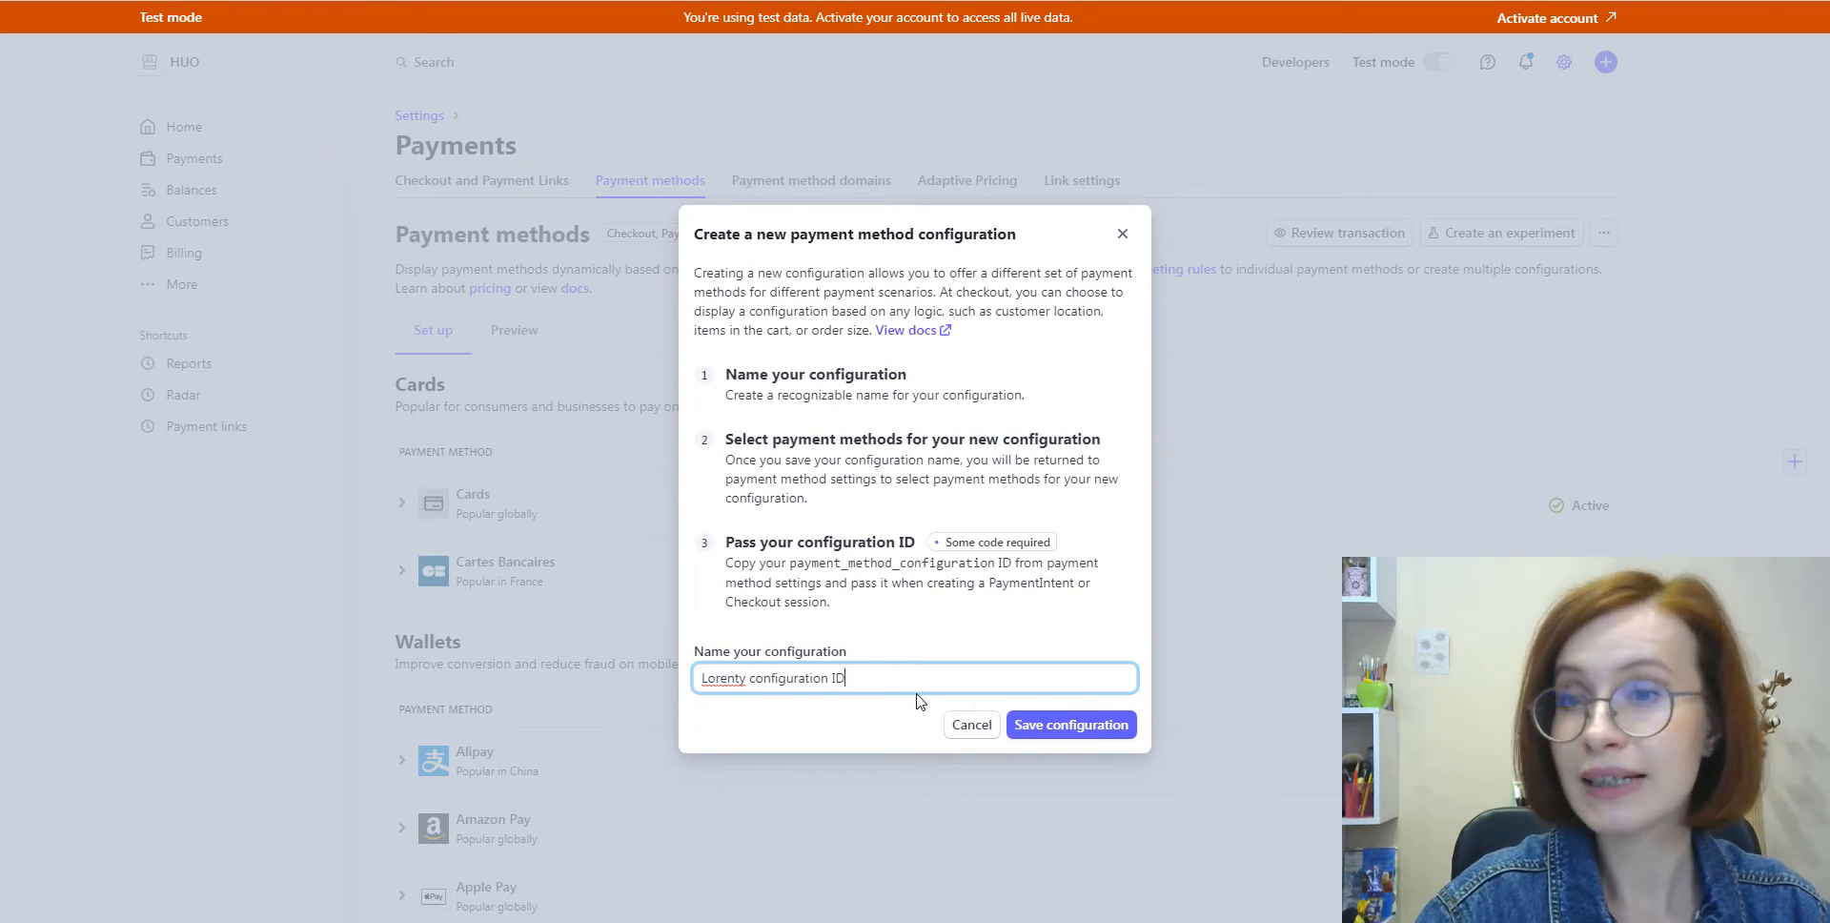
pyautogui.moveTo(1091, 729)
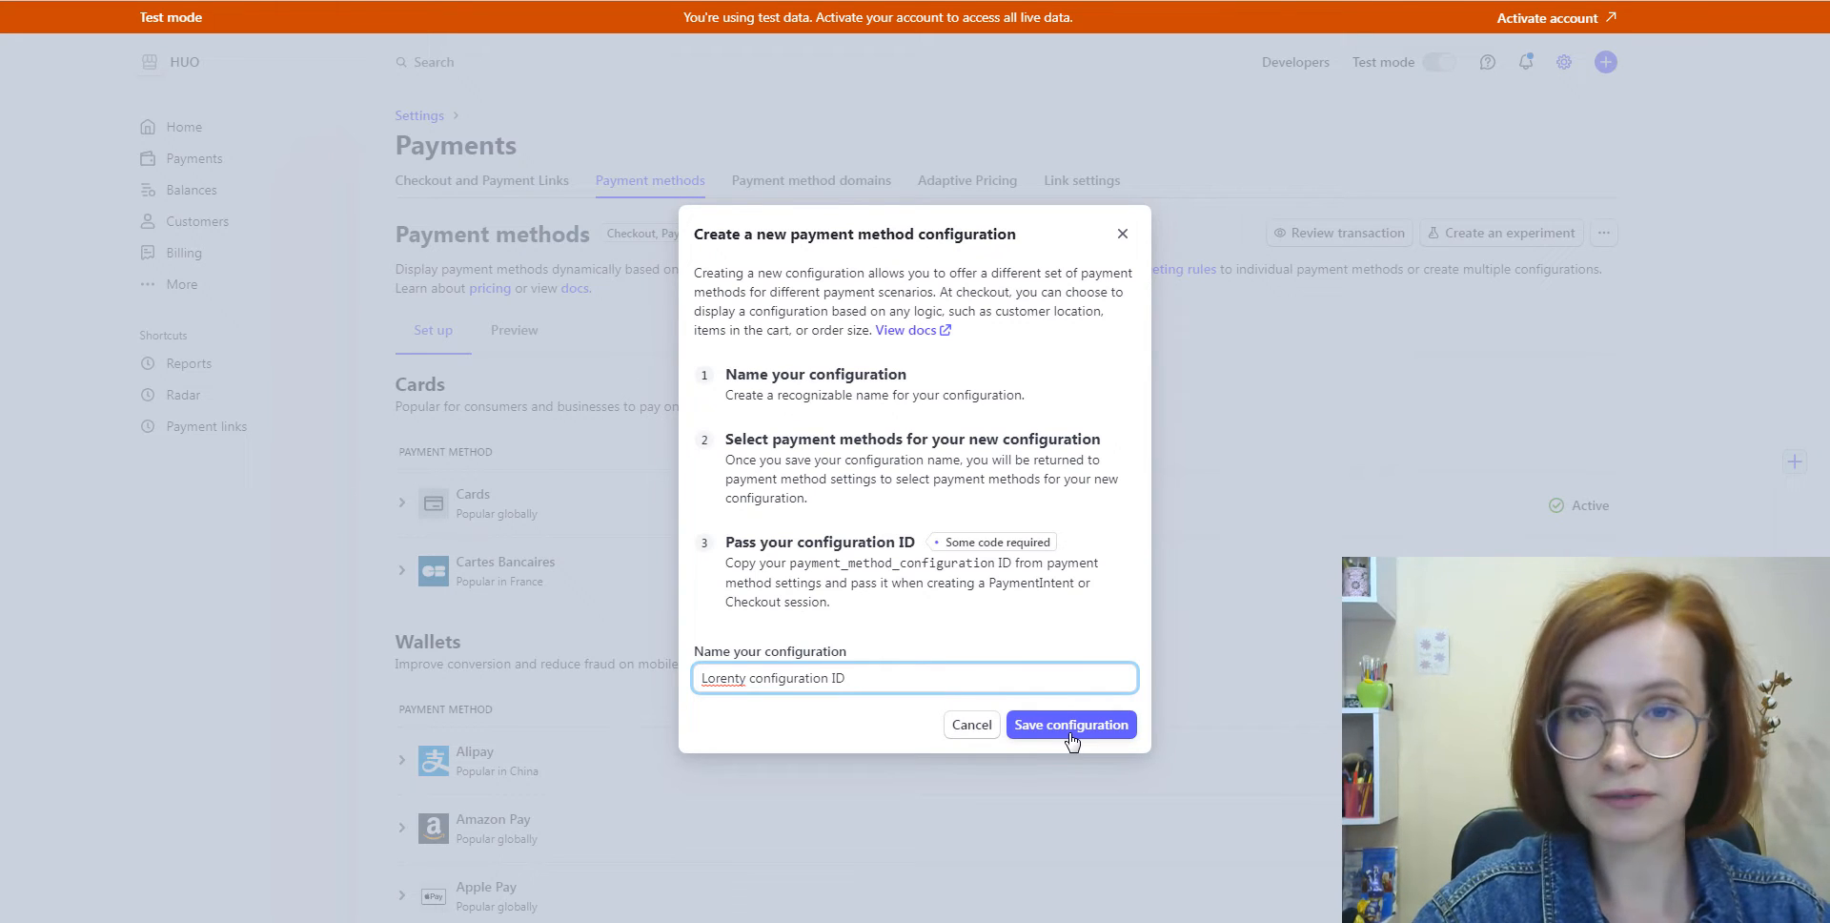
pyautogui.click(1069, 725)
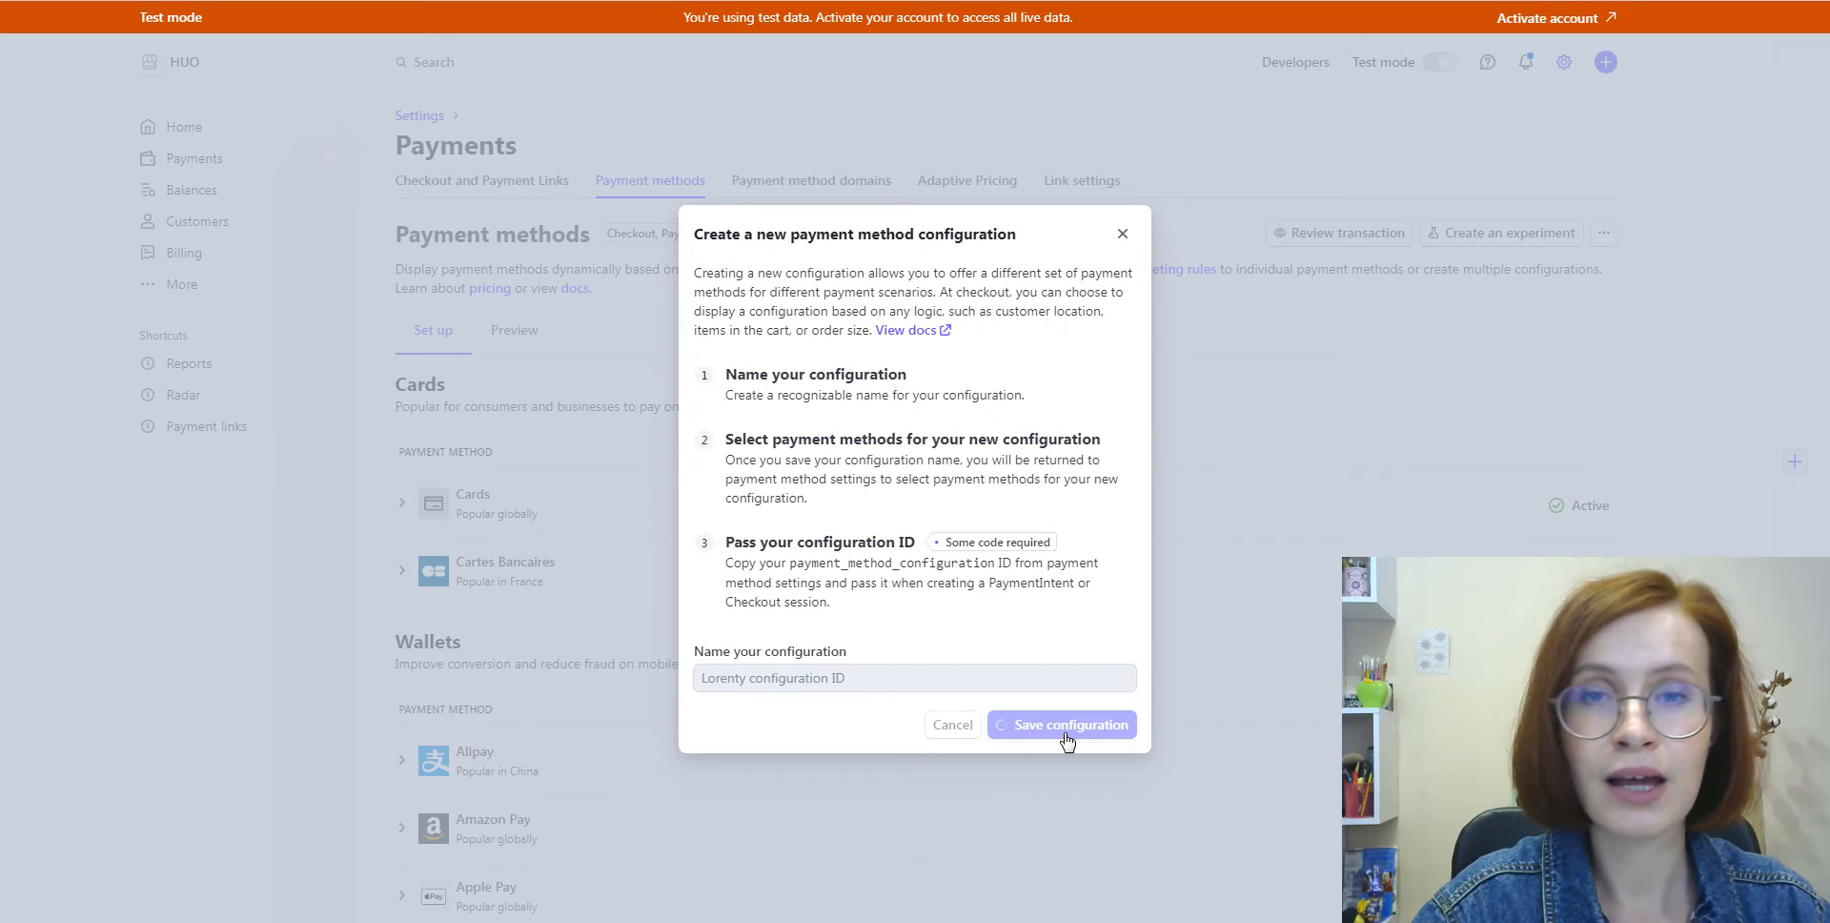
# Step: Confirm the account password so the Lorenty configuration can be saved
pyautogui.click(1060, 724)
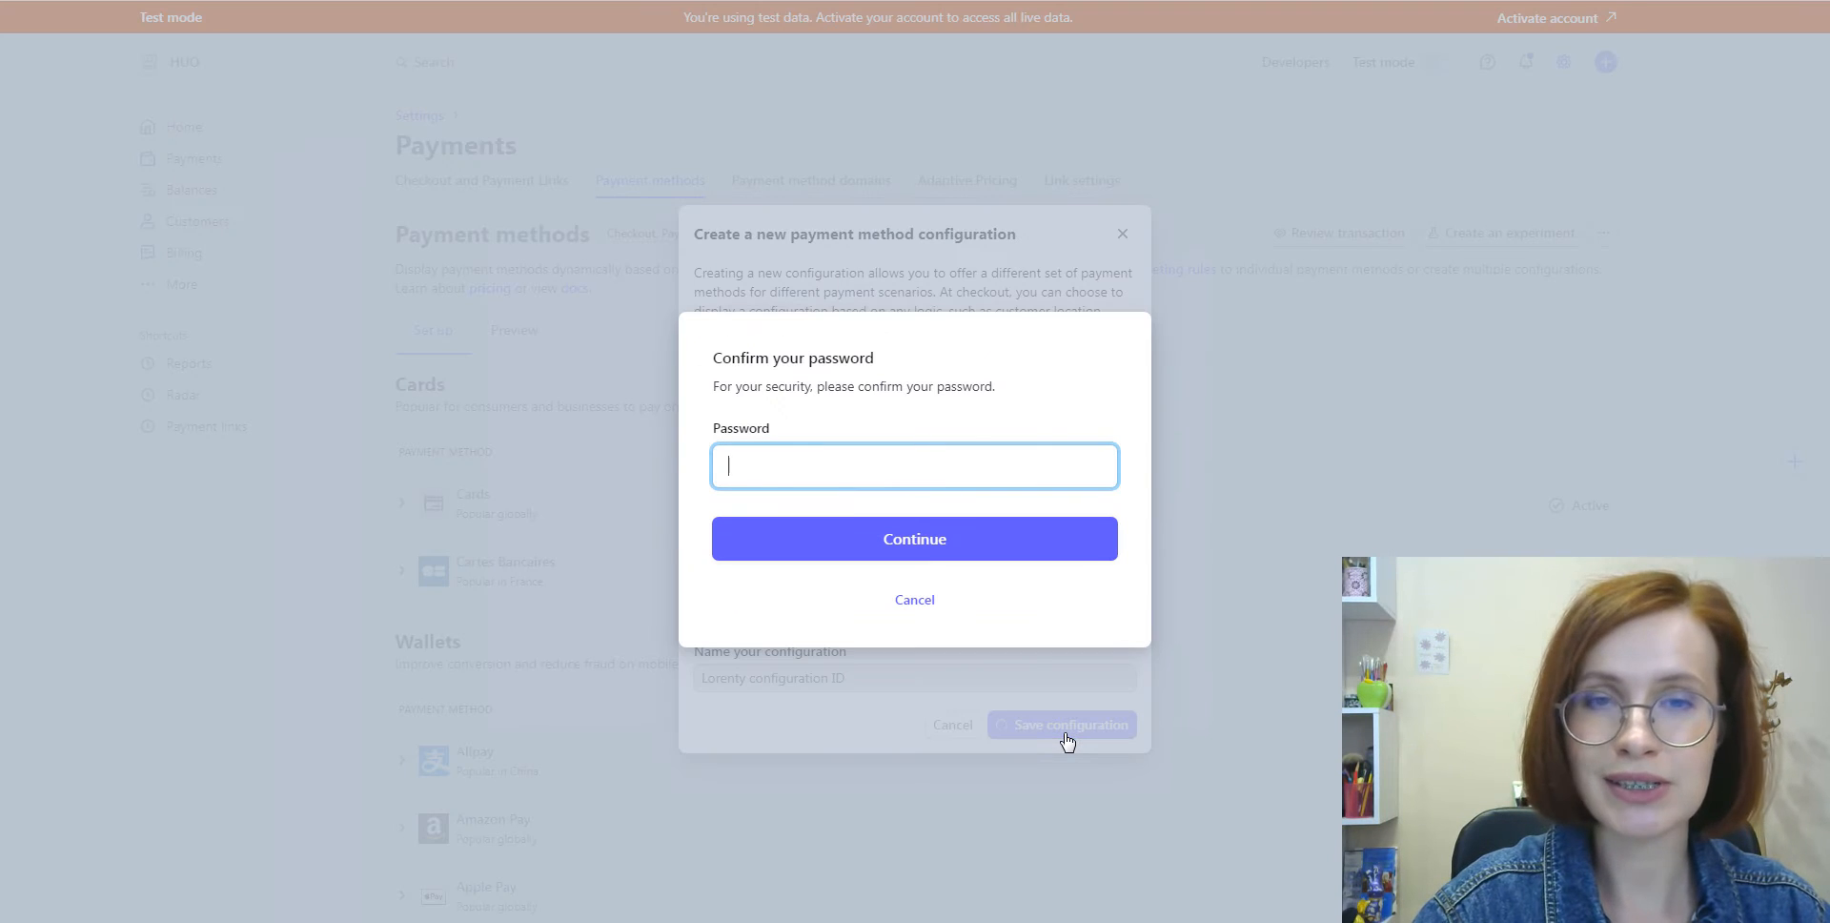
pyautogui.moveTo(809, 584)
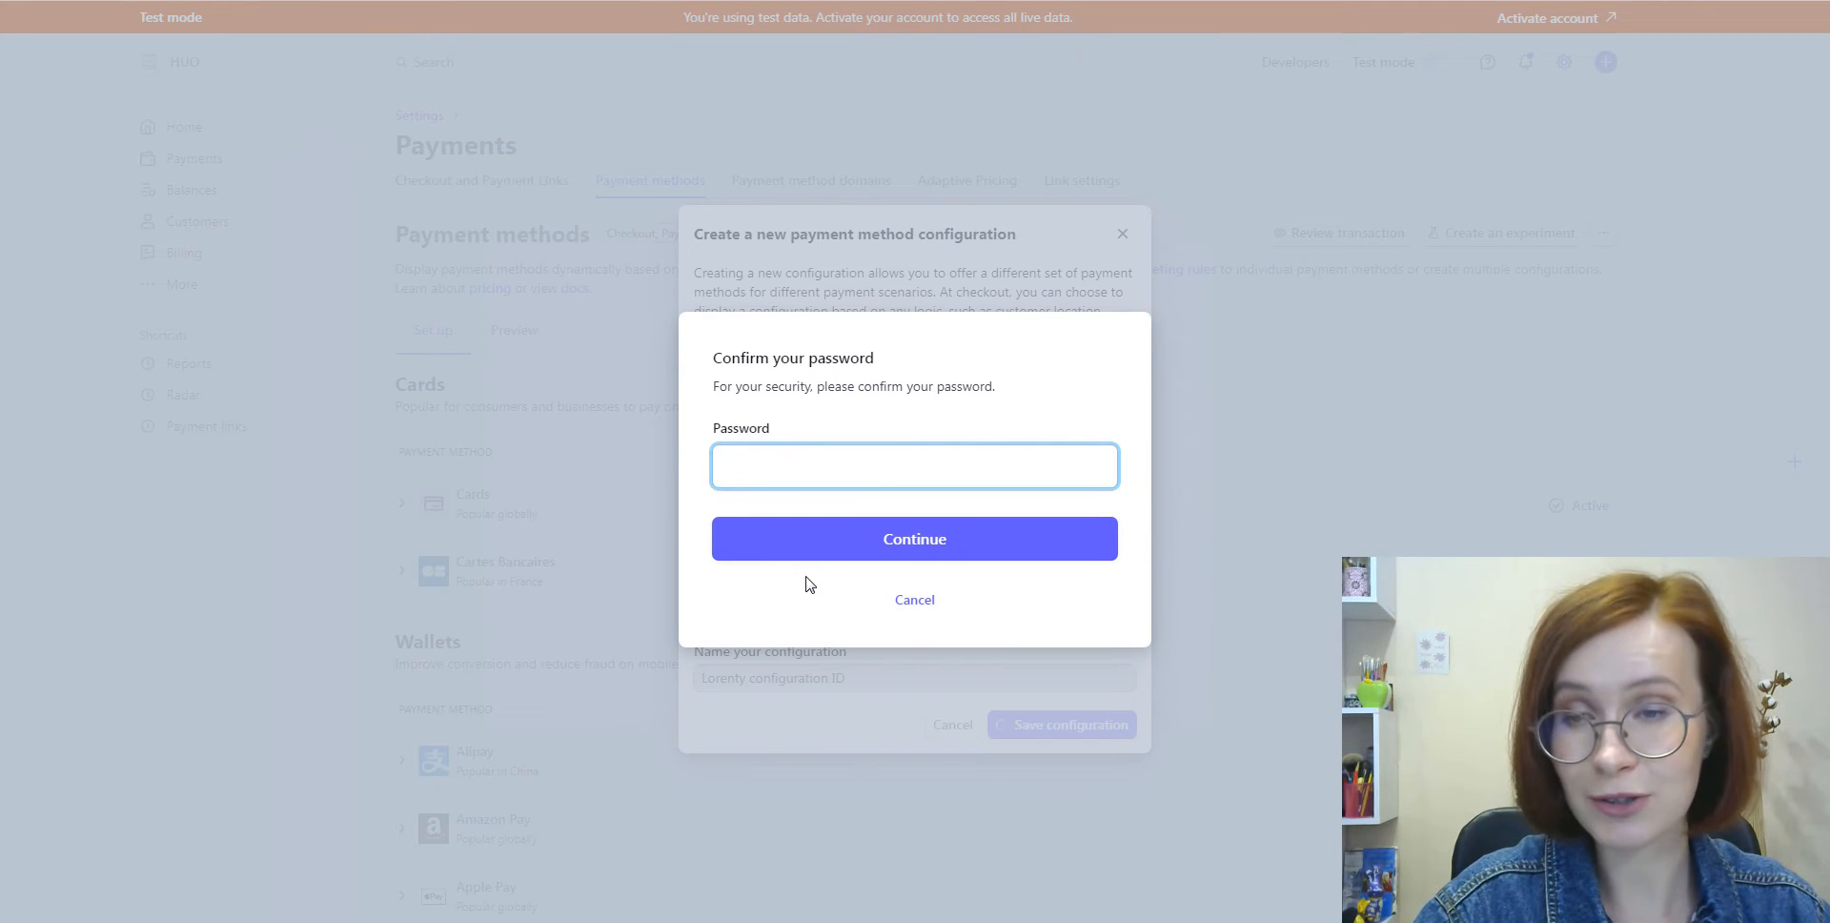
pyautogui.click(914, 537)
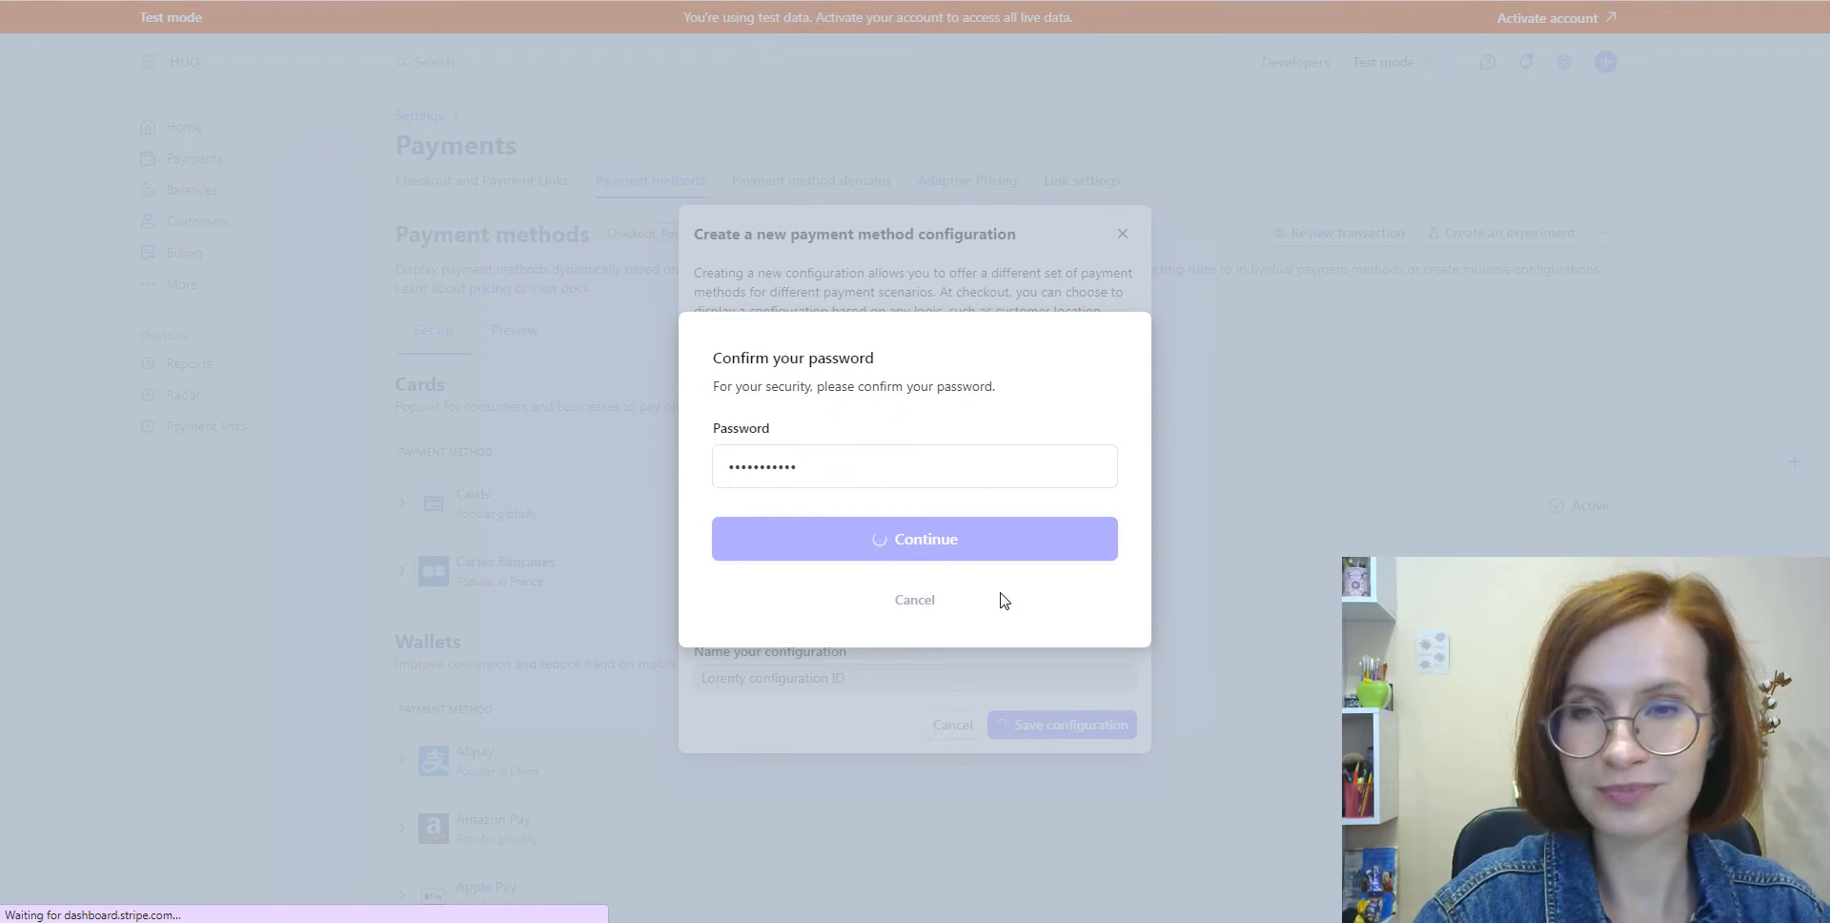
pyautogui.click(914, 538)
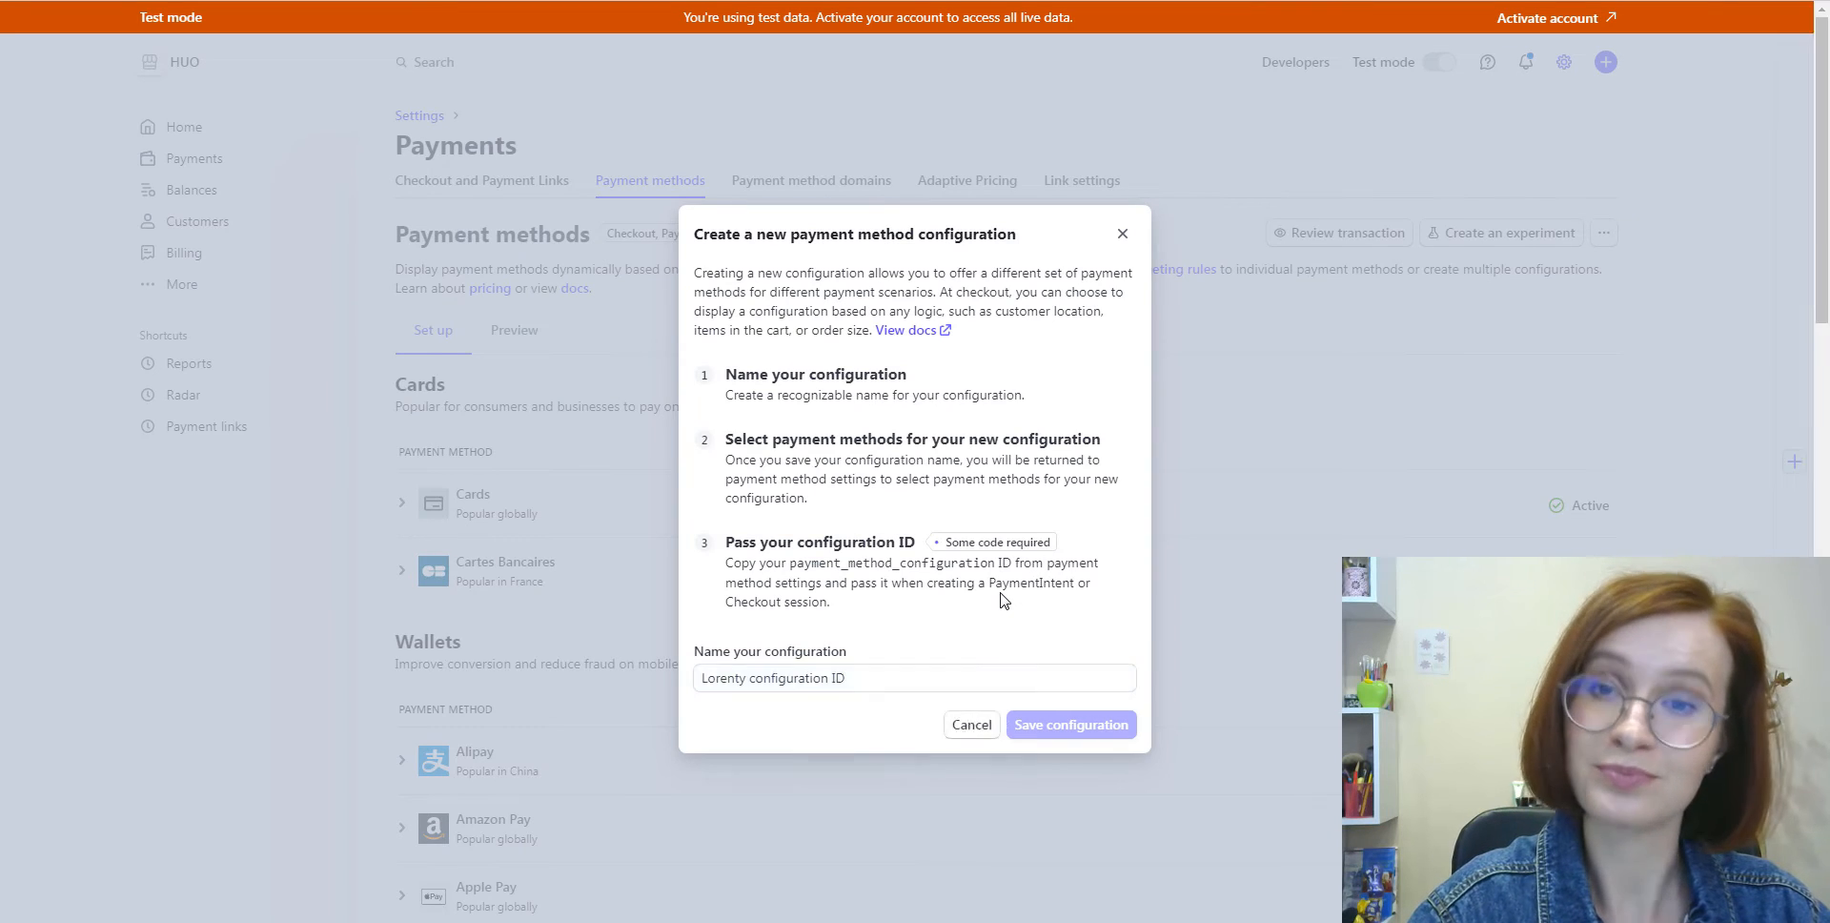
# Step: Save the Lorenty configuration ID configuration and copy its Configuration ID
pyautogui.click(1067, 723)
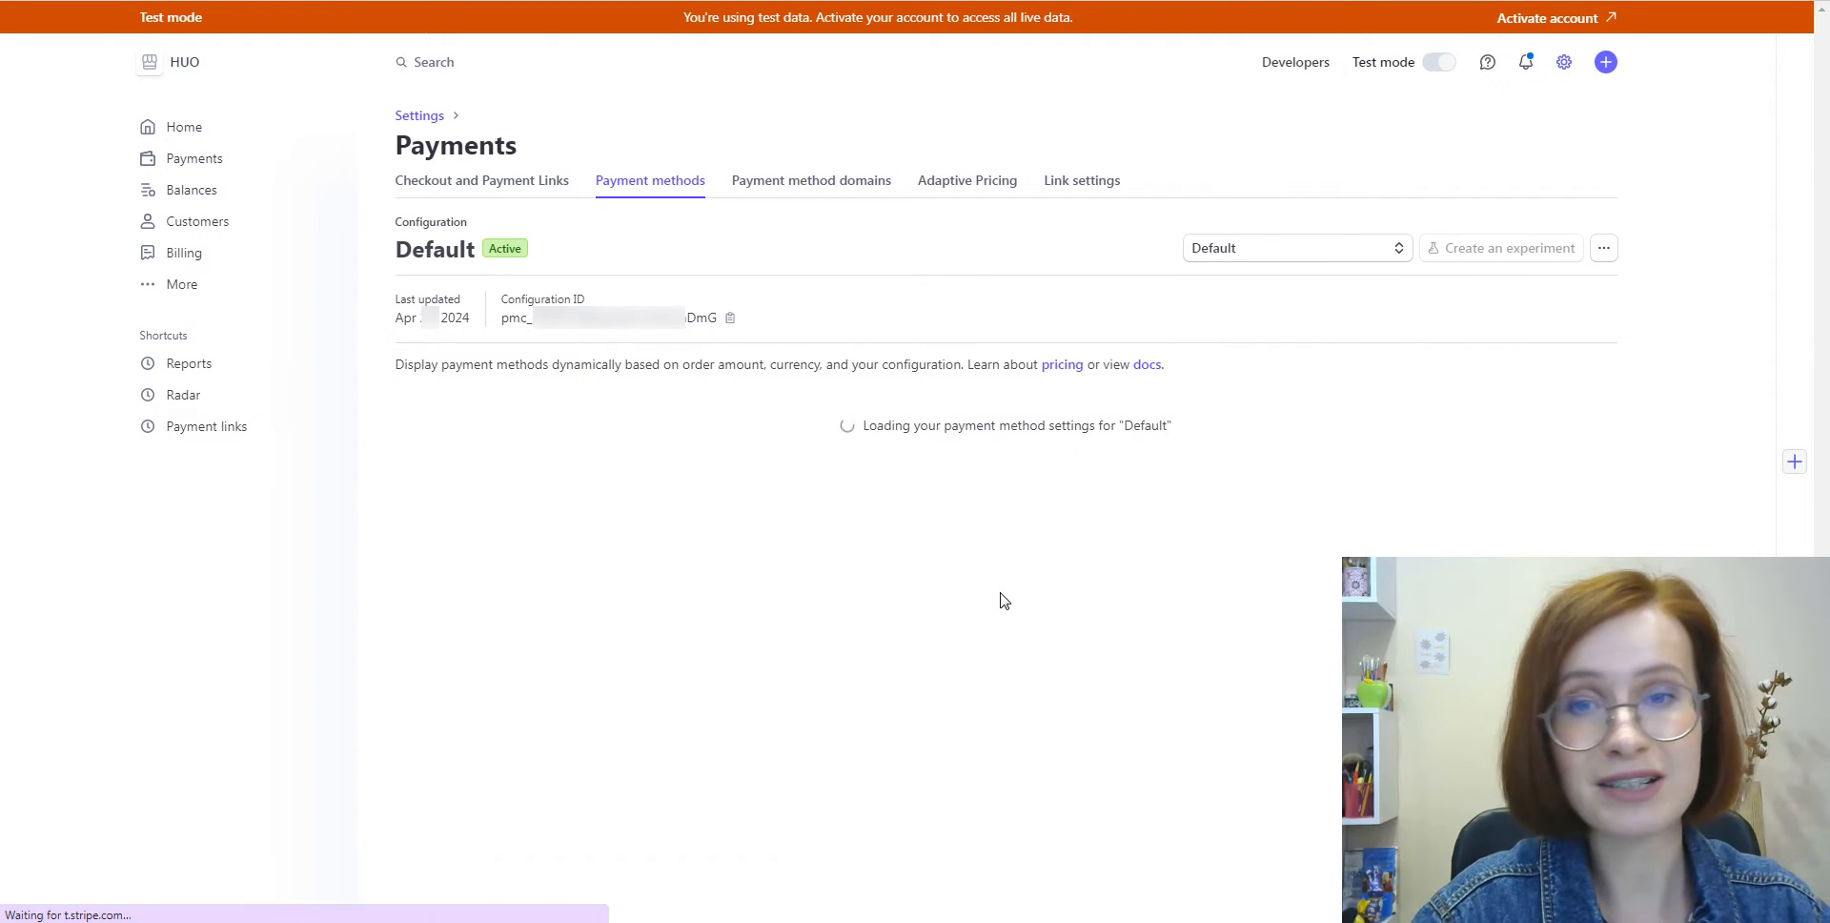
pyautogui.click(1294, 247)
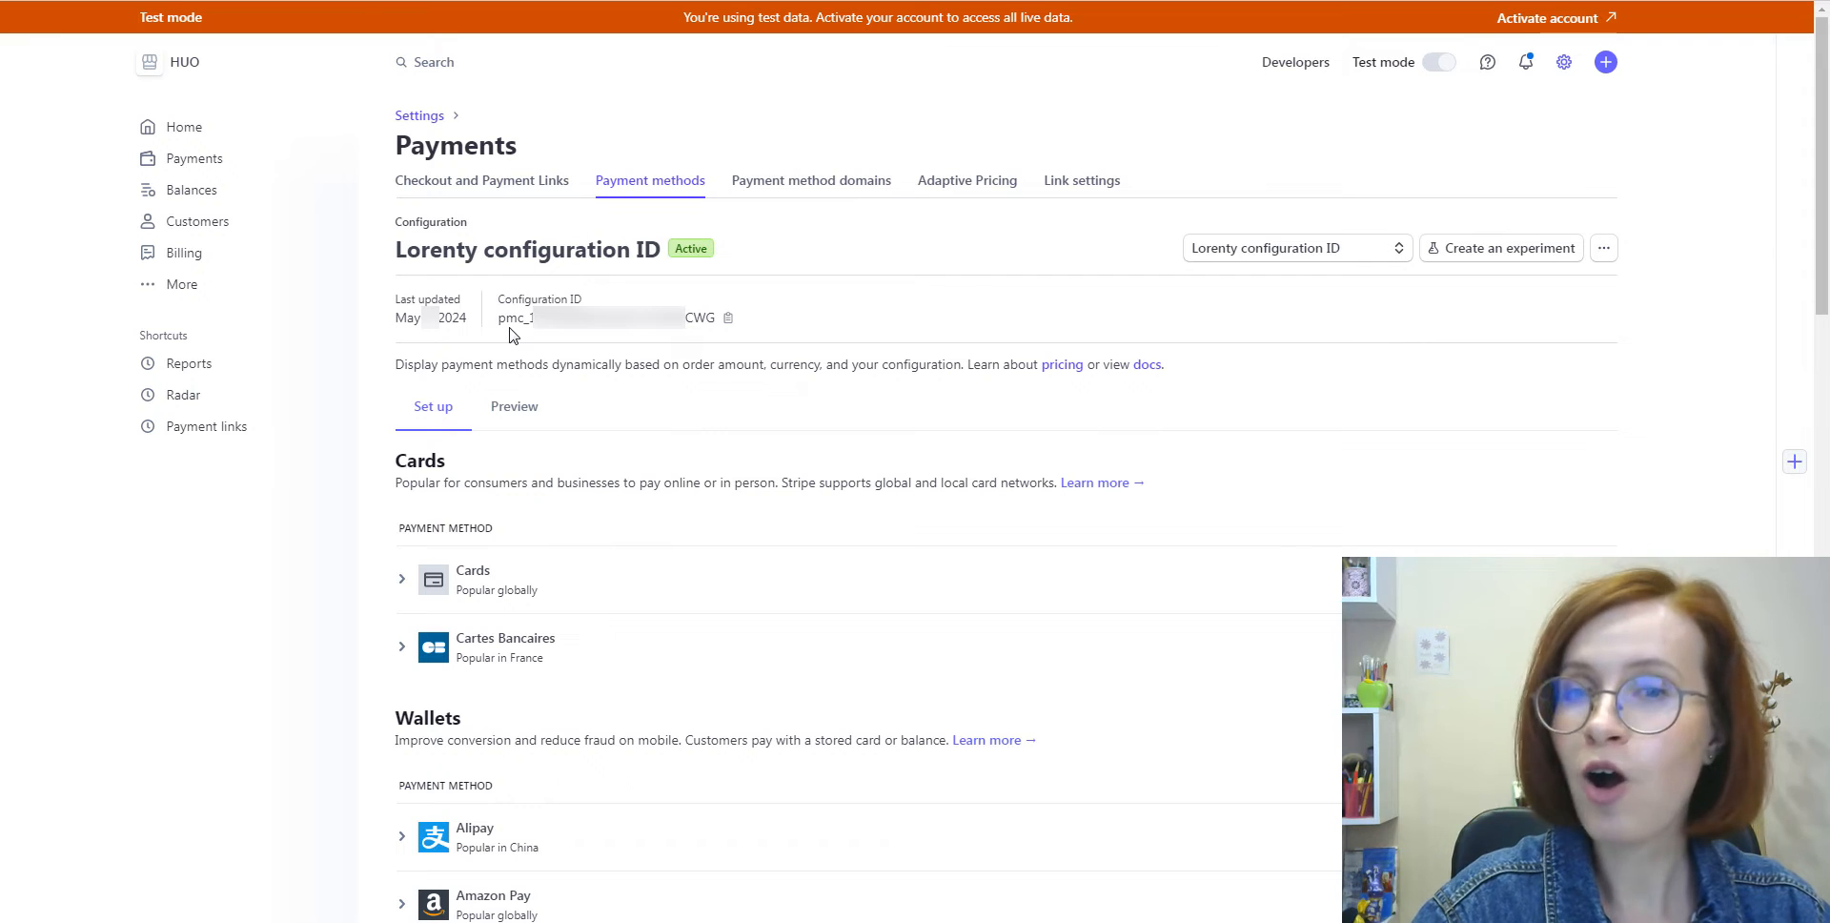
pyautogui.moveTo(752, 332)
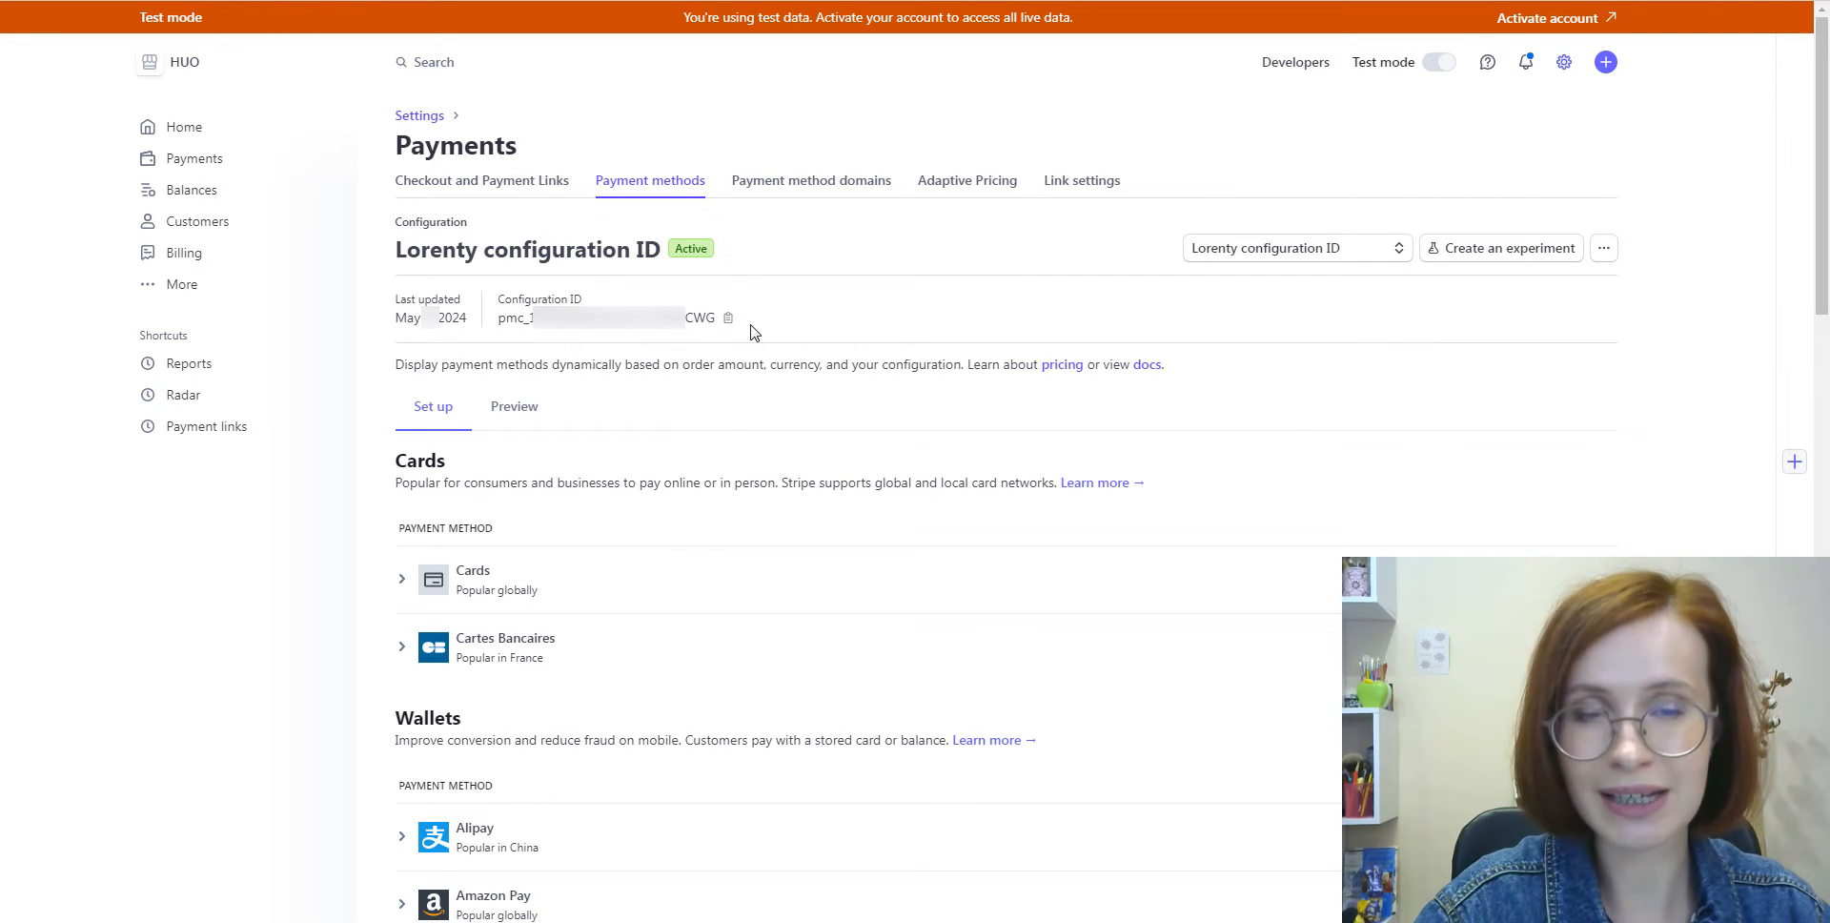
pyautogui.moveTo(727, 318)
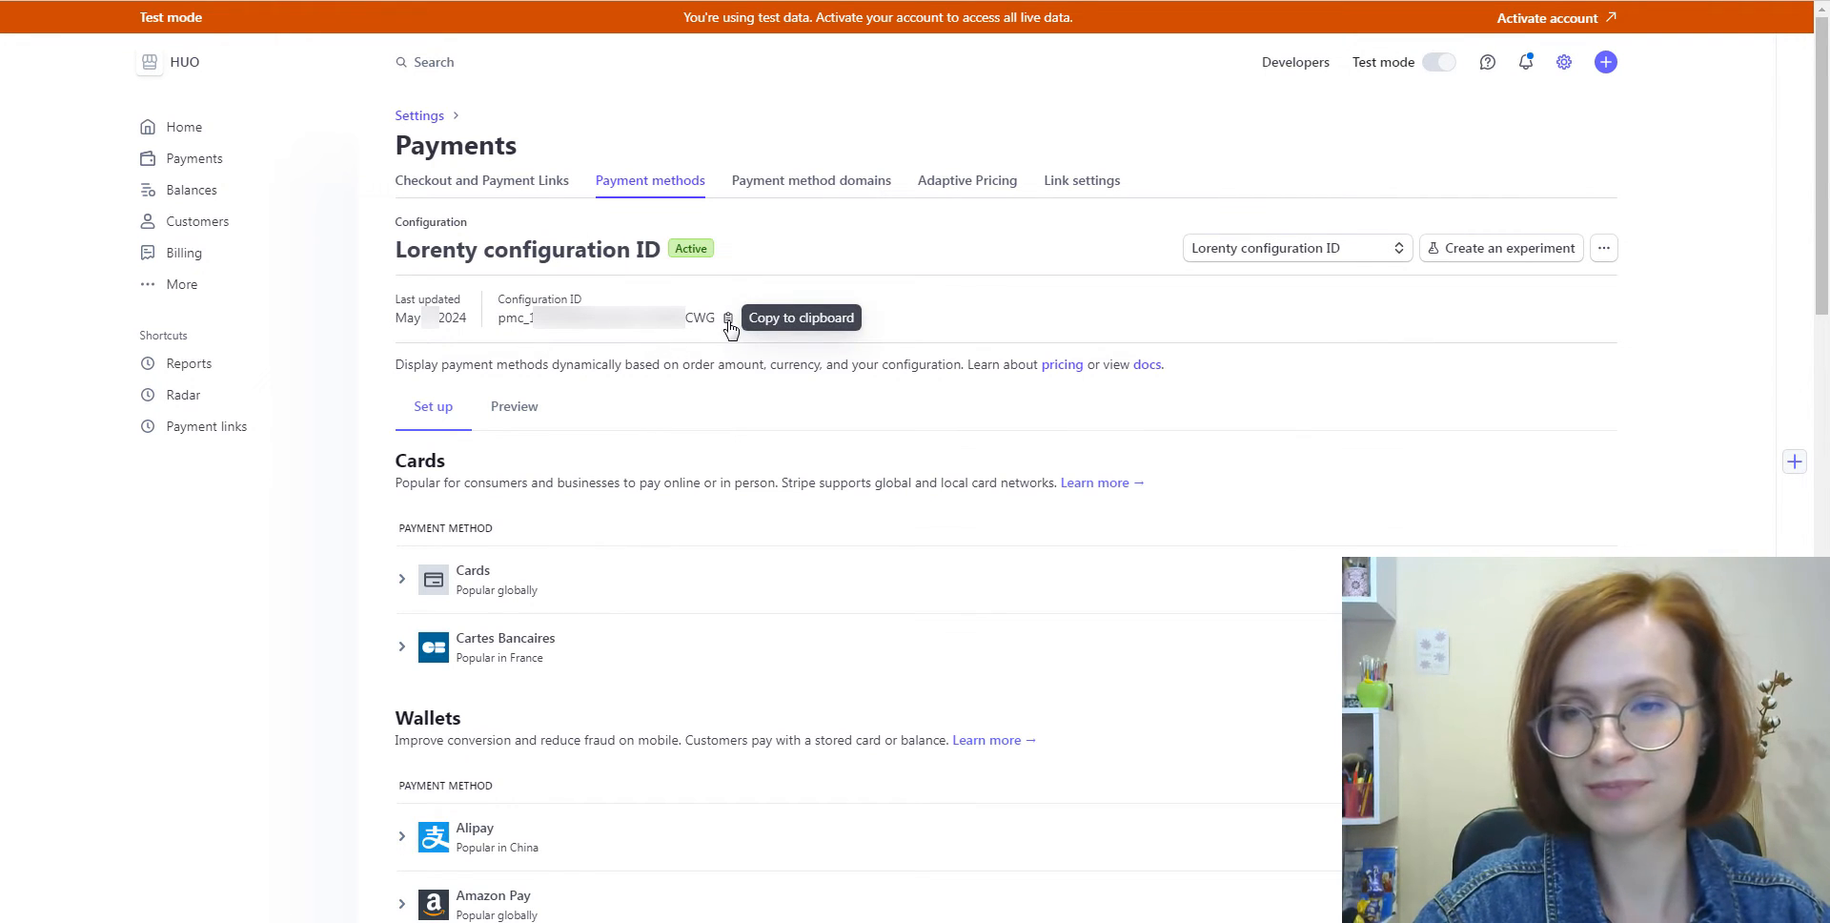
pyautogui.click(727, 317)
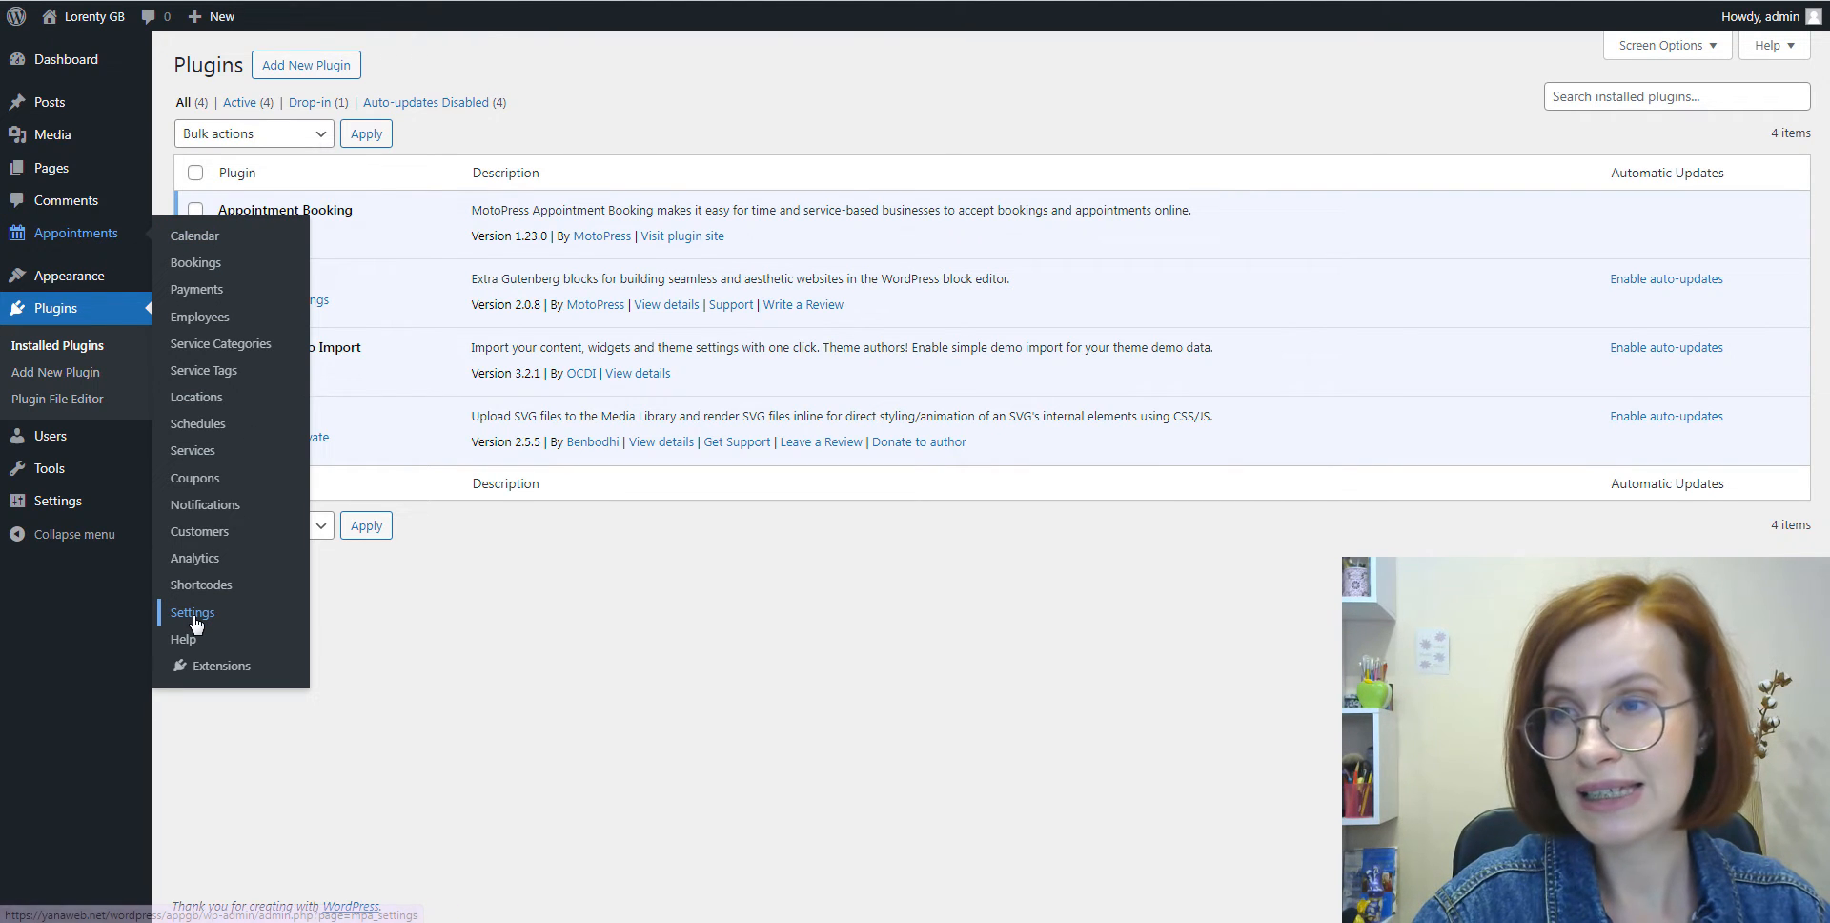
# Step: Open the Stripe payment method settings under Appointments > Settings > Payments in WordPress
pyautogui.click(192, 611)
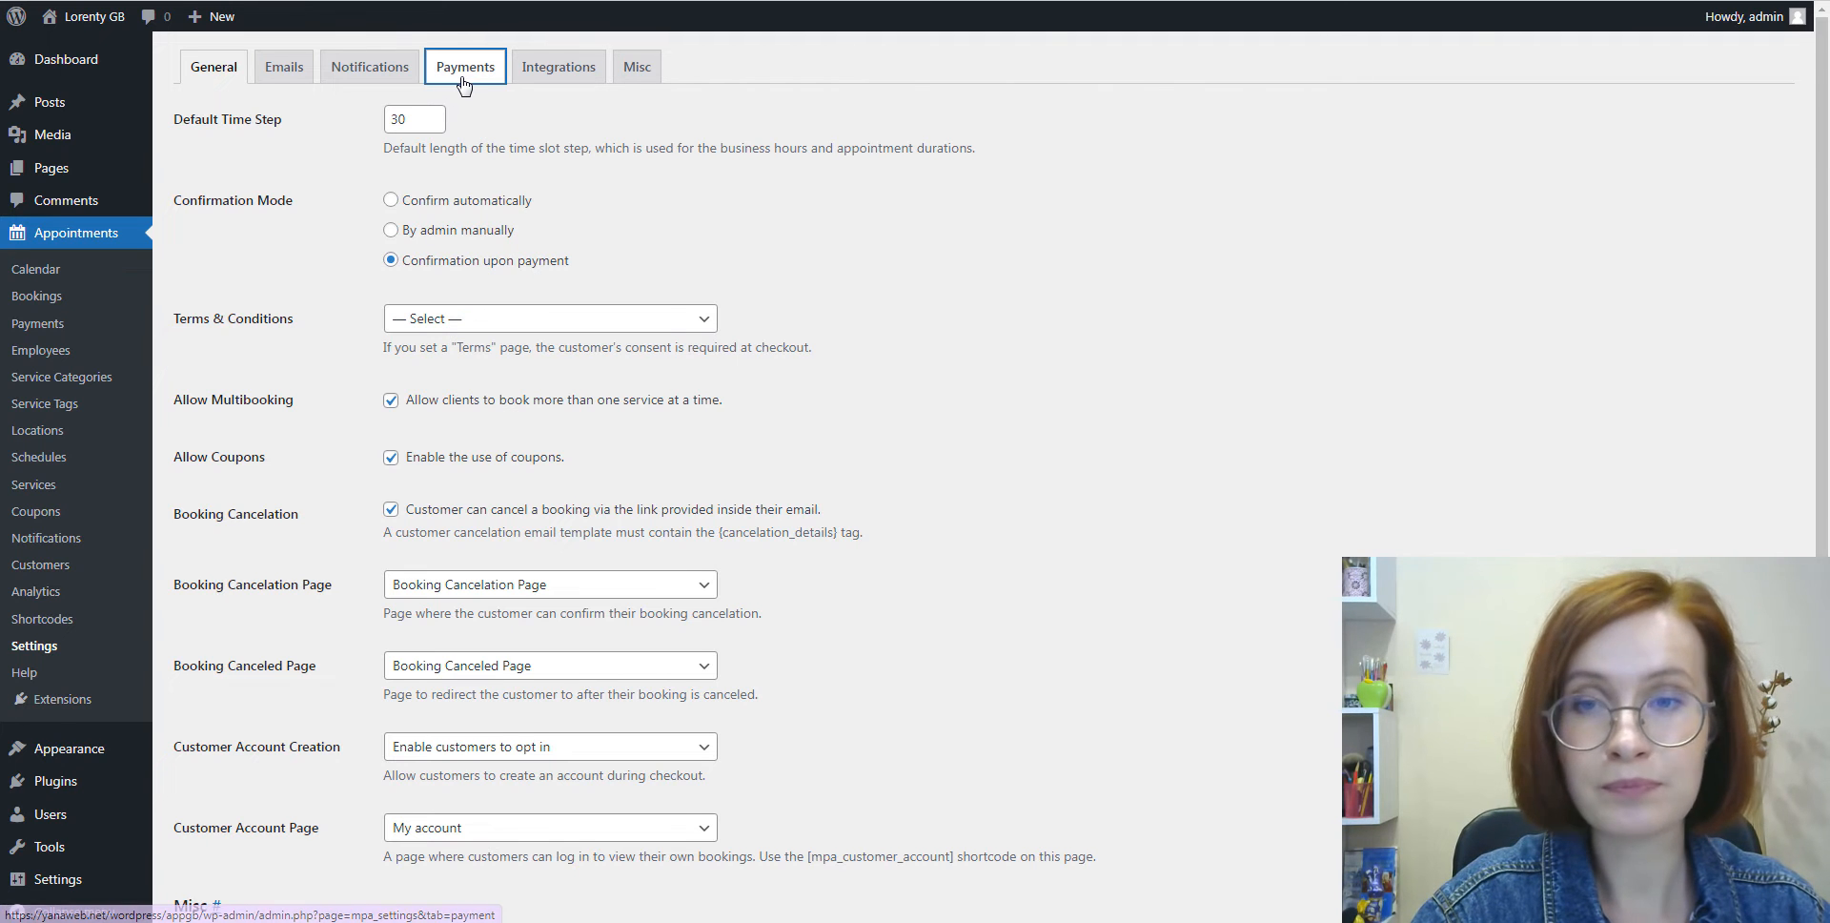
pyautogui.click(464, 67)
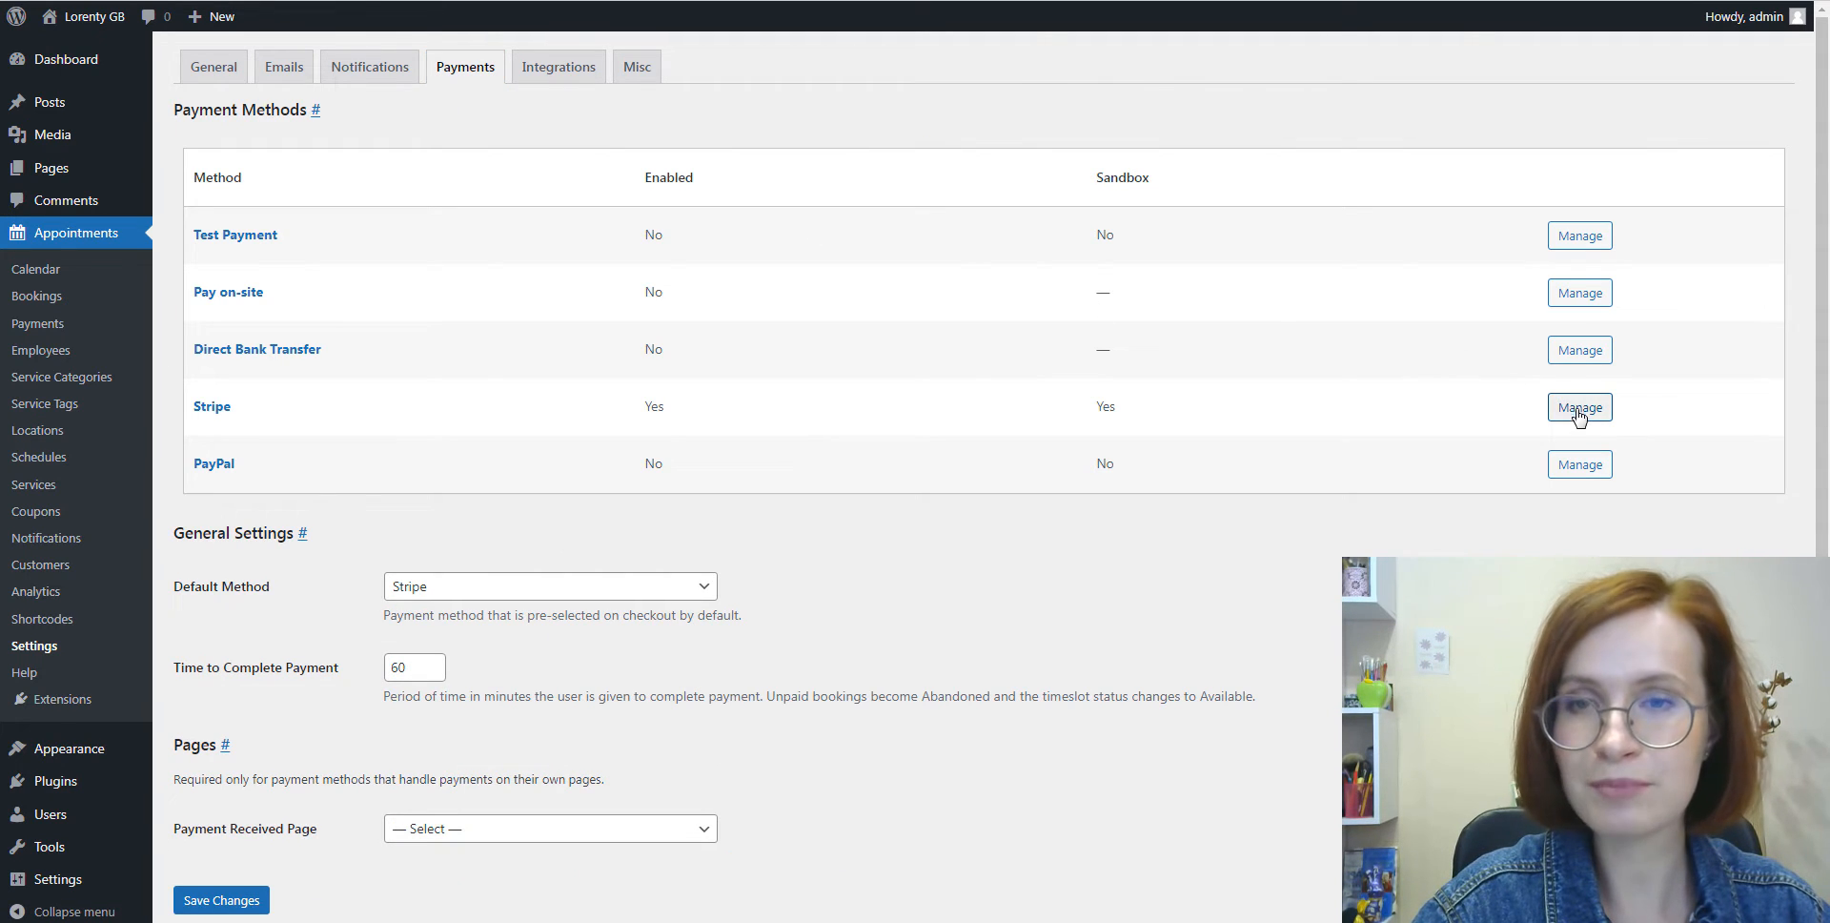
pyautogui.click(1578, 406)
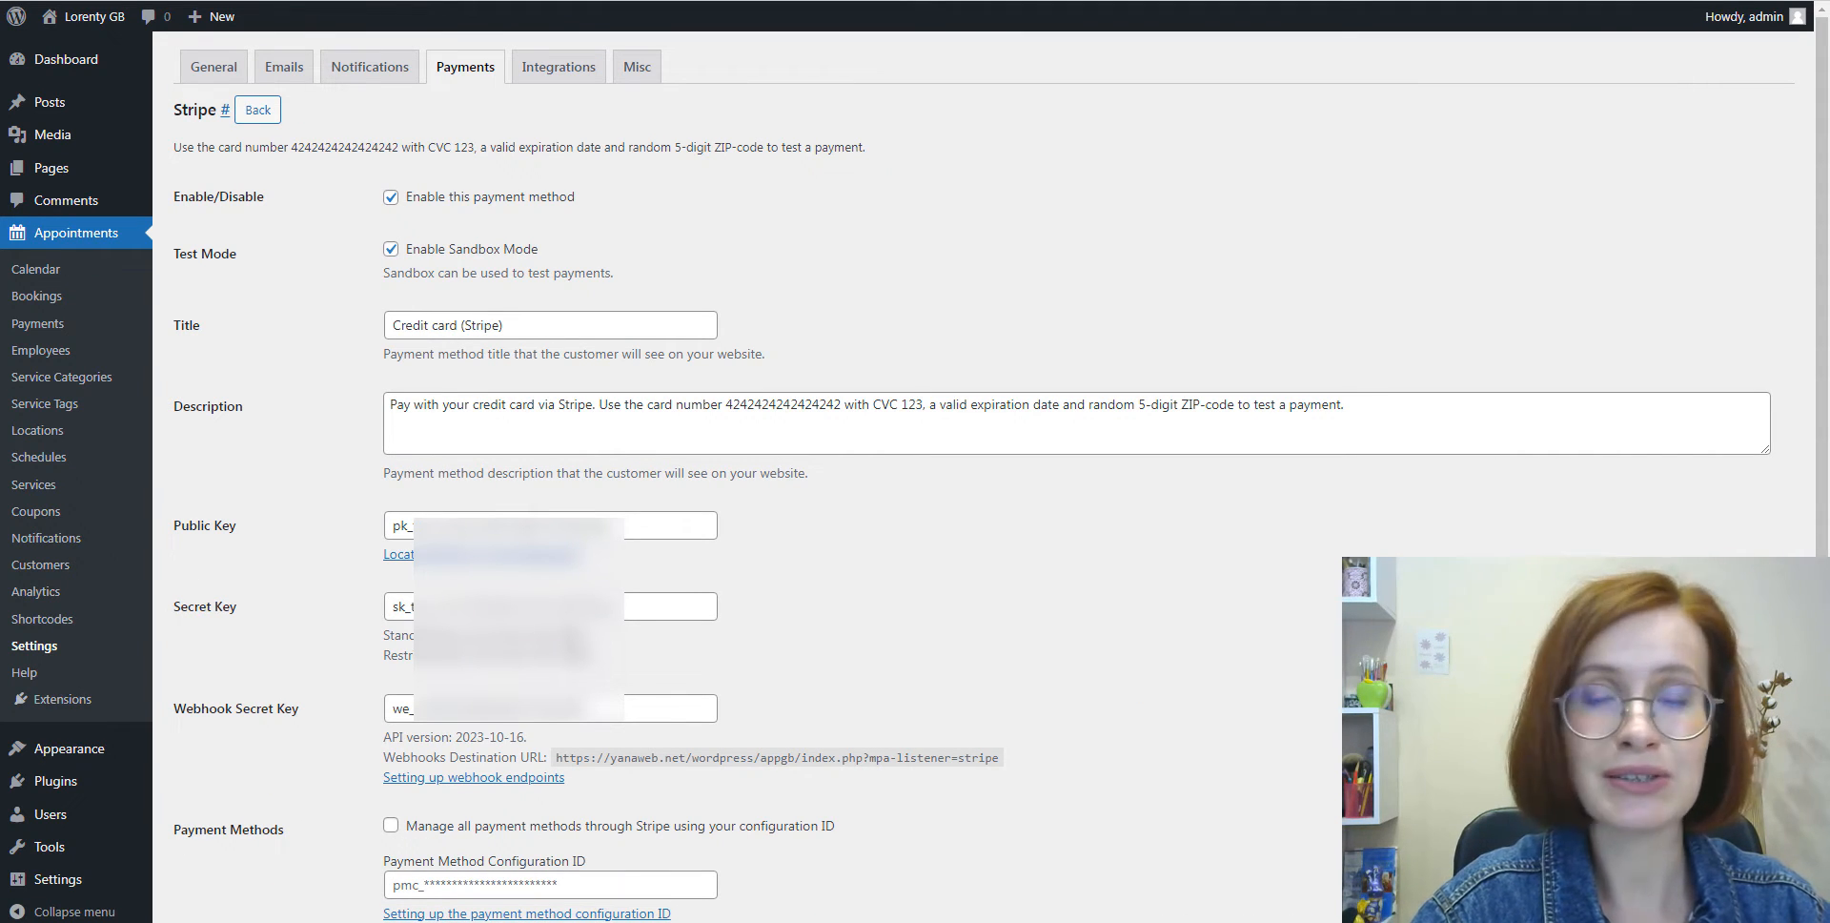
# Step: Paste the copied ID into the Payment Method Configuration ID field
pyautogui.scroll(-3)
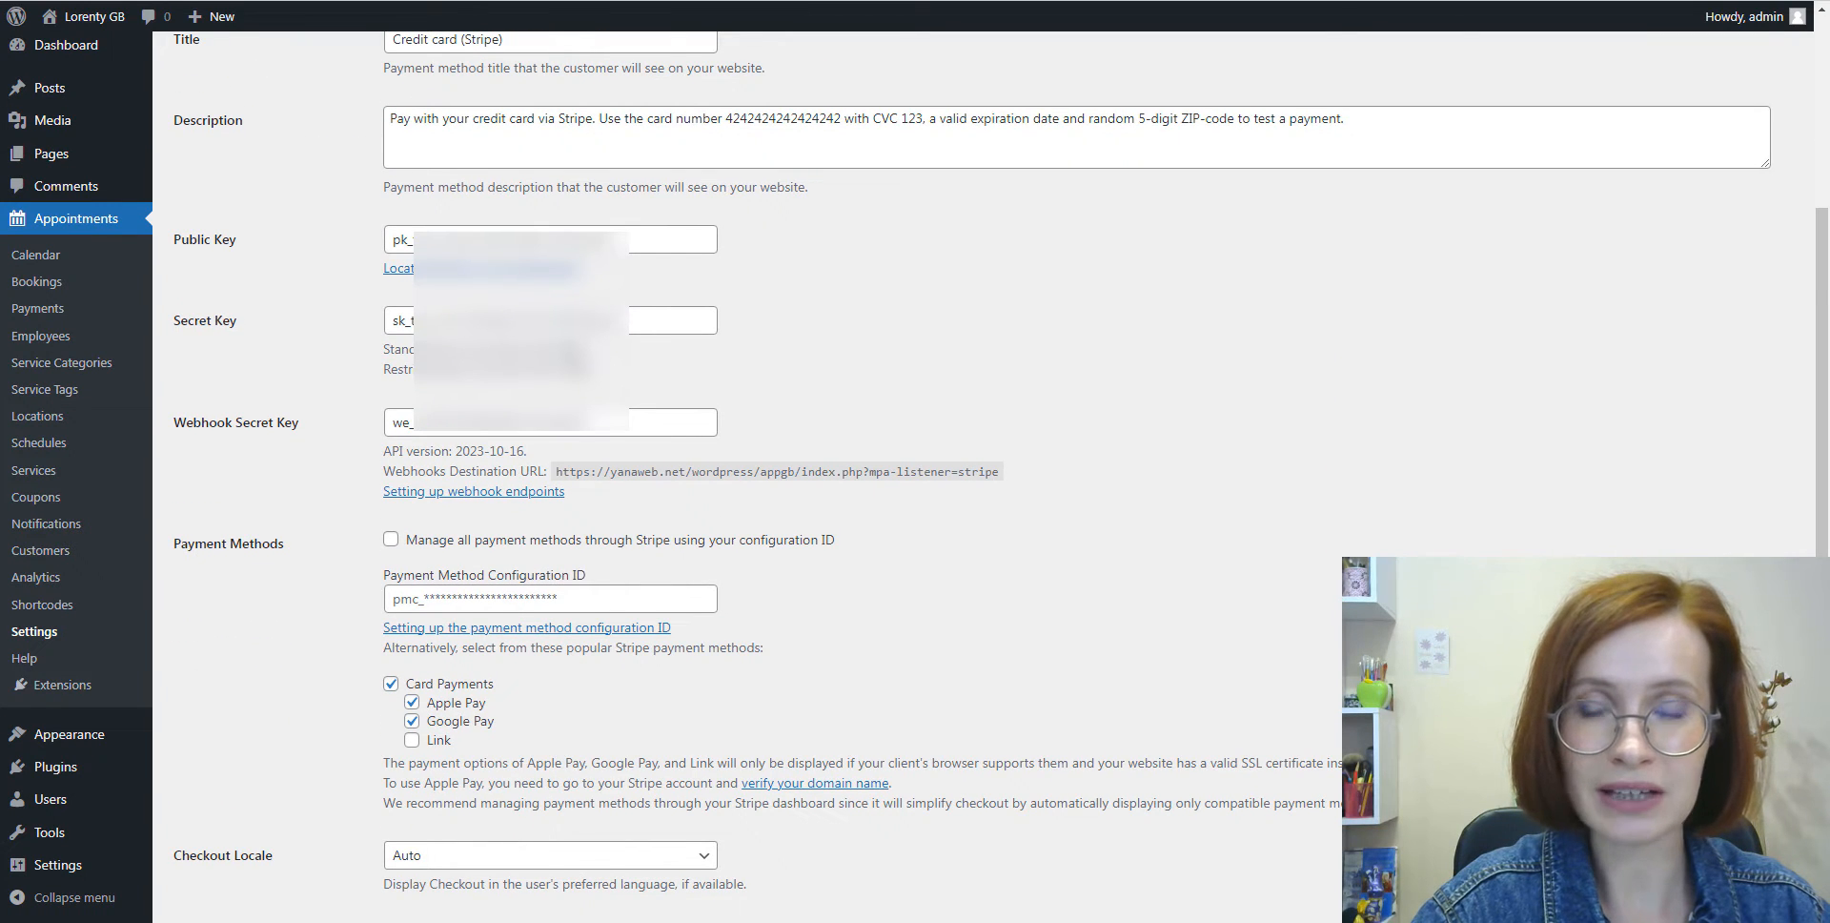
pyautogui.scroll(-3)
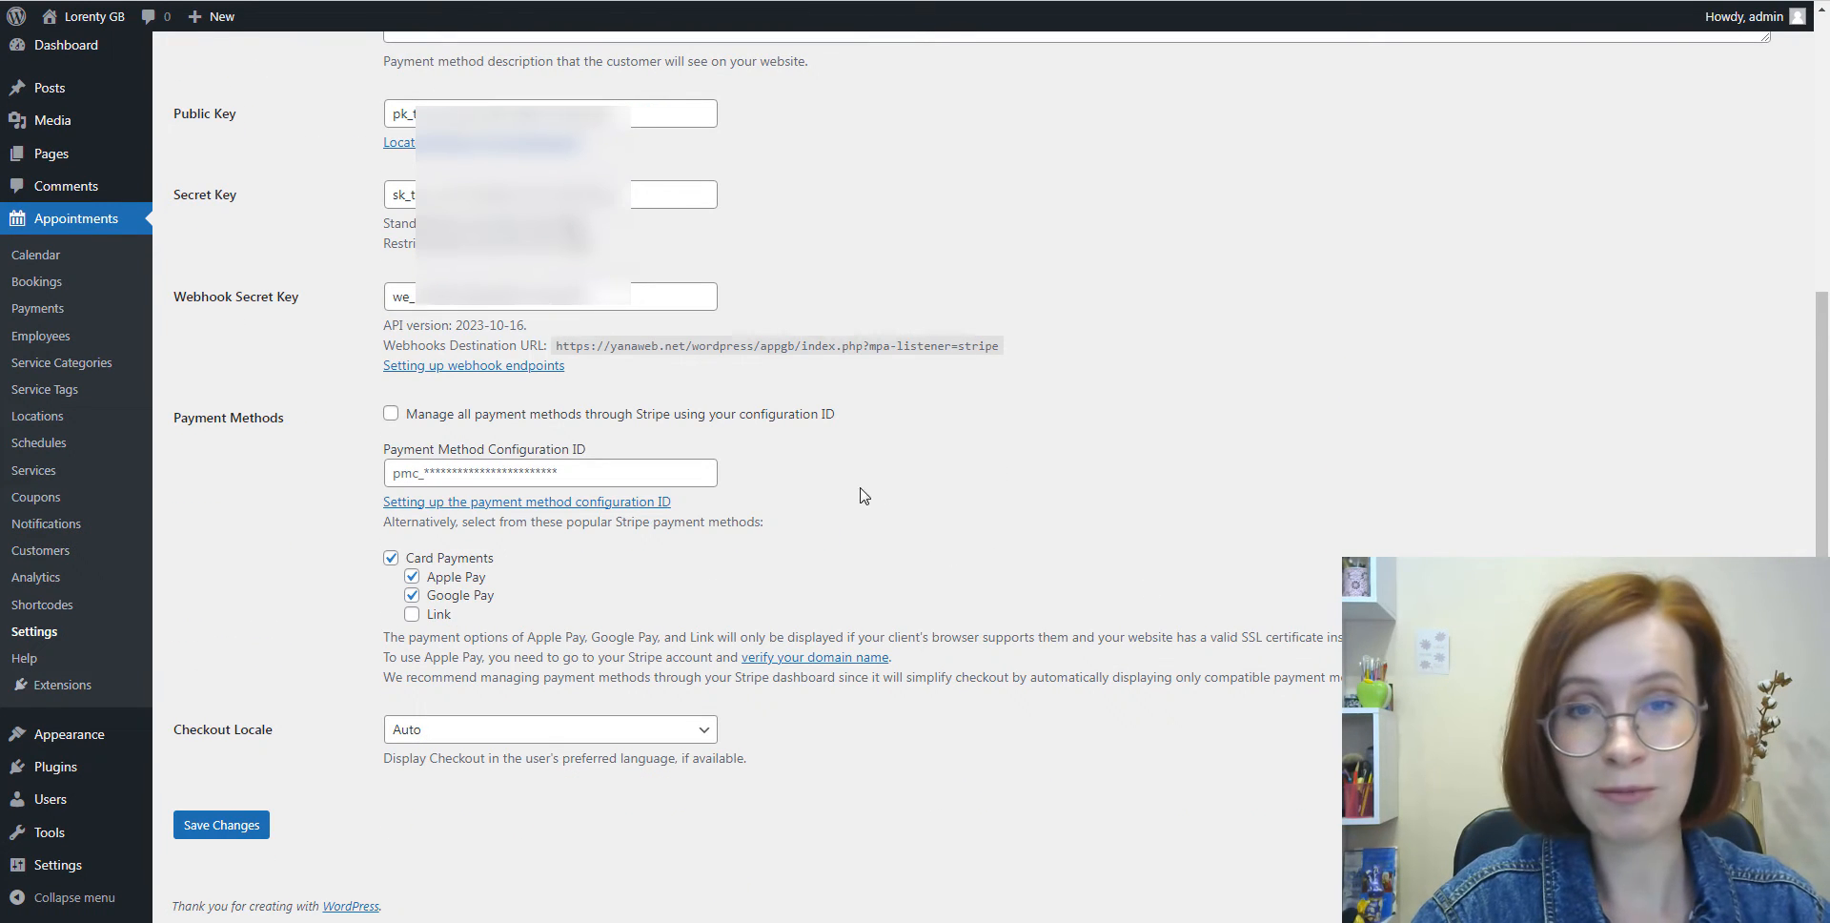
pyautogui.rightClick(549, 473)
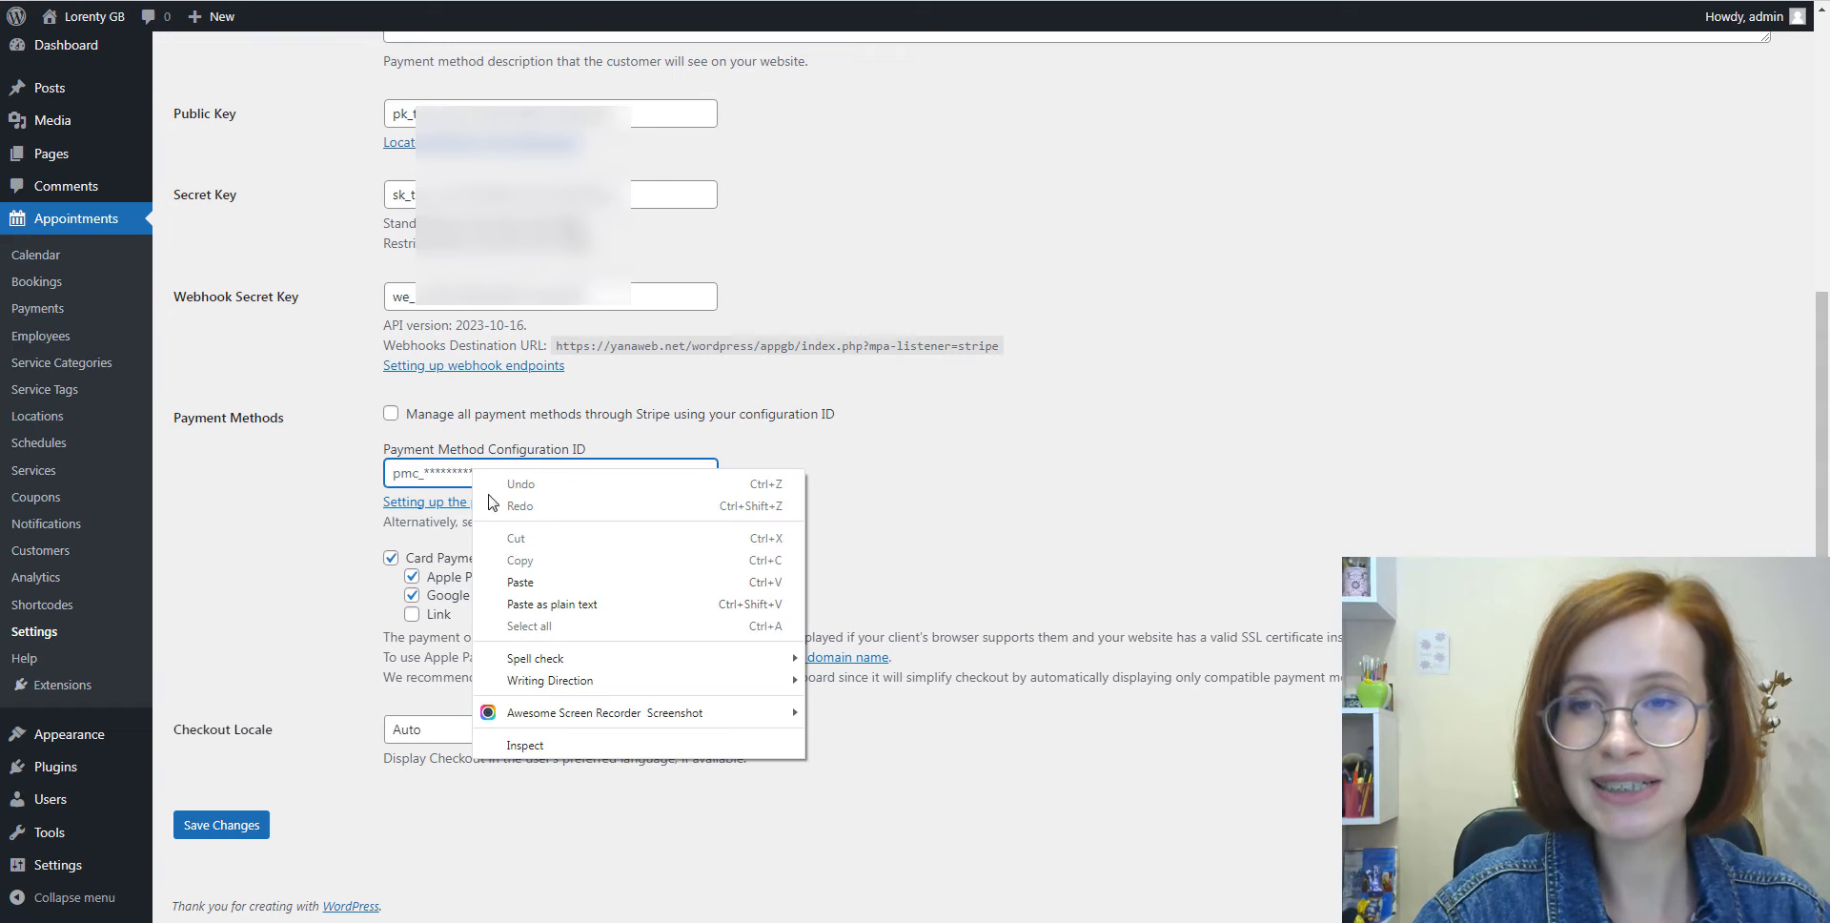
pyautogui.click(624, 438)
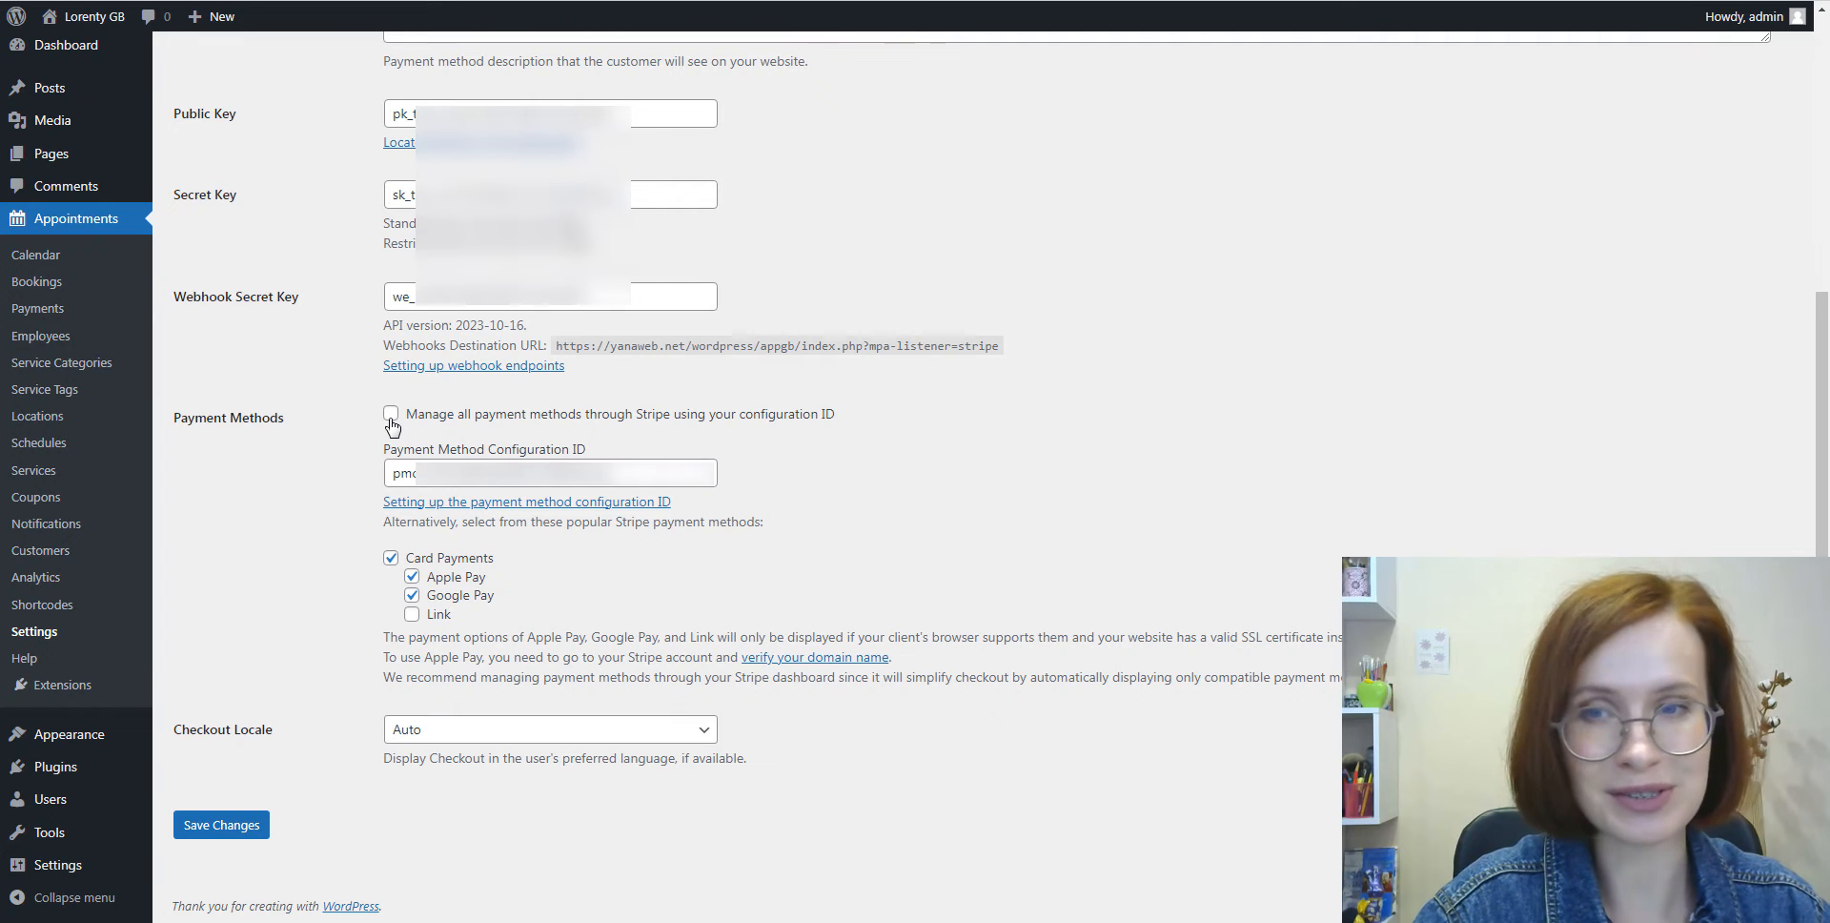
# Step: Enable 'Manage all payment methods through Stripe' and save the Stripe settings
pyautogui.click(391, 412)
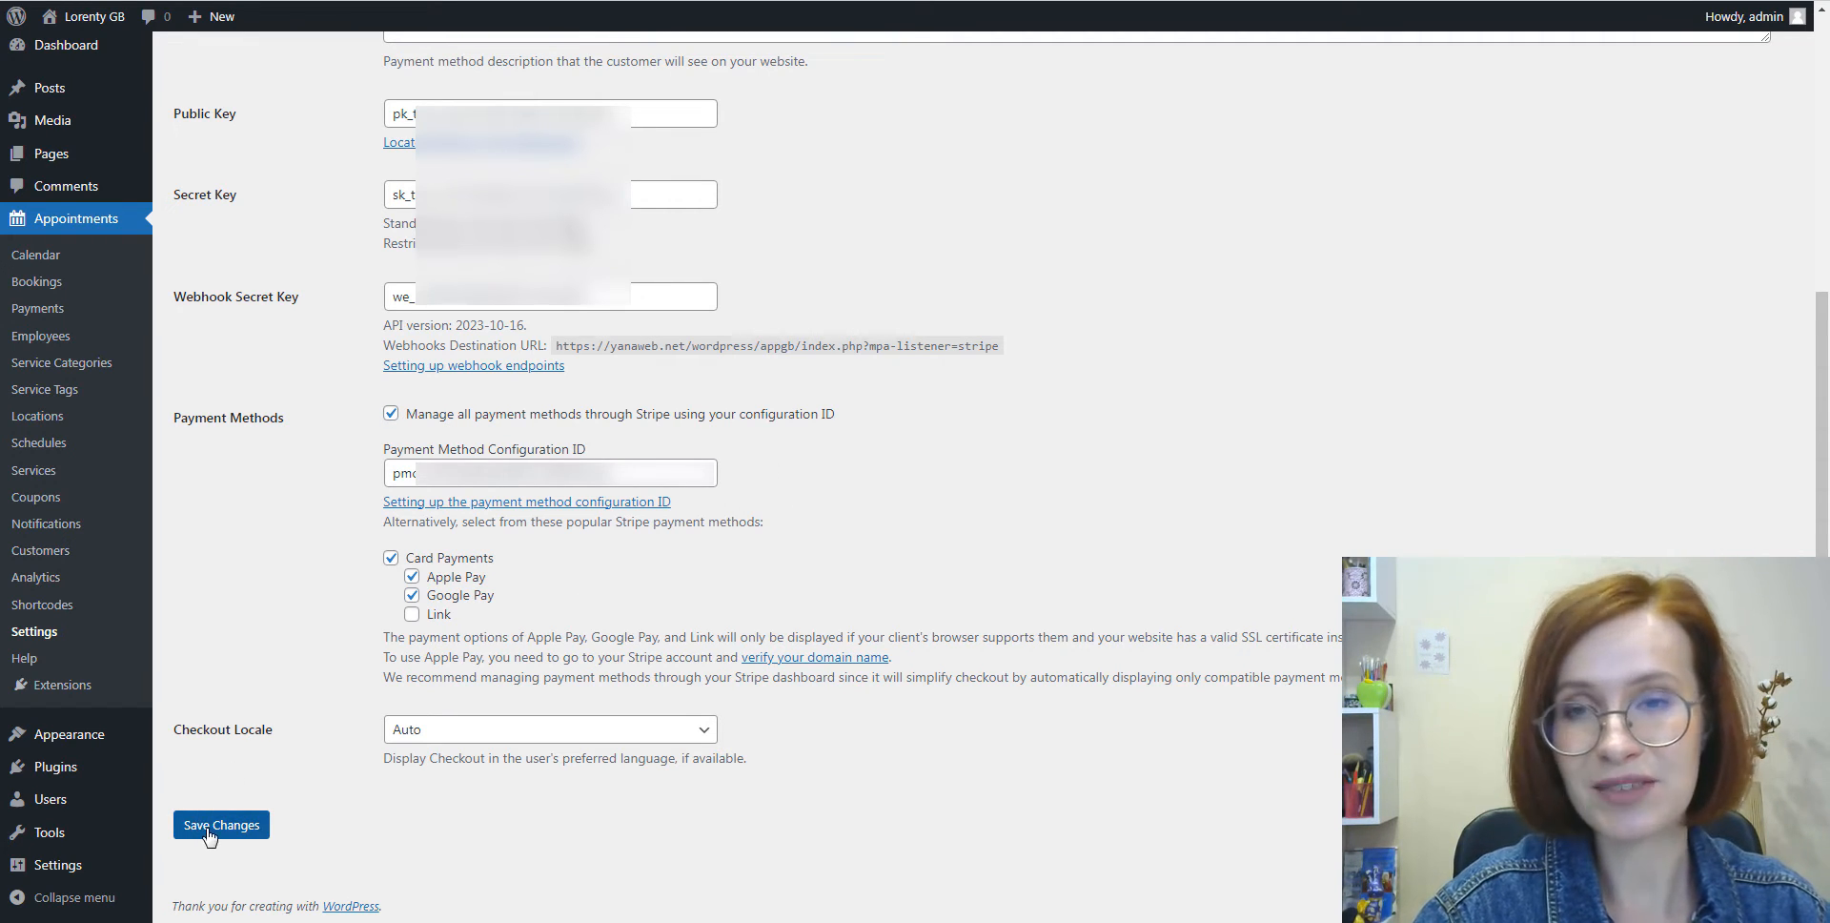
pyautogui.click(220, 825)
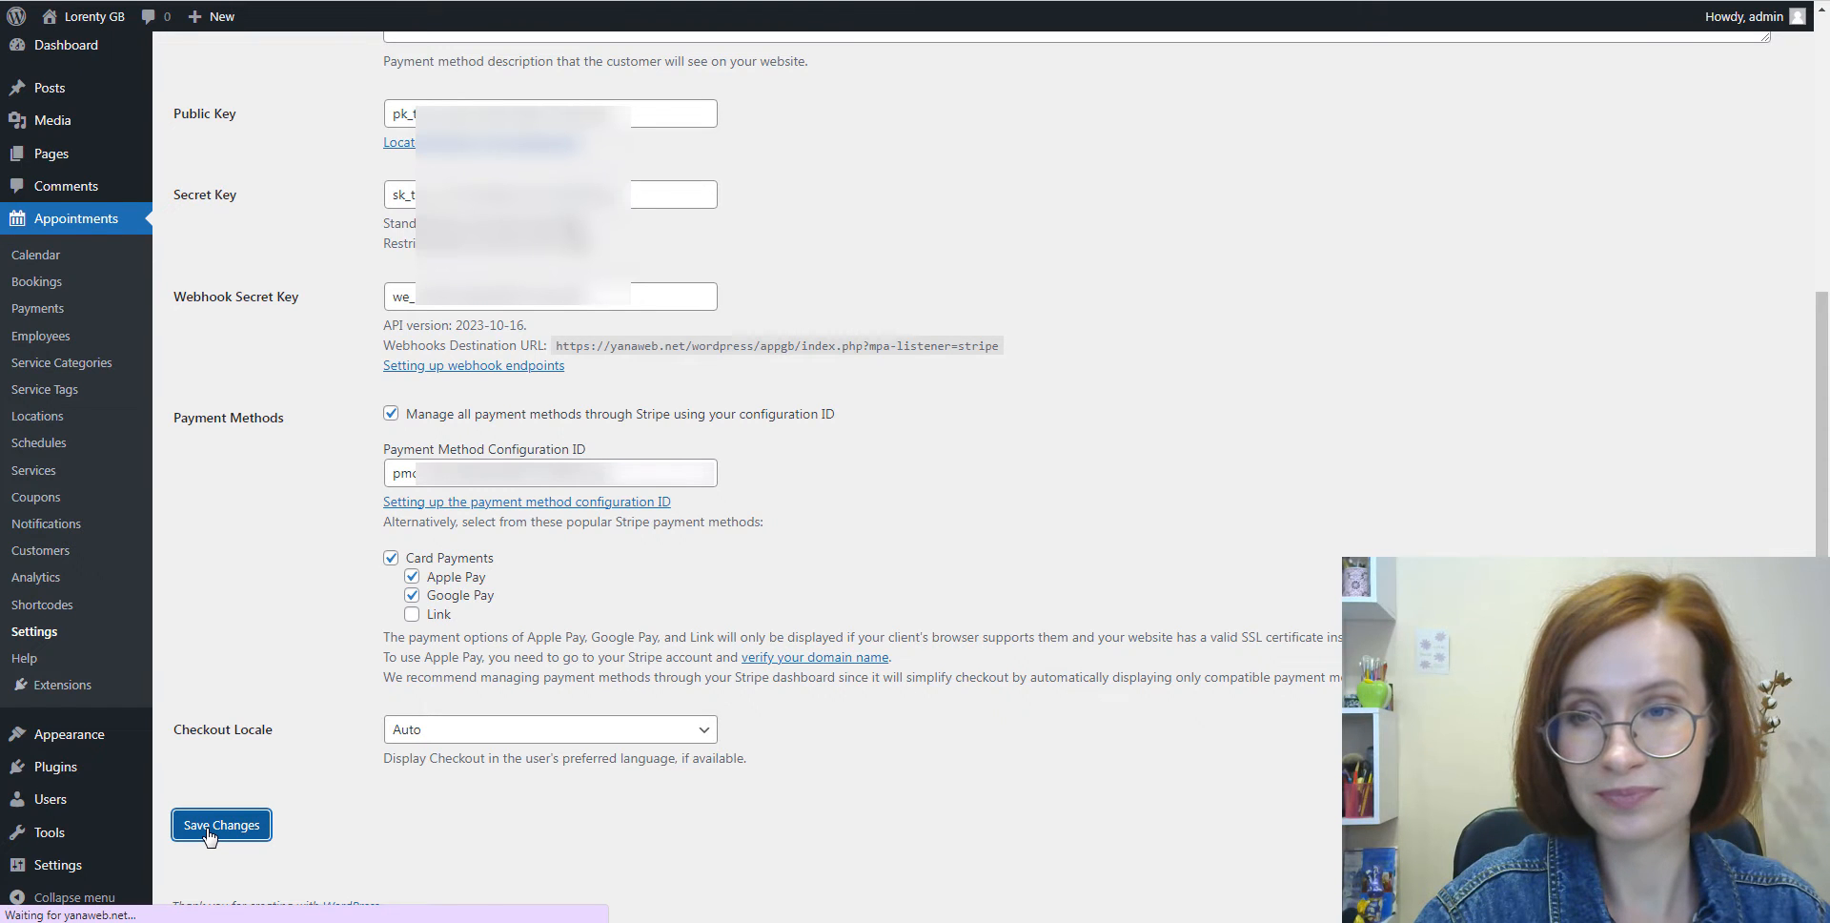
pyautogui.click(220, 825)
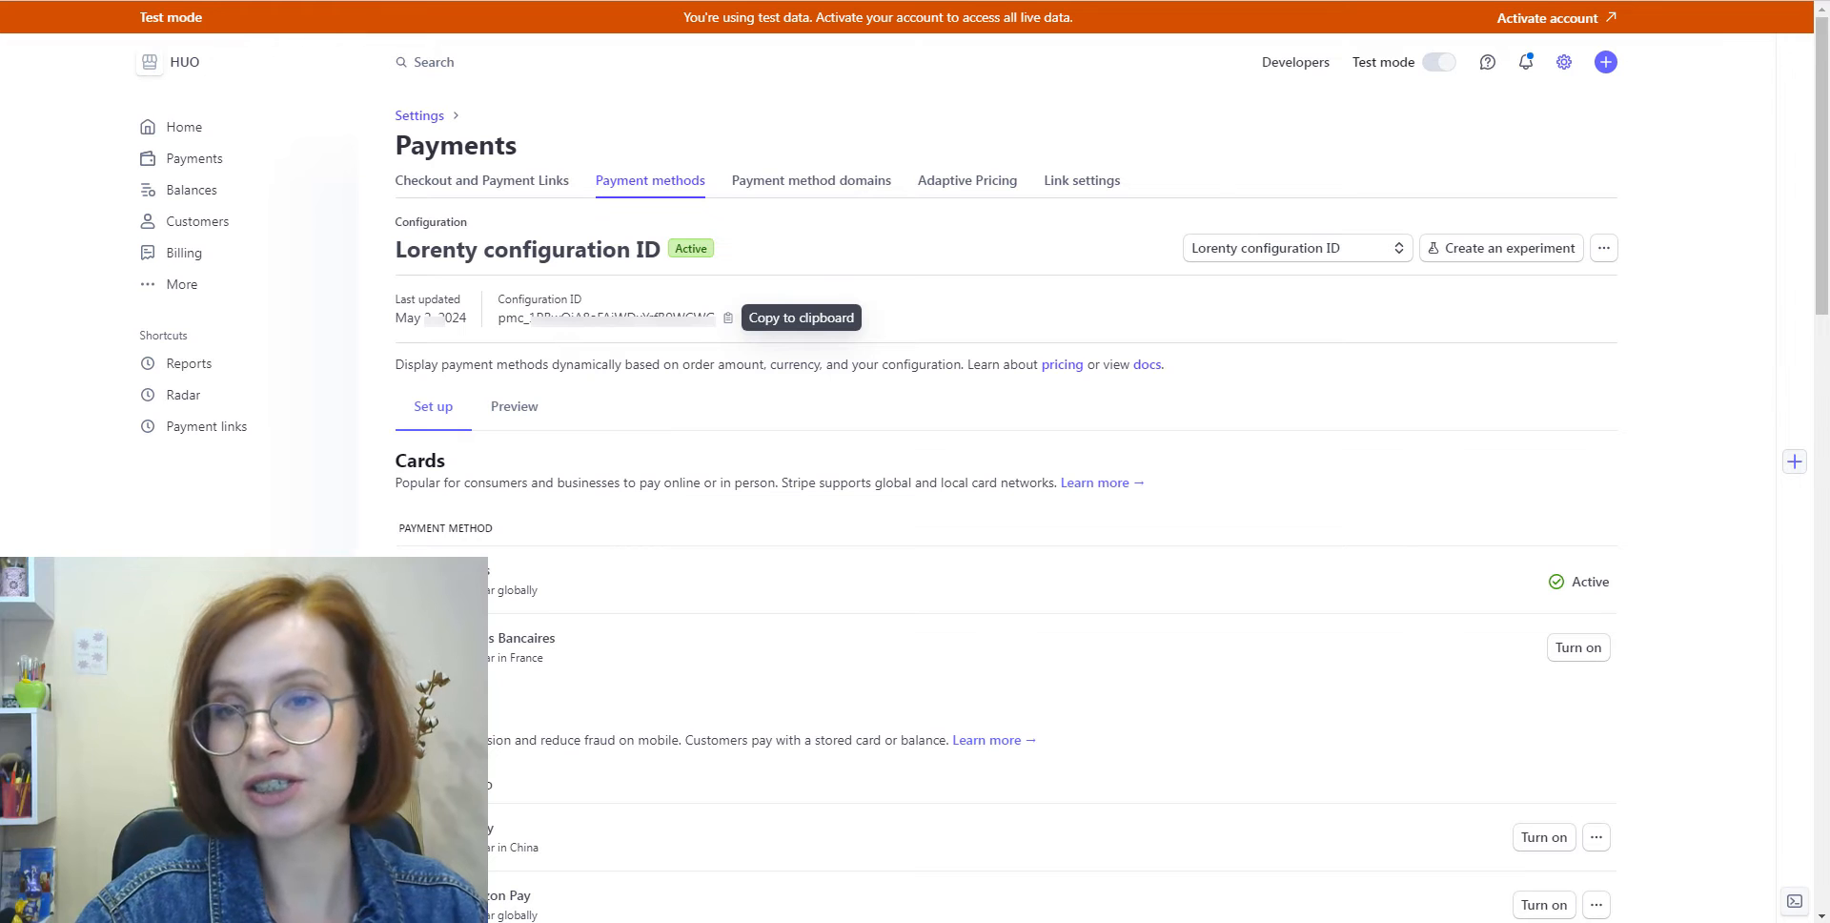
pyautogui.moveTo(1688, 678)
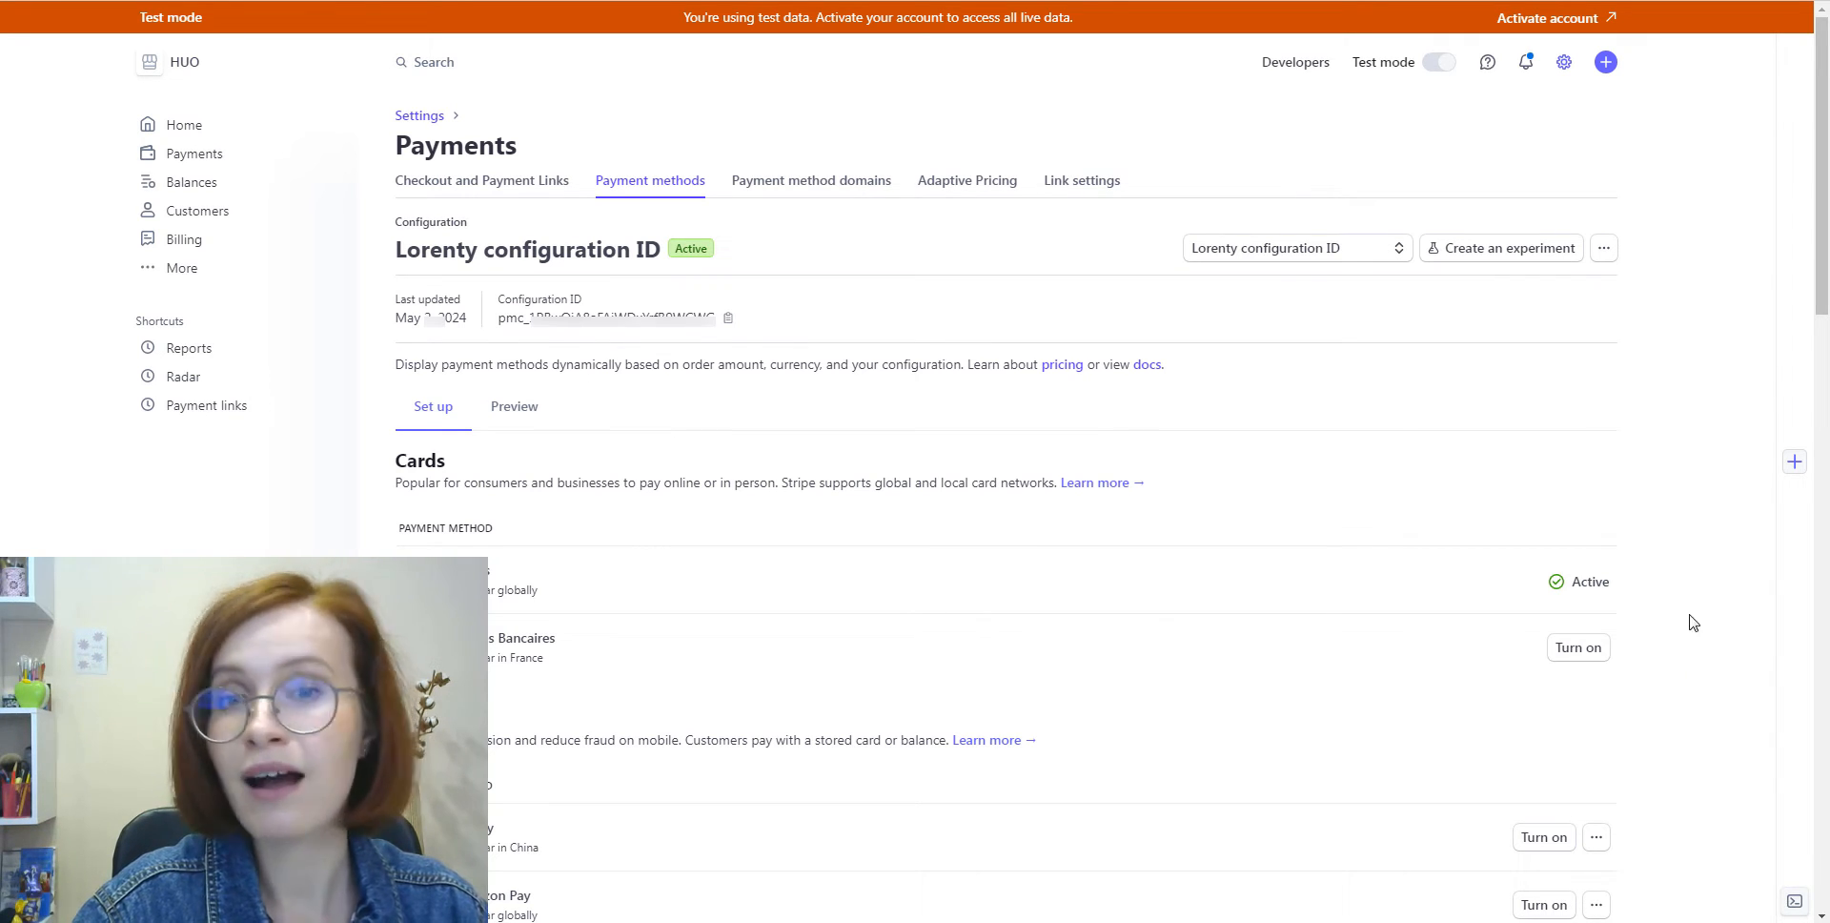
pyautogui.moveTo(1576, 609)
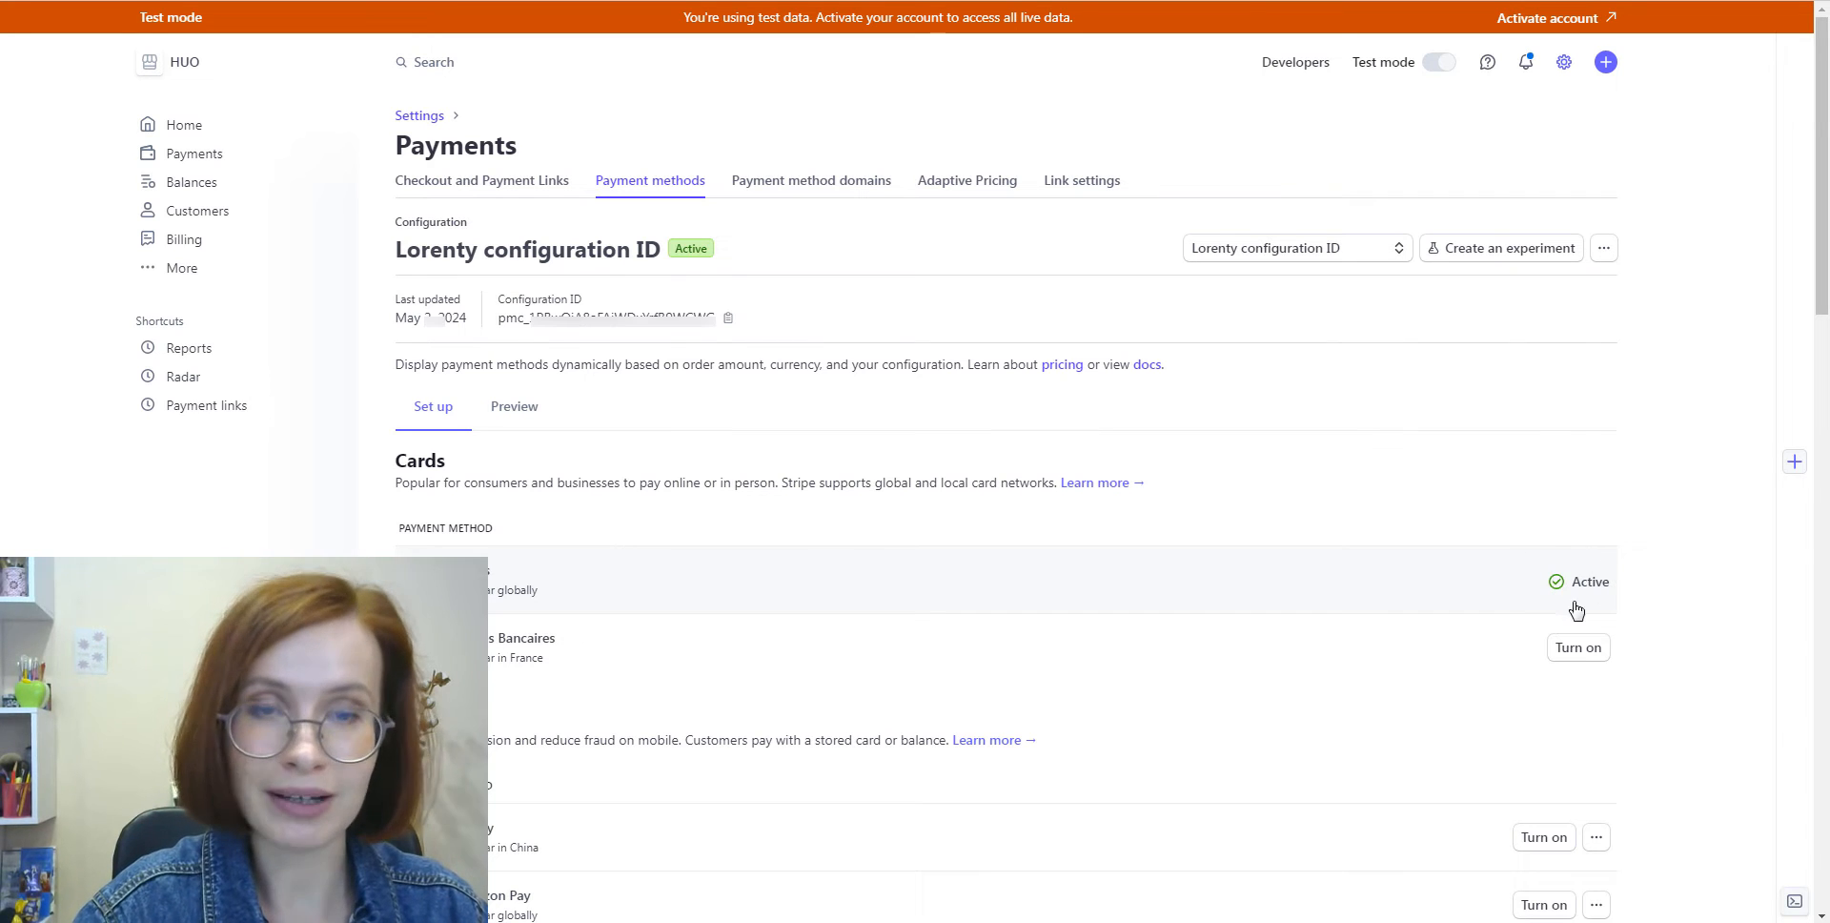
pyautogui.moveTo(1693, 765)
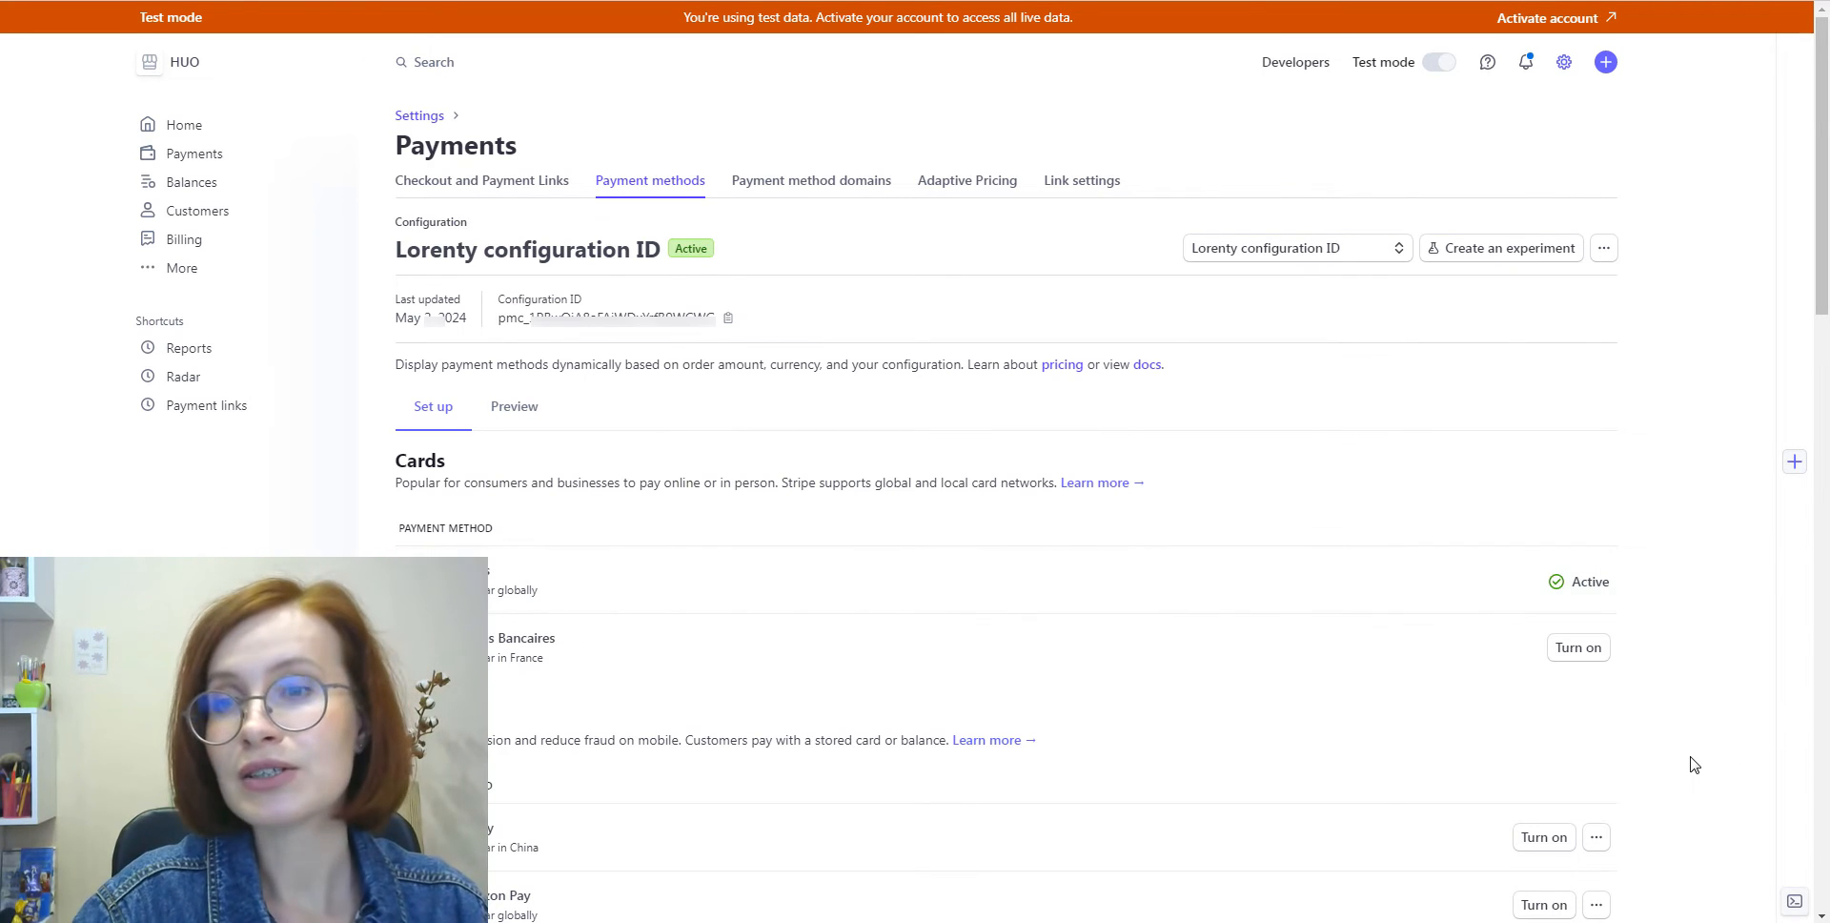
# Step: Turn on the Alipay and Amazon Pay wallets, confirming the Alipay activation dialog
pyautogui.scroll(-3)
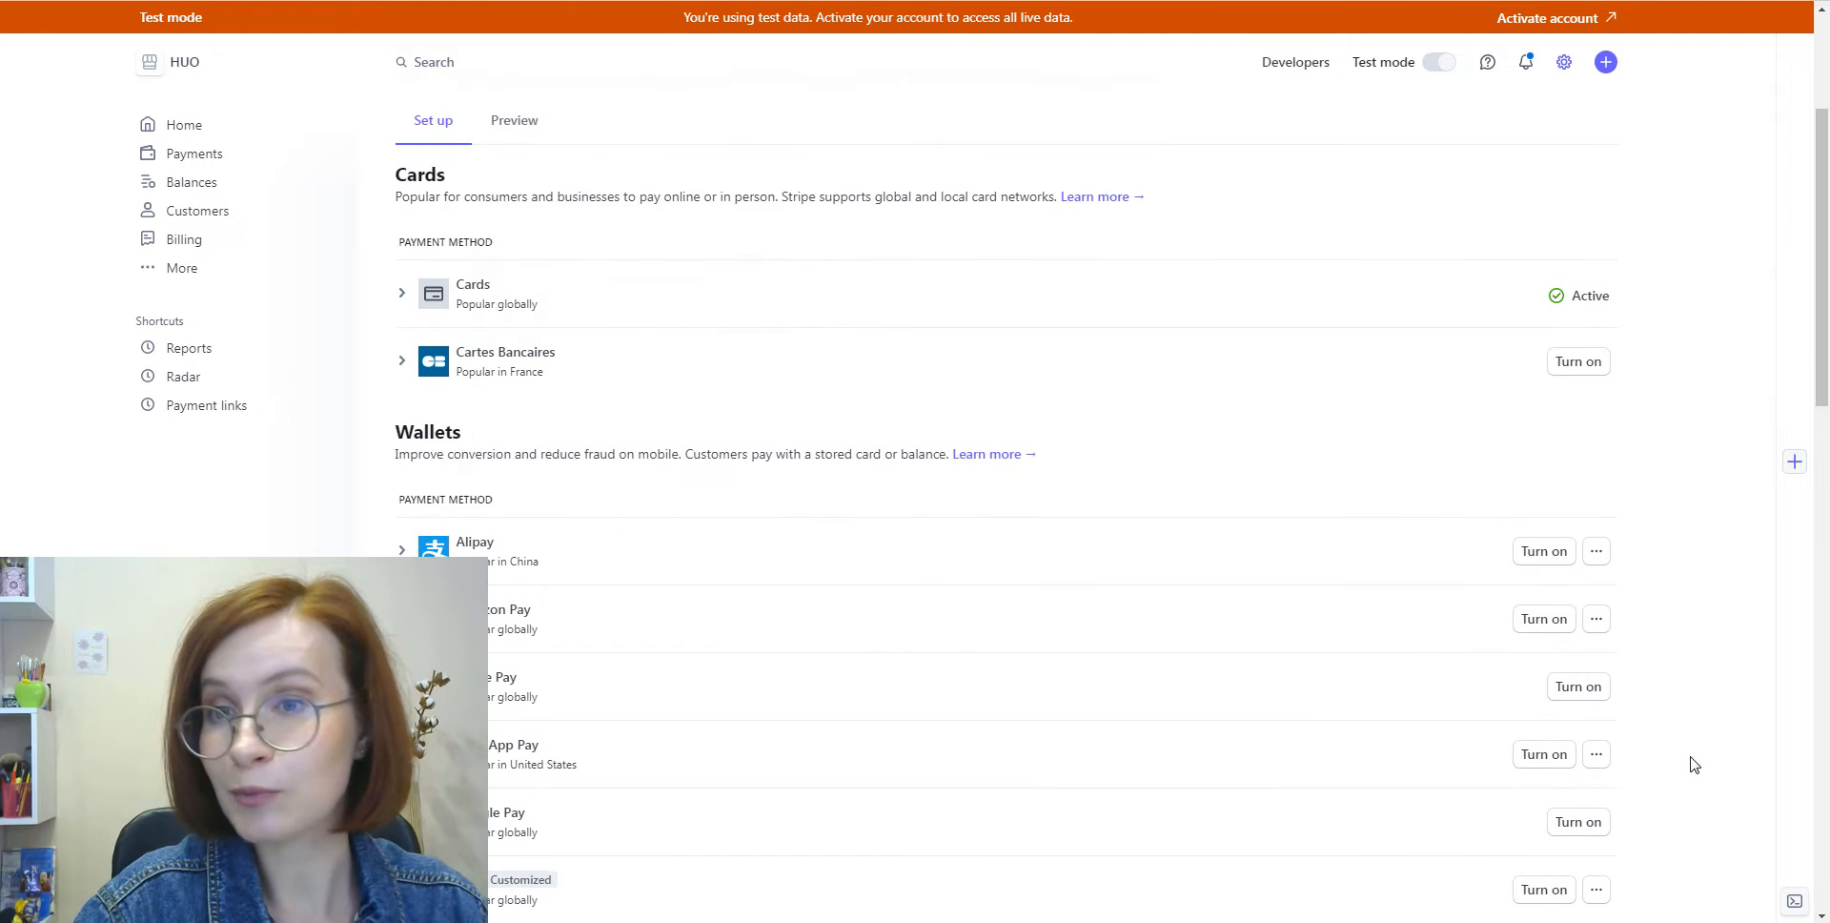
pyautogui.scroll(-3)
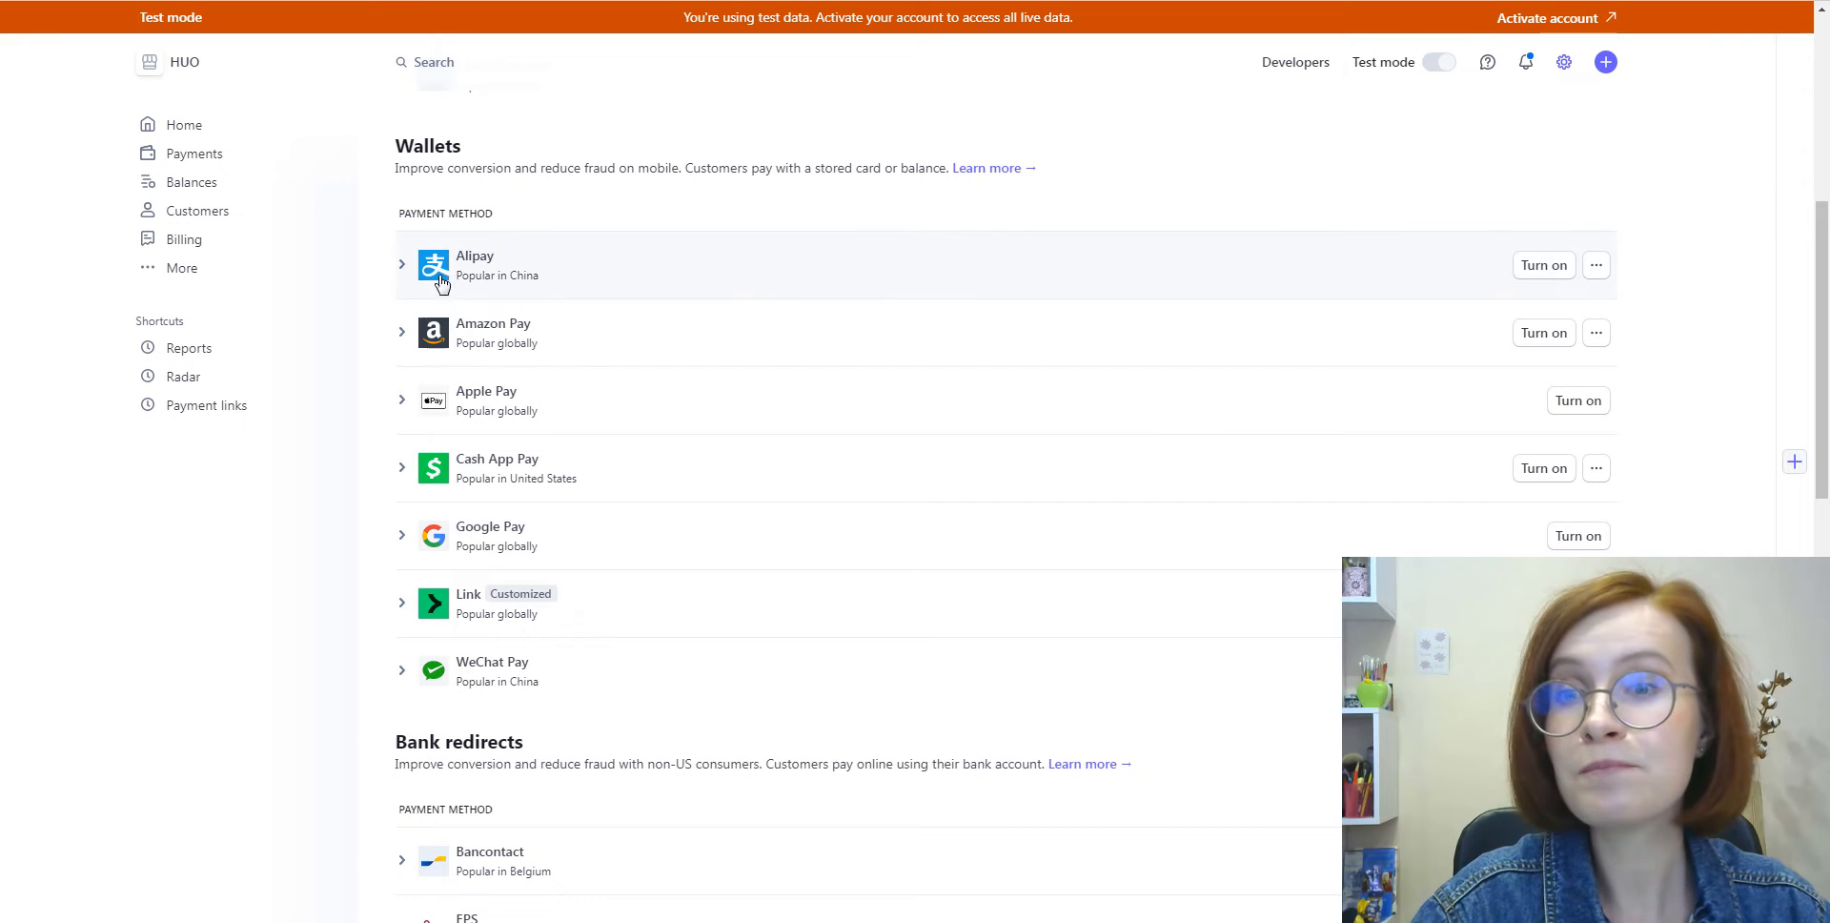
pyautogui.moveTo(401, 272)
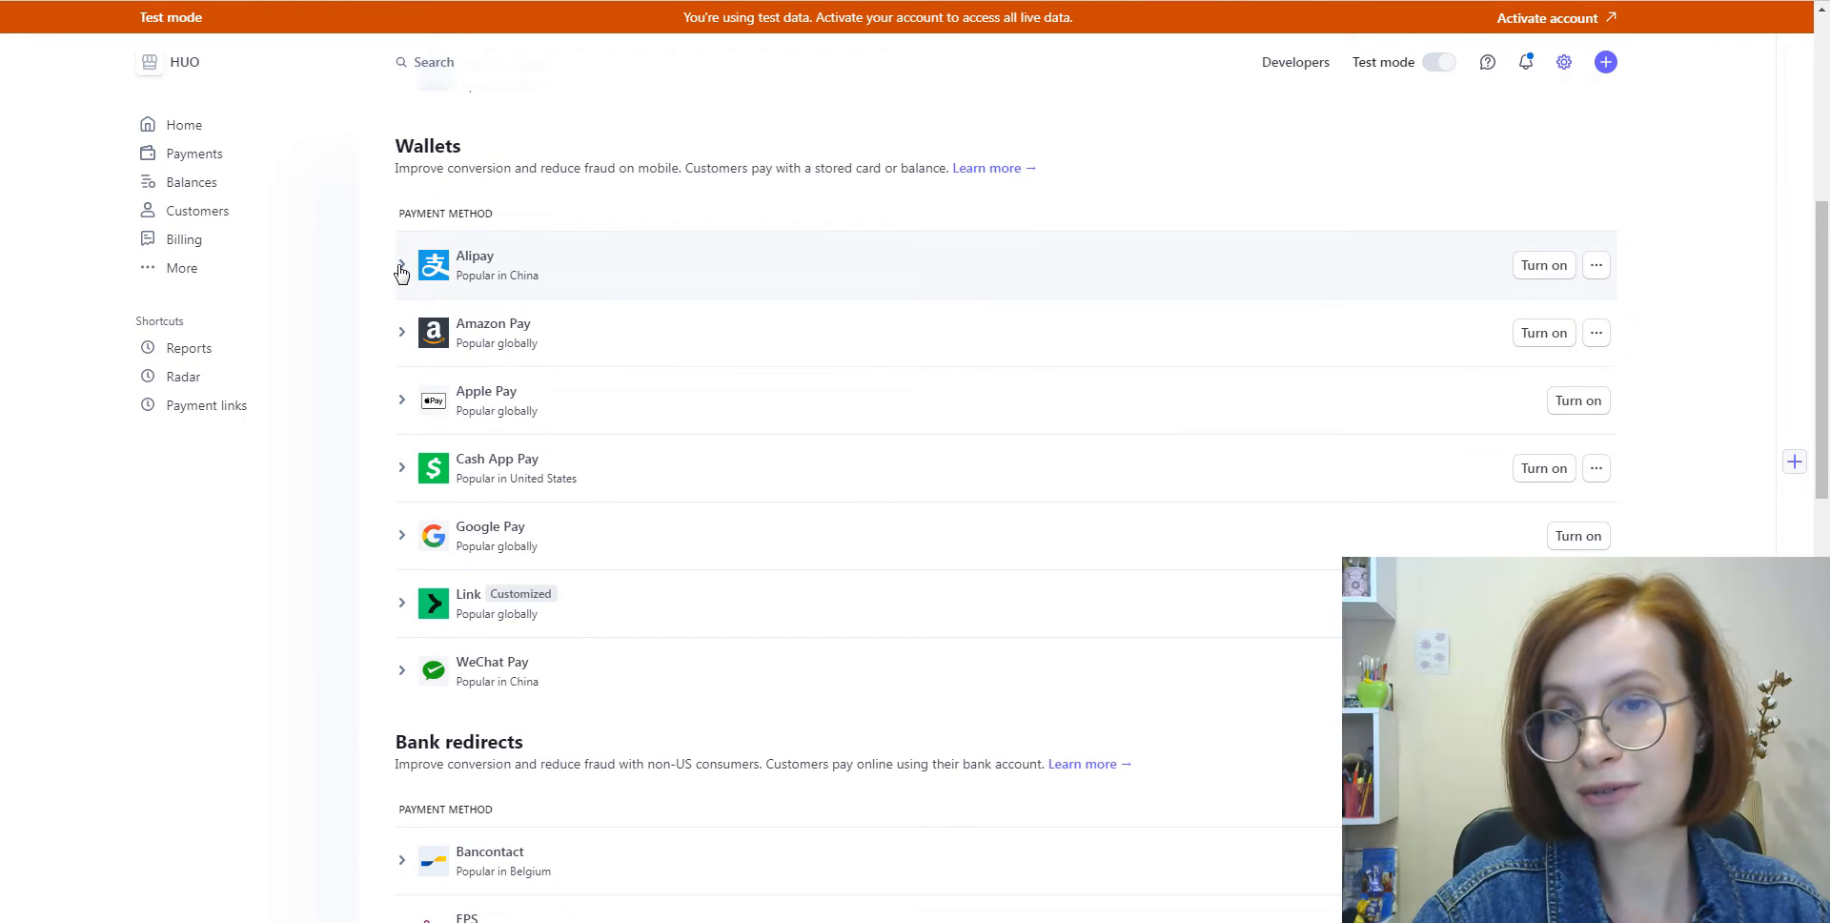
pyautogui.click(401, 265)
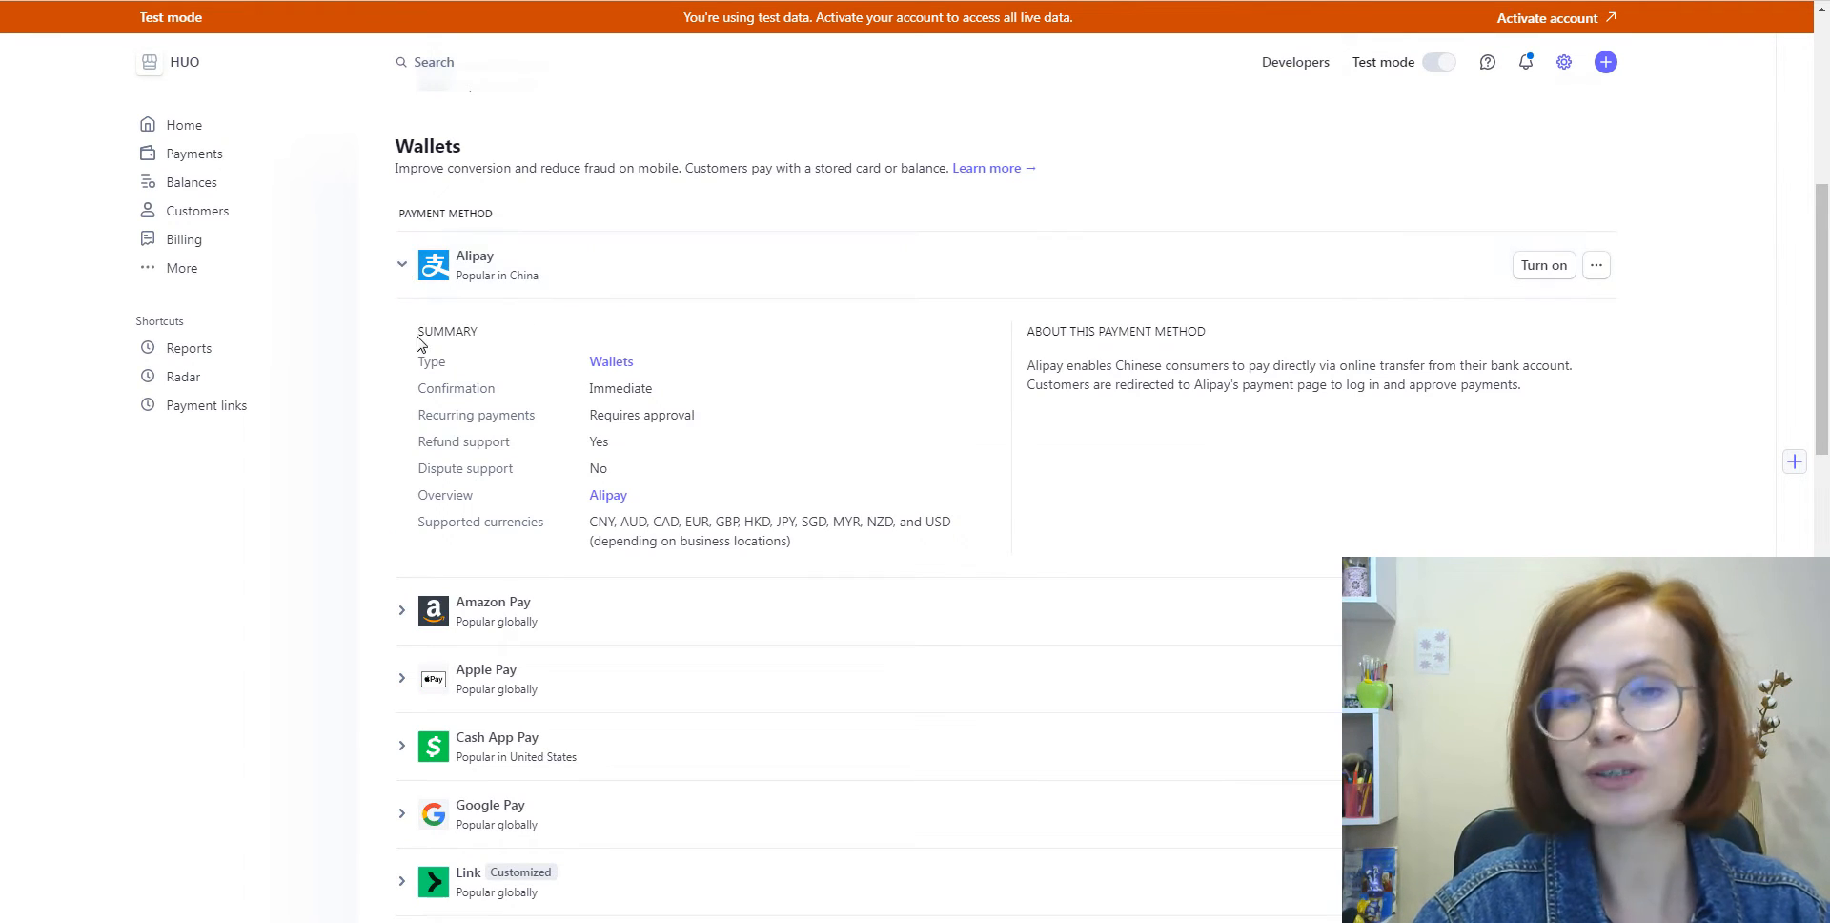
pyautogui.moveTo(753, 440)
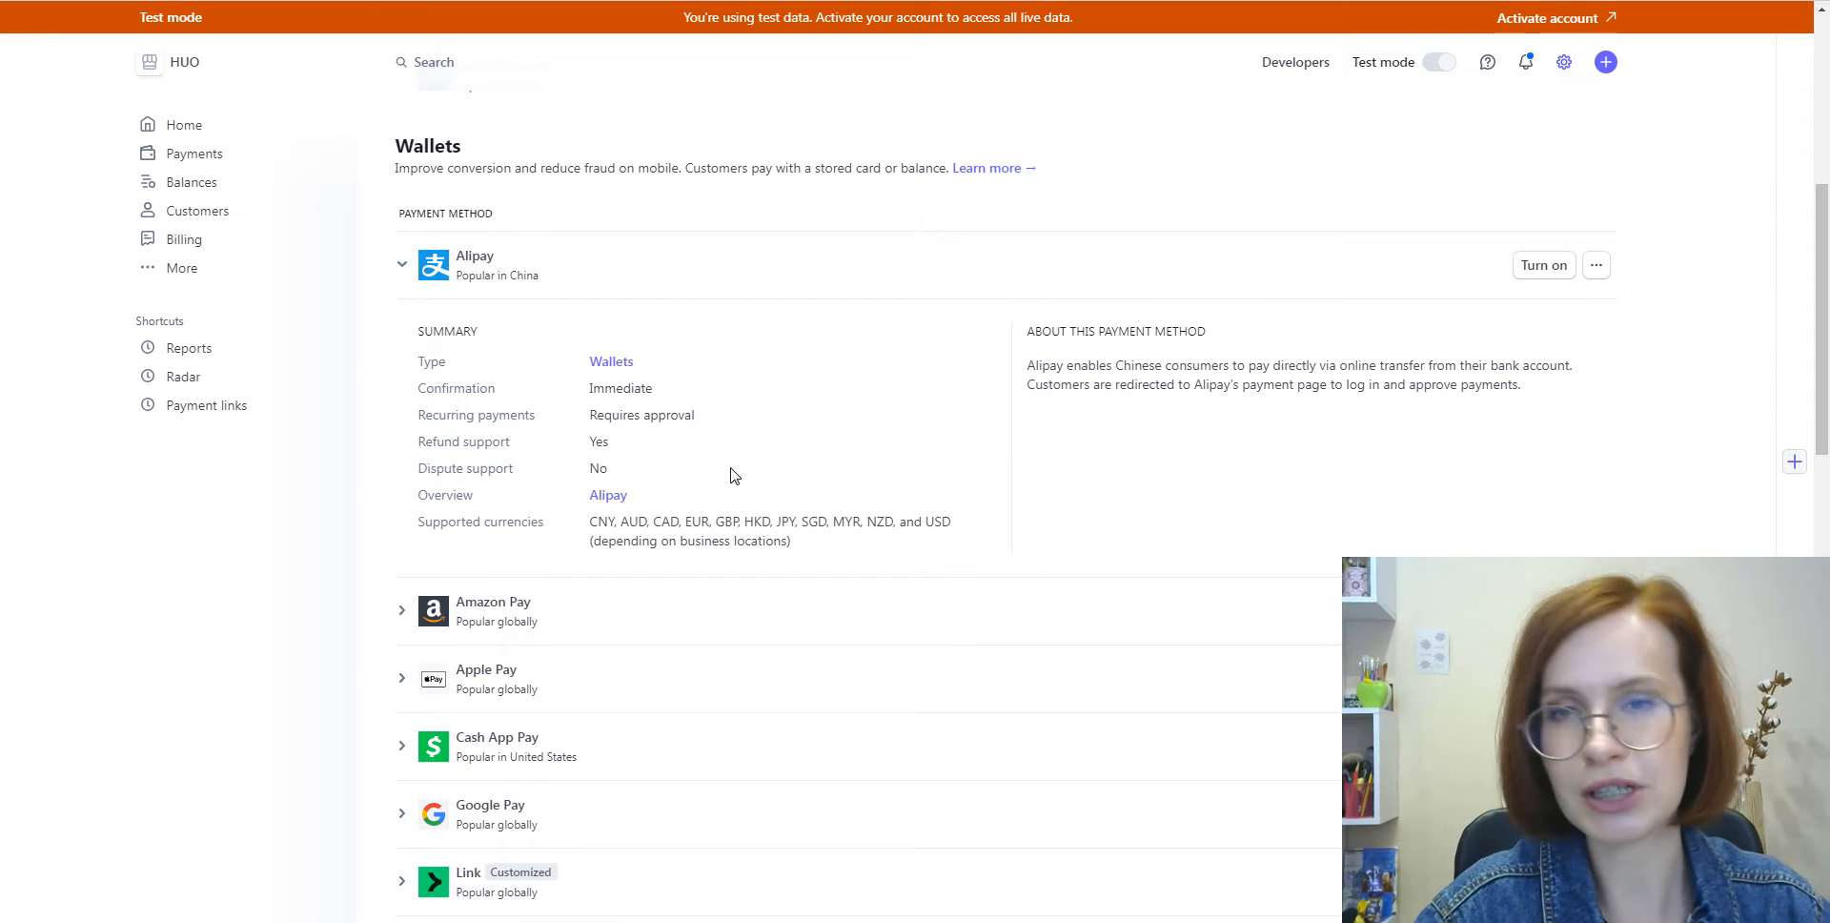
pyautogui.moveTo(630, 474)
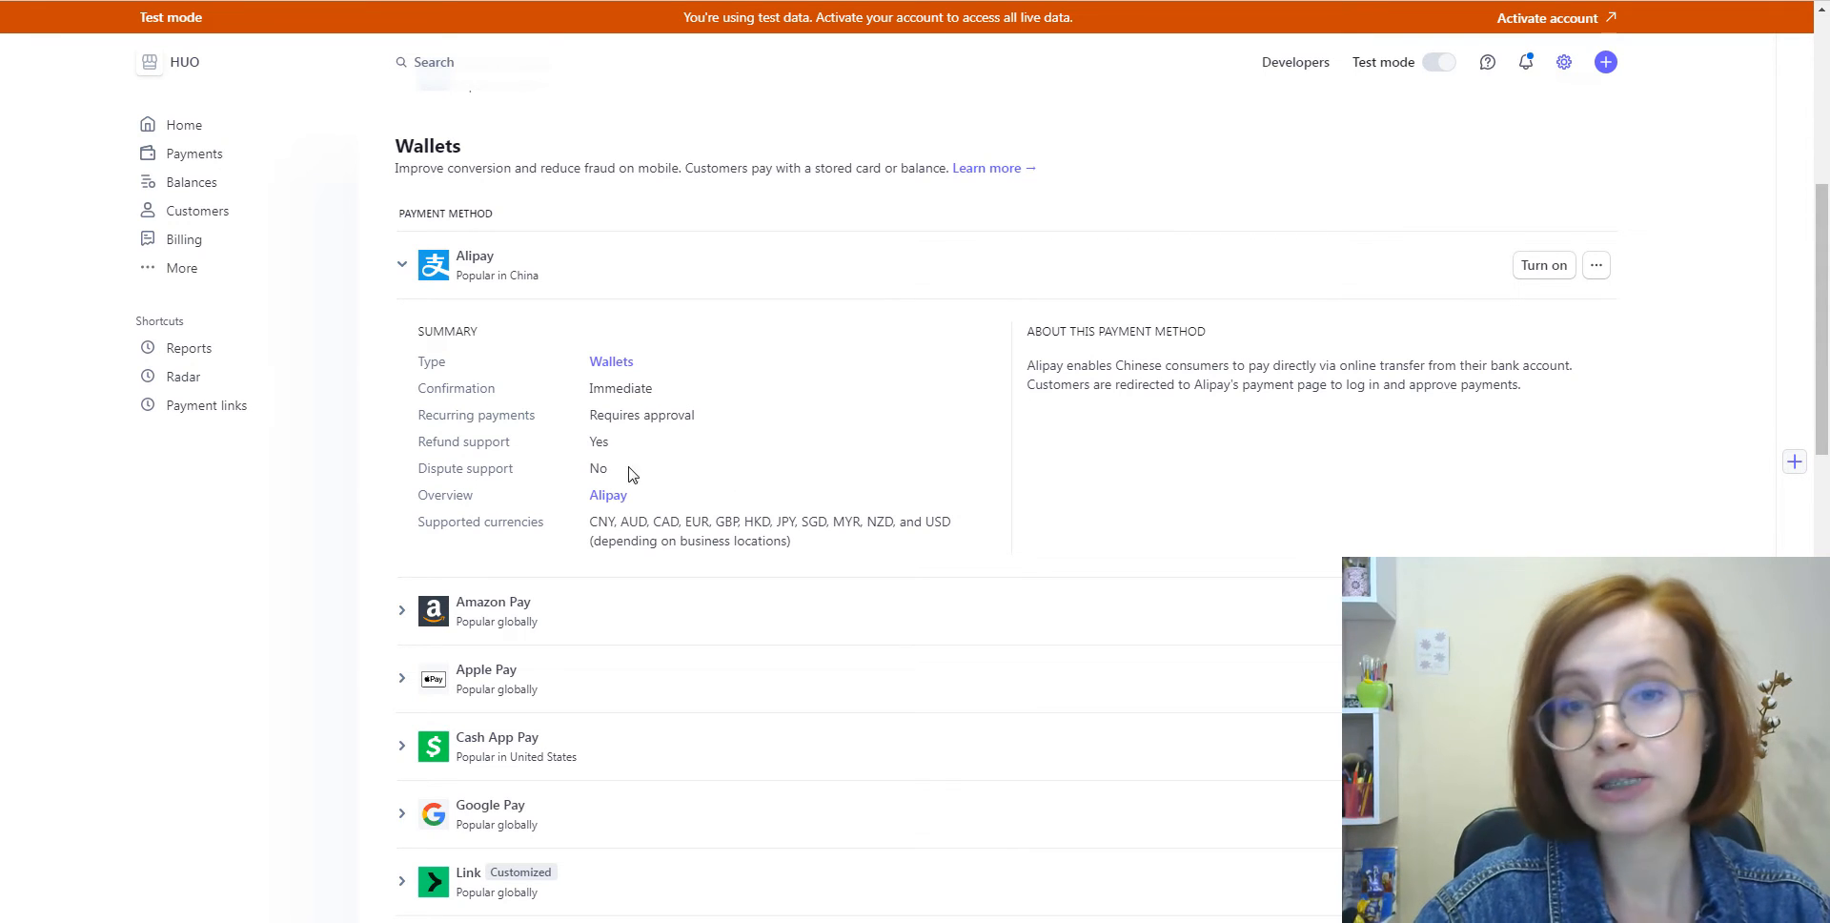
pyautogui.moveTo(447, 538)
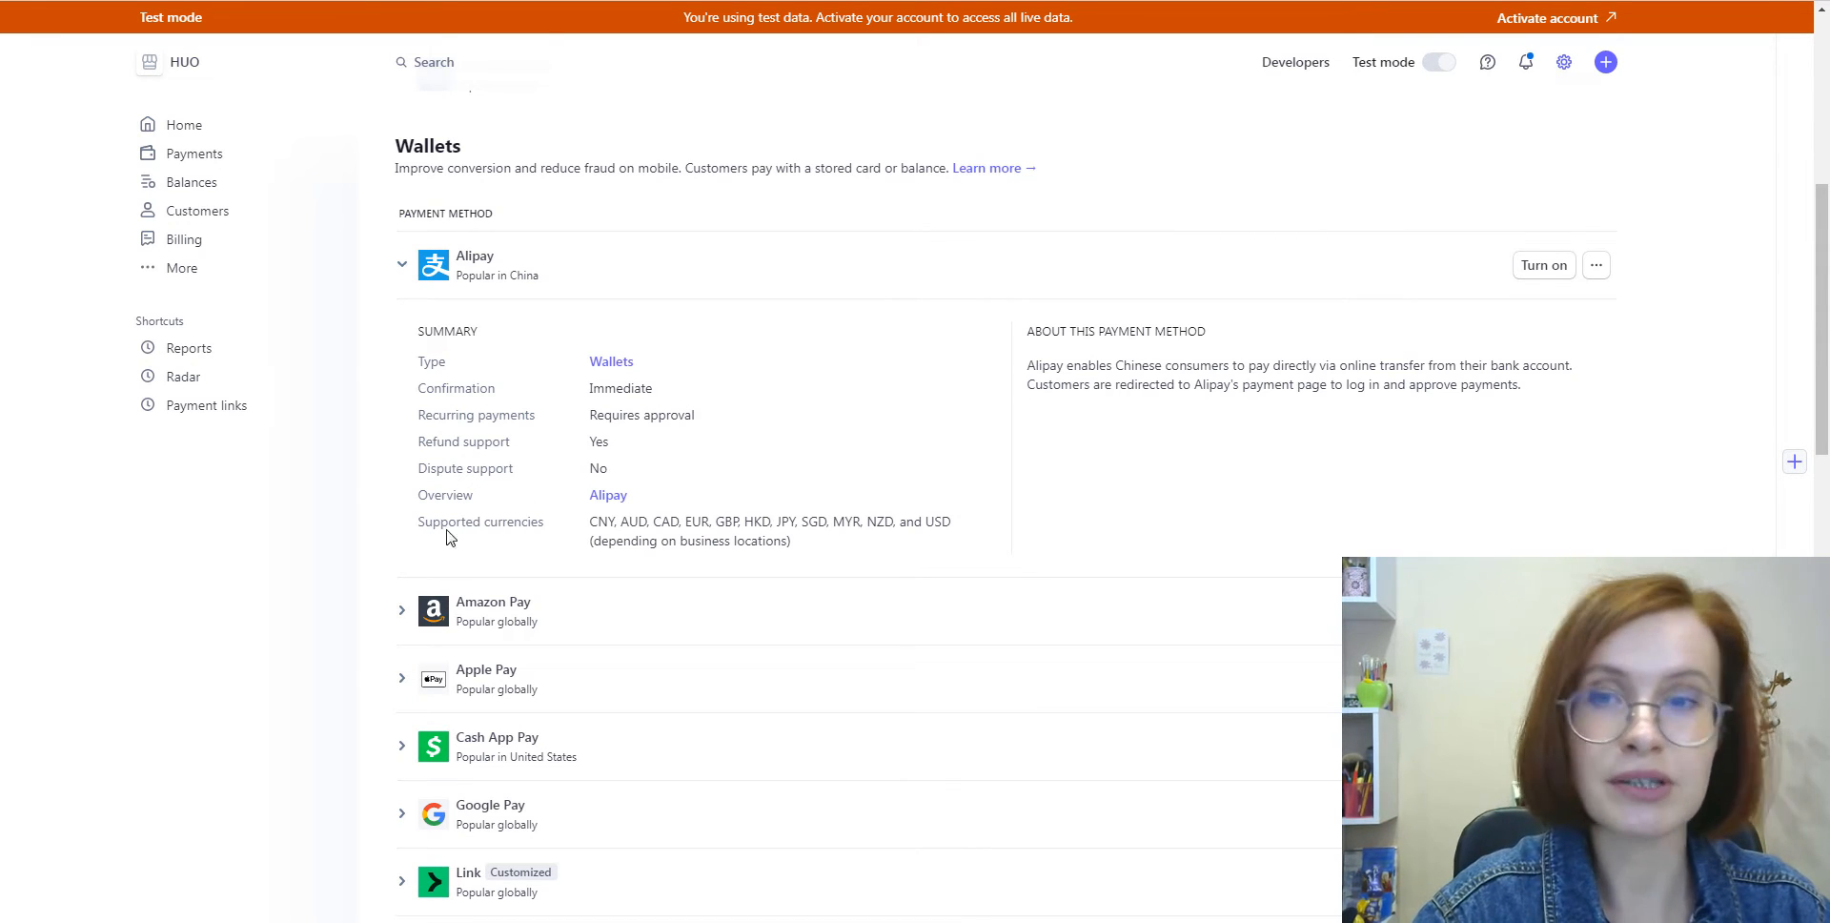
pyautogui.moveTo(1543, 265)
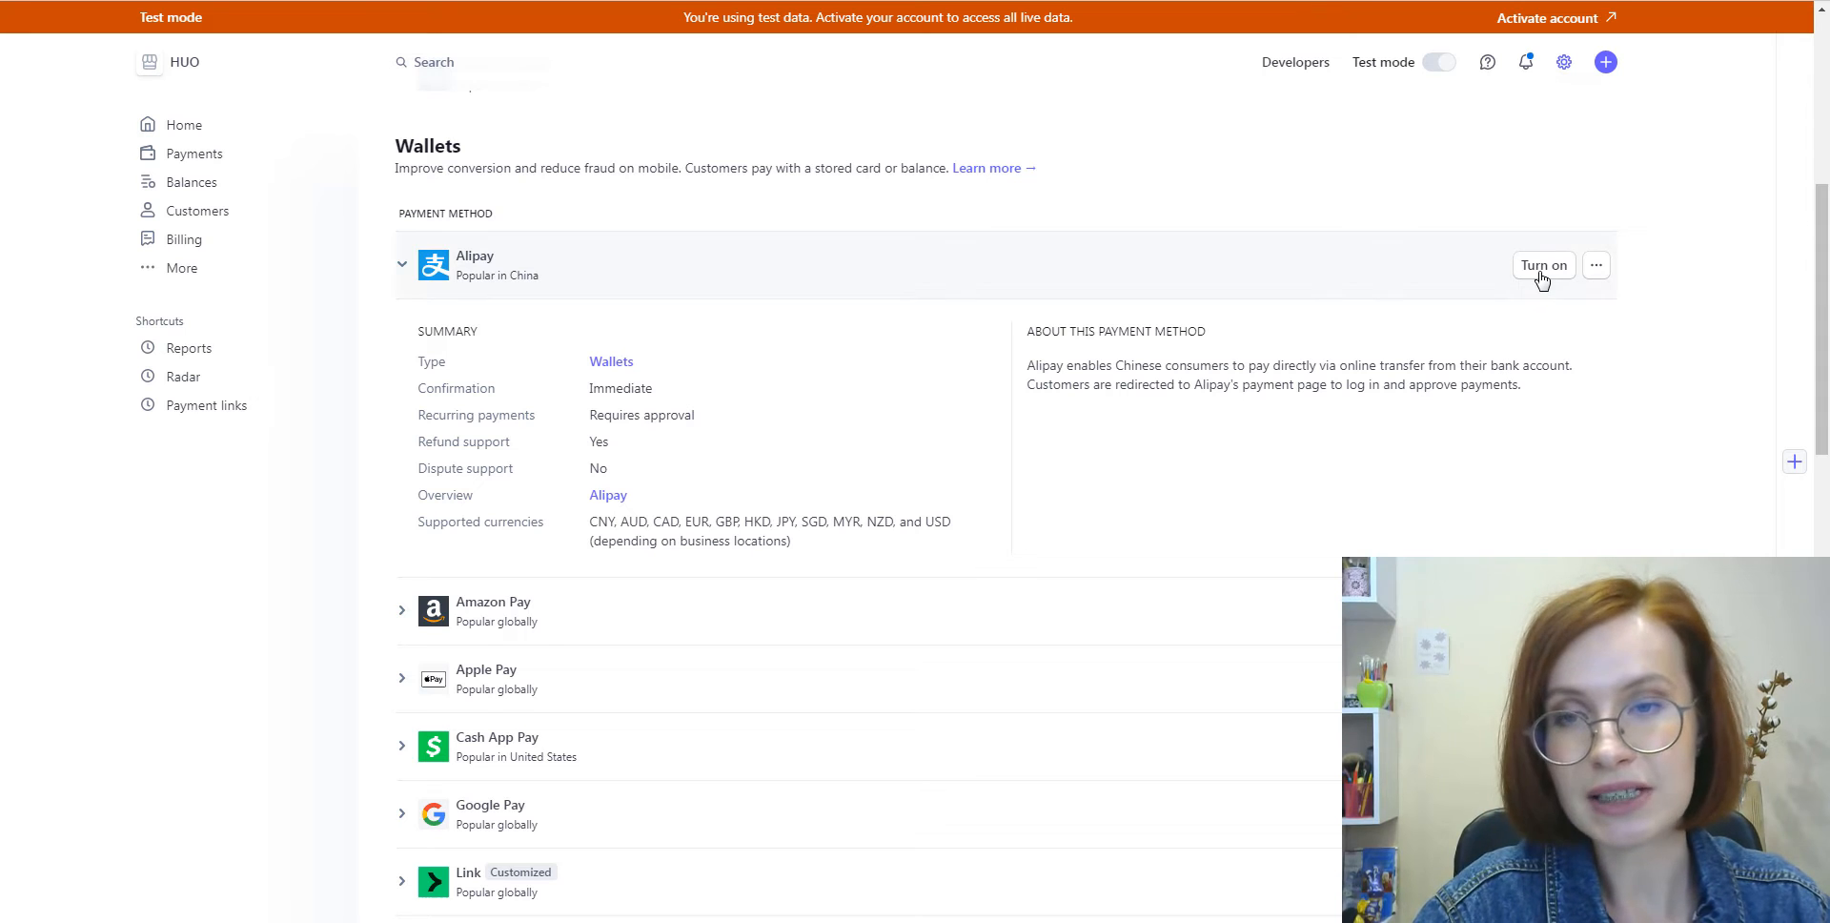
pyautogui.click(1542, 265)
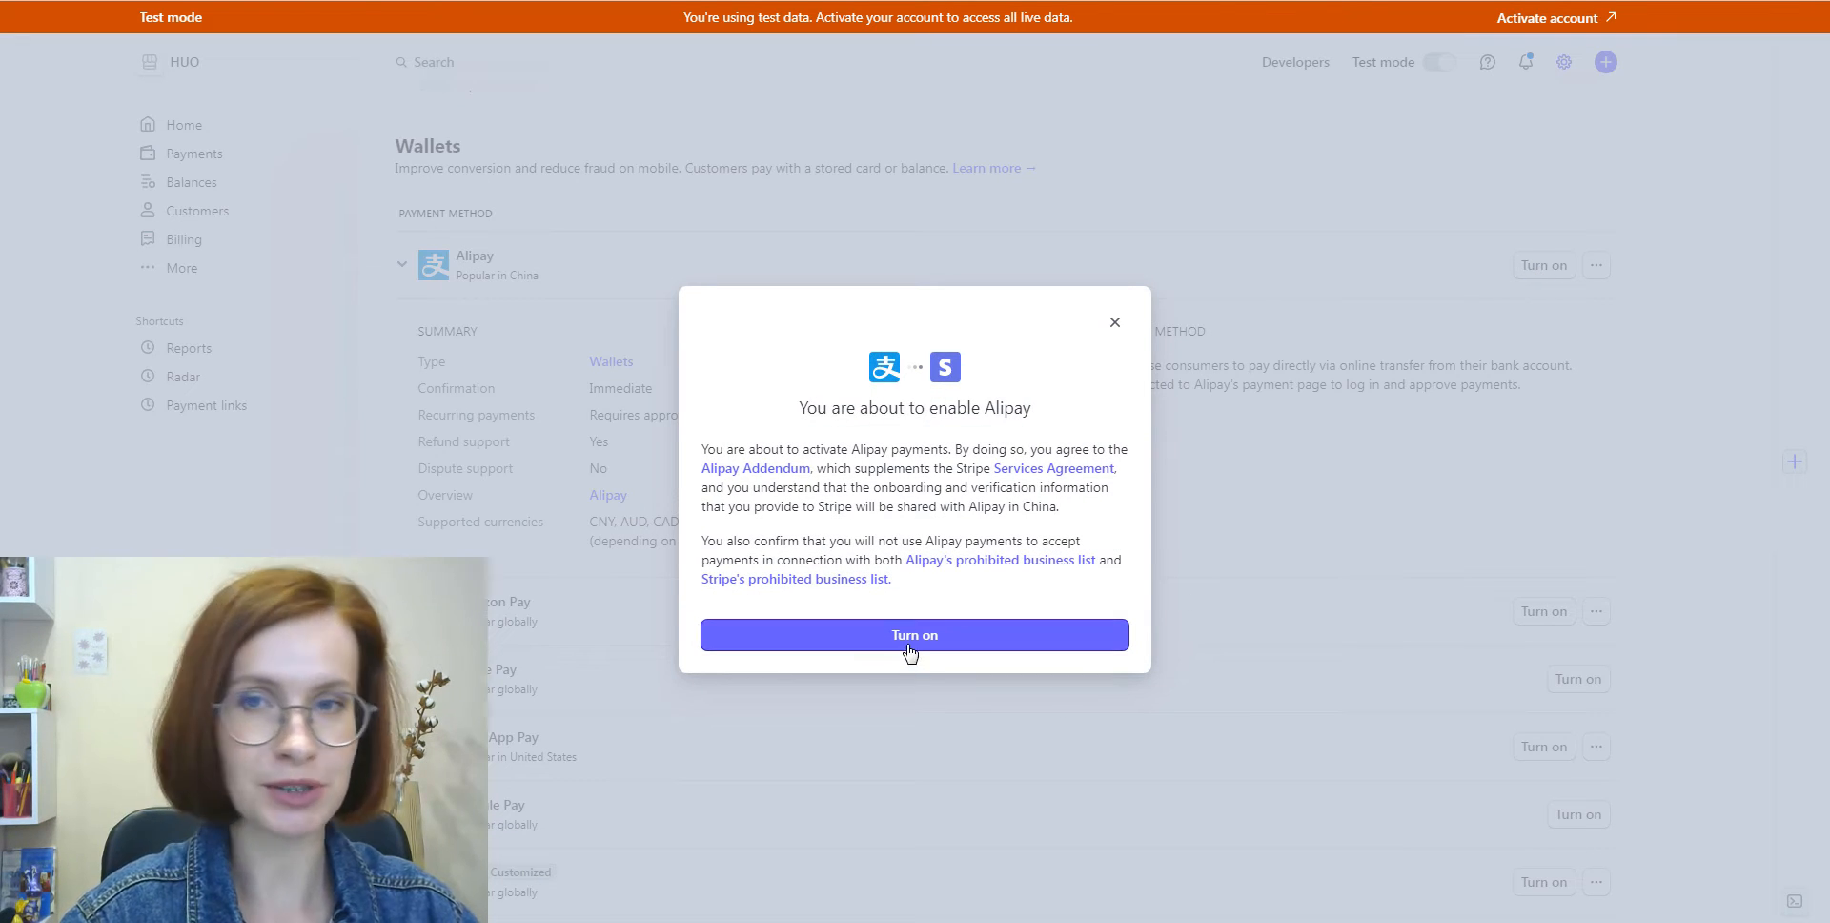
pyautogui.click(914, 635)
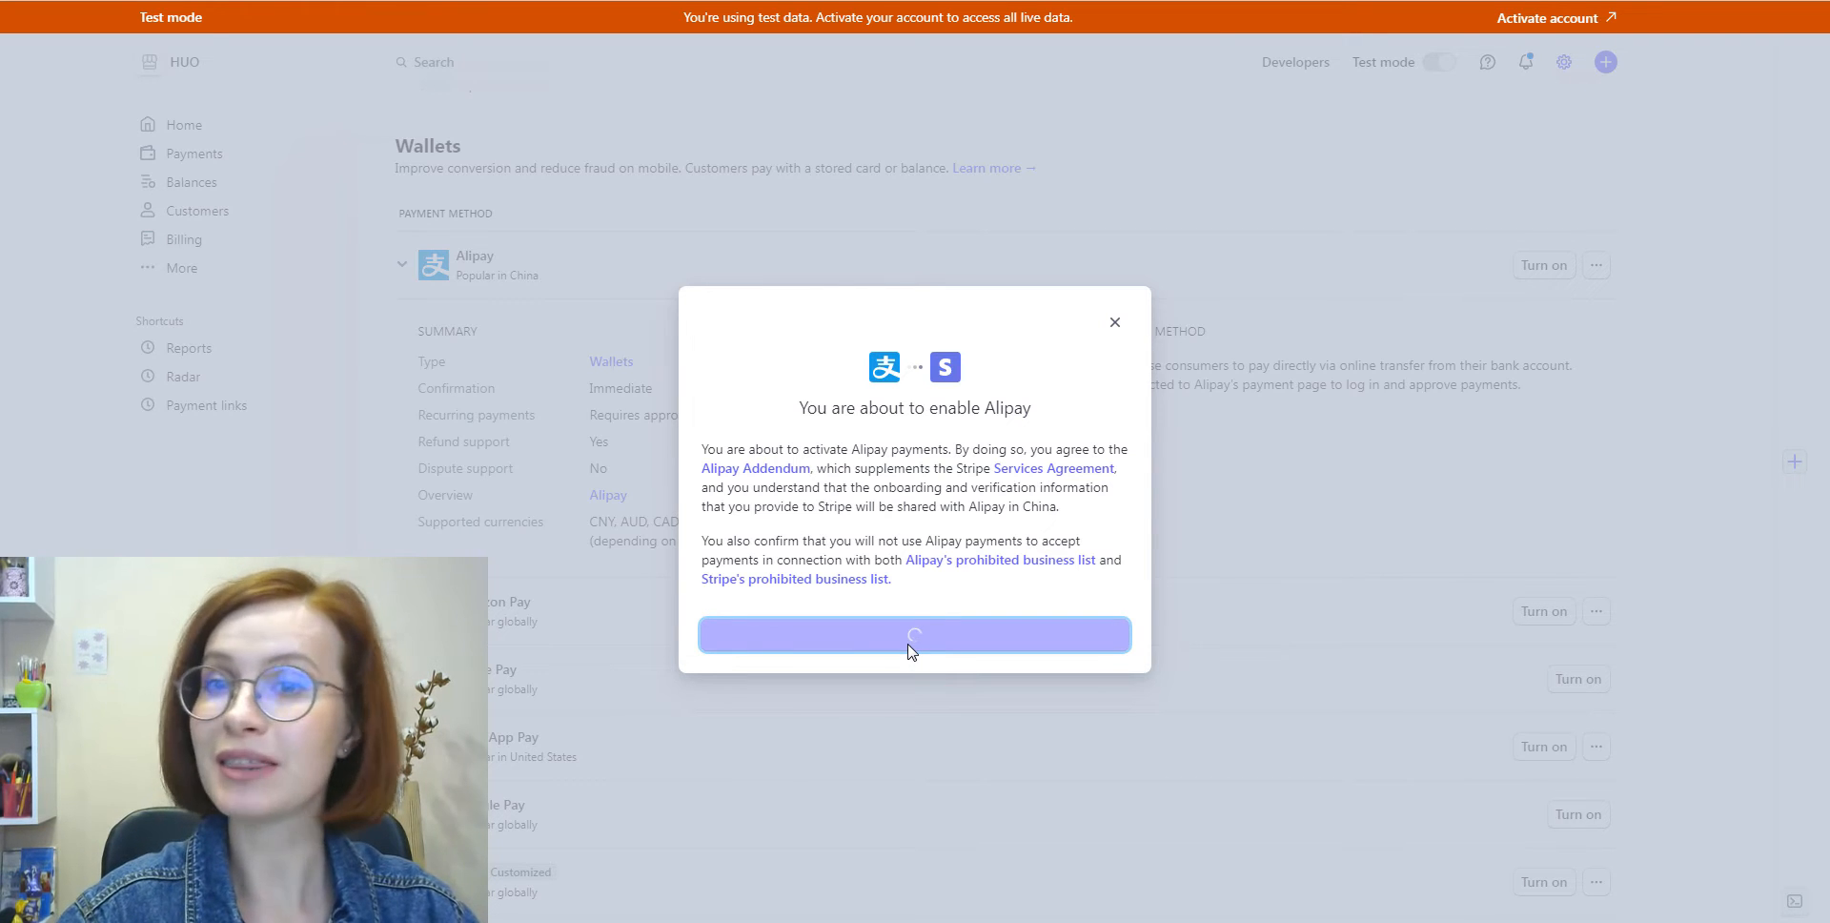
pyautogui.click(914, 634)
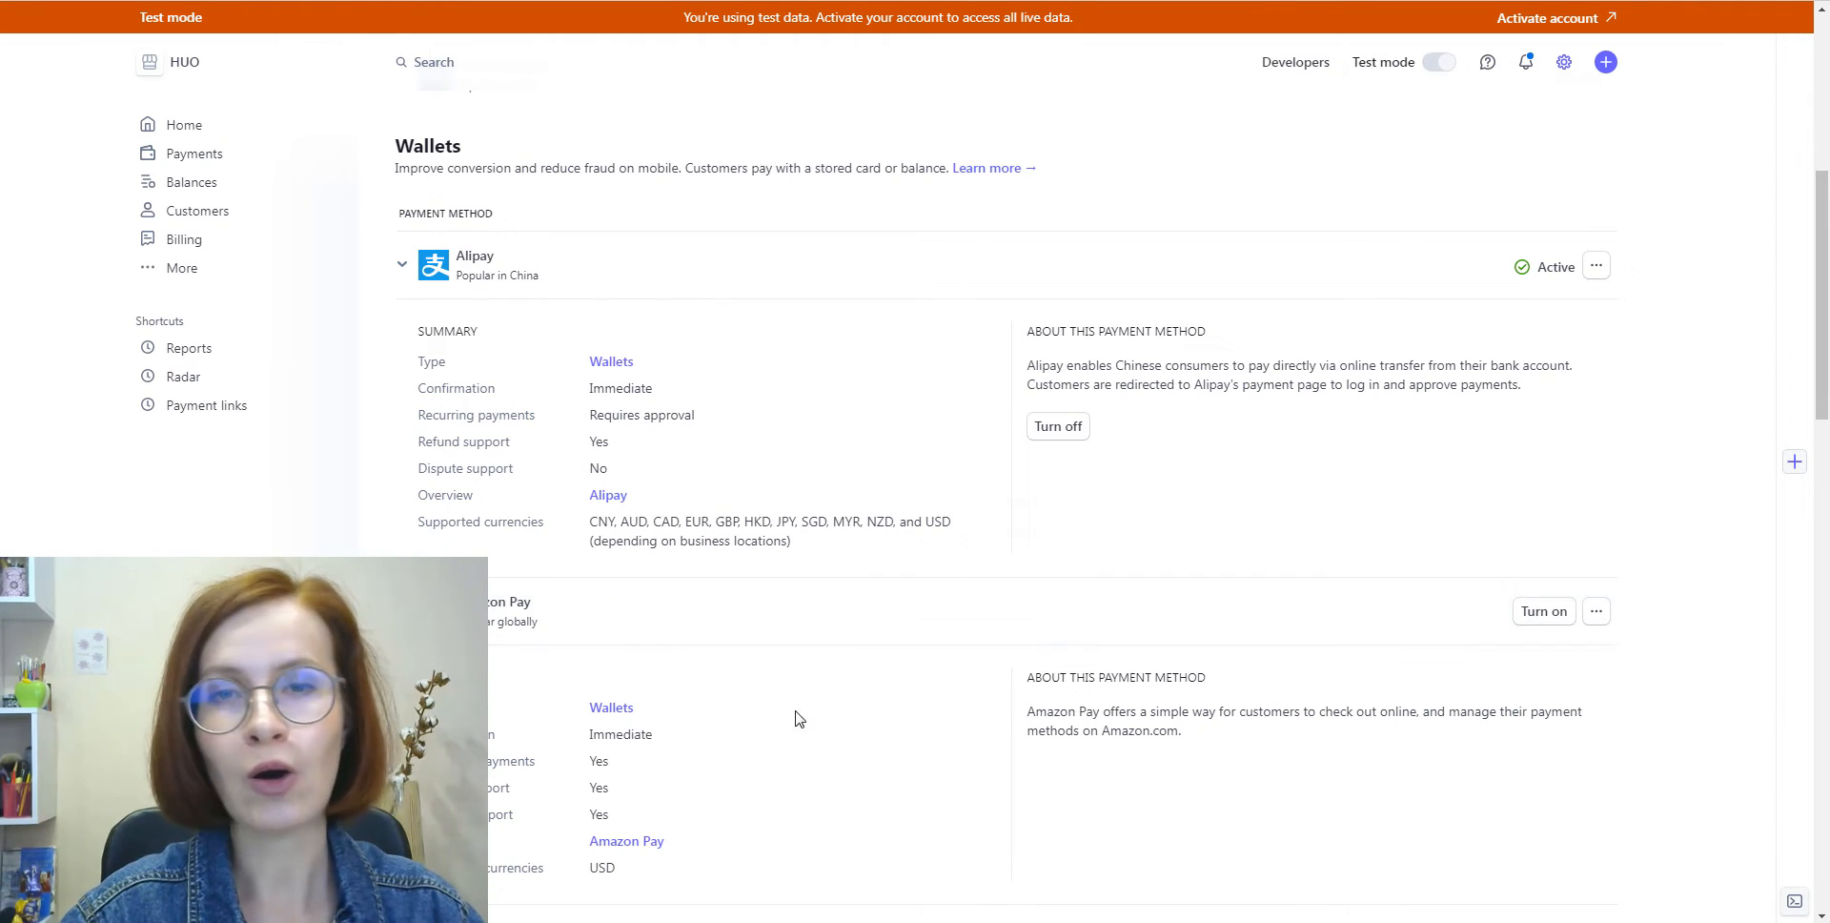
pyautogui.scroll(-3)
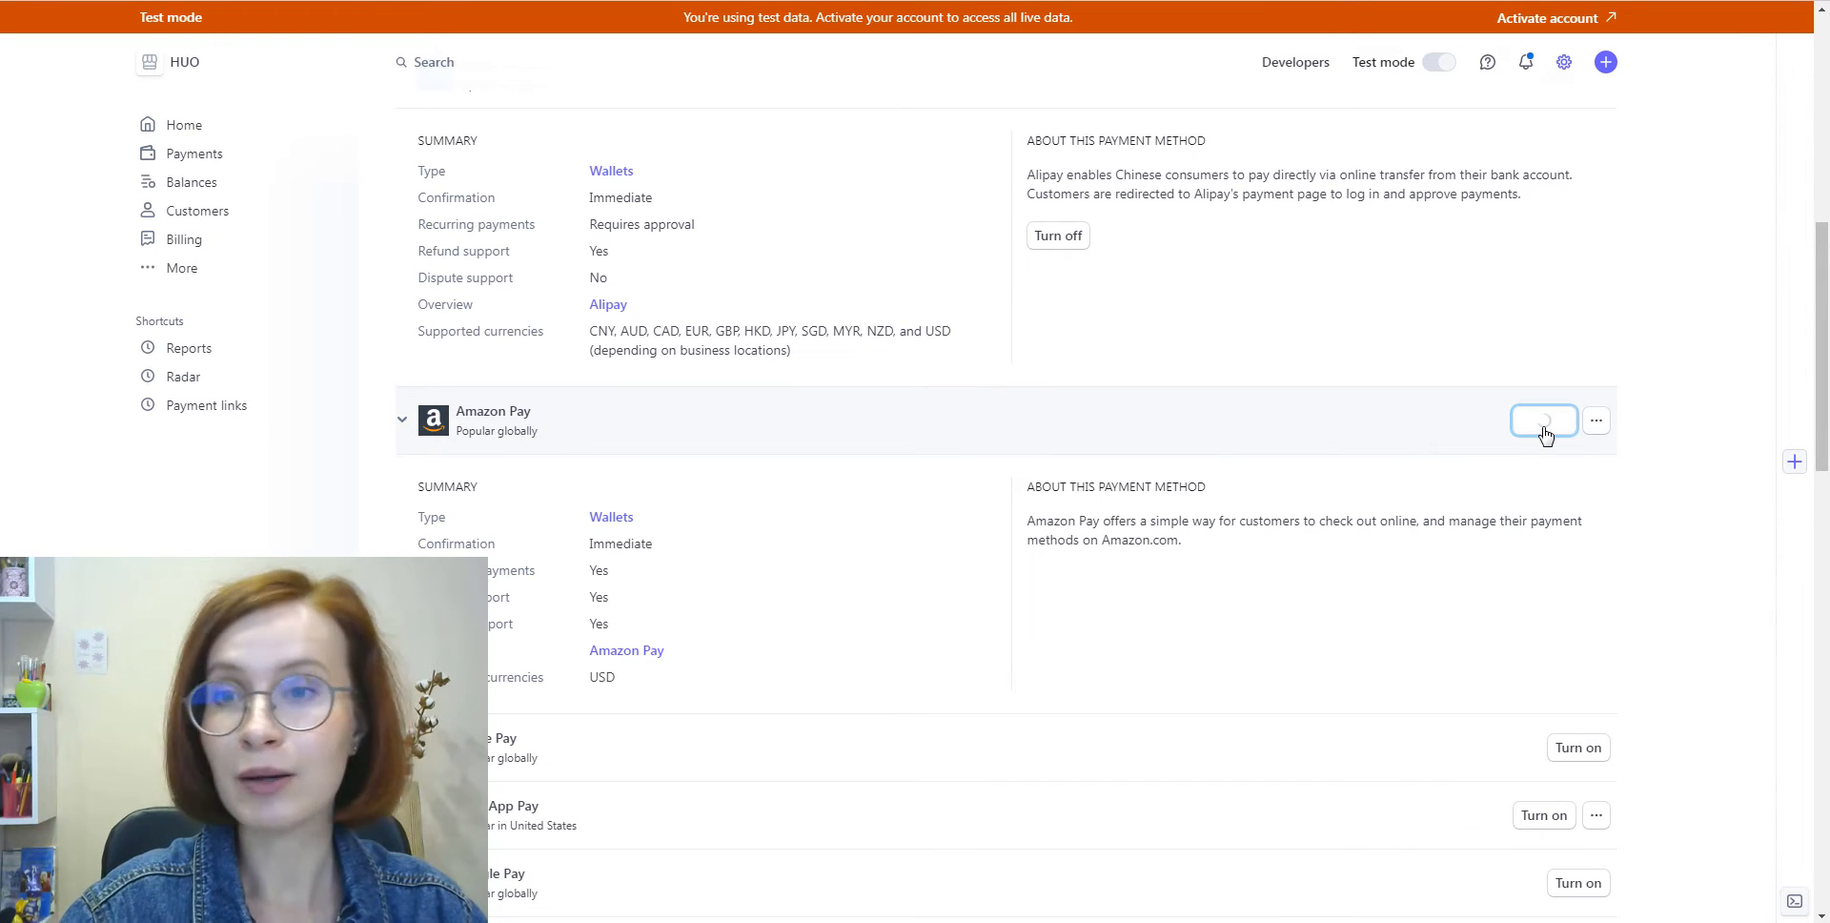
pyautogui.click(1543, 421)
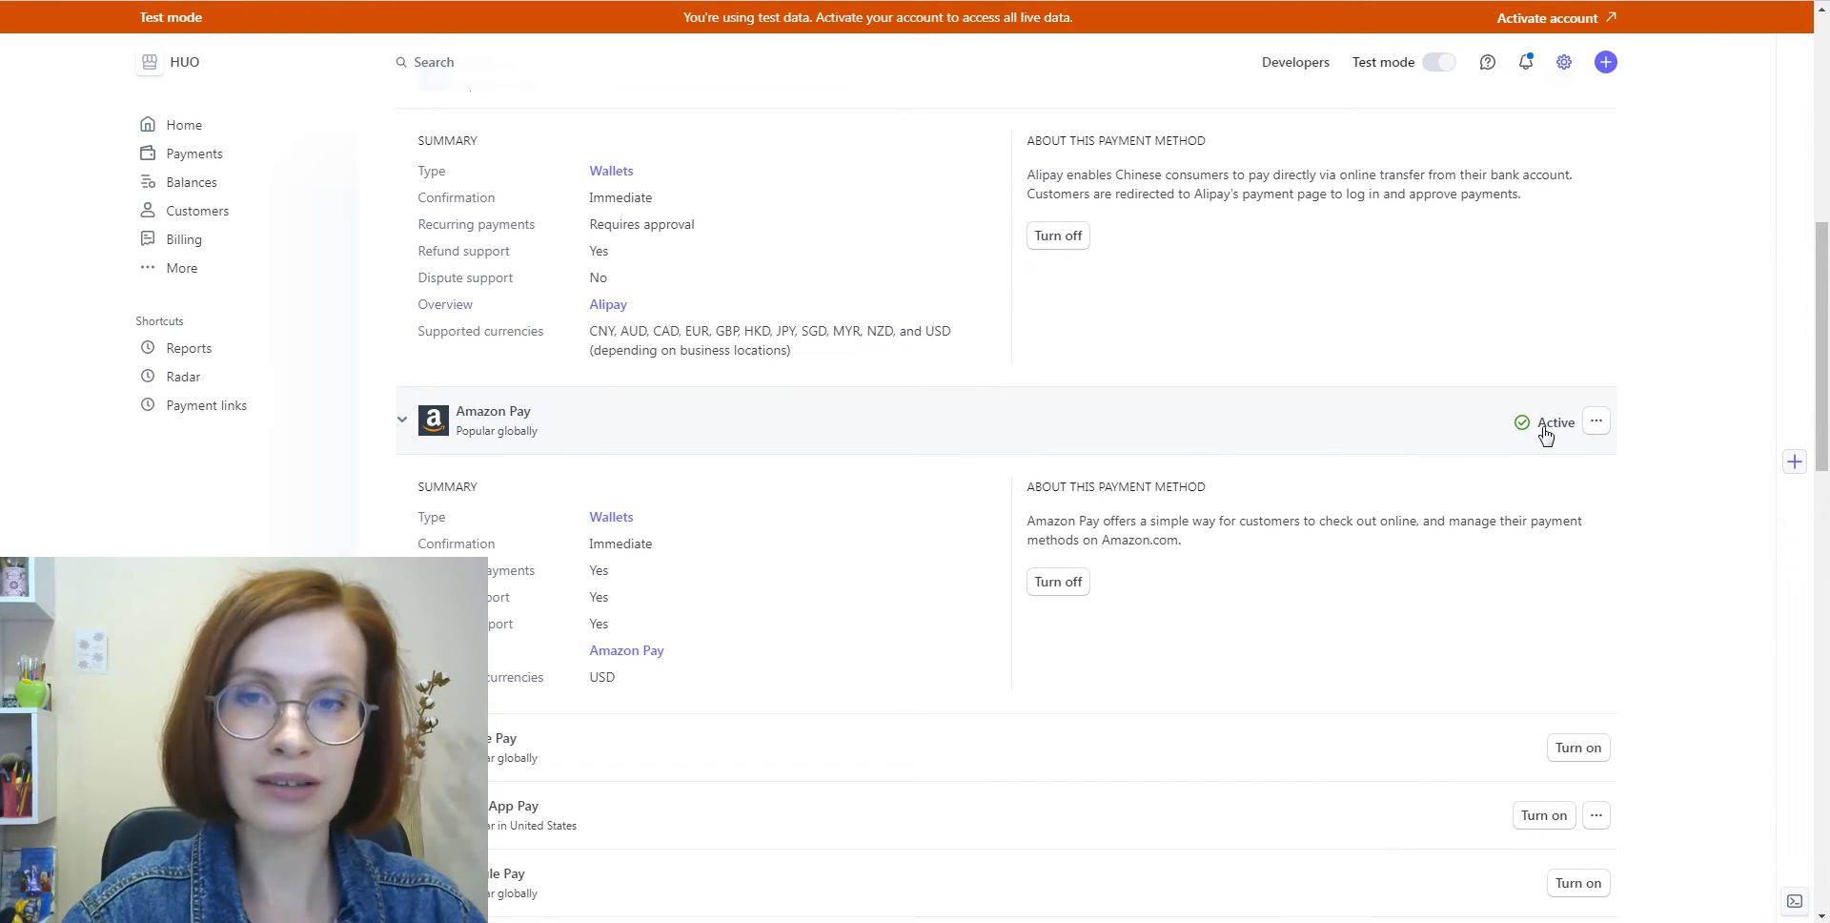
pyautogui.moveTo(1596, 421)
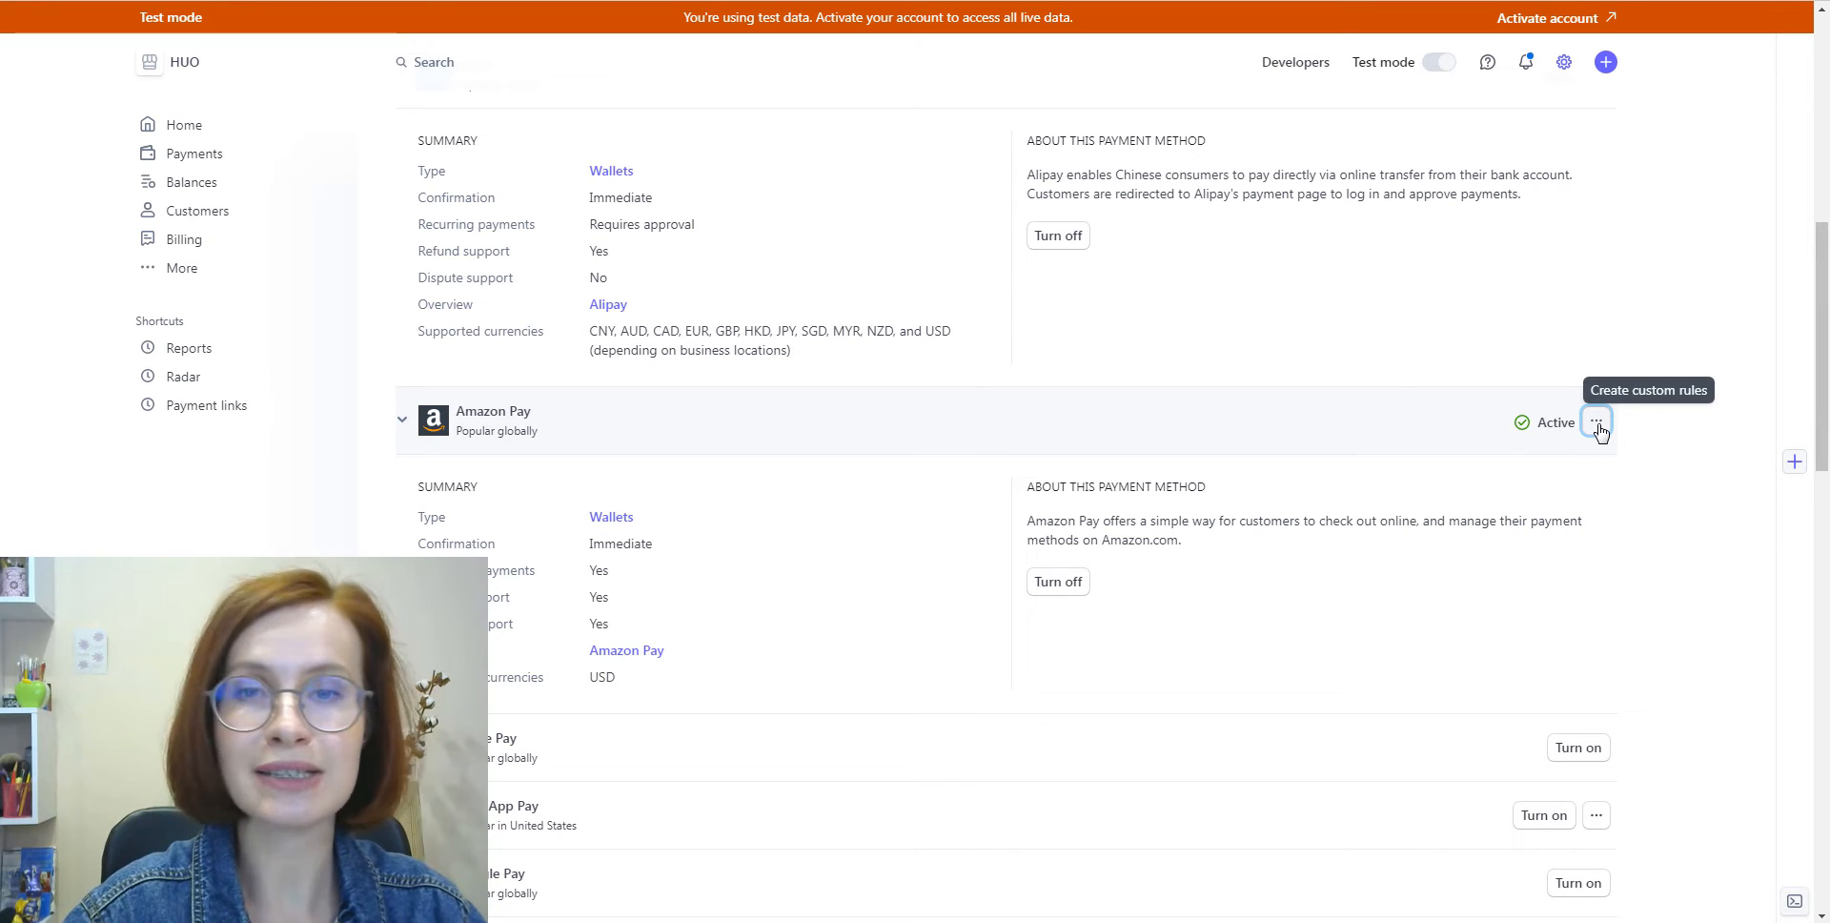
# Step: Activate Apple Pay and Cash App Pay after glancing at Amazon Pay's custom rules
pyautogui.click(1597, 422)
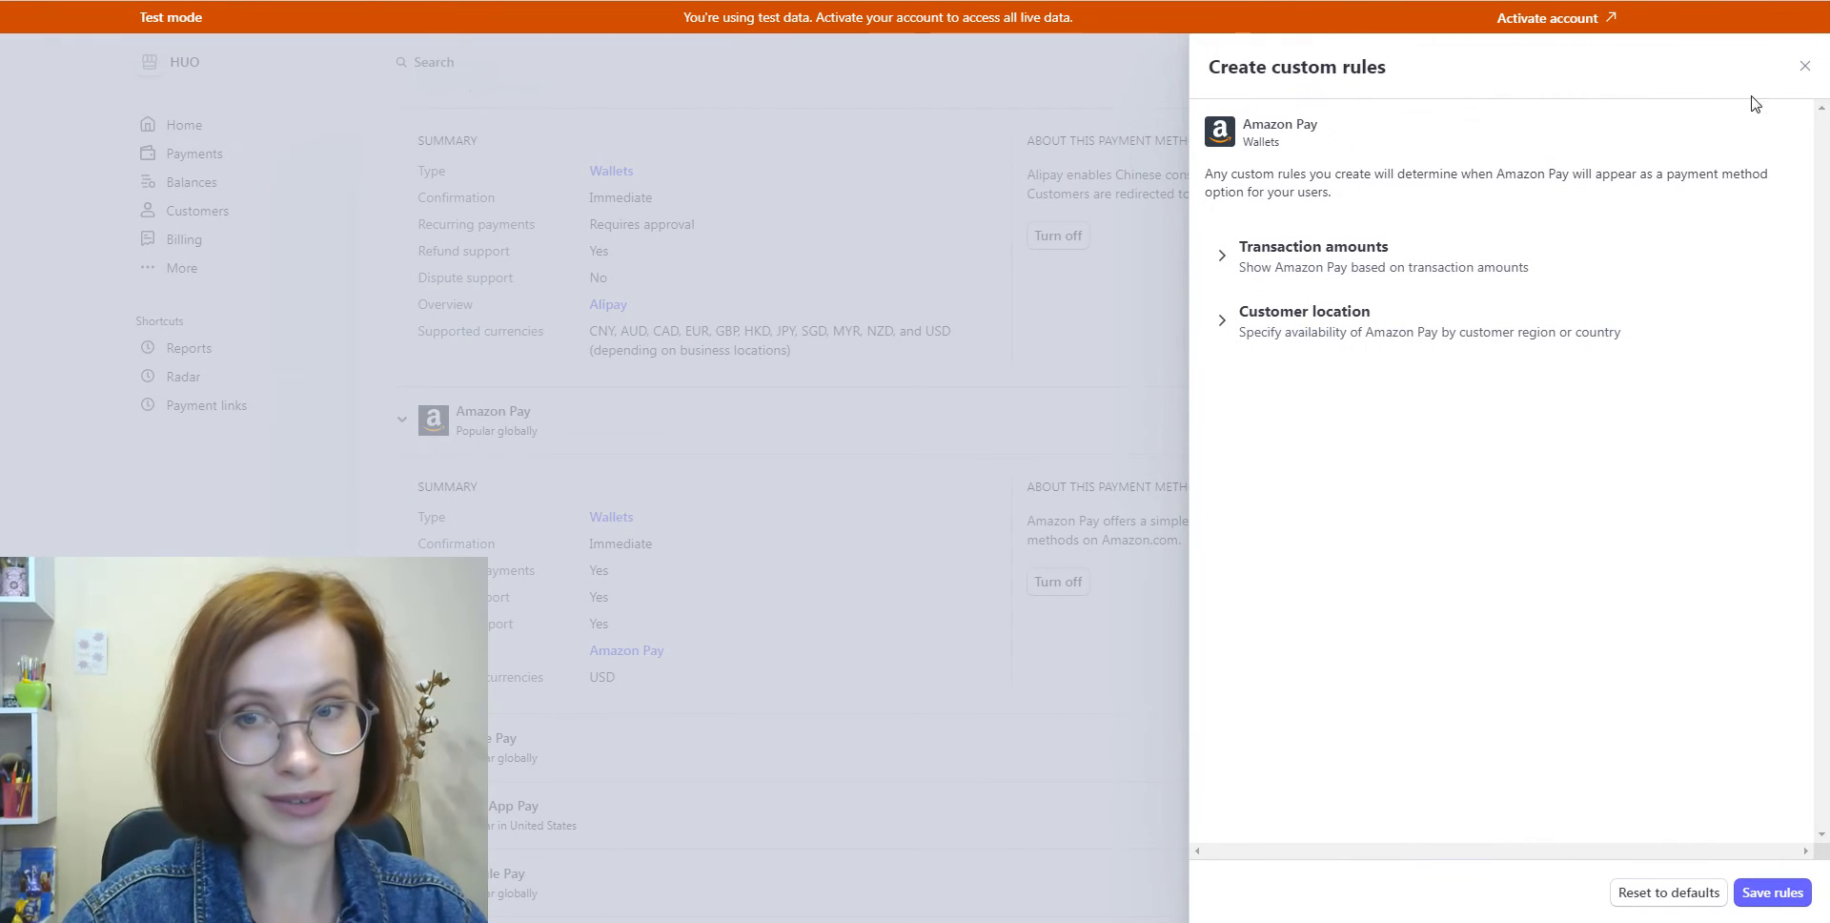
pyautogui.click(1804, 65)
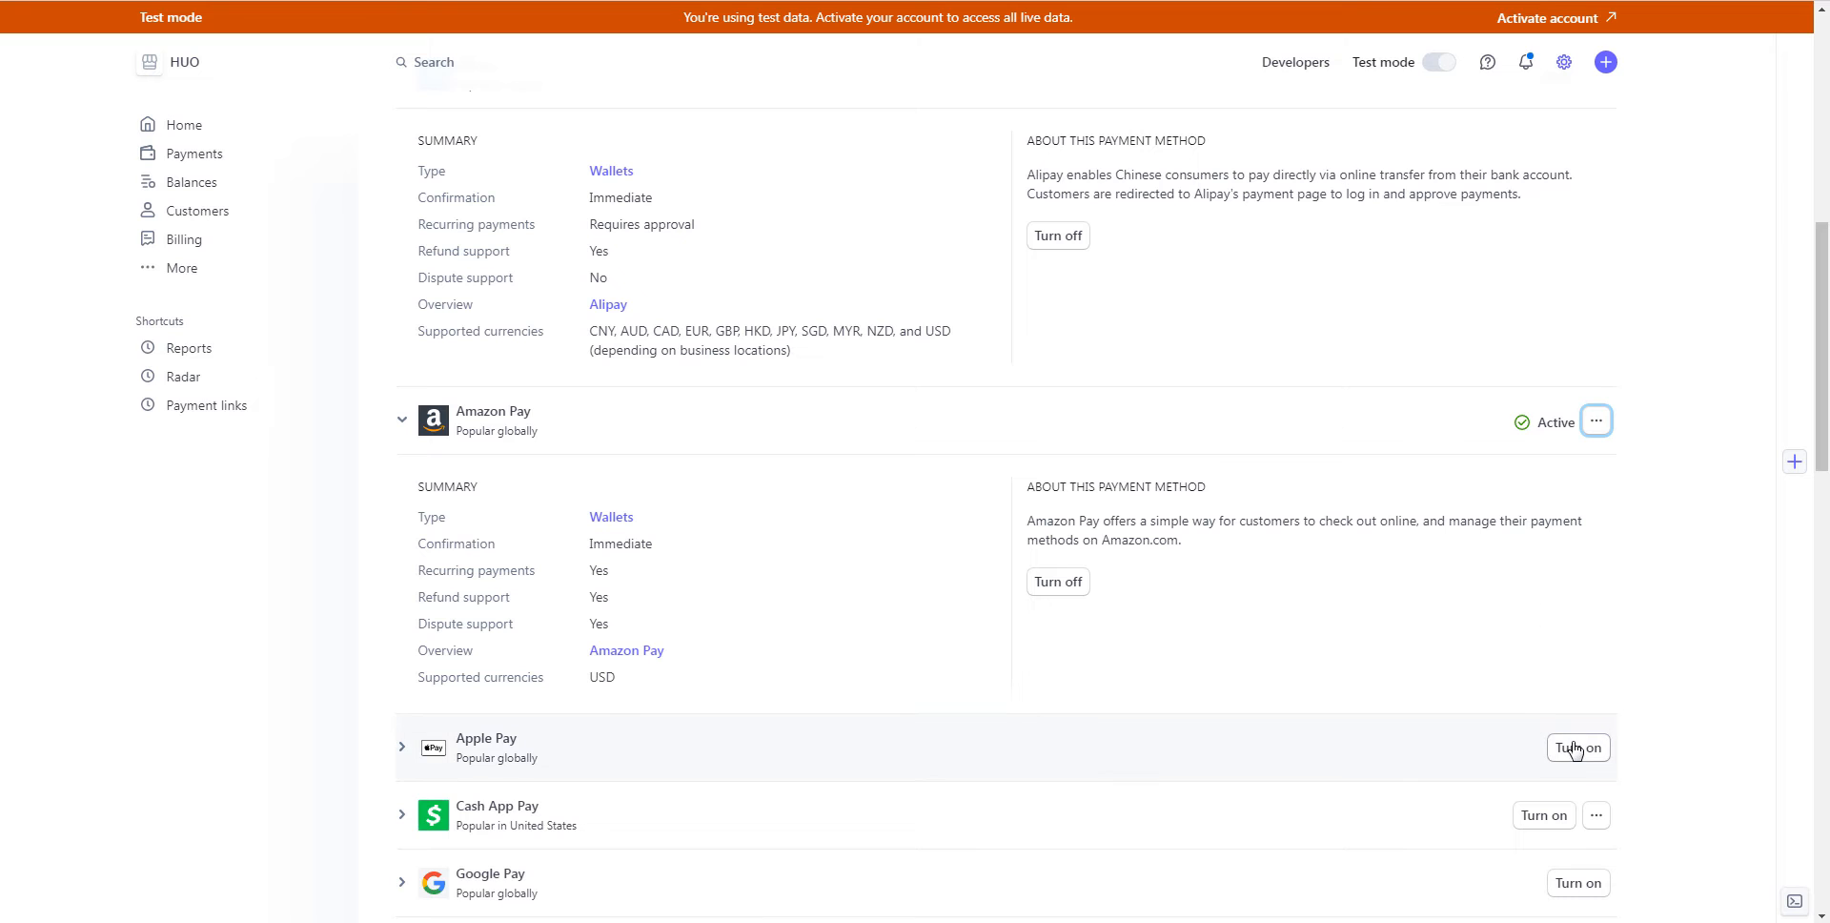
pyautogui.click(1576, 747)
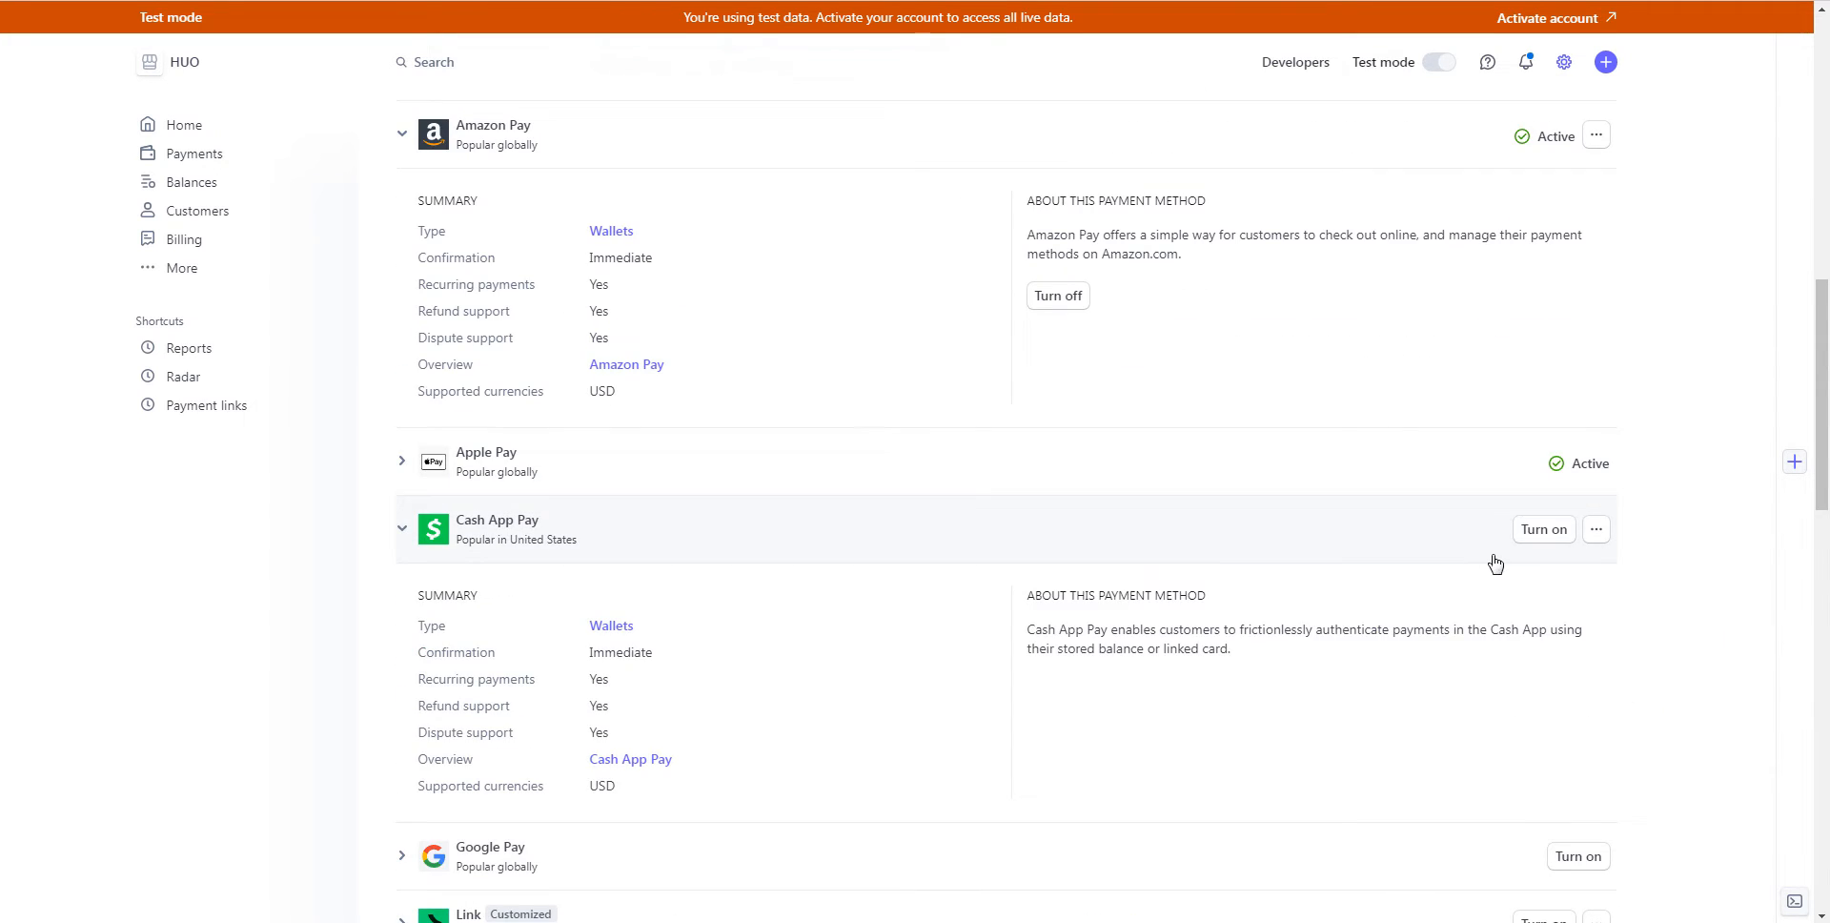
pyautogui.click(1543, 528)
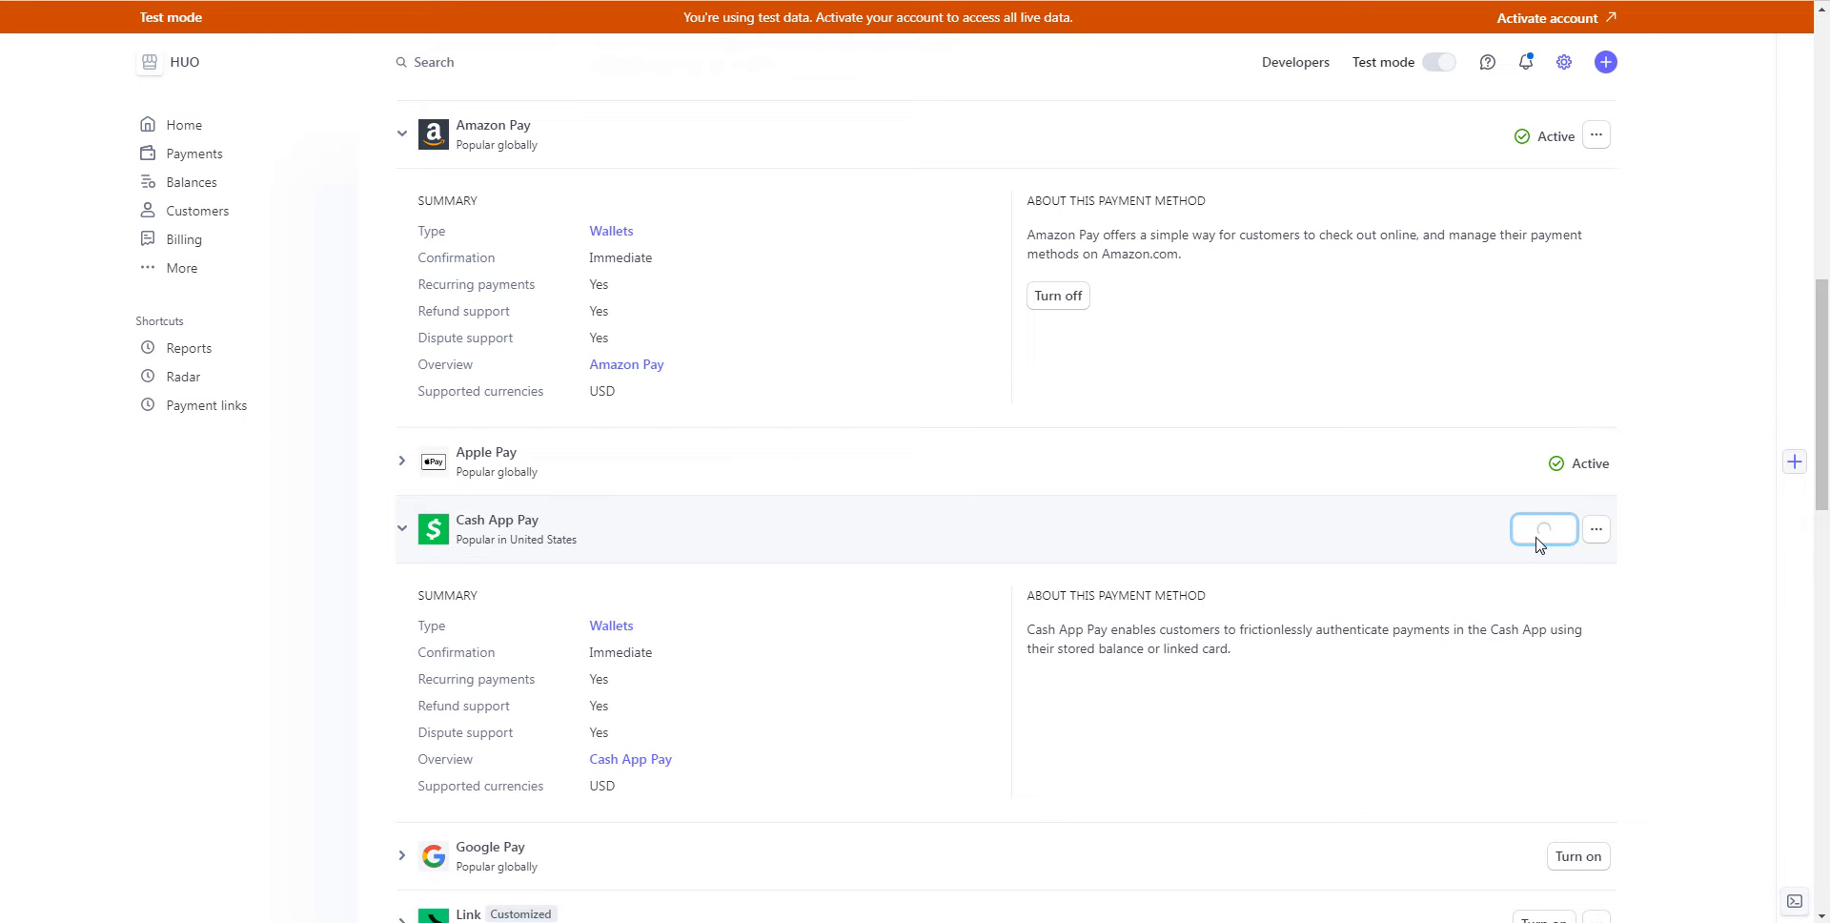
pyautogui.click(1543, 528)
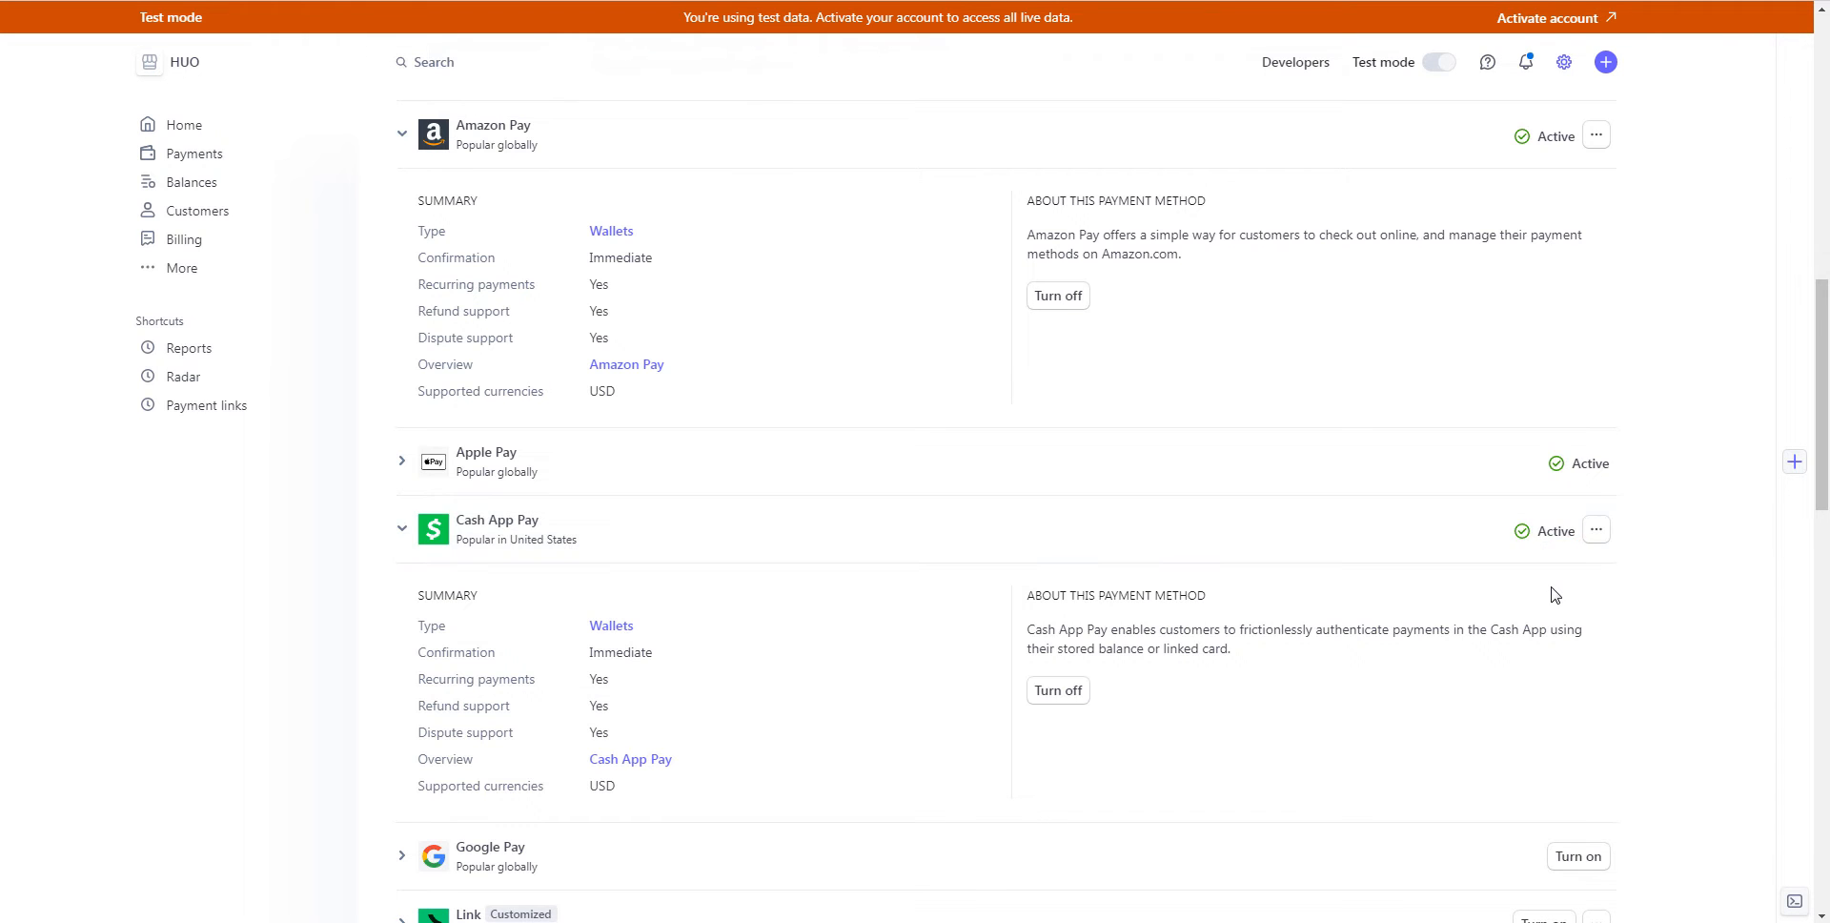
pyautogui.scroll(-3)
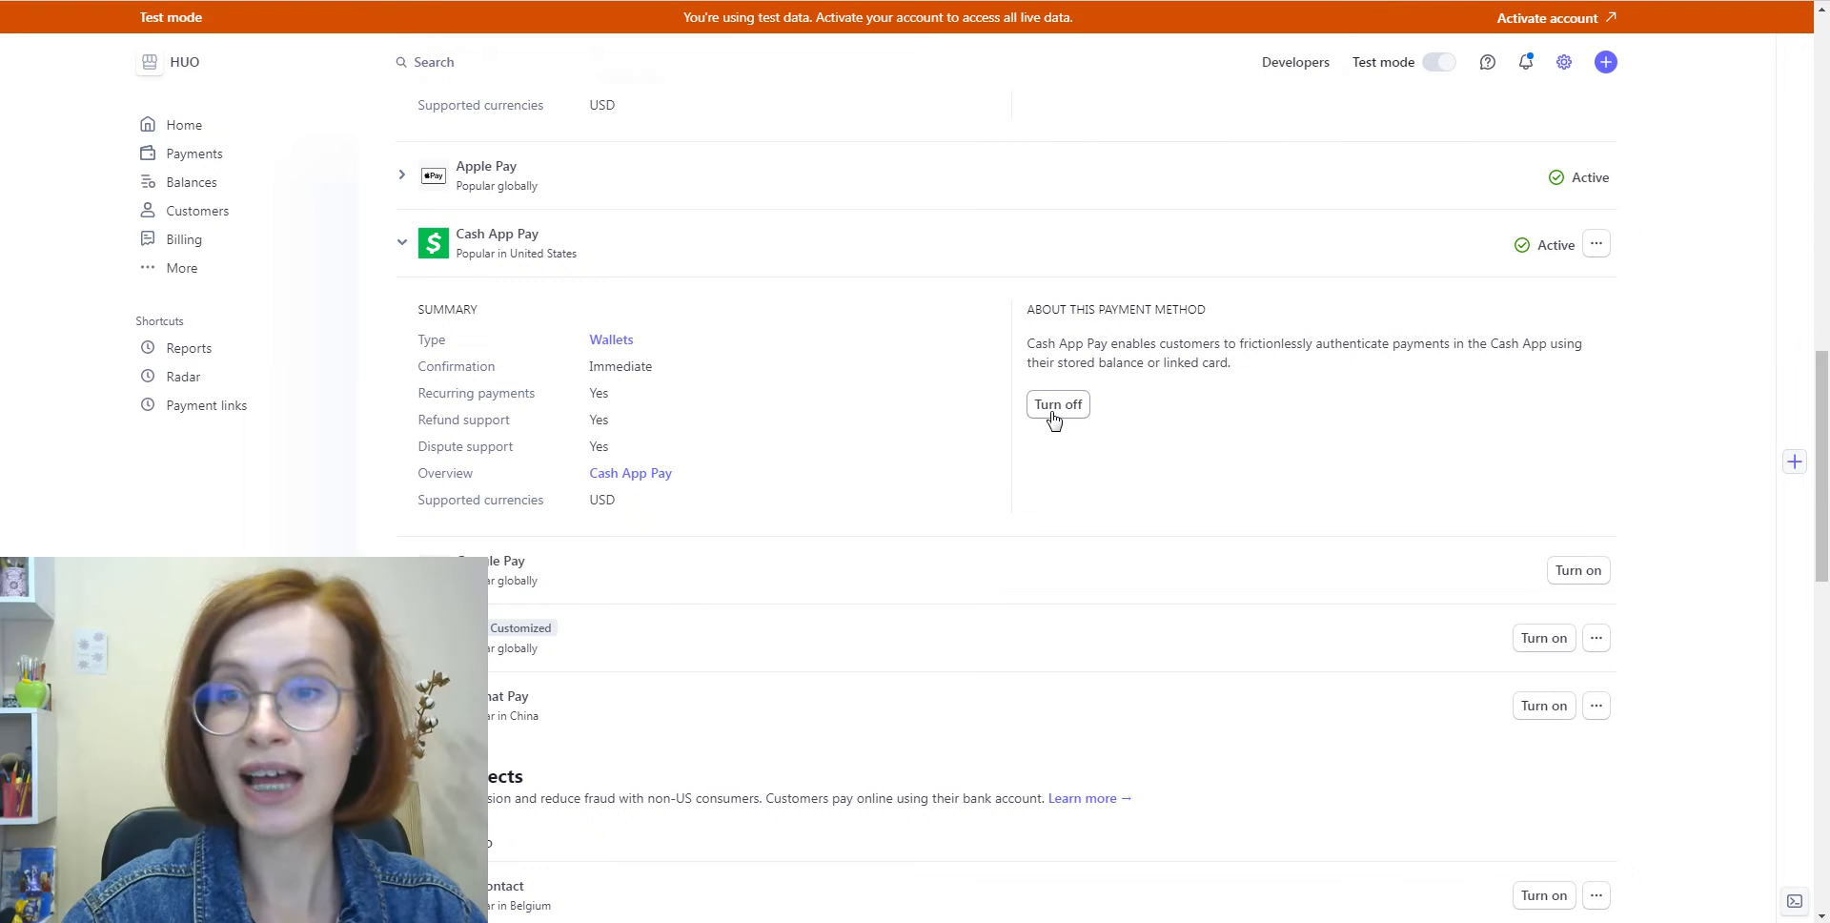
# Step: Turn Cash App Pay back off, dismiss its feedback form, and activate Google Pay
pyautogui.click(1056, 403)
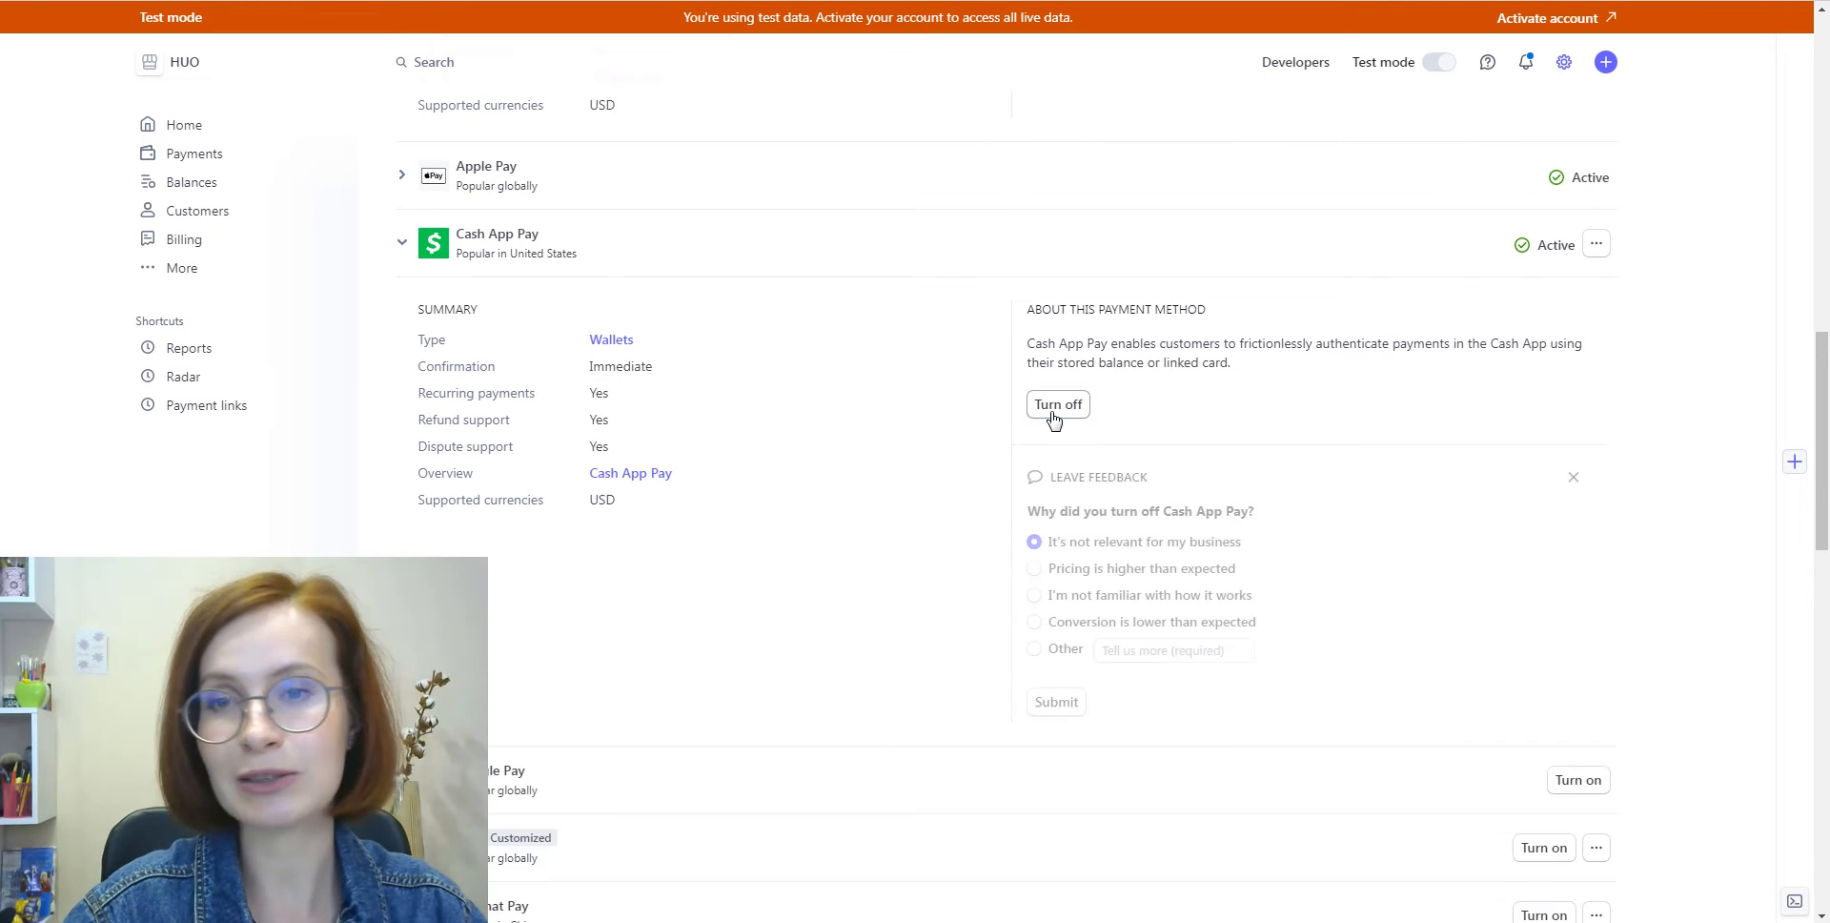
pyautogui.click(1056, 403)
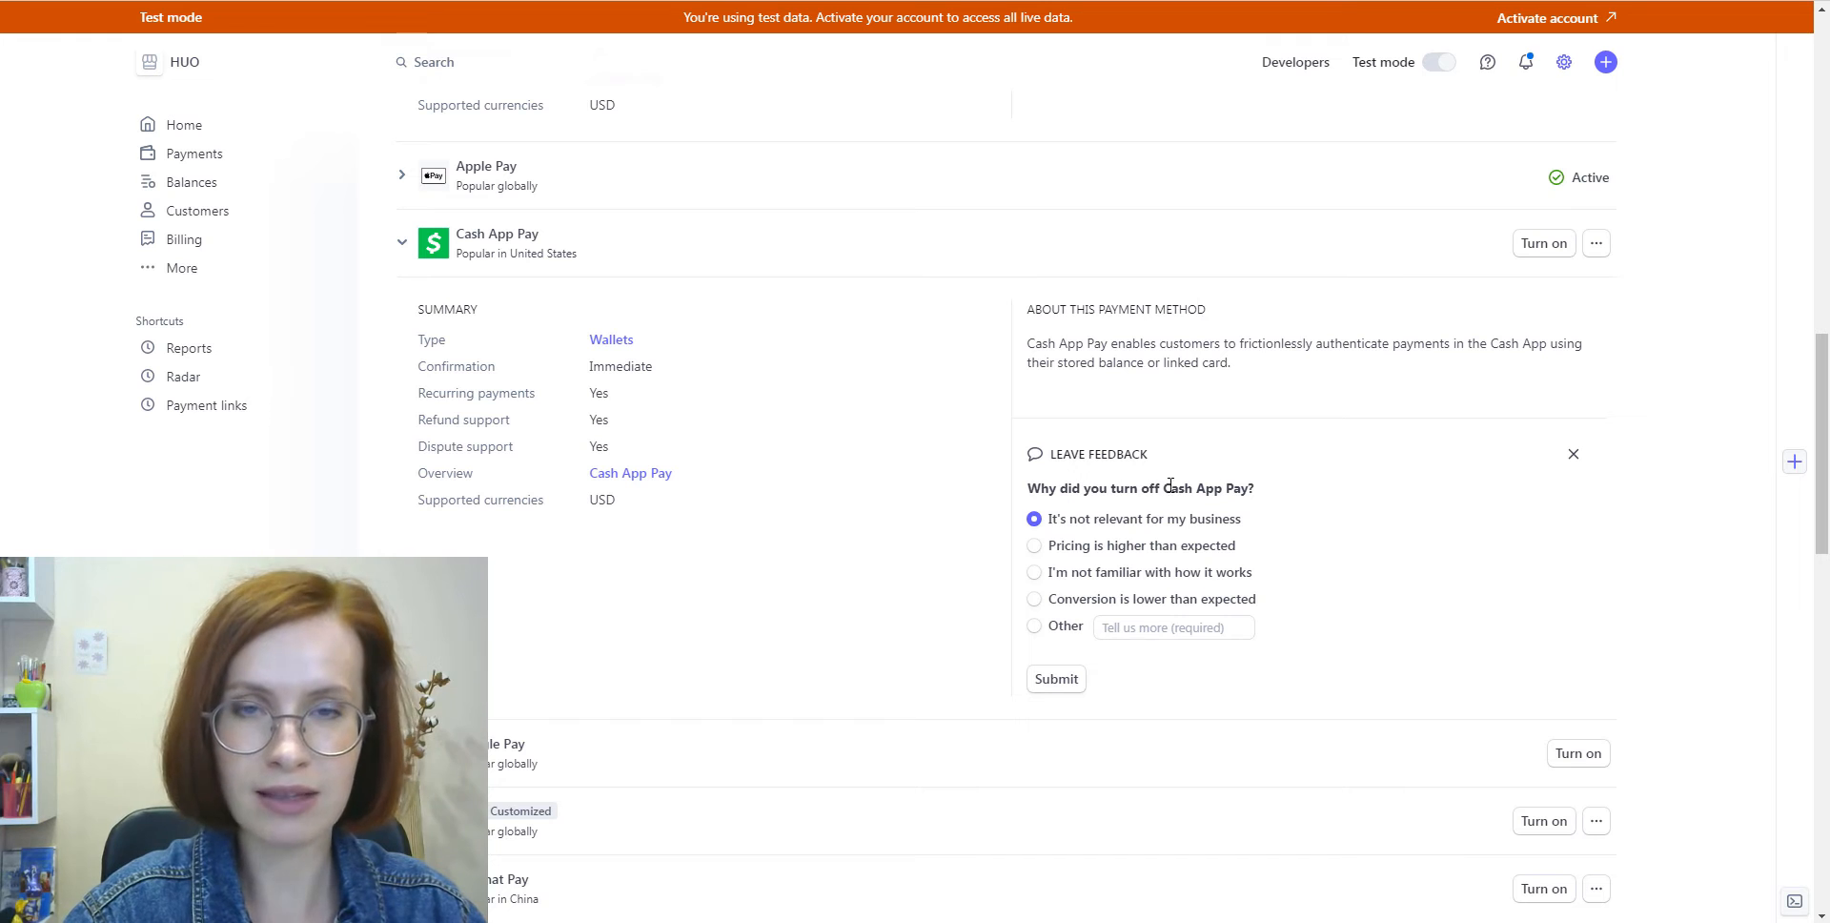
pyautogui.moveTo(1163, 704)
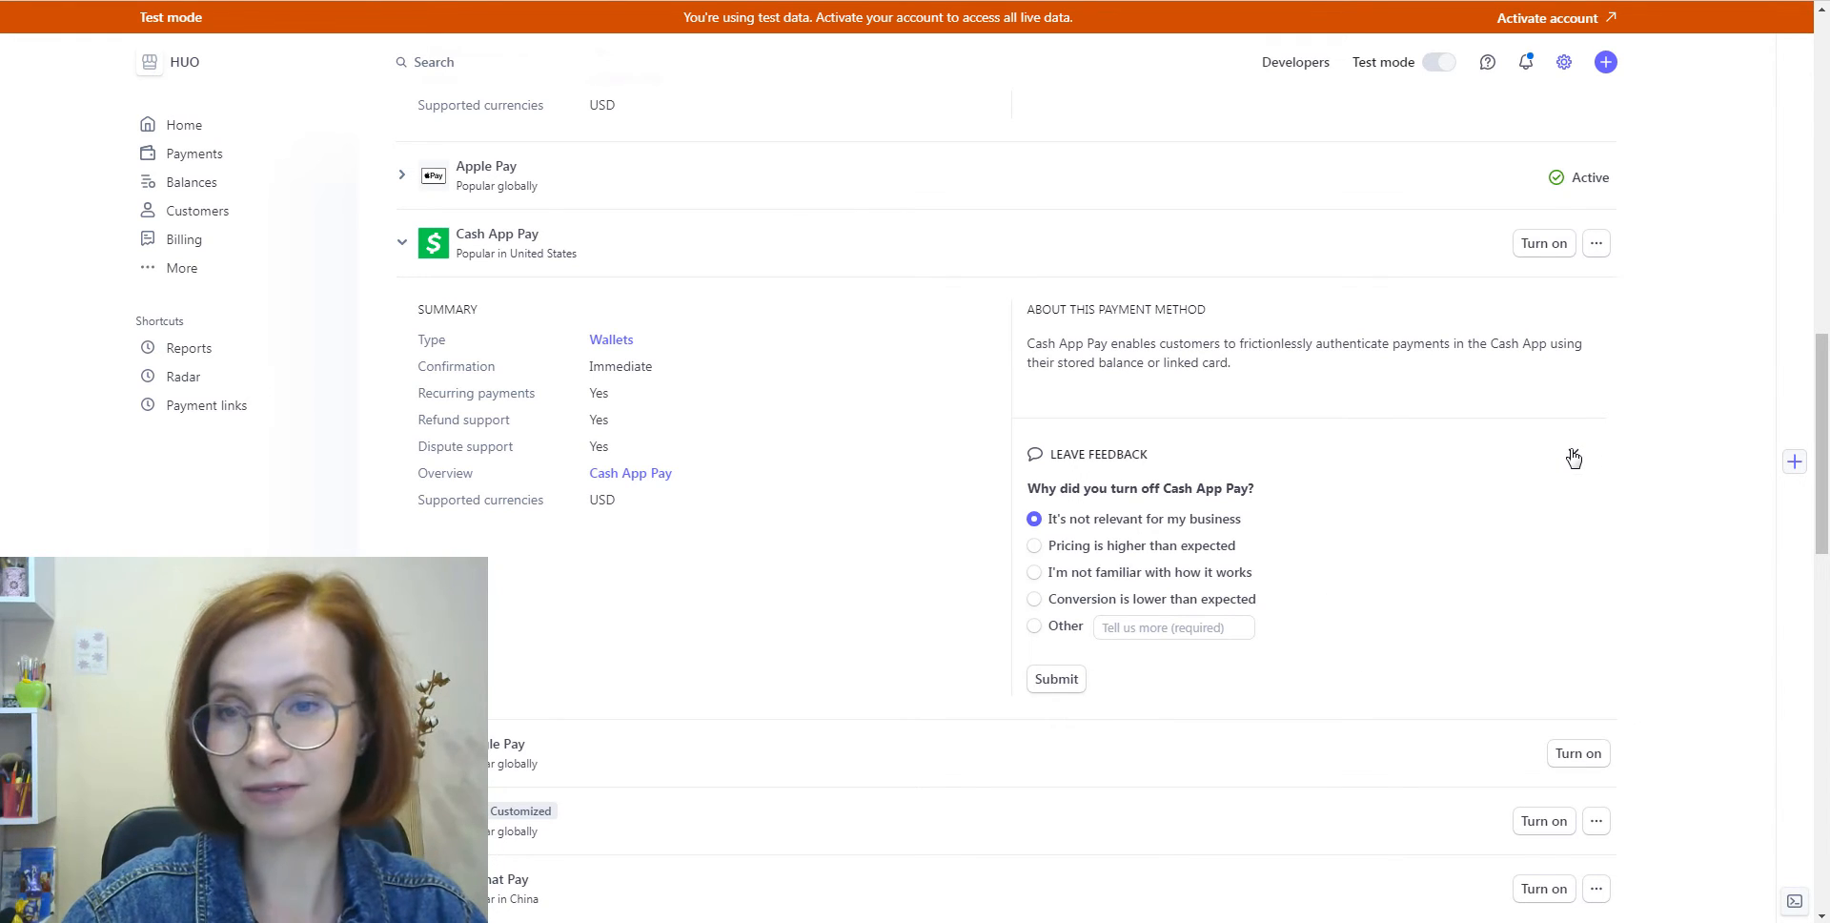
pyautogui.click(1054, 679)
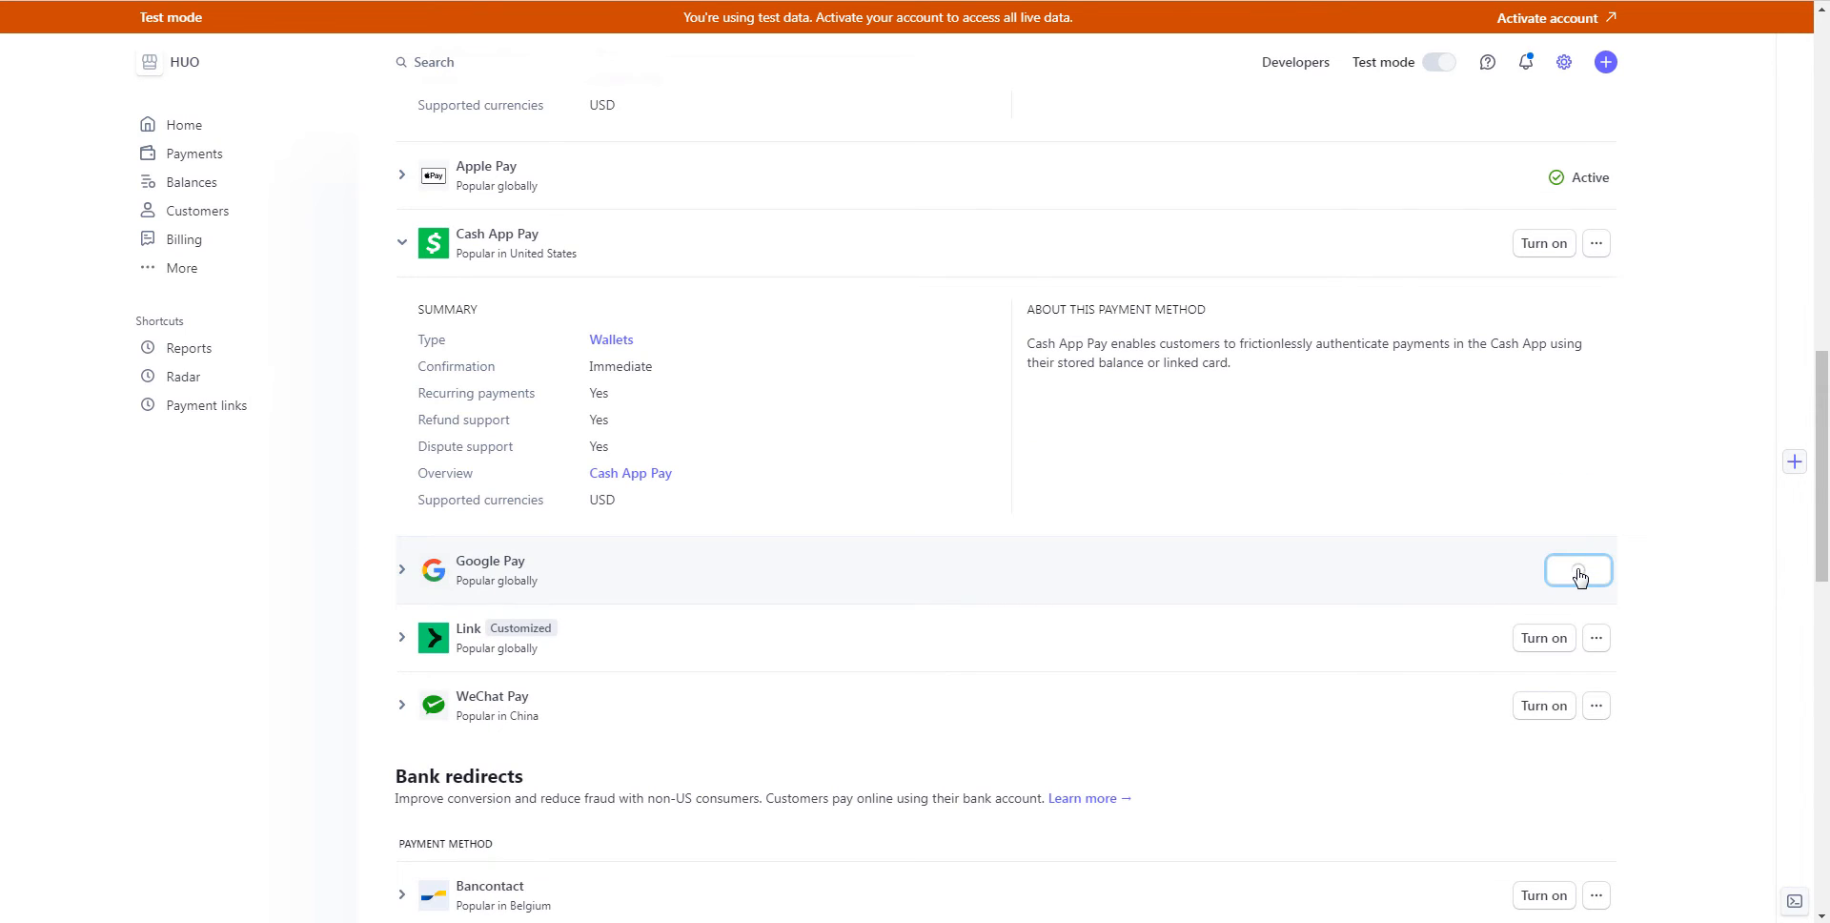
pyautogui.click(1576, 570)
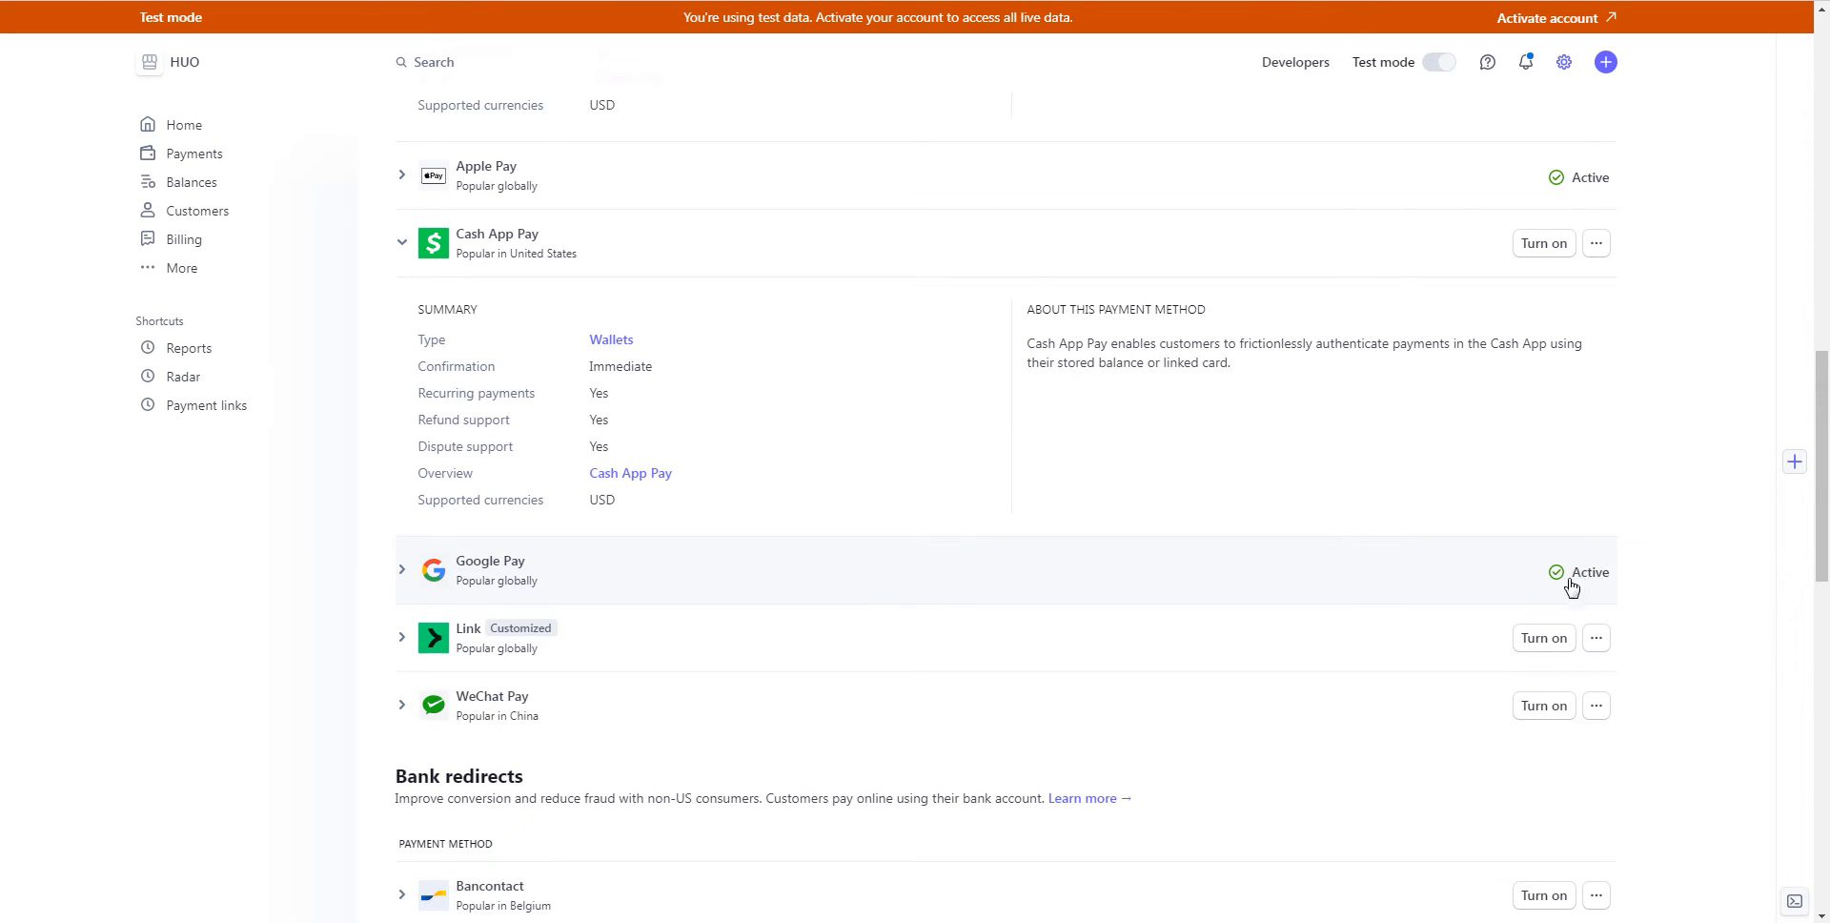
pyautogui.moveTo(1543, 638)
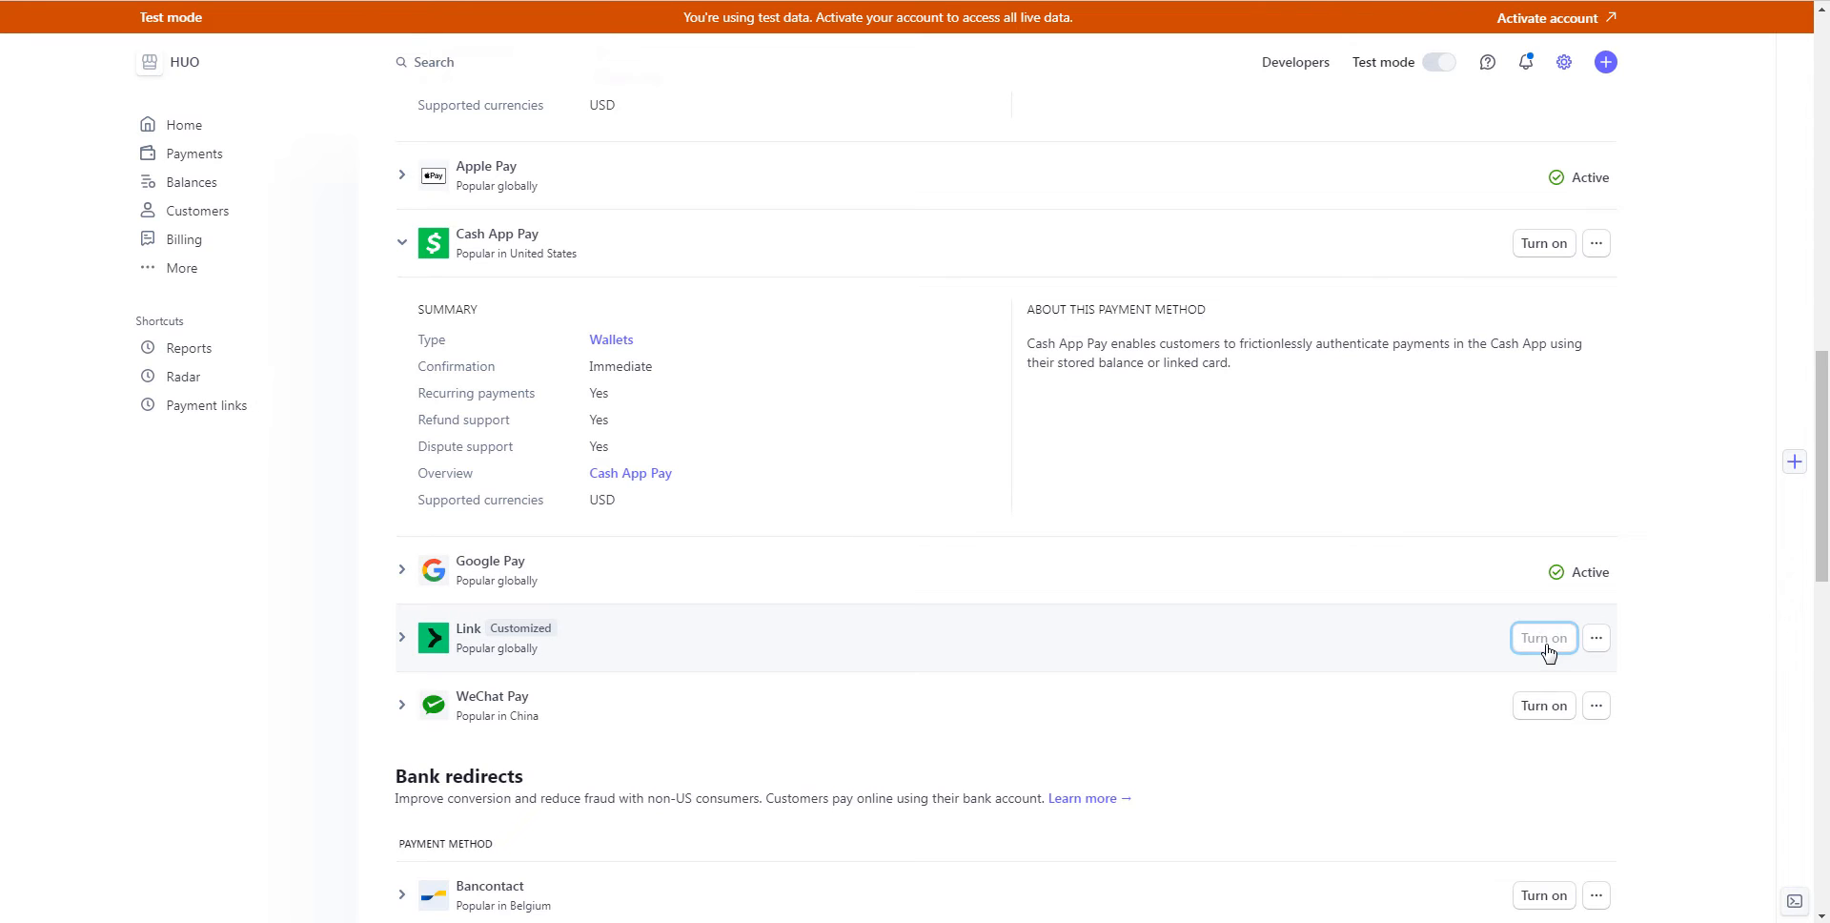
# Step: Turn on WeChat Pay and accept its terms of service
pyautogui.click(1543, 636)
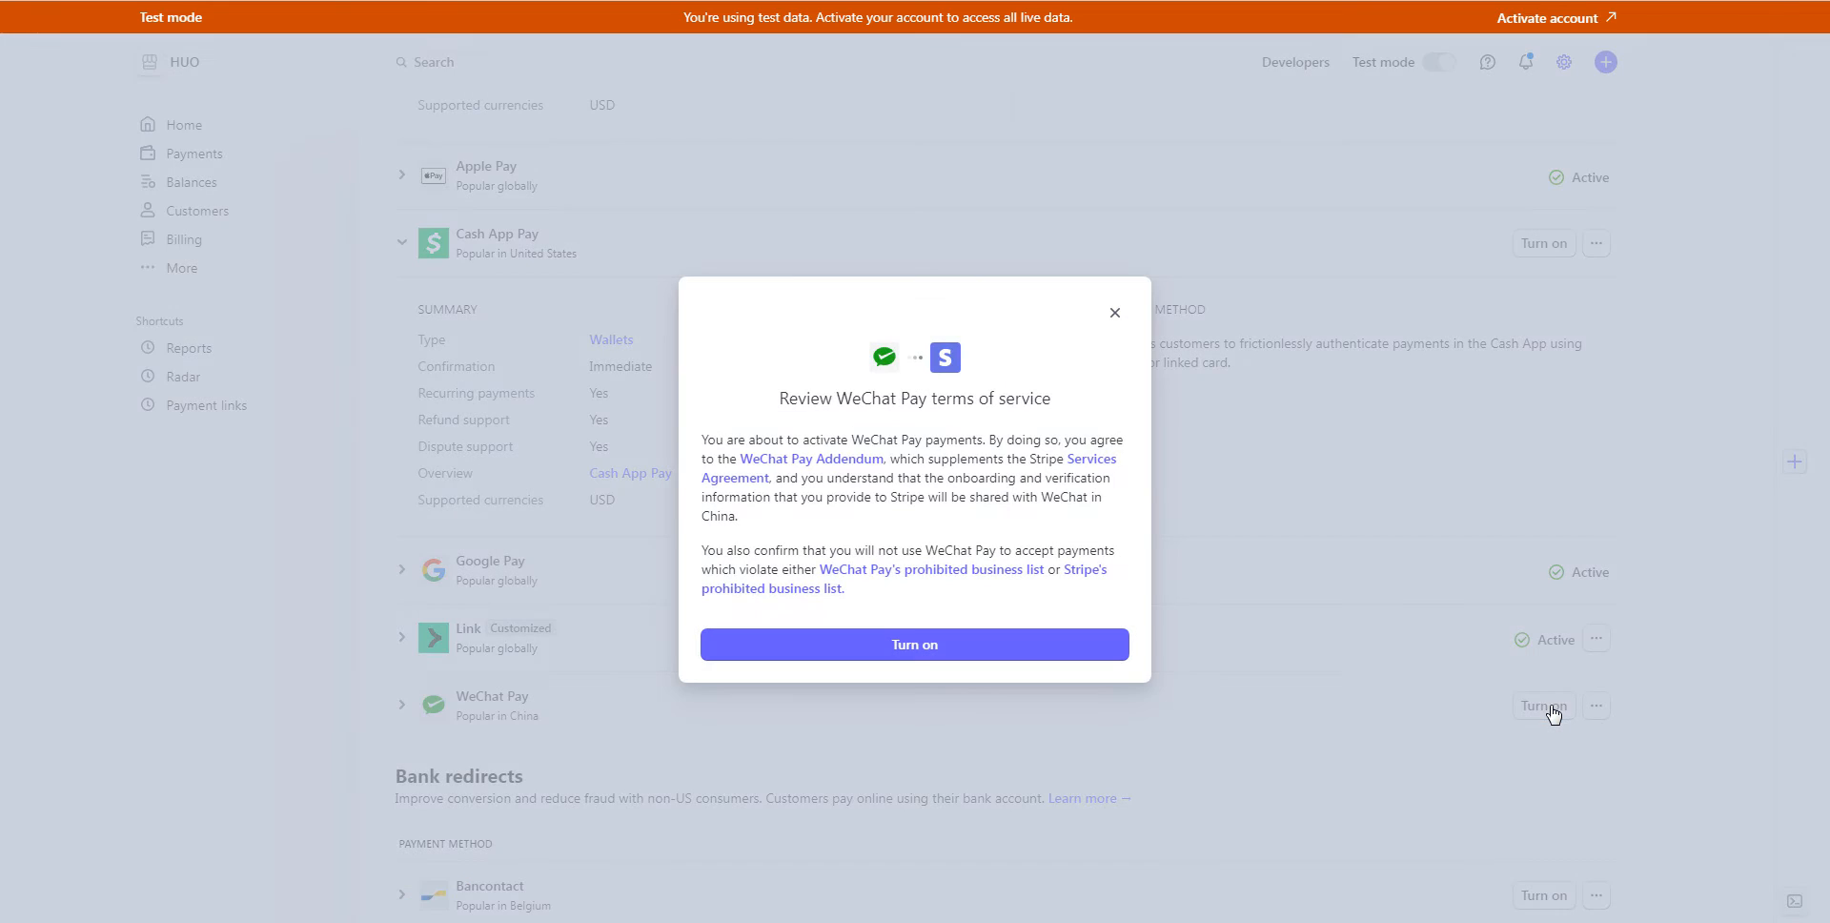
pyautogui.click(914, 645)
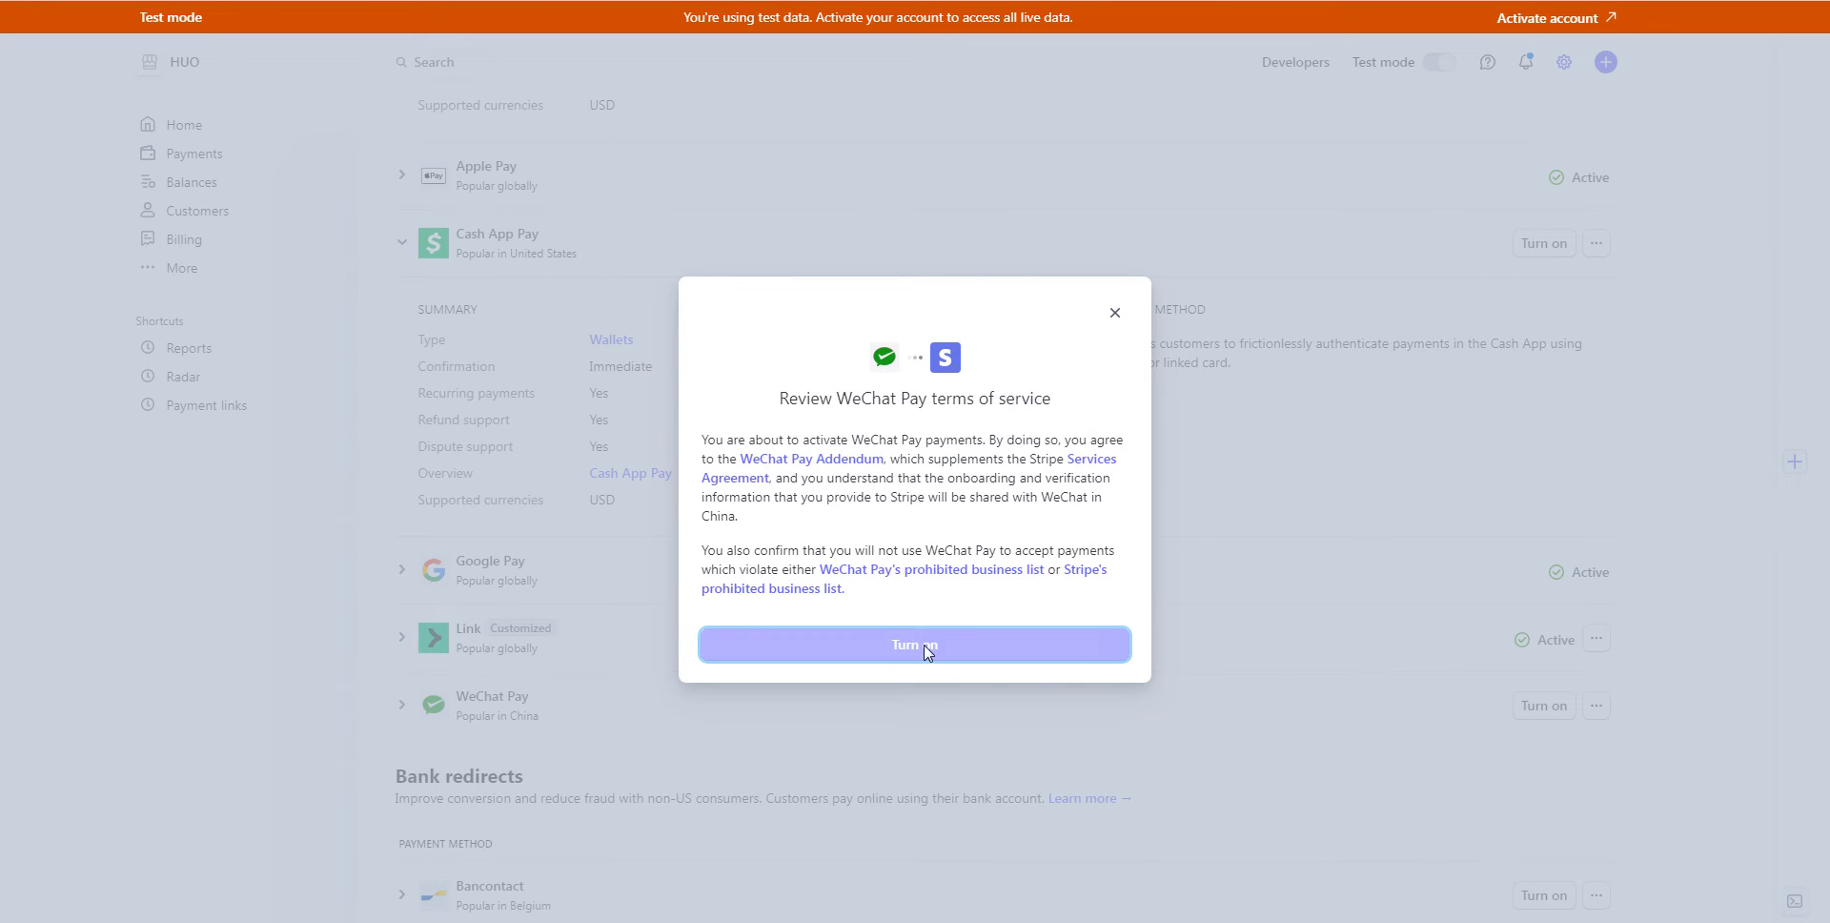
pyautogui.click(914, 644)
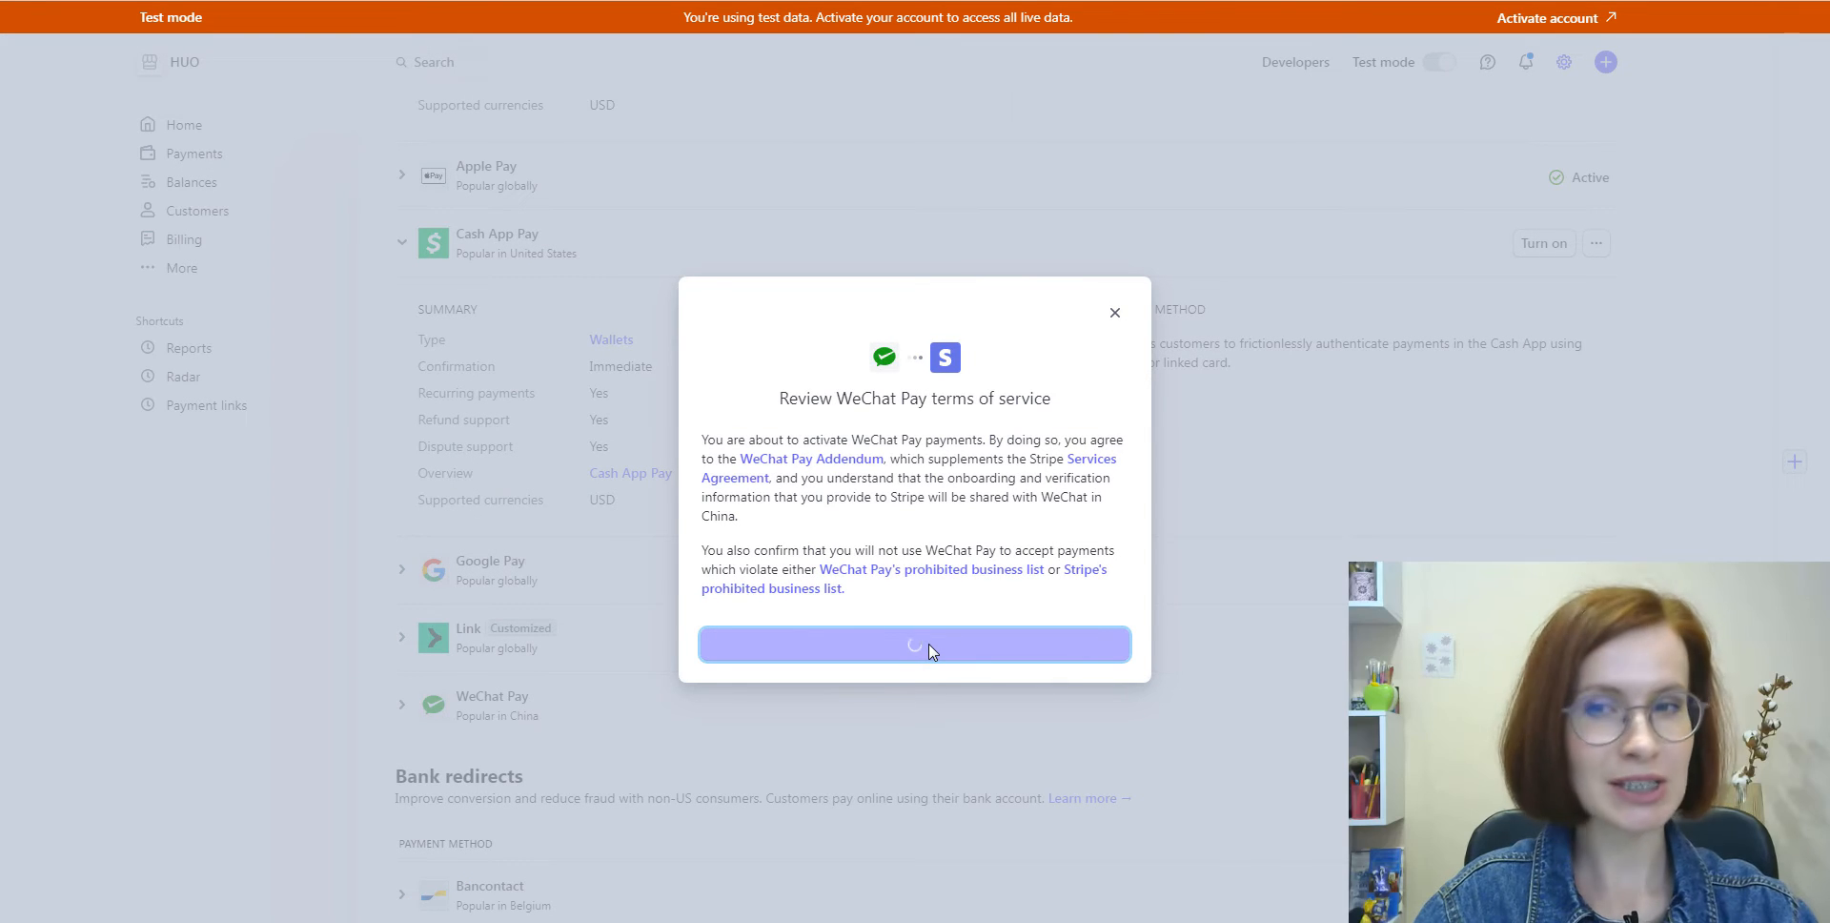
pyautogui.click(914, 644)
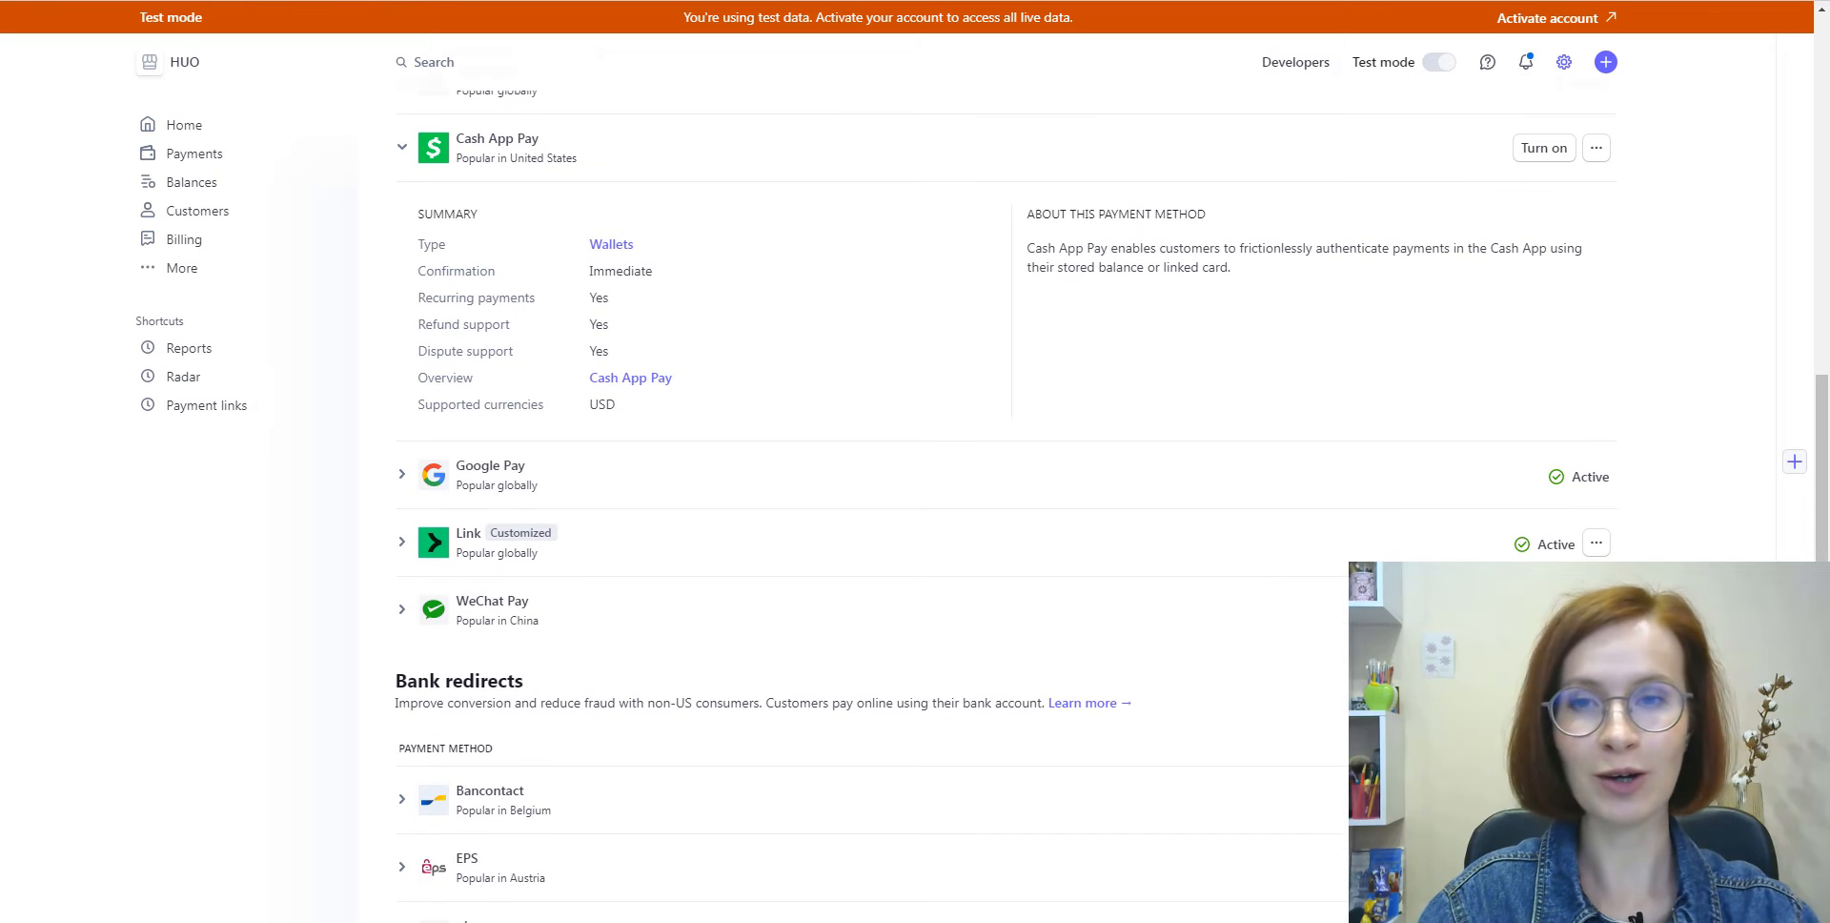
pyautogui.scroll(-3)
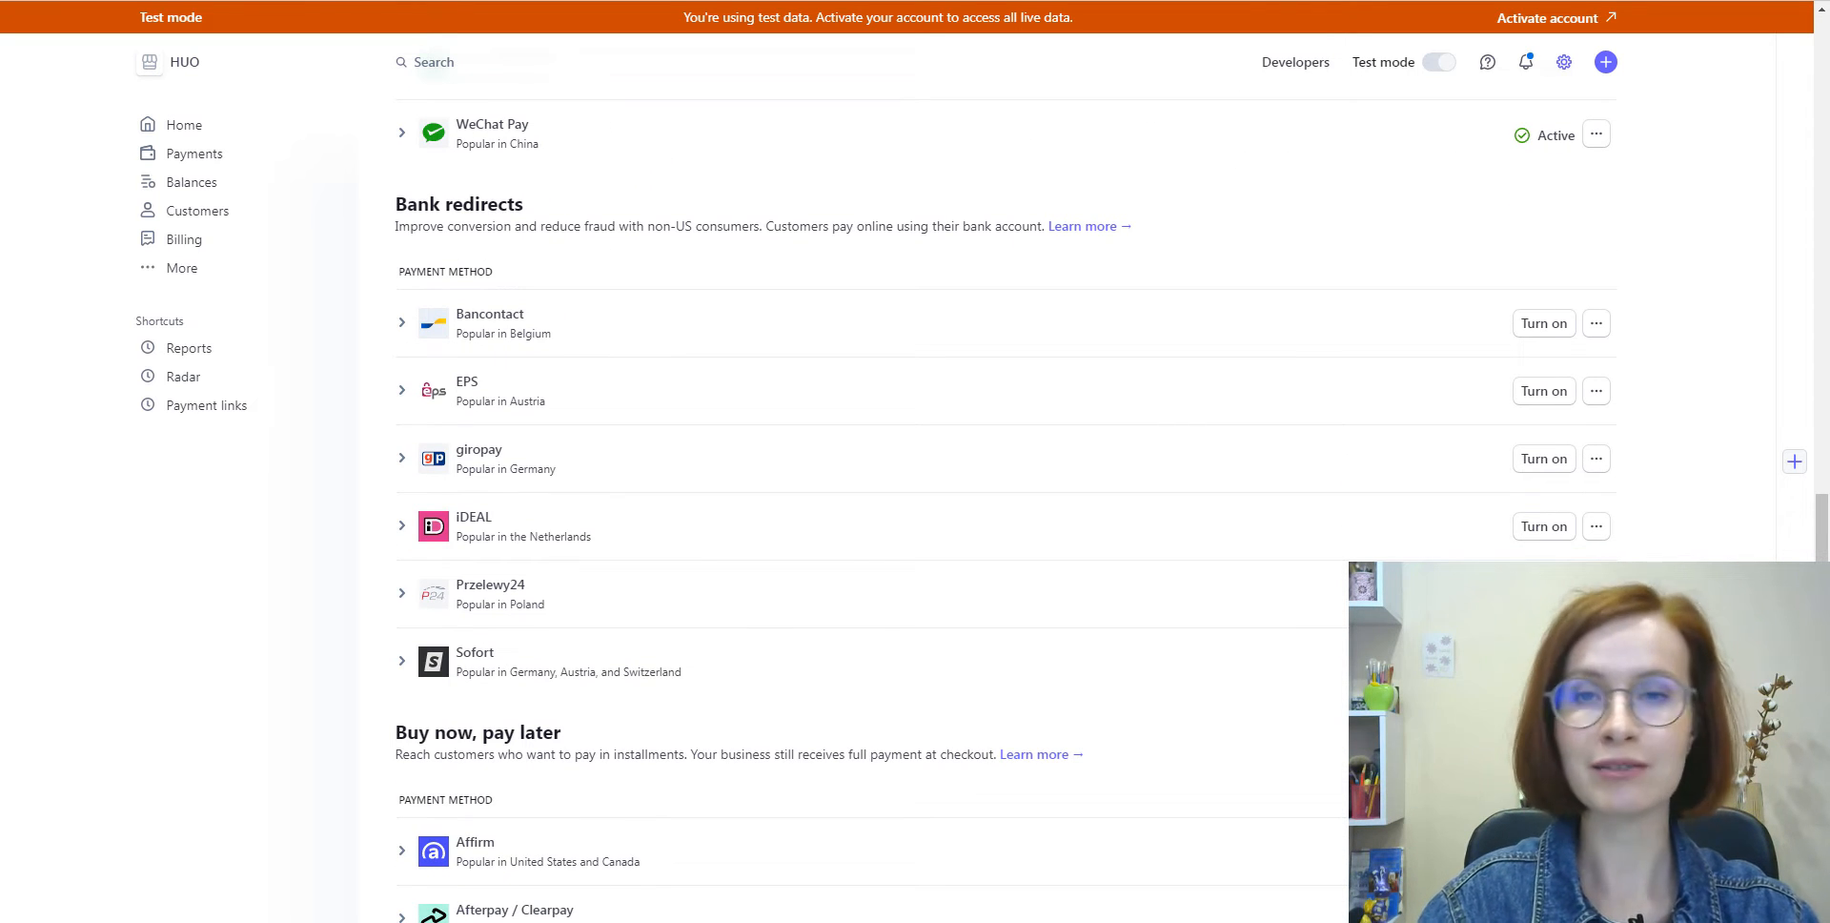
pyautogui.moveTo(513, 364)
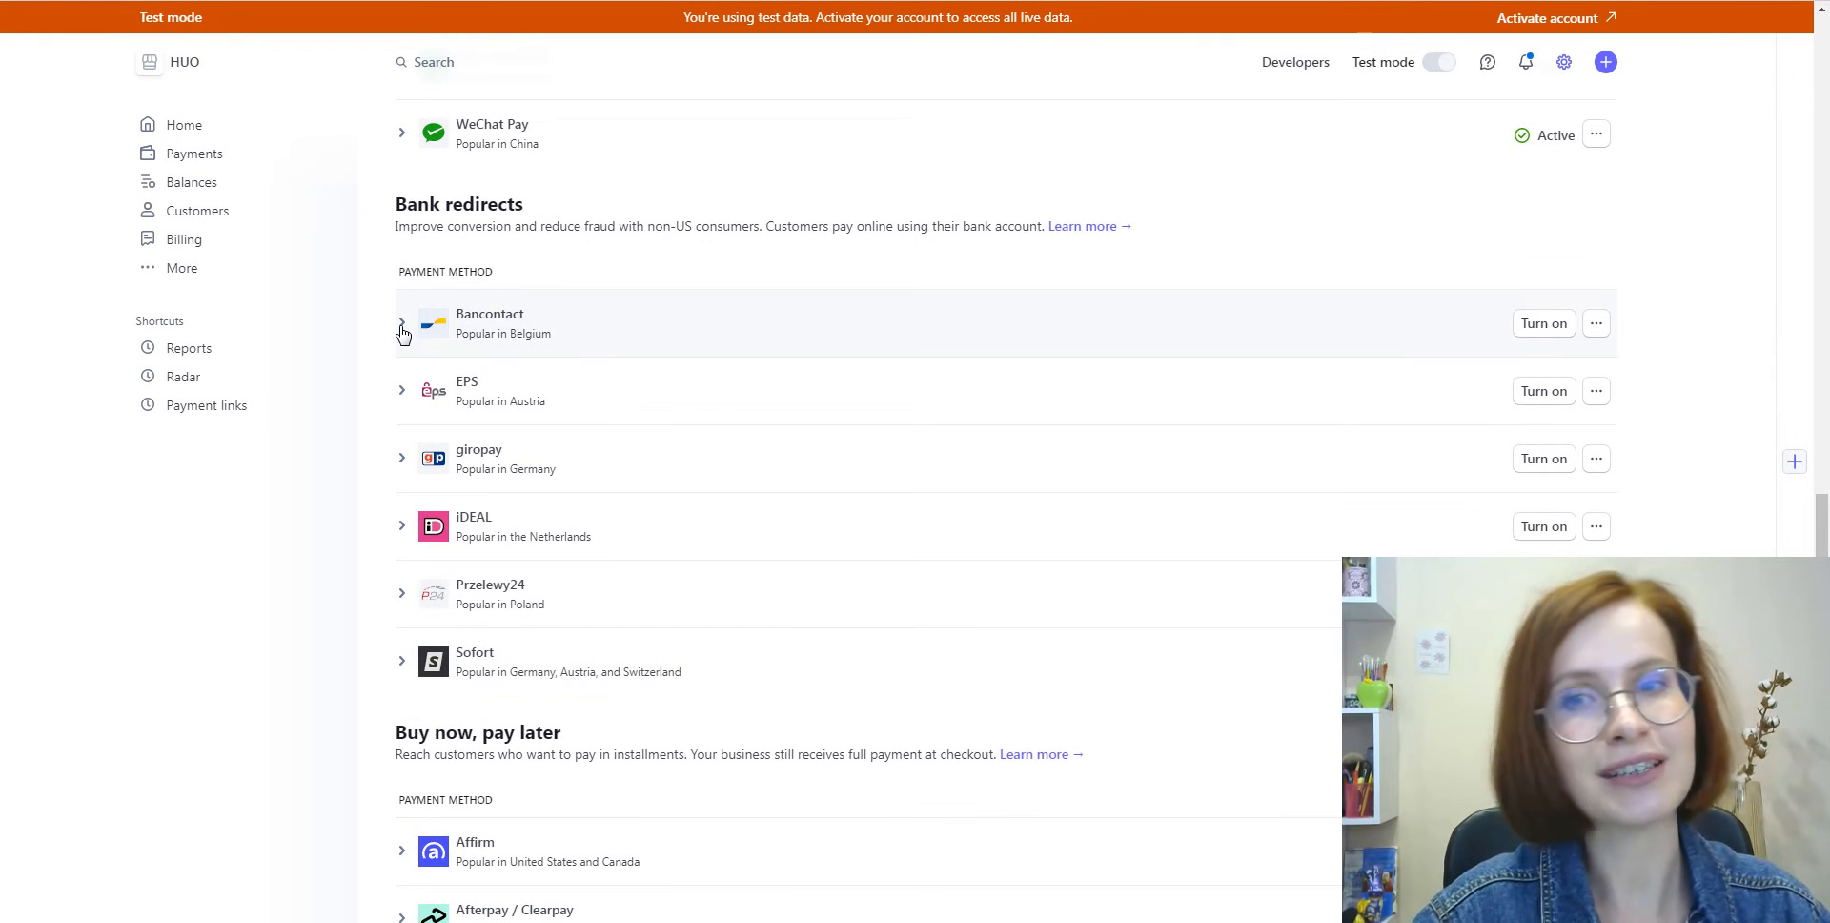
pyautogui.click(401, 324)
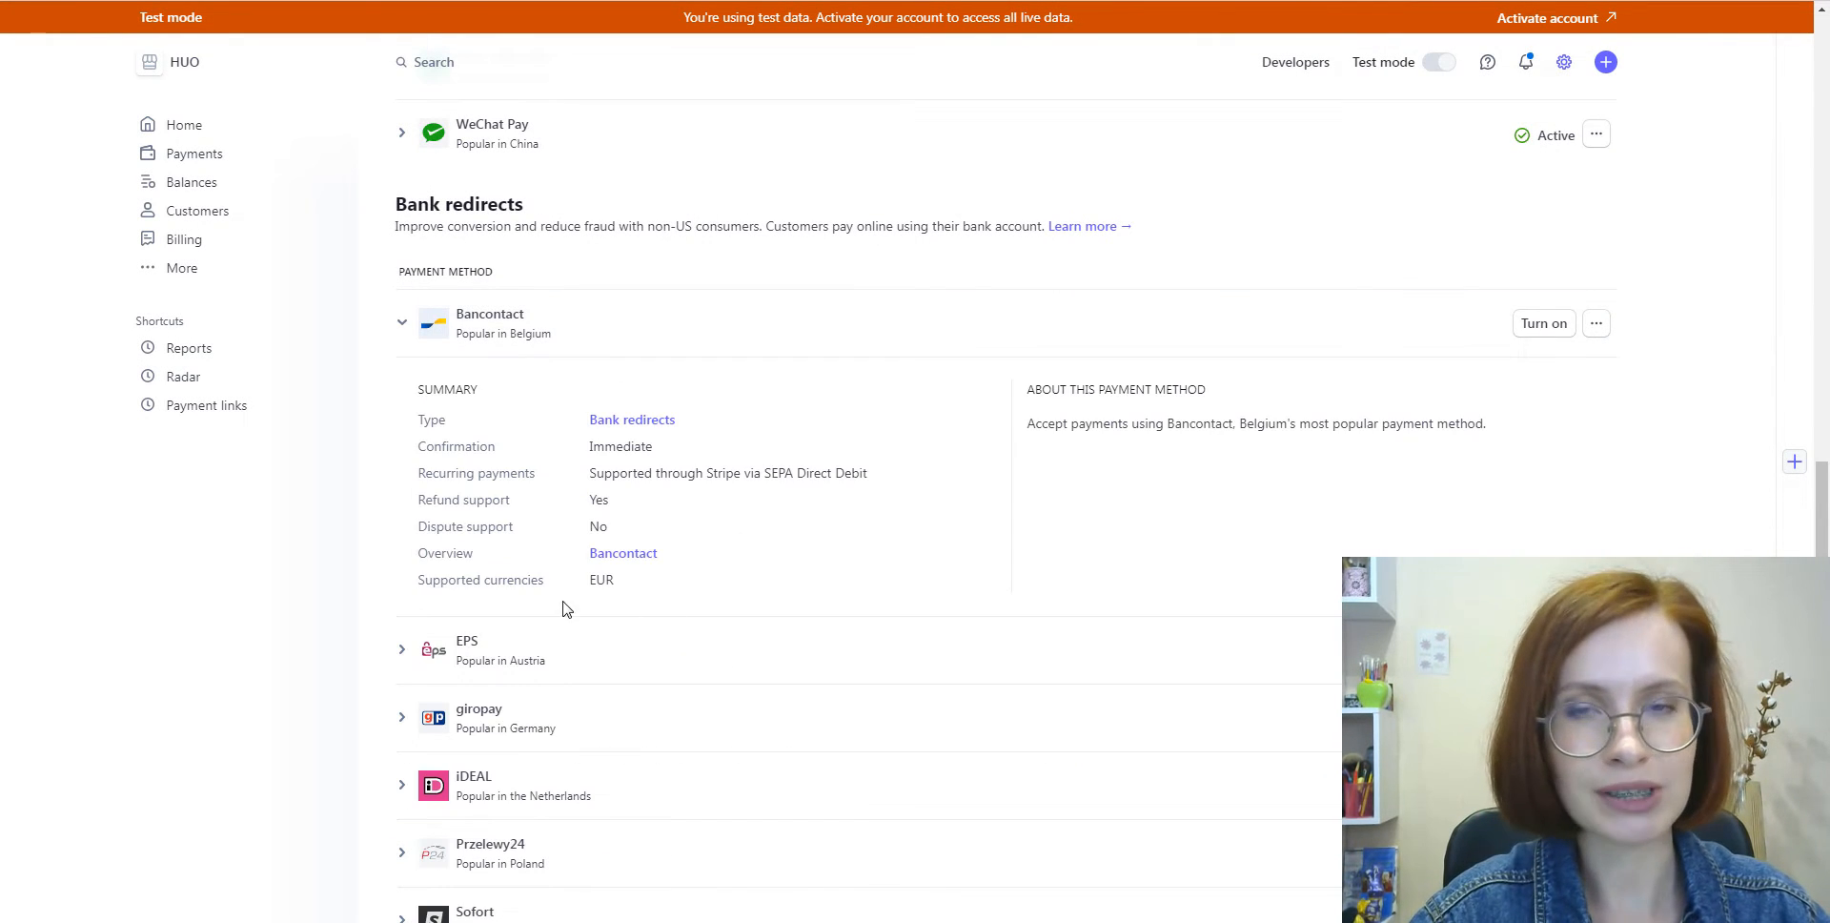
pyautogui.moveTo(602, 596)
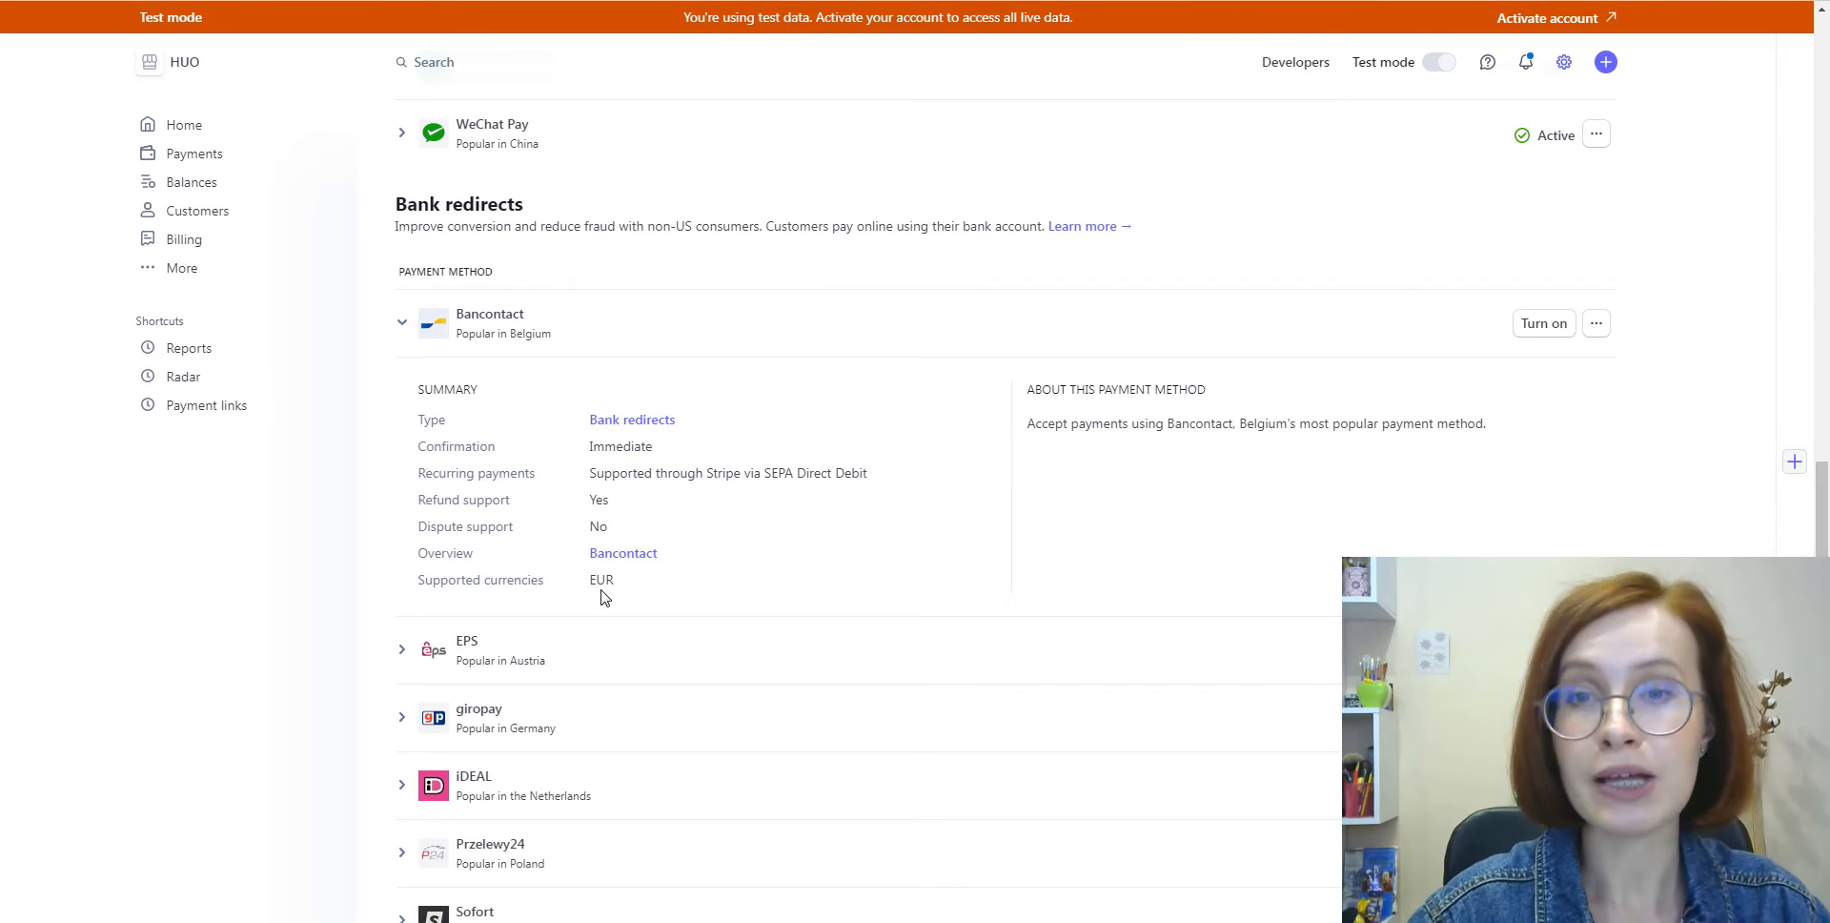
pyautogui.moveTo(634, 606)
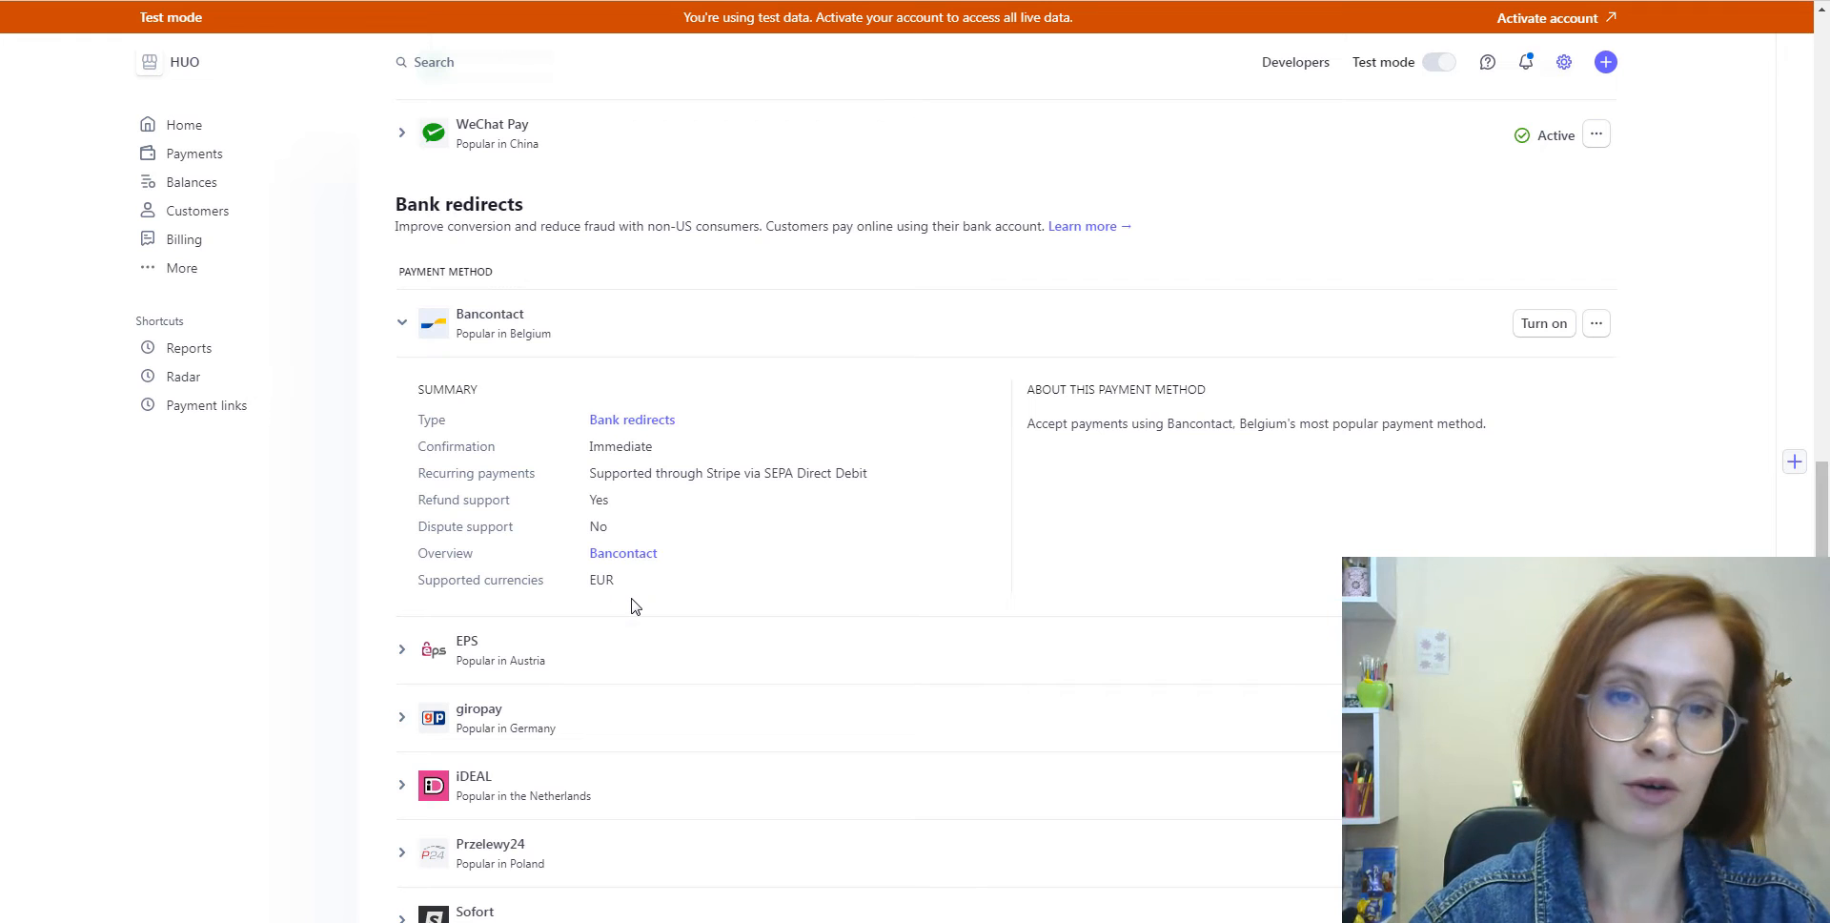
pyautogui.moveTo(404, 327)
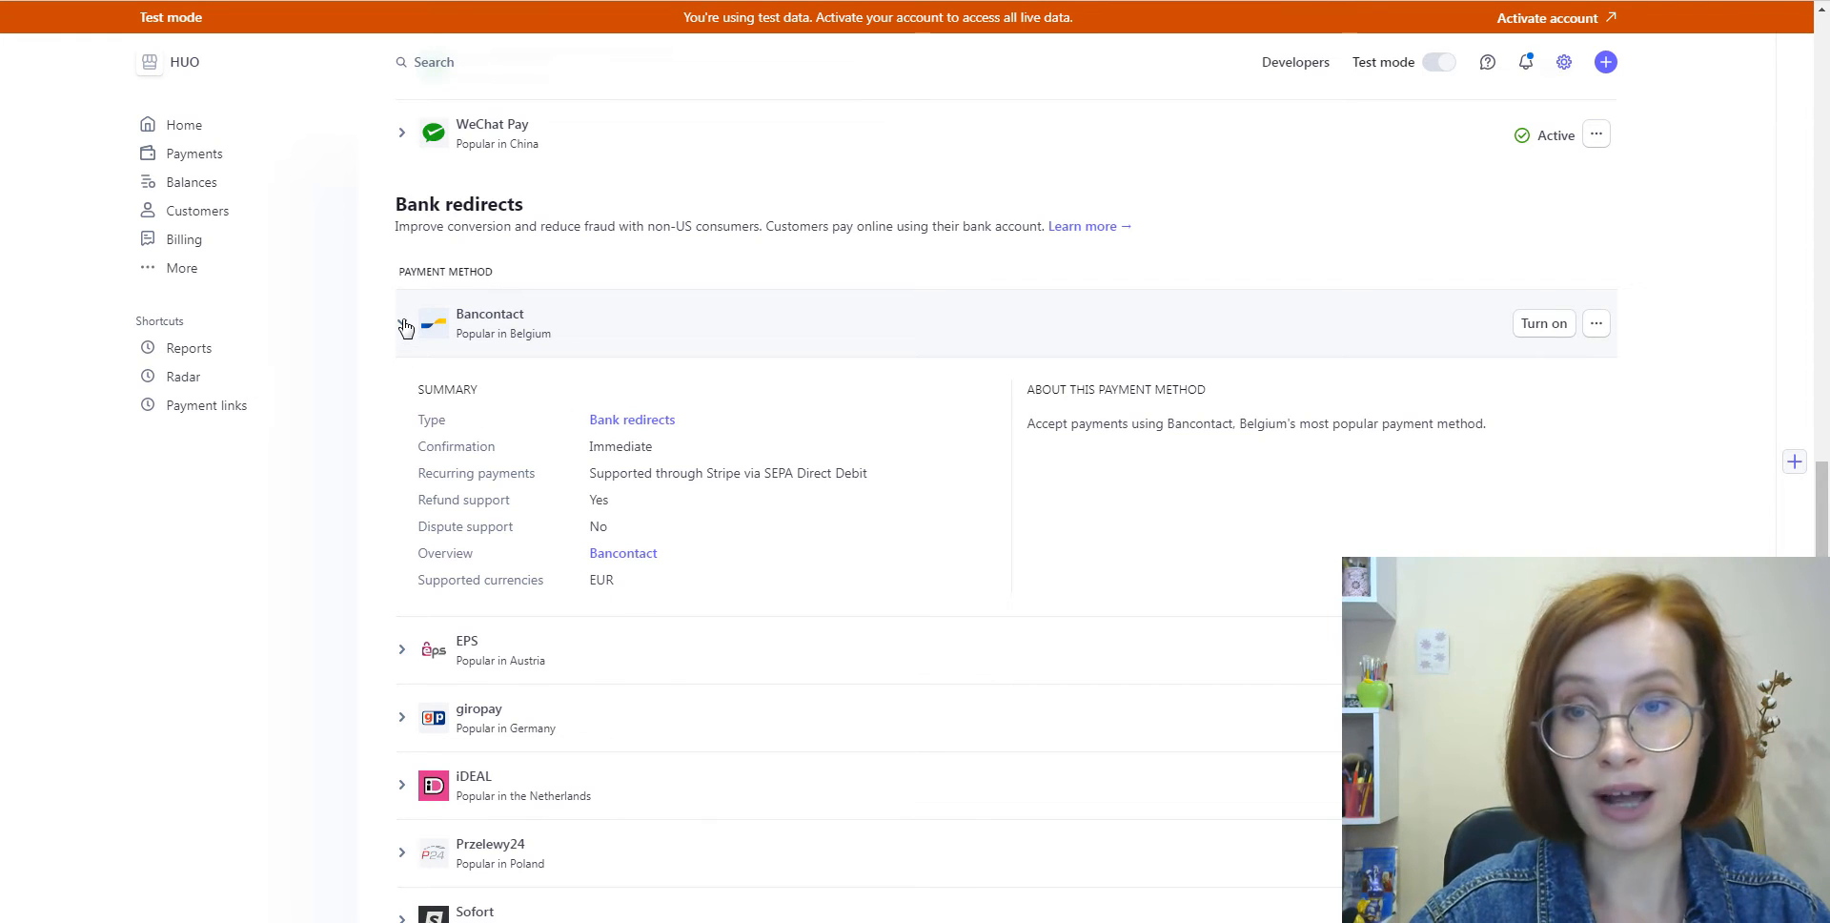
pyautogui.click(401, 323)
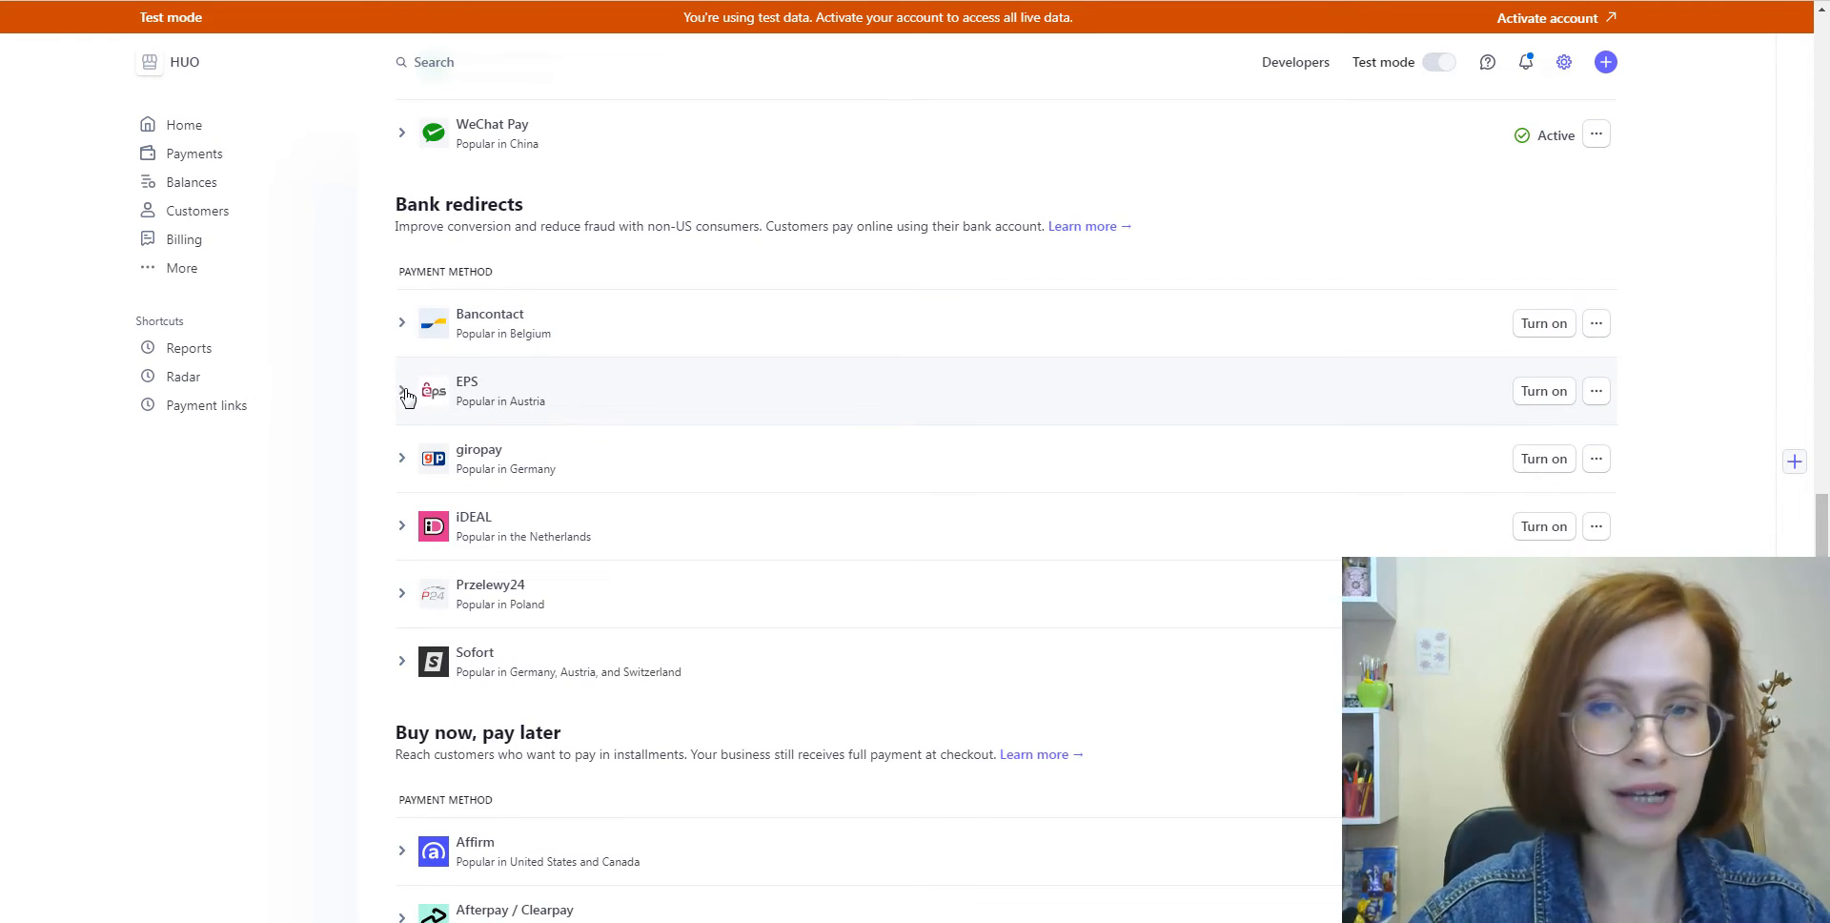
pyautogui.click(402, 390)
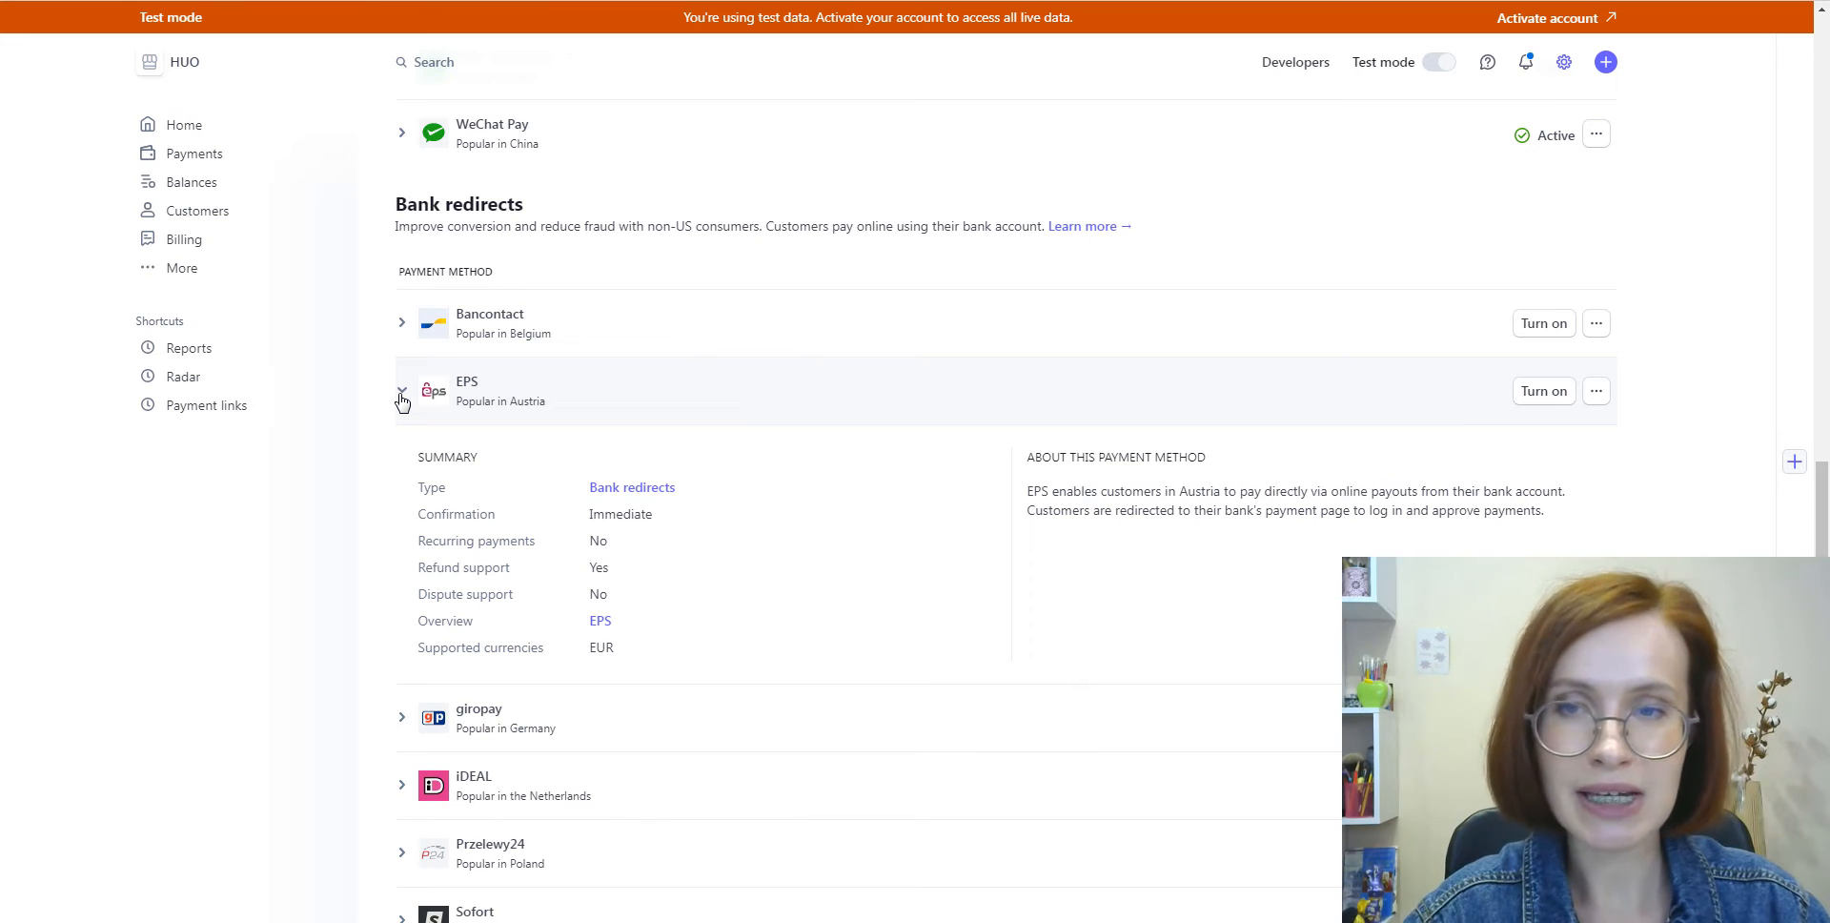
pyautogui.click(402, 391)
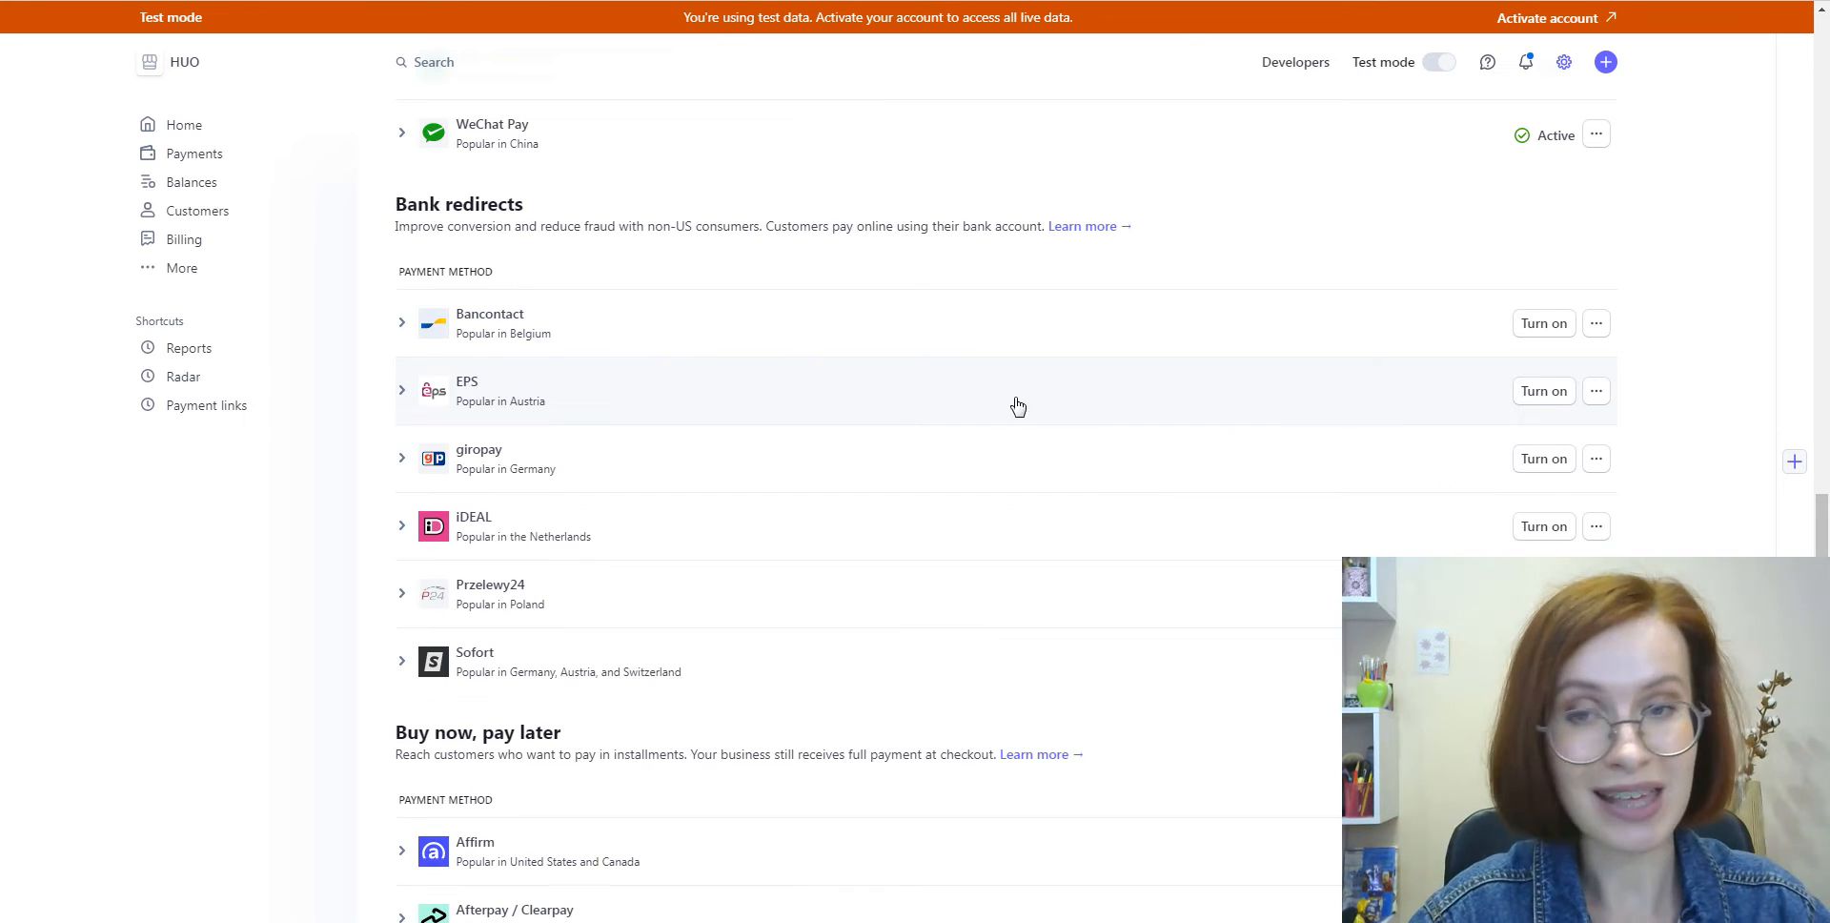
# Step: Turn on Affirm as a buy now, pay later payment method
pyautogui.scroll(-3)
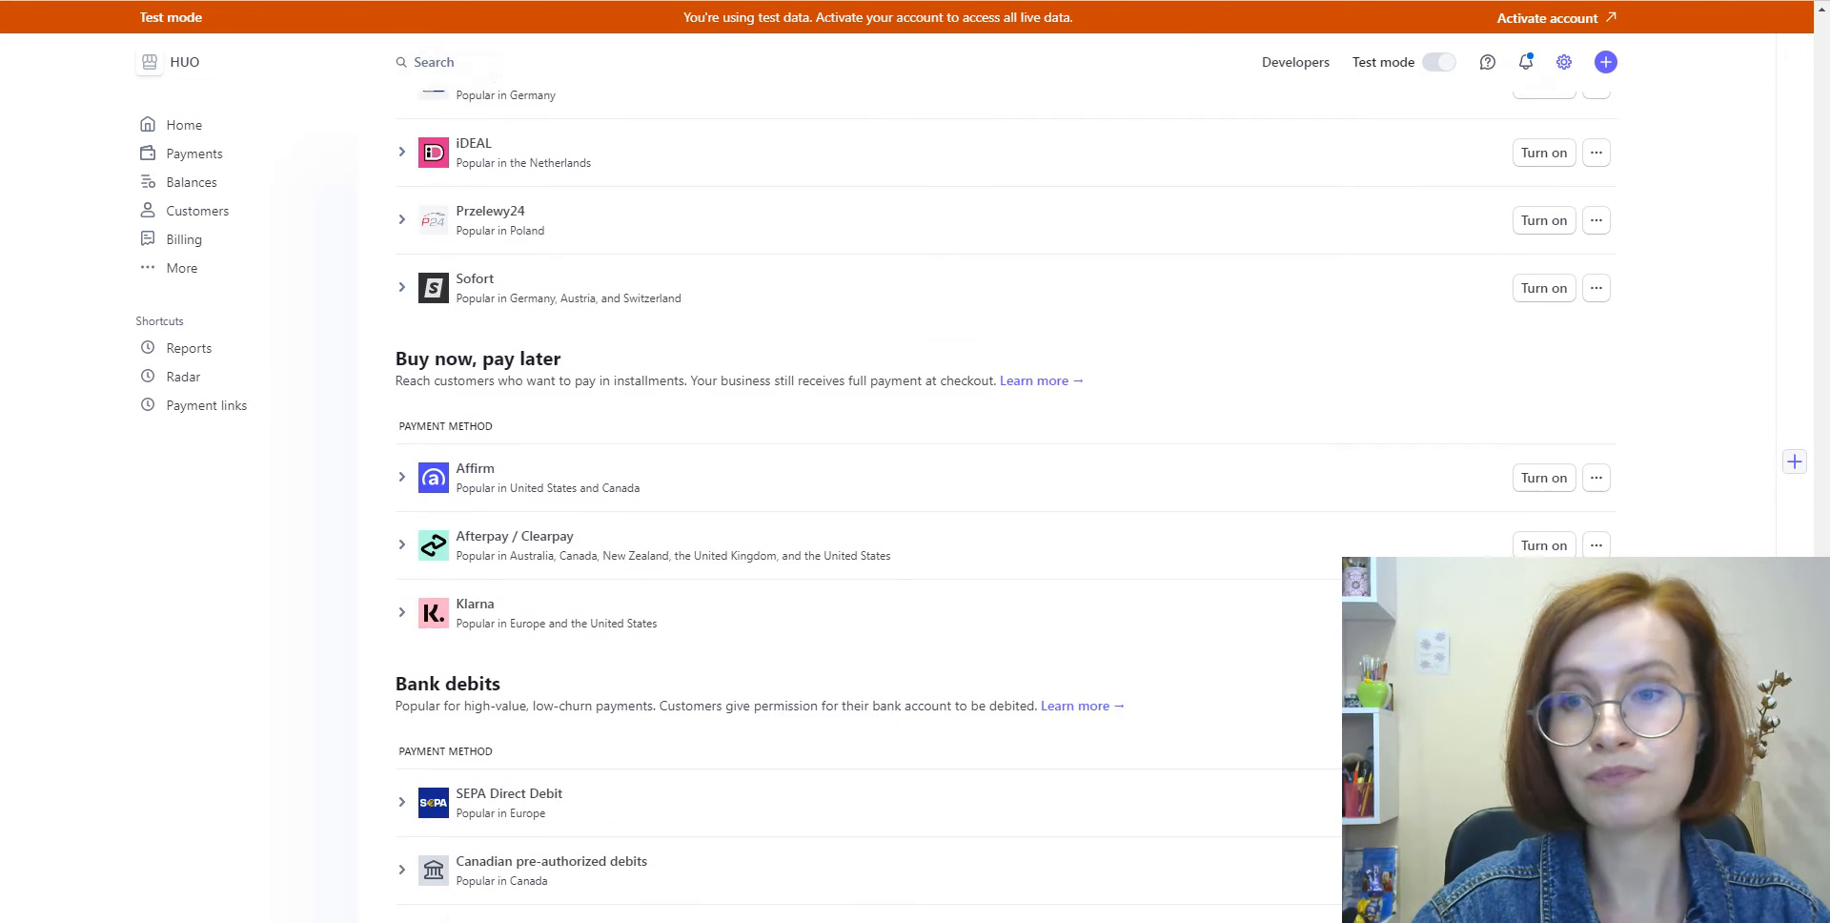
pyautogui.scroll(-3)
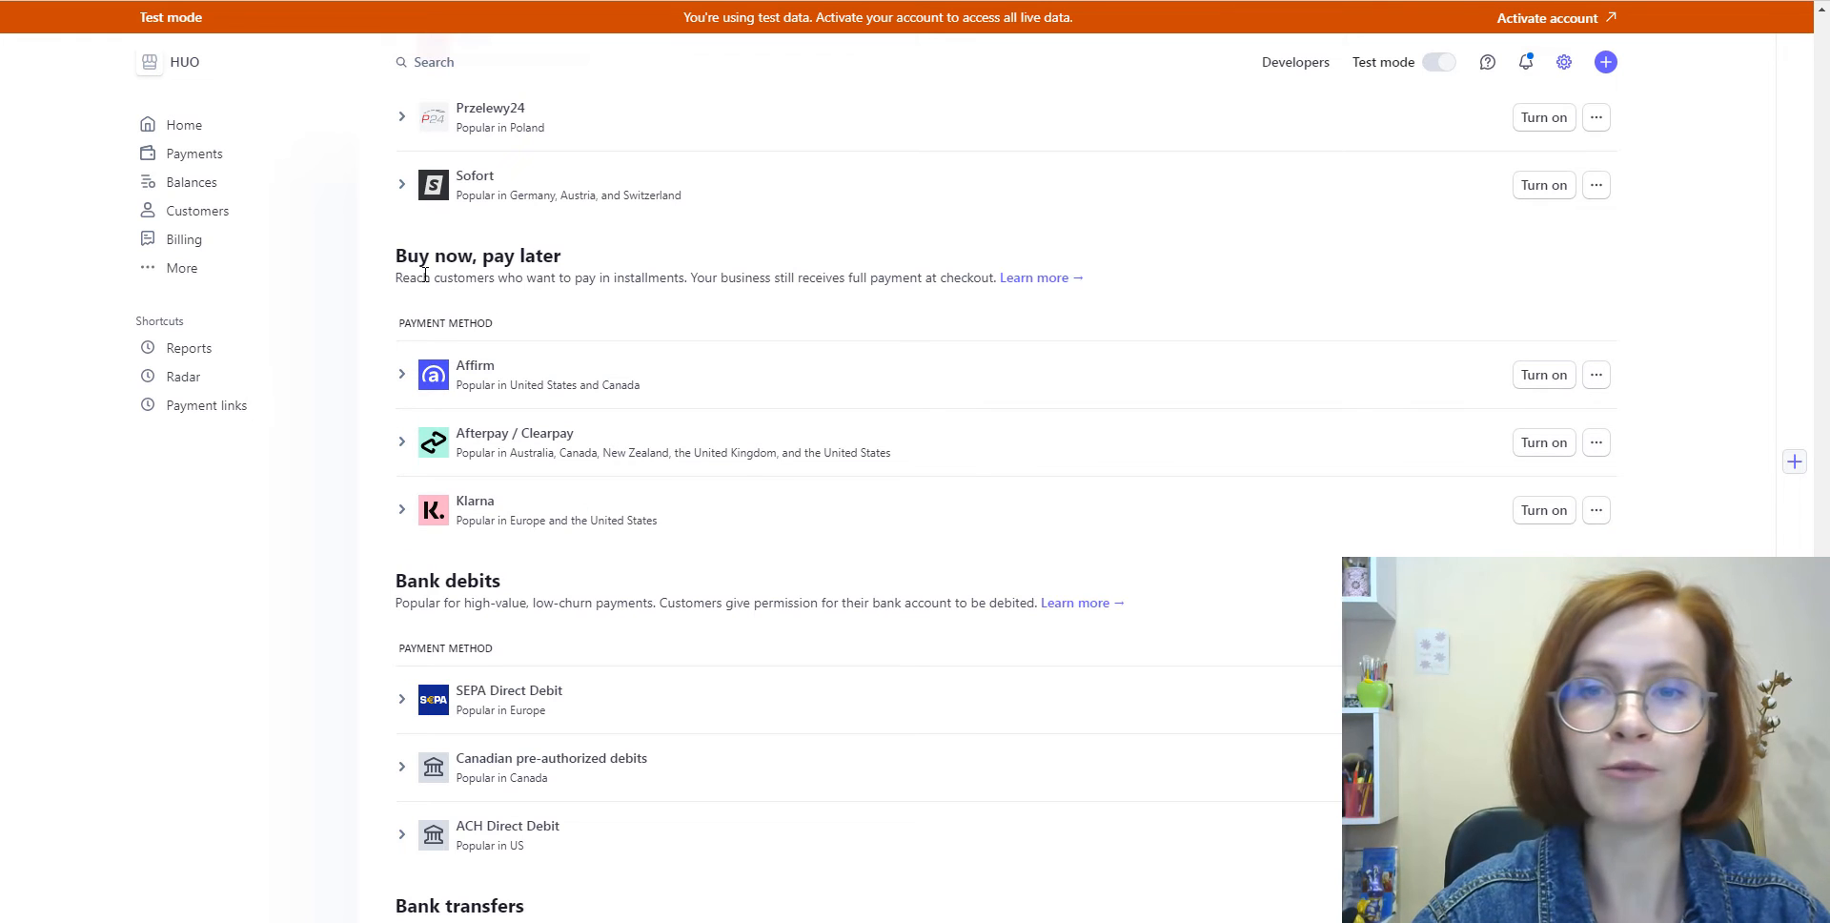
pyautogui.moveTo(899, 335)
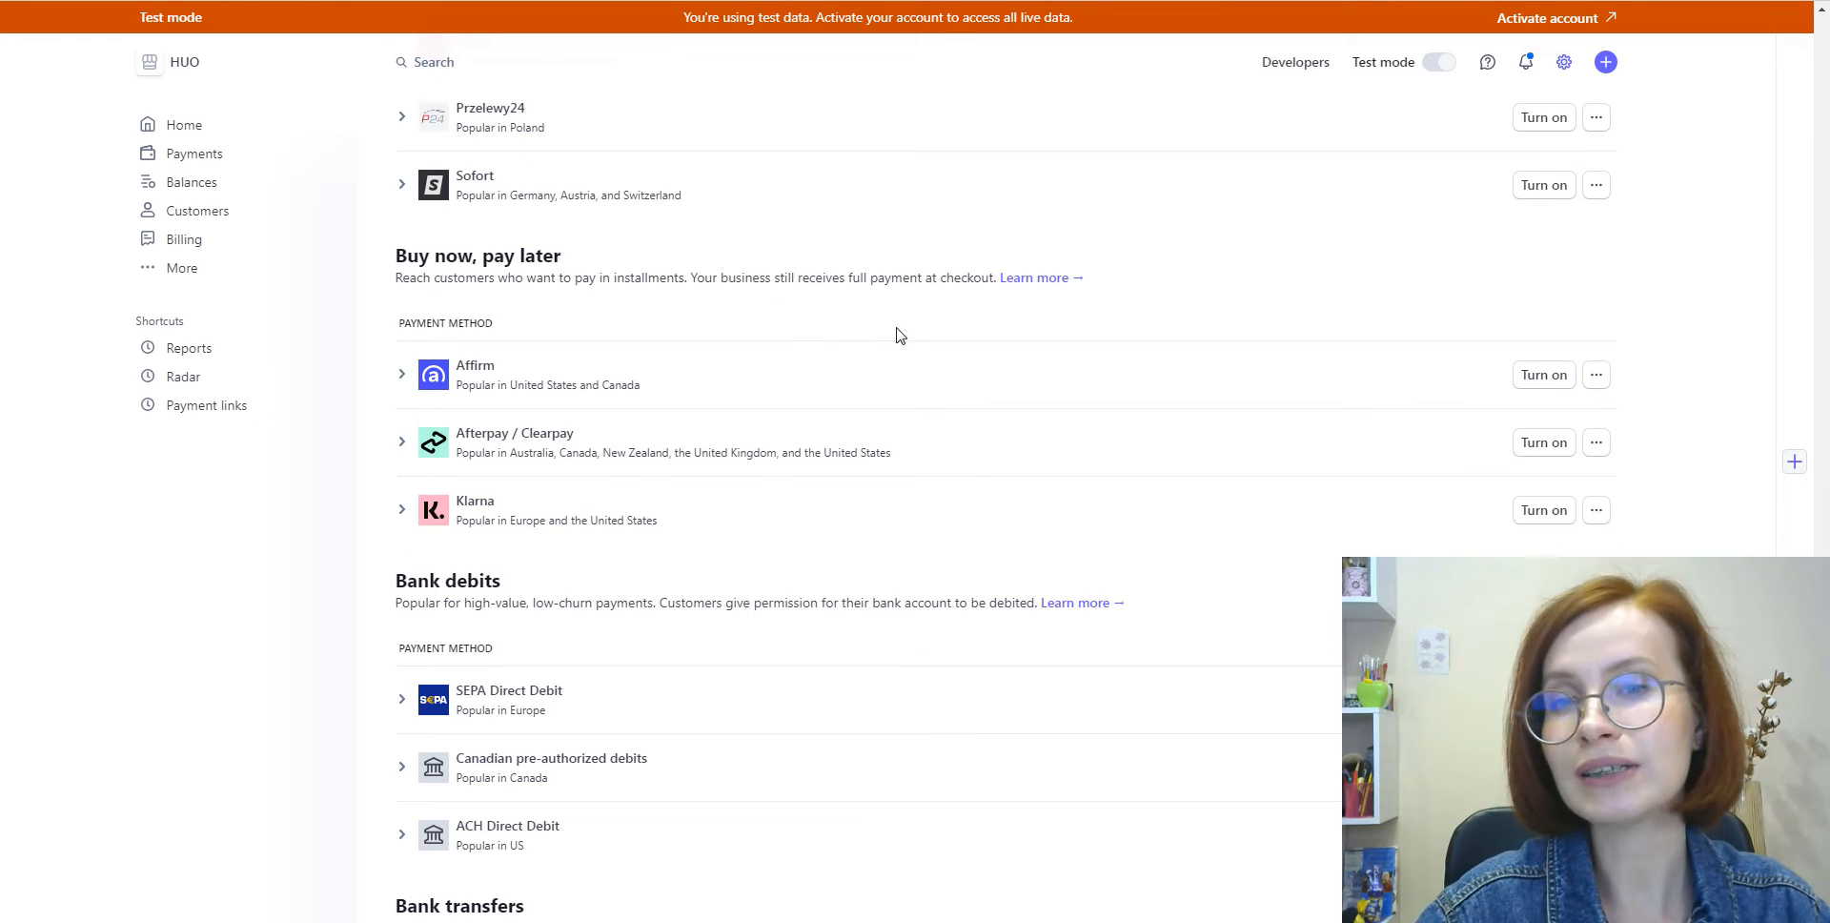
pyautogui.click(402, 375)
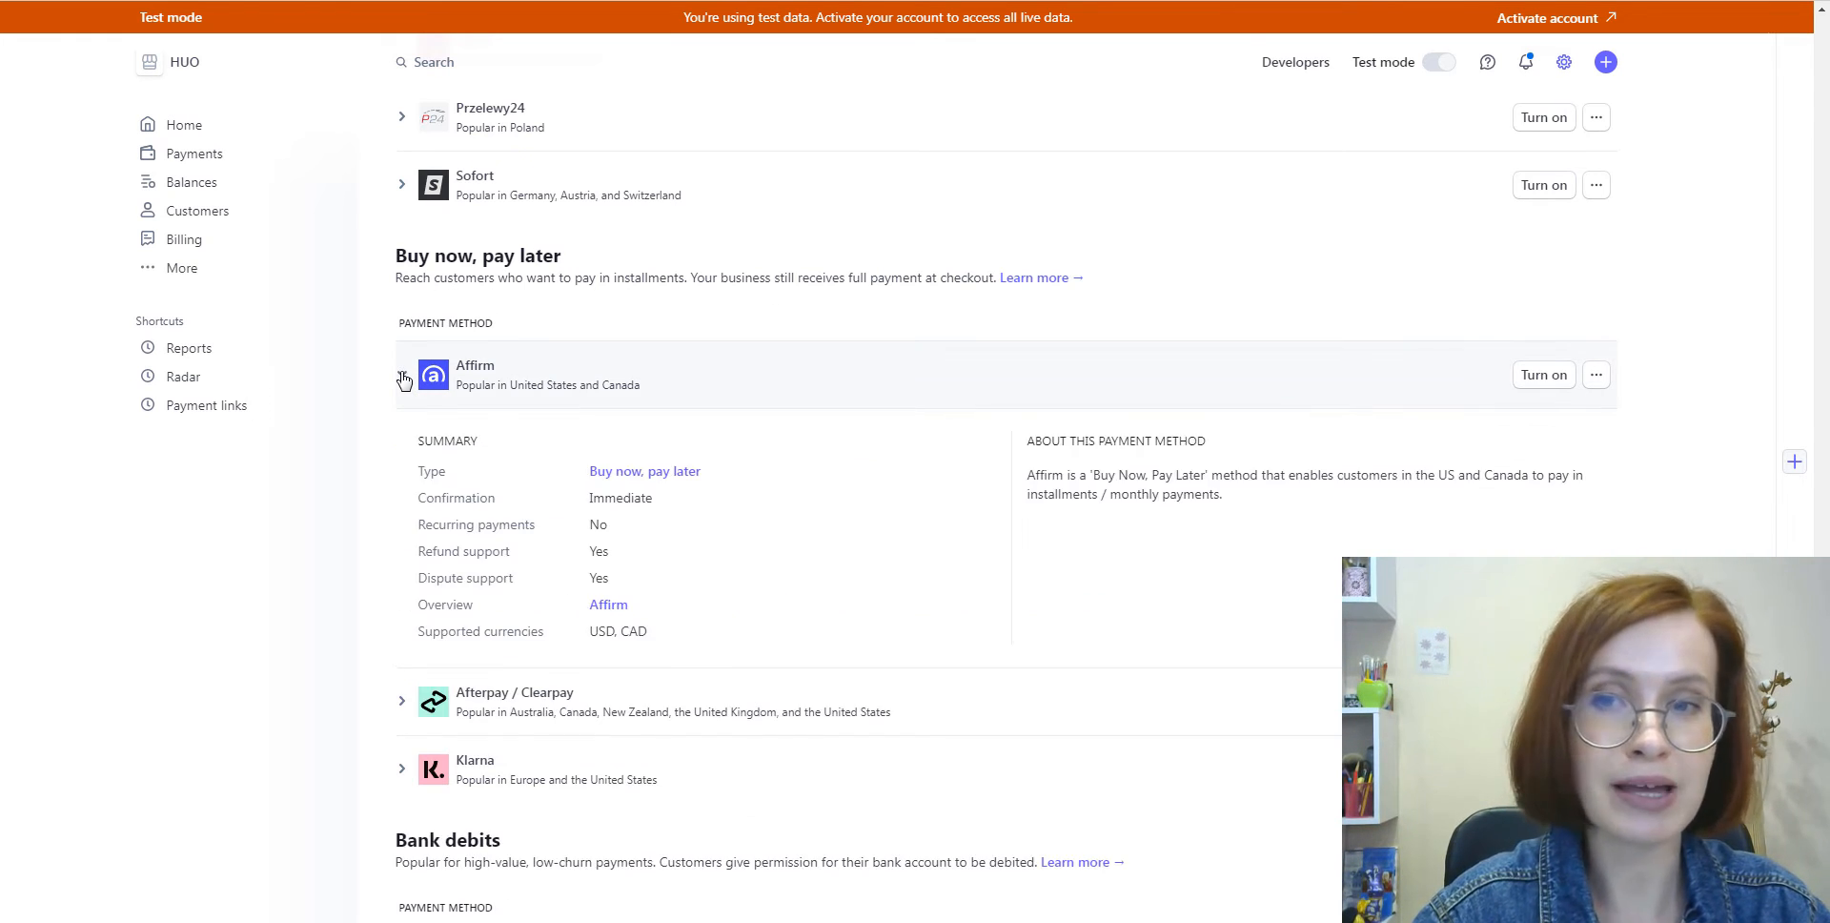
pyautogui.click(401, 374)
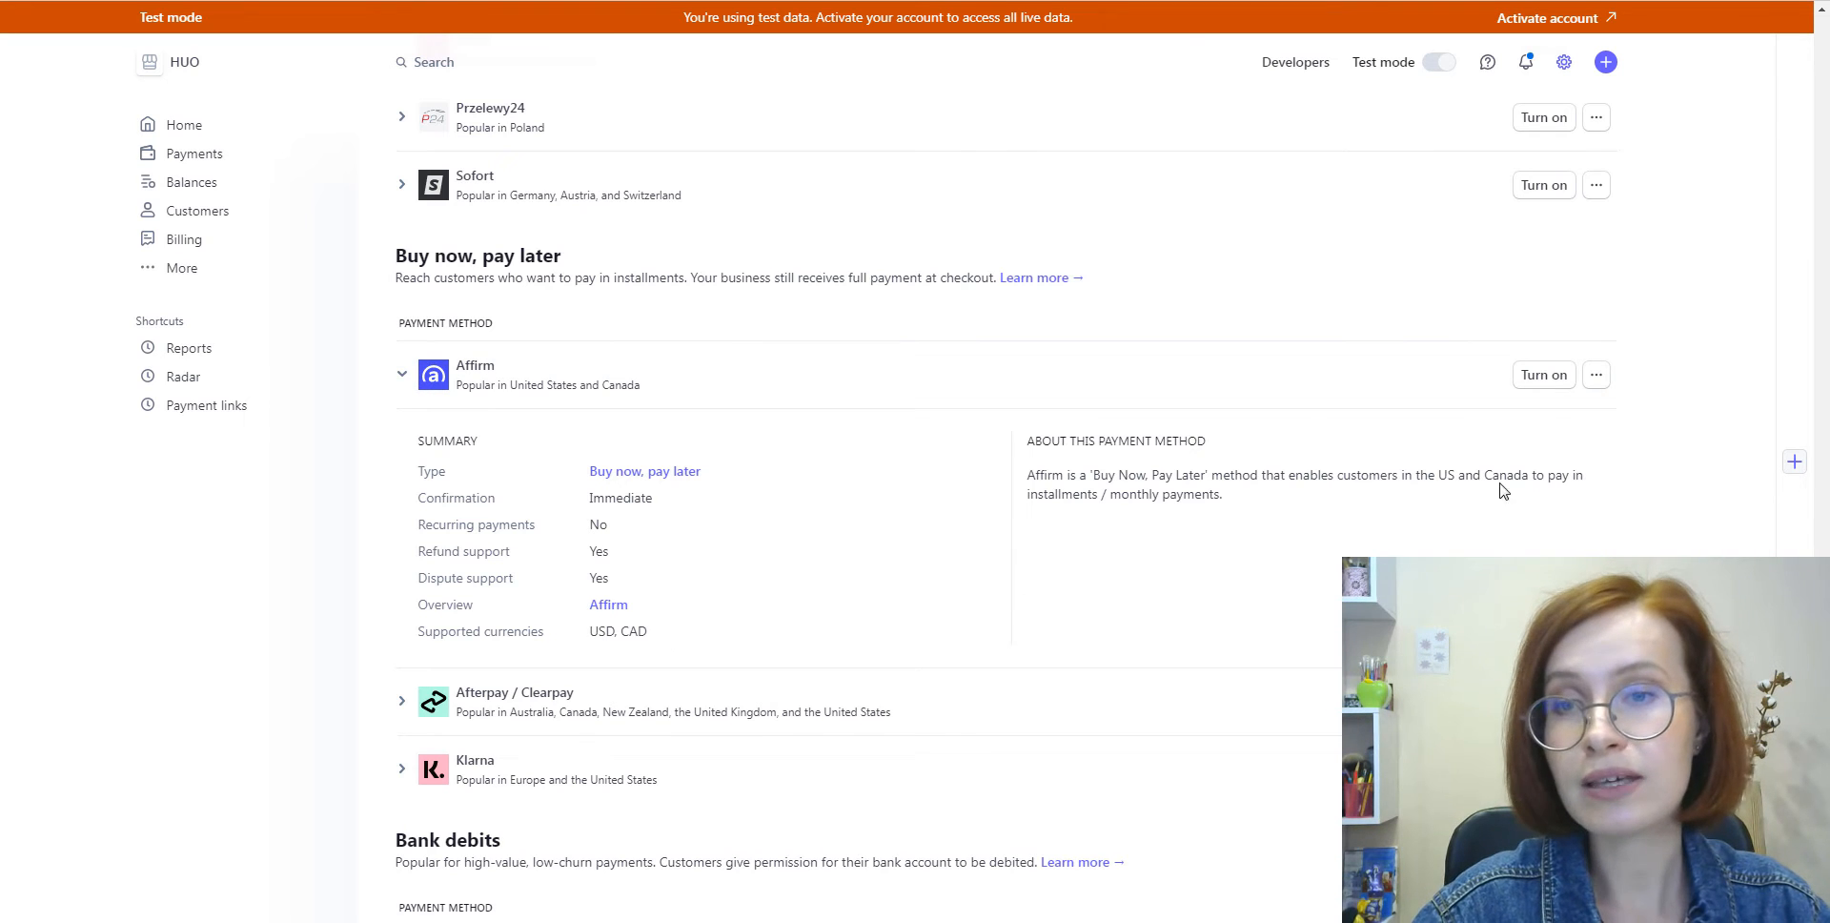
pyautogui.click(1542, 375)
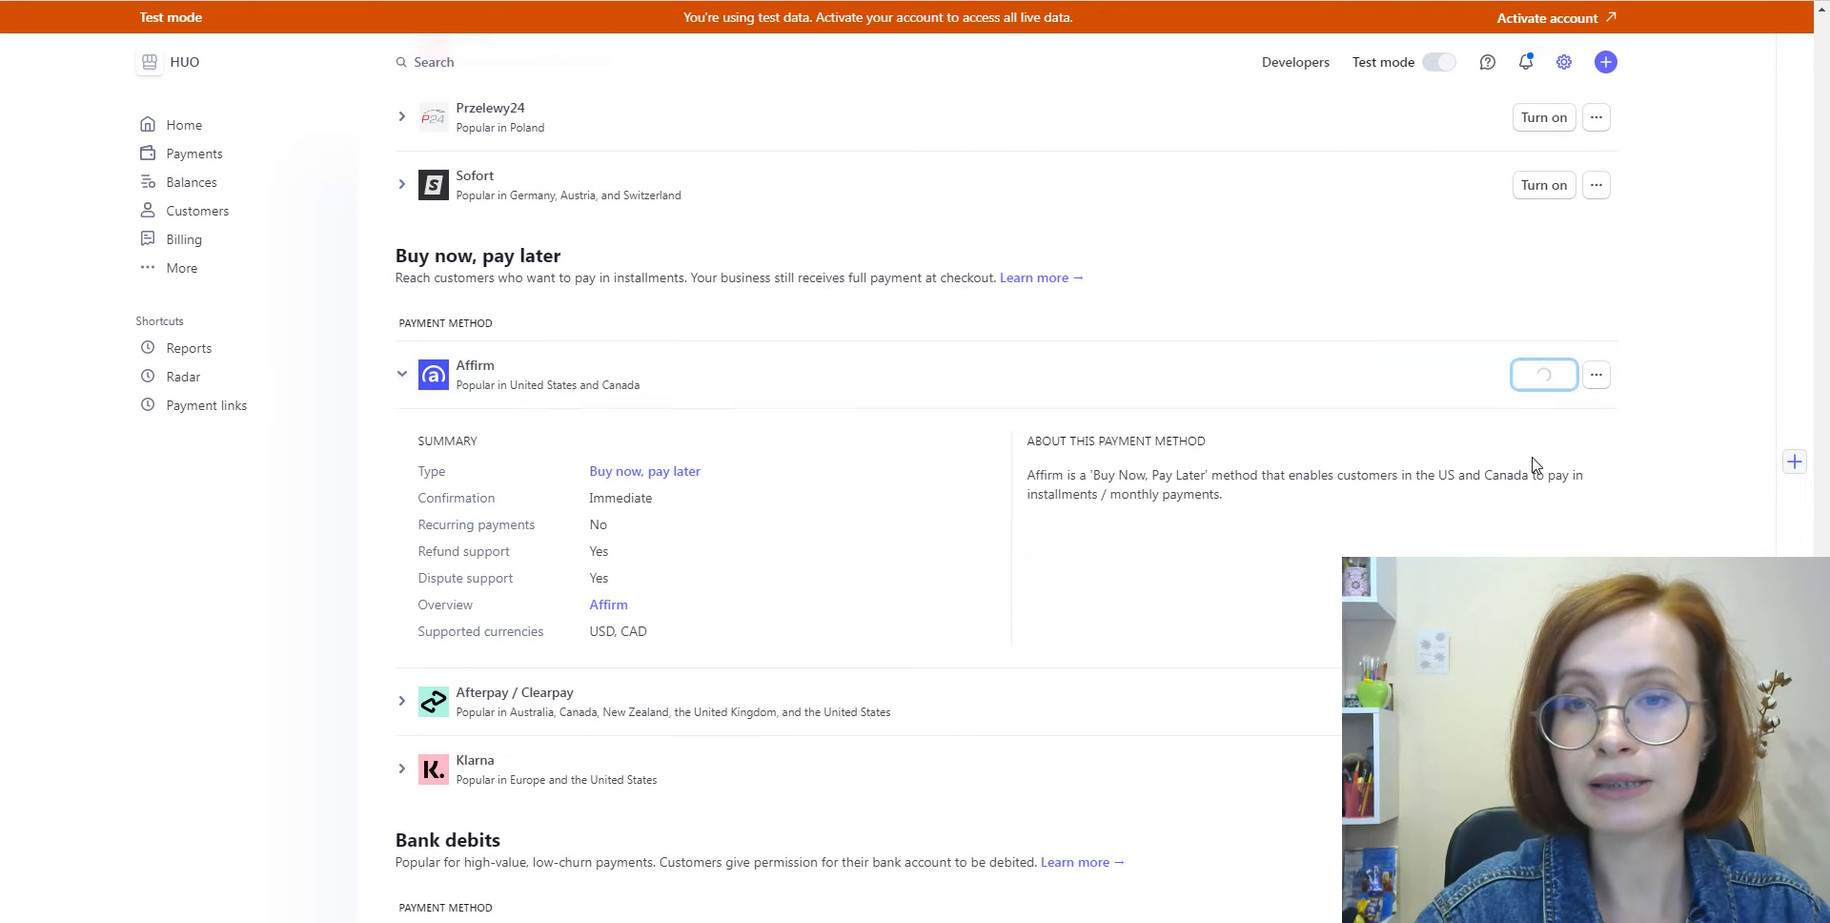
pyautogui.click(1543, 374)
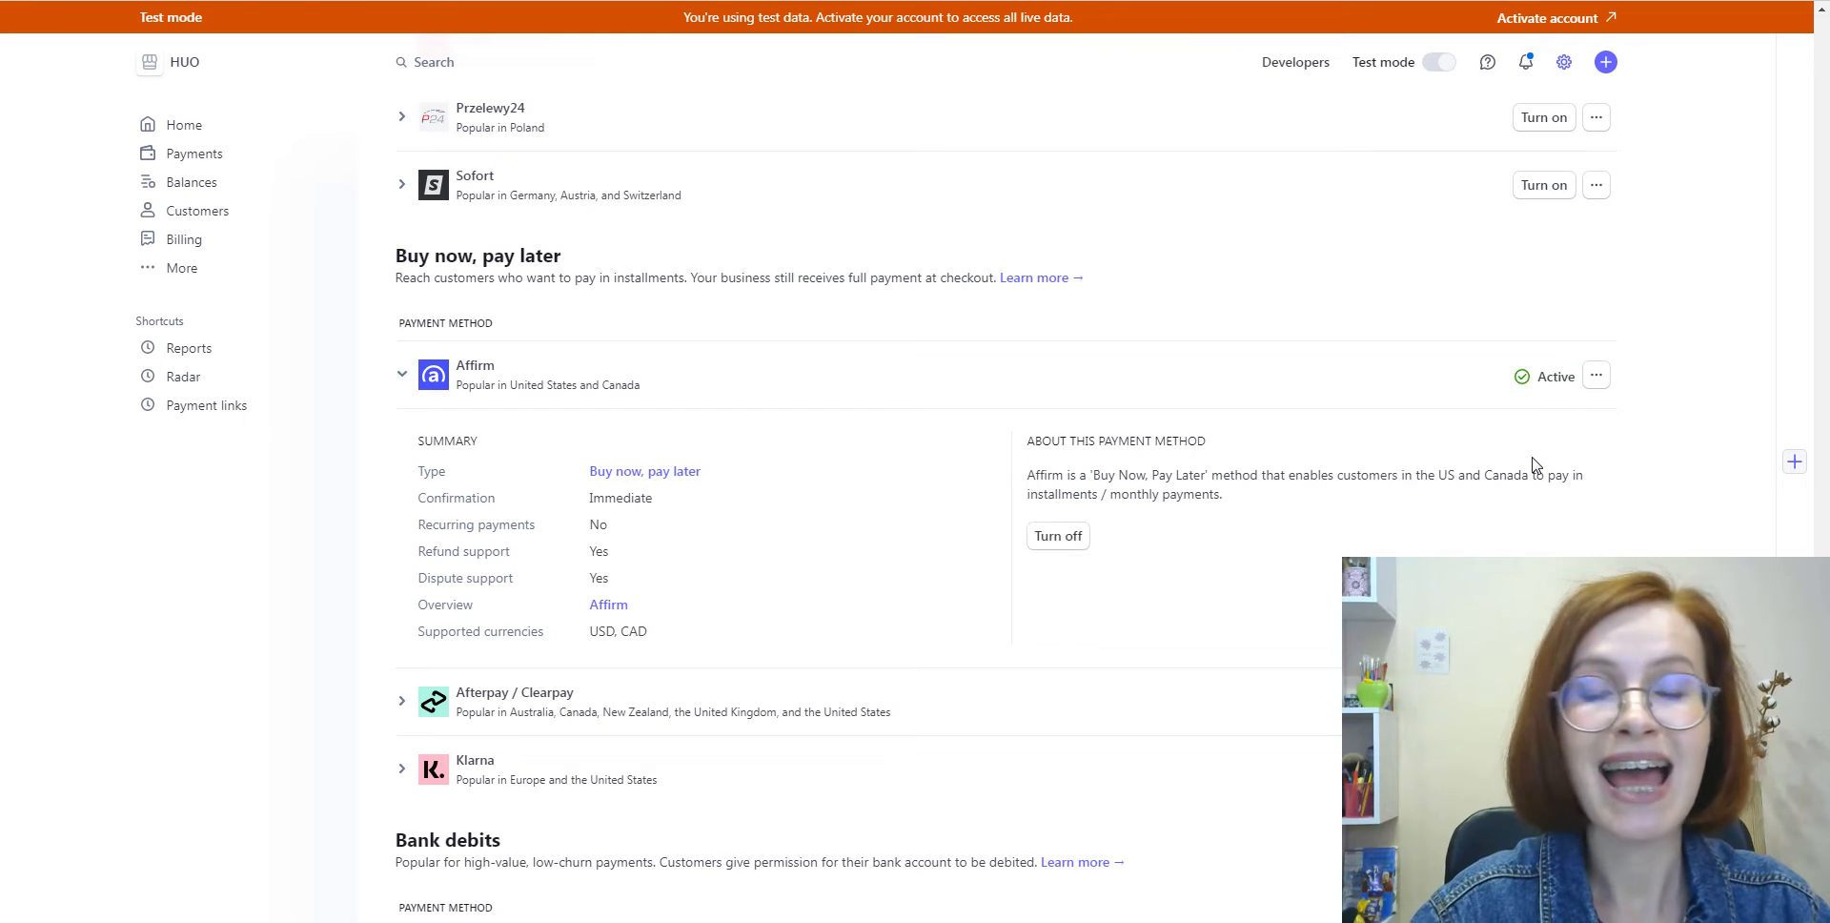
# Step: Turn on Afterpay / Clearpay and Klarna
pyautogui.click(401, 699)
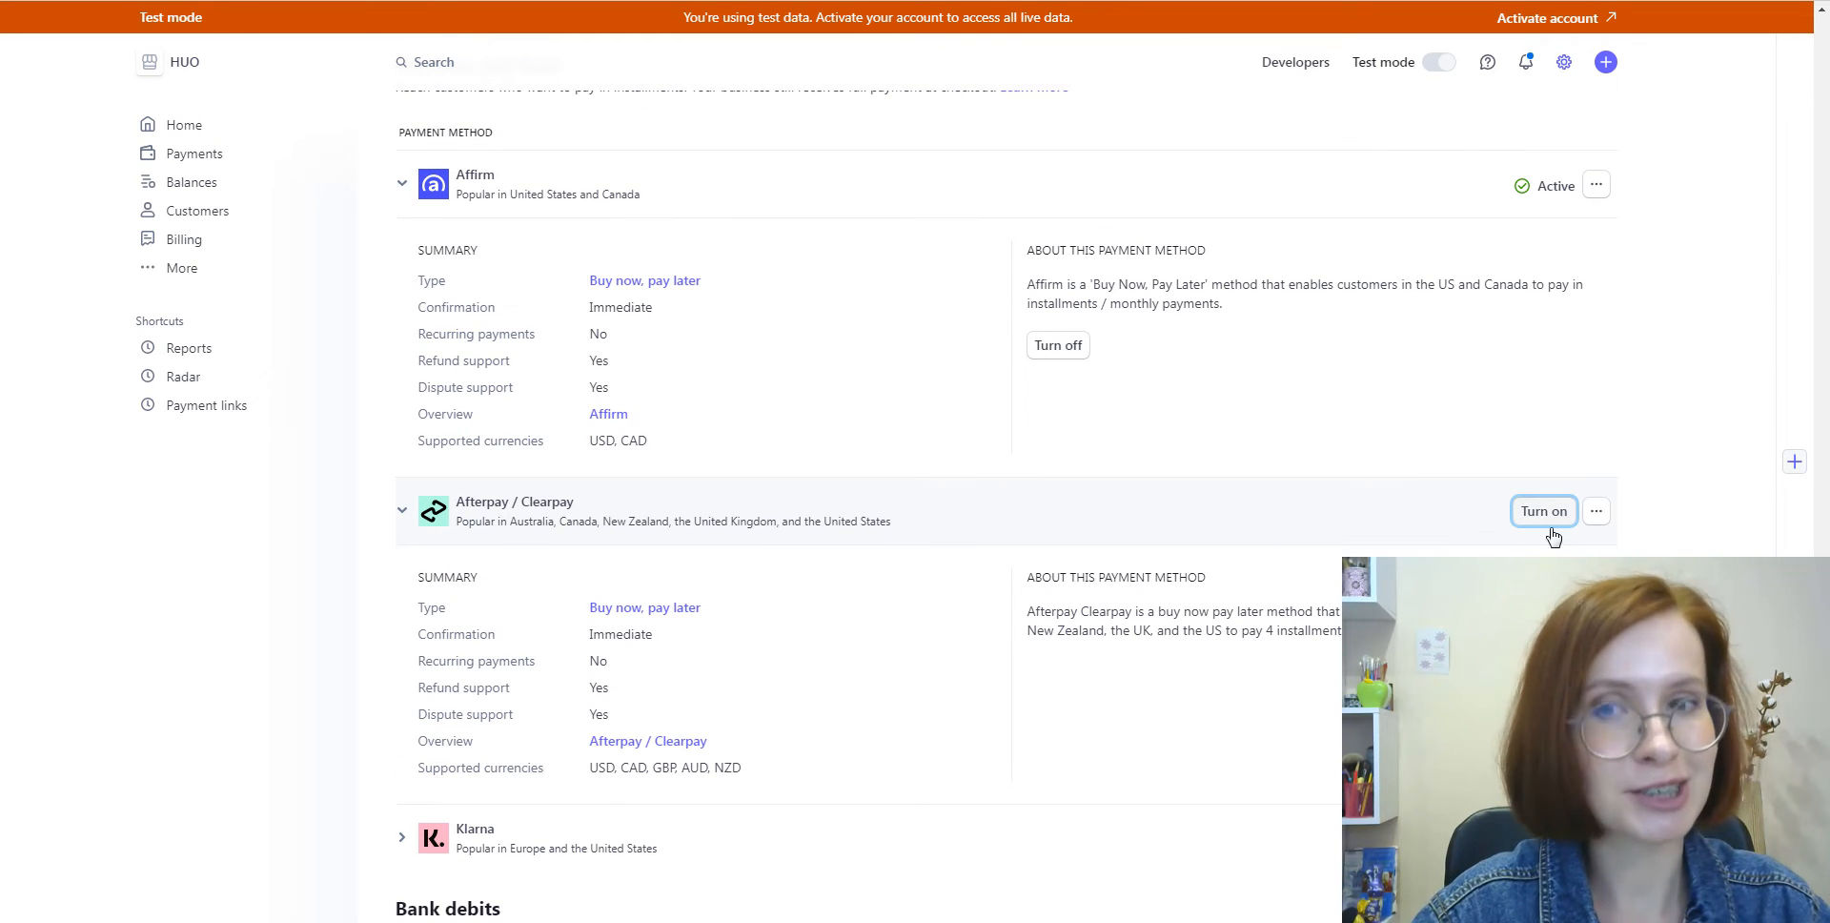
pyautogui.click(1542, 511)
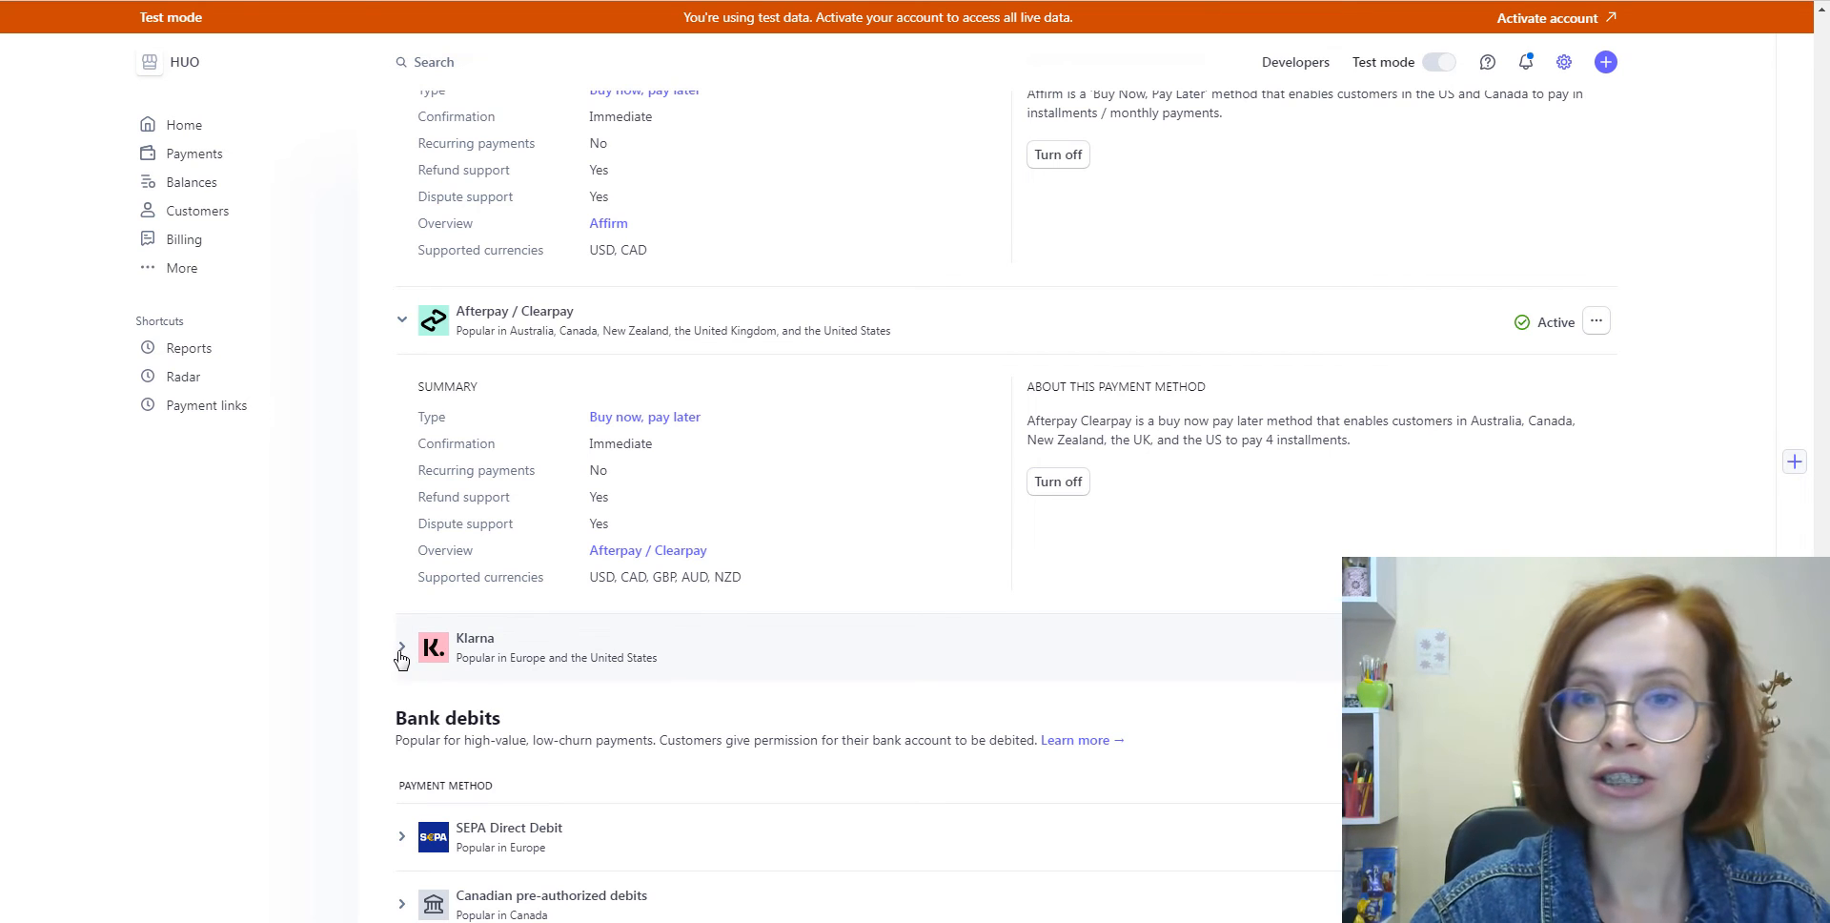
pyautogui.click(401, 648)
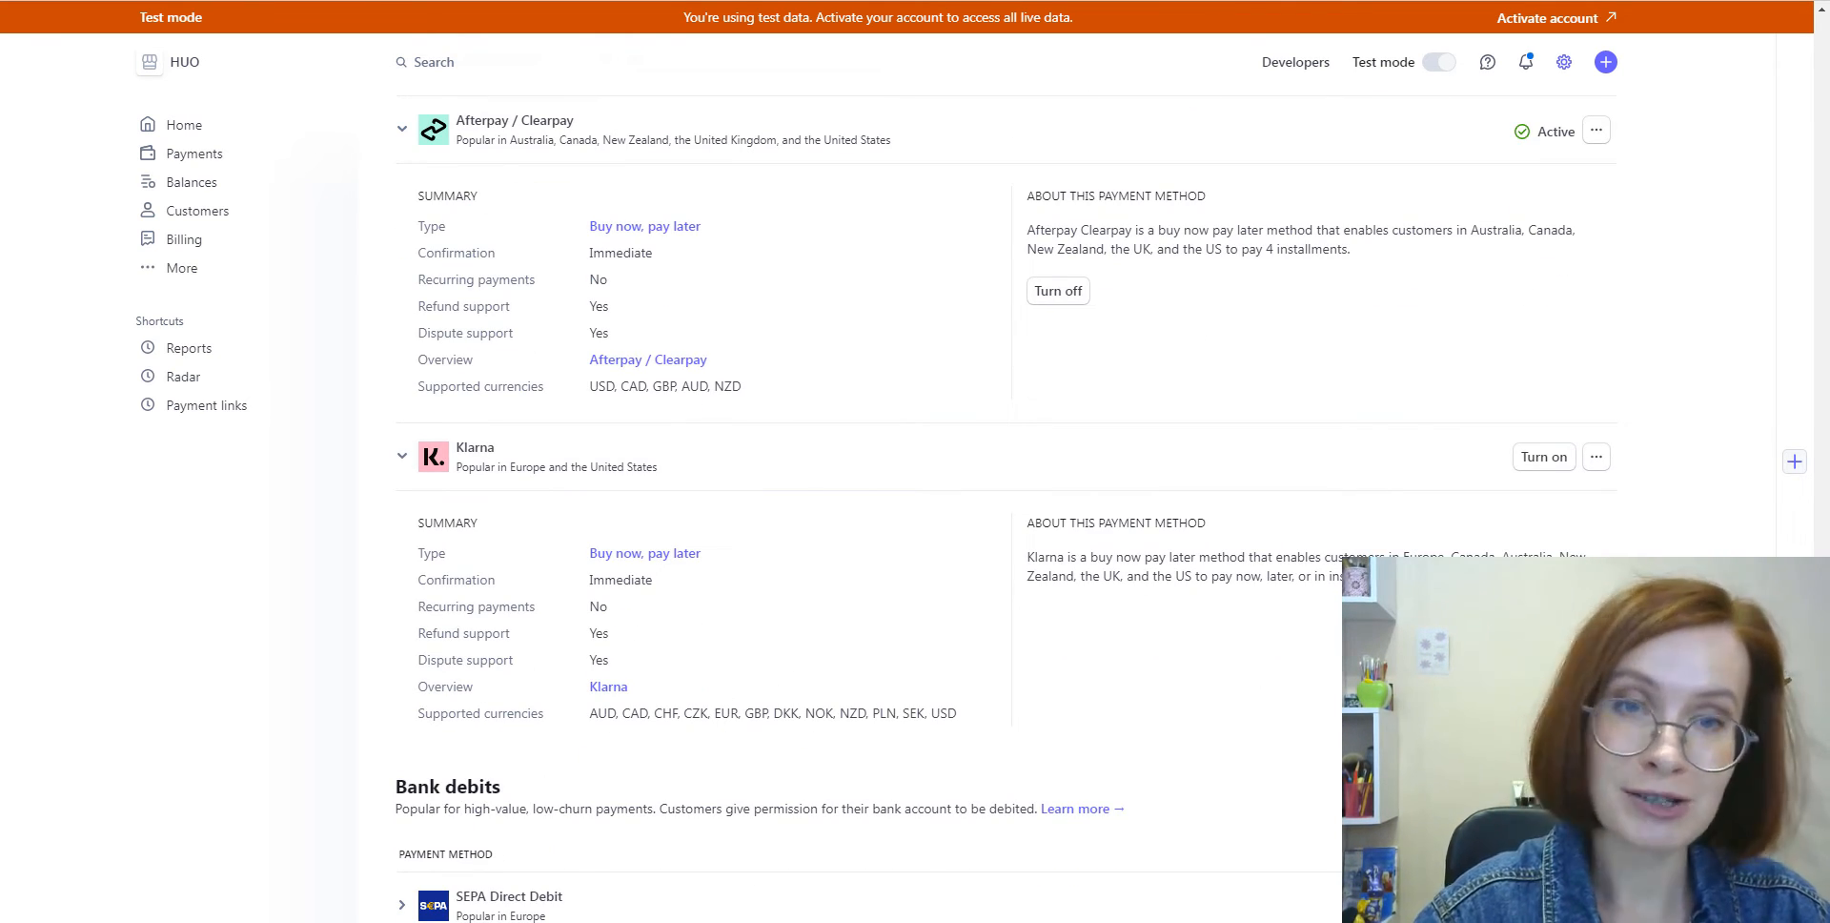
pyautogui.click(1543, 455)
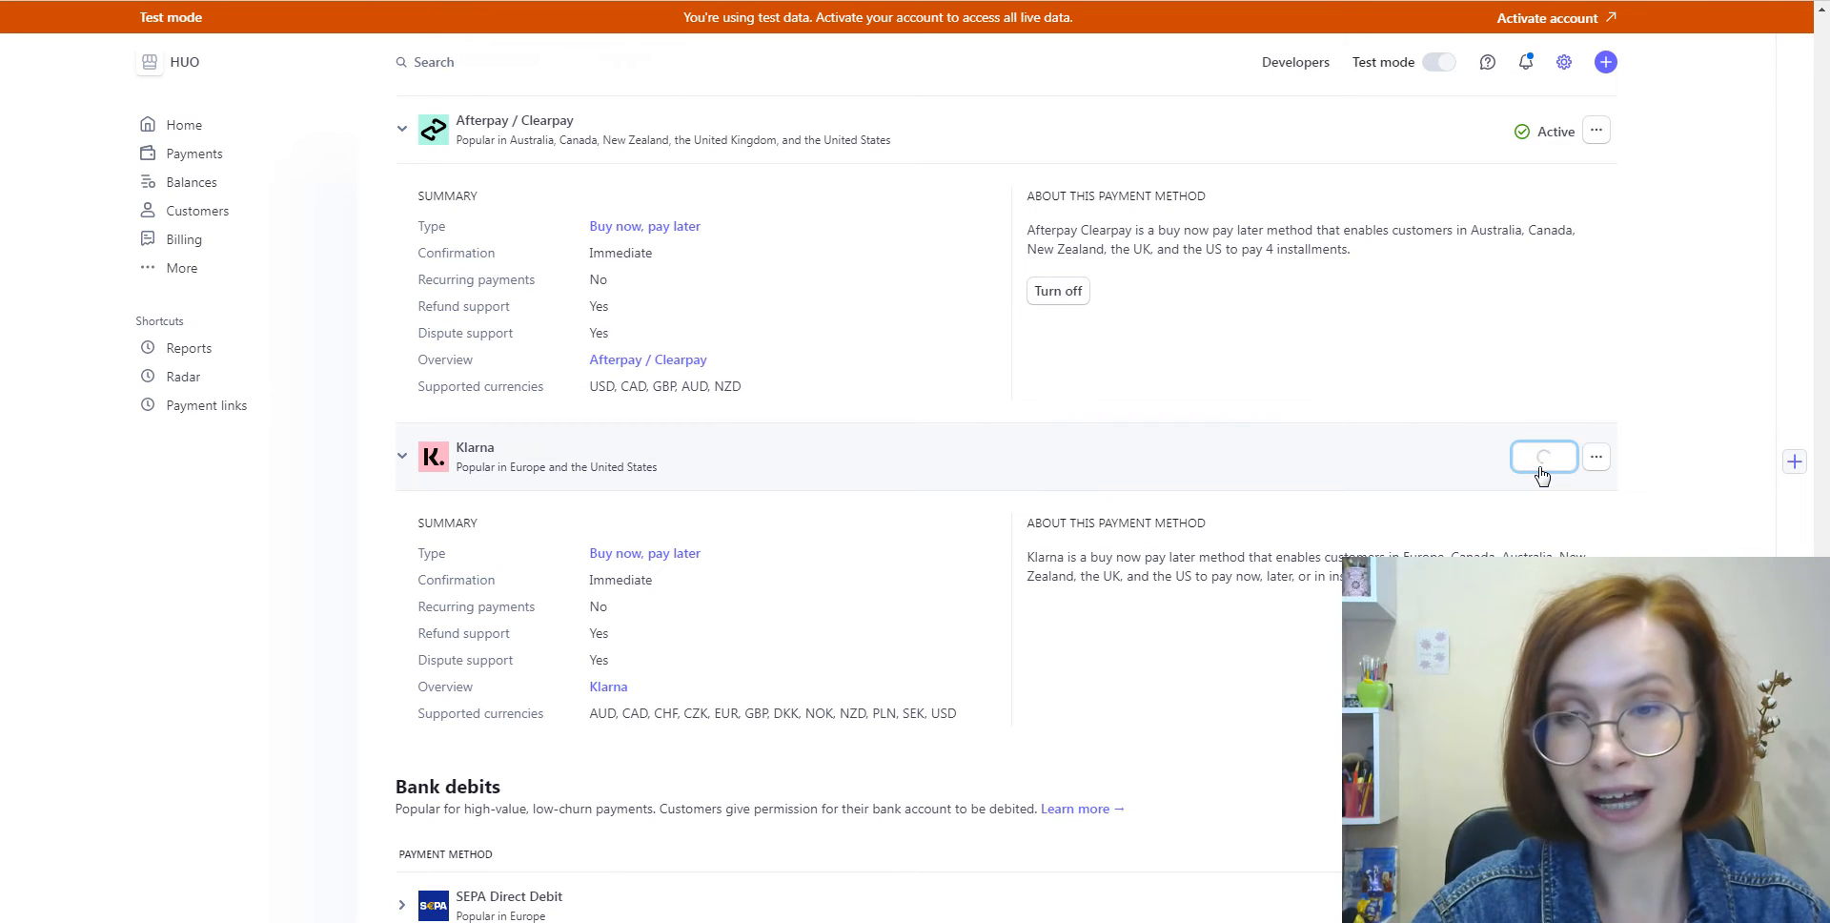
pyautogui.click(1543, 456)
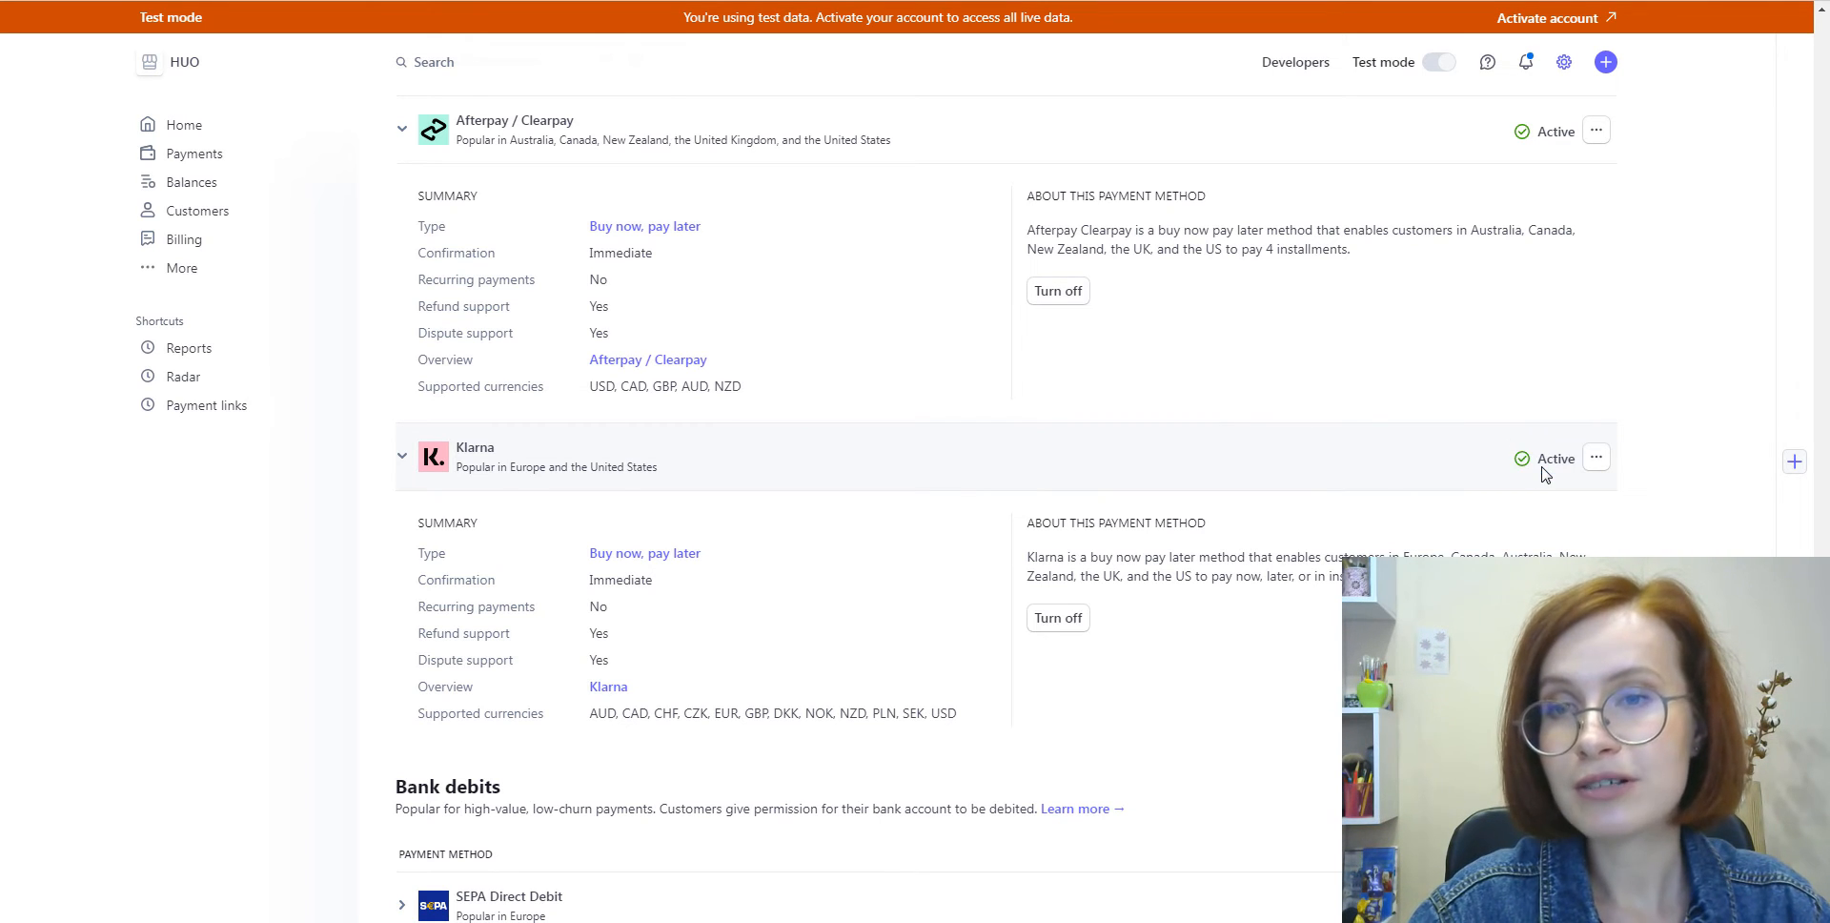
# Step: Try enabling Canadian pre-authorized debits, then dismiss the webhook recommendation, leaving them off
pyautogui.scroll(-3)
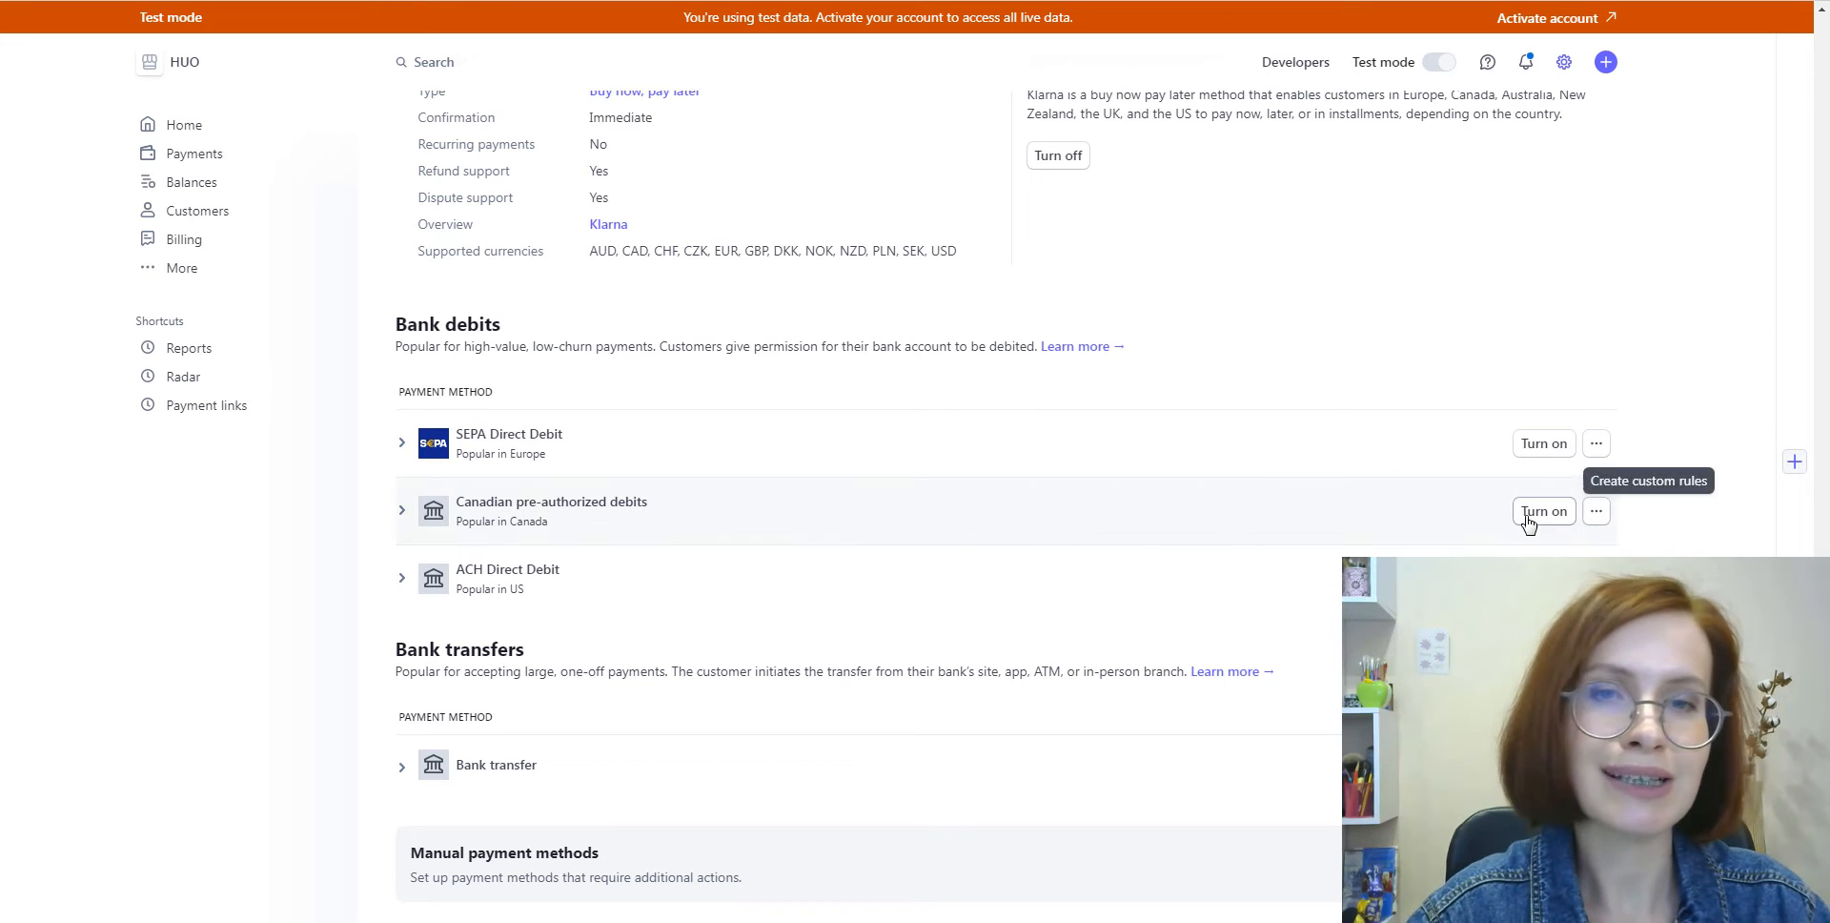
pyautogui.click(1543, 511)
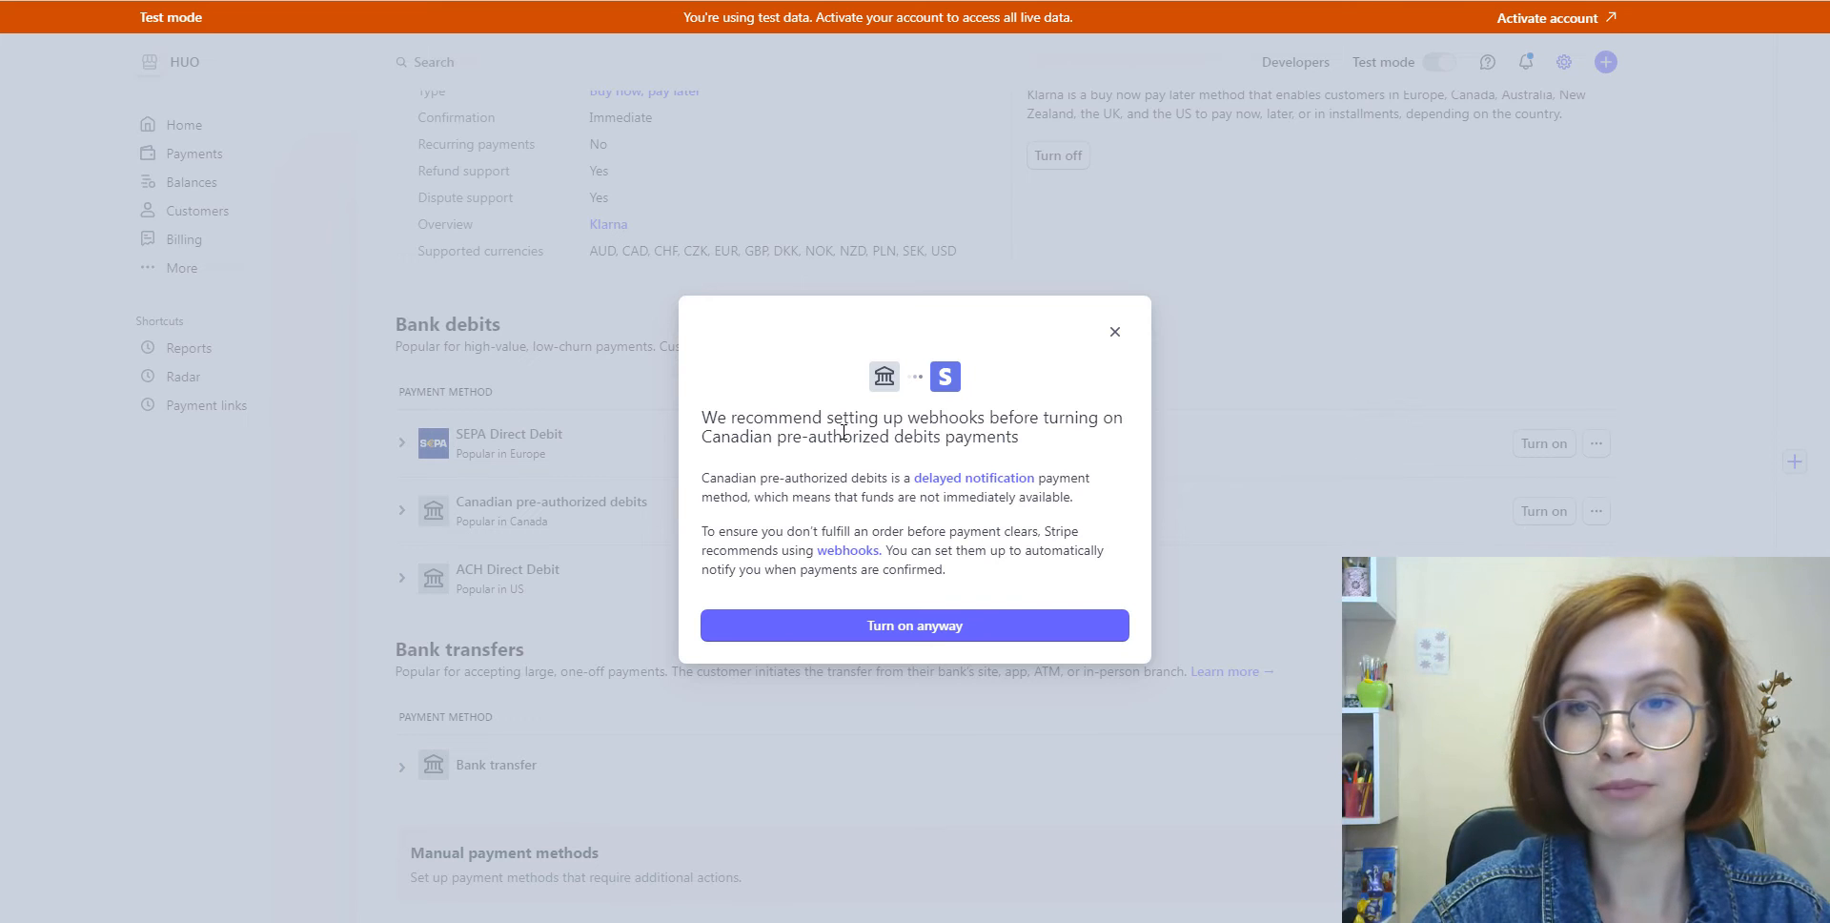
pyautogui.moveTo(1316, 558)
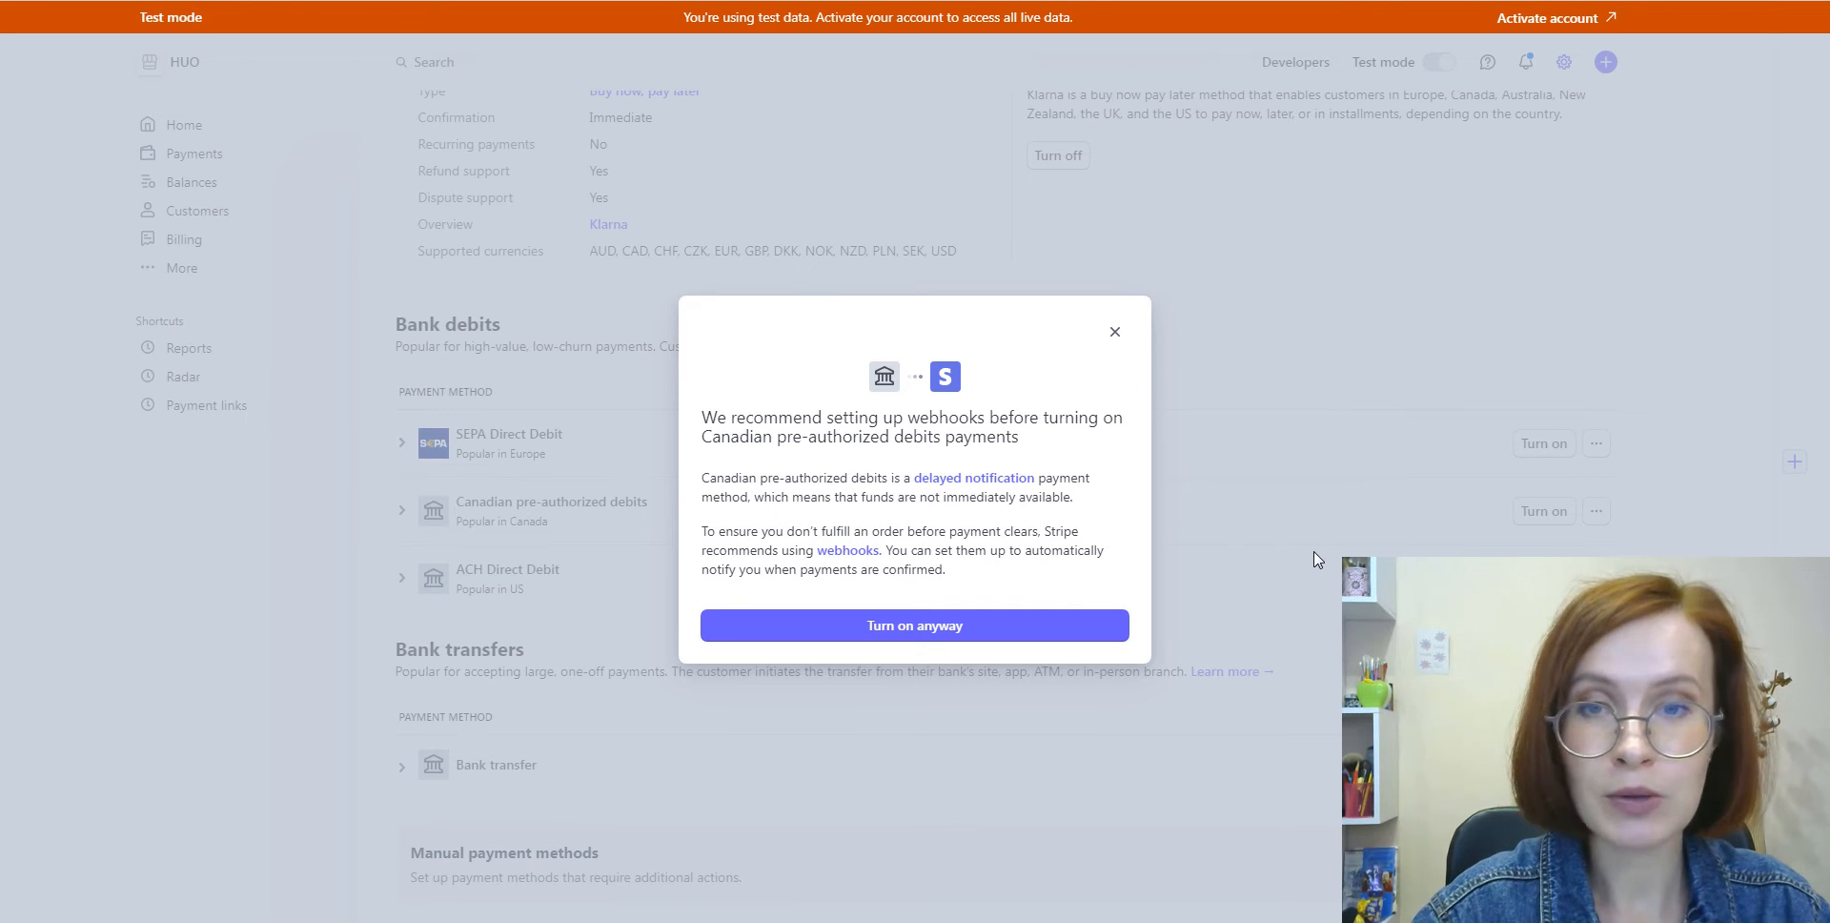
pyautogui.moveTo(1217, 408)
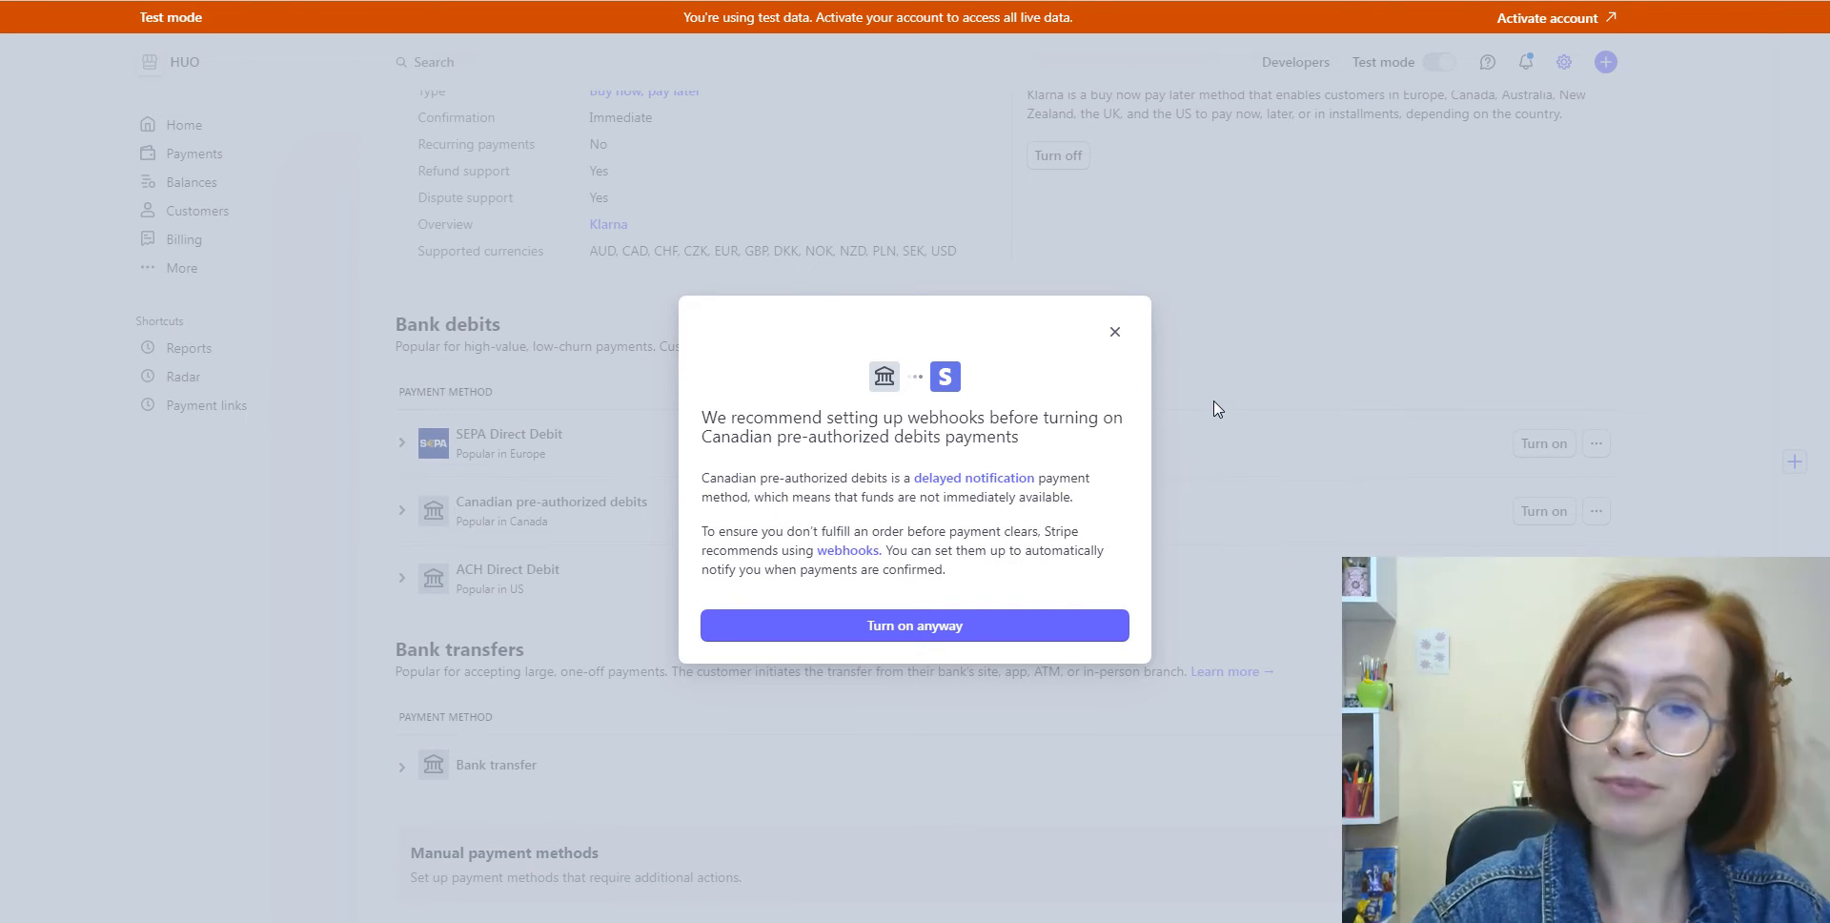
pyautogui.moveTo(1129, 345)
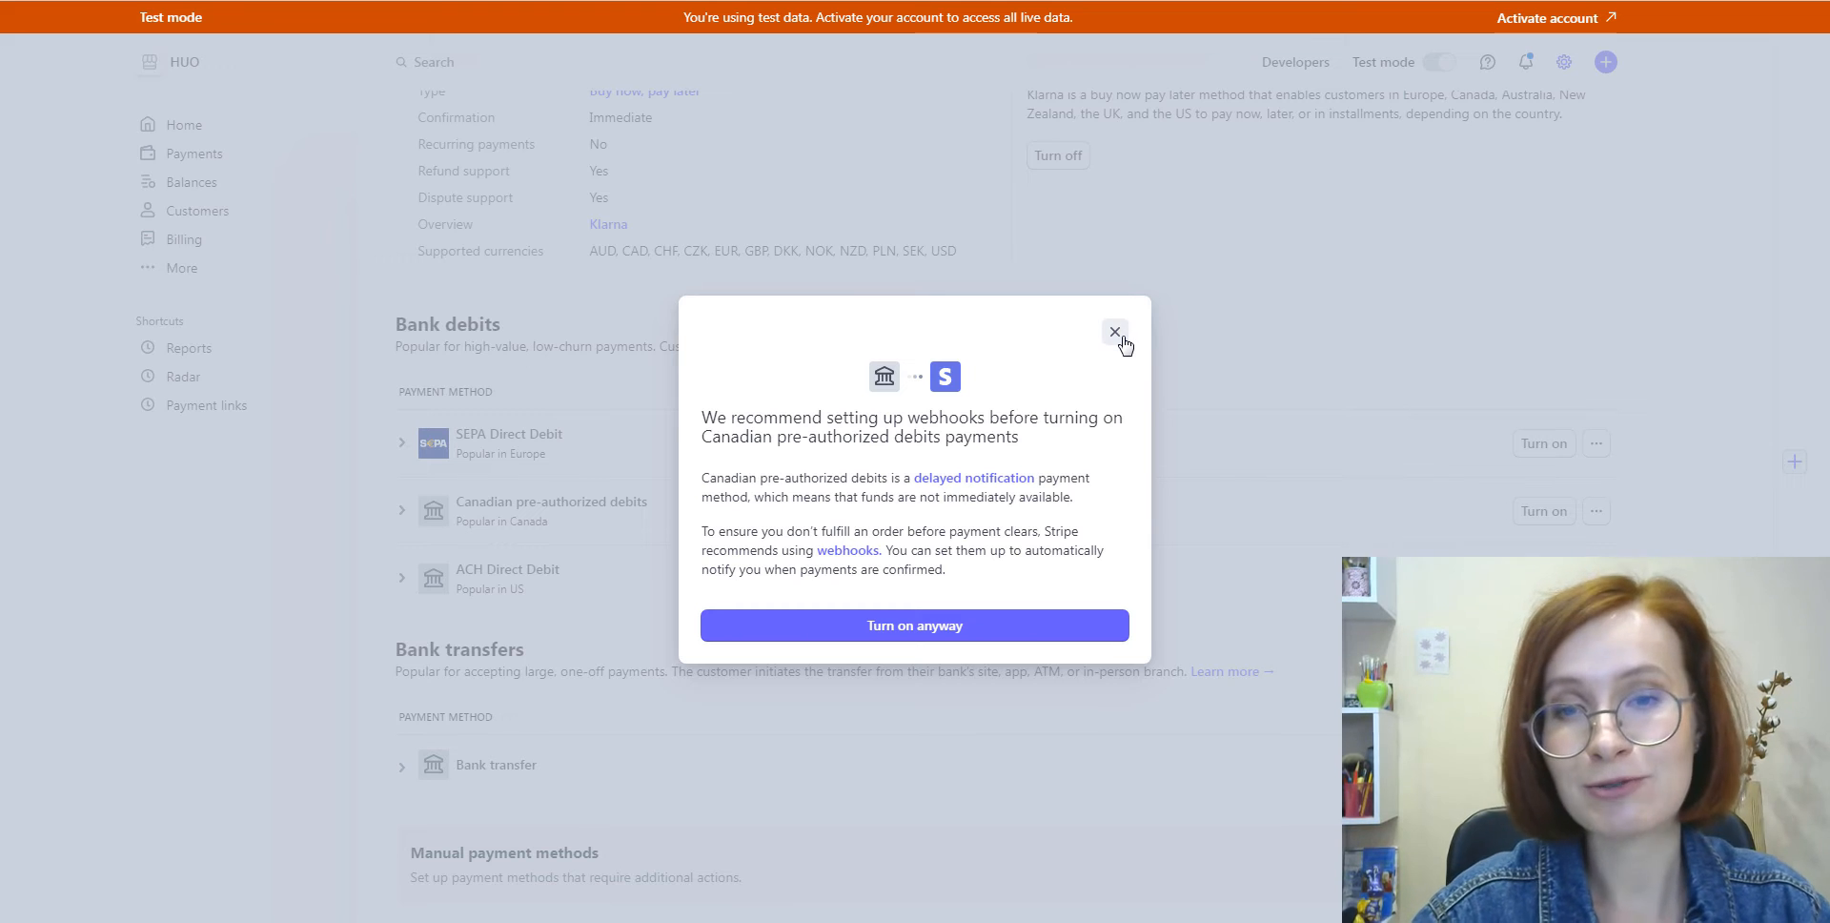
pyautogui.click(1113, 333)
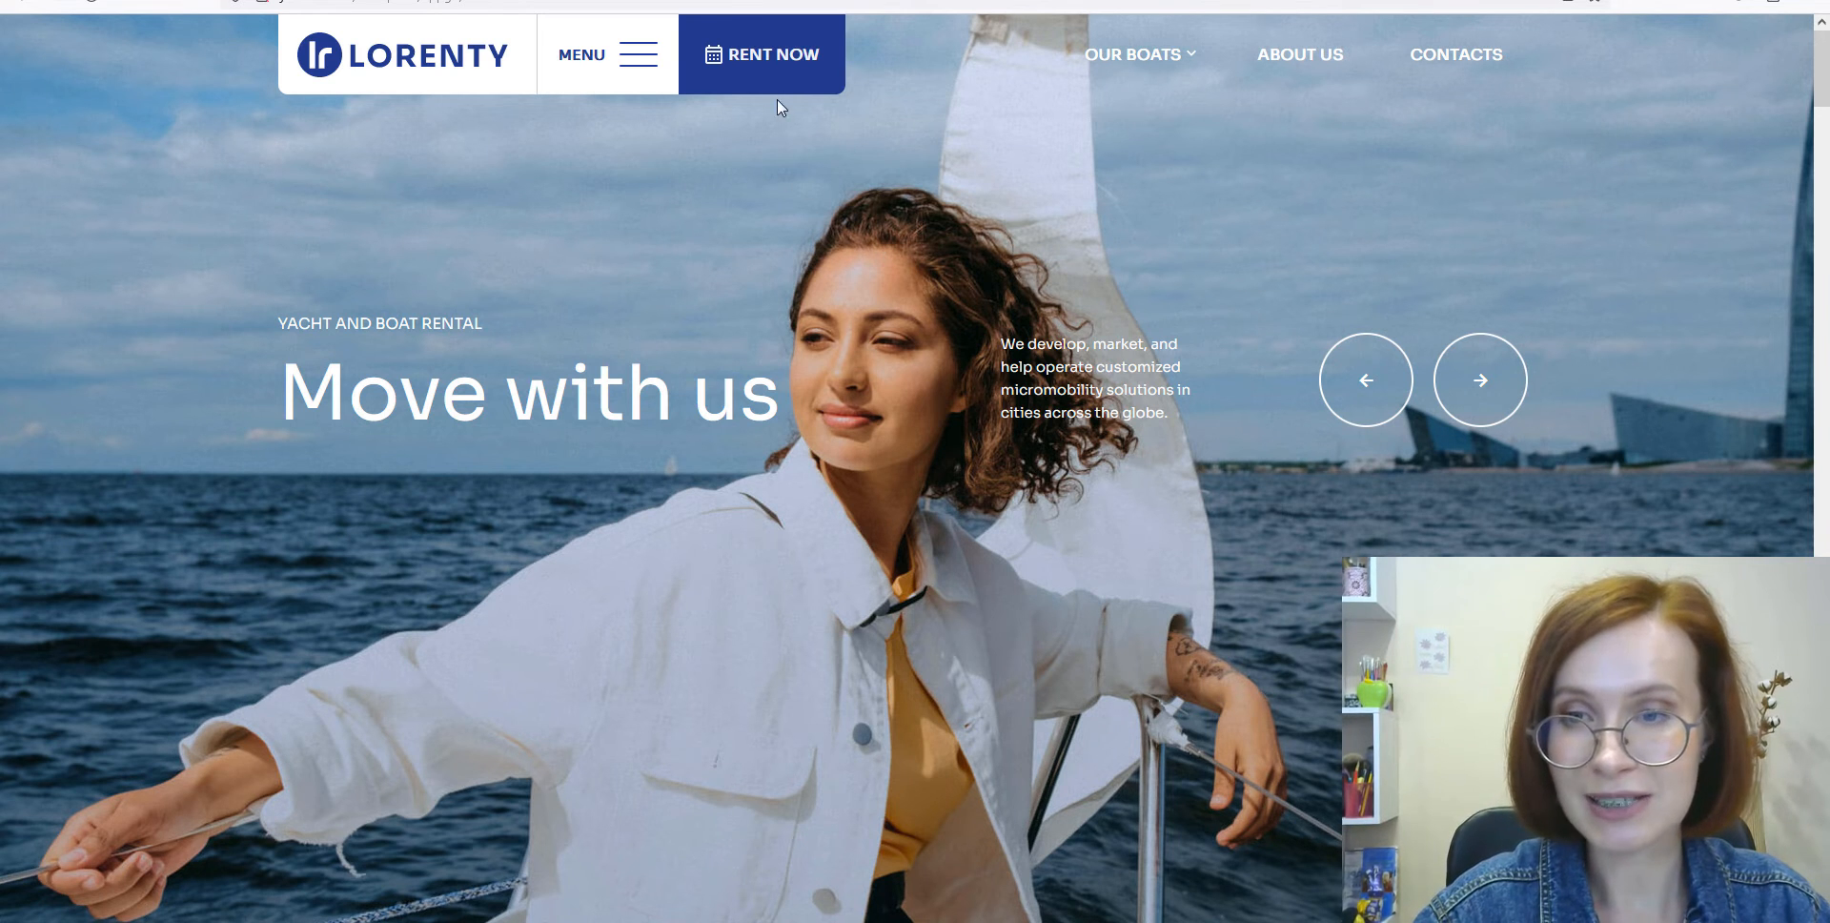
# Step: Book the Serenity Seeker for 17 May and continue to the contact information step
pyautogui.click(760, 53)
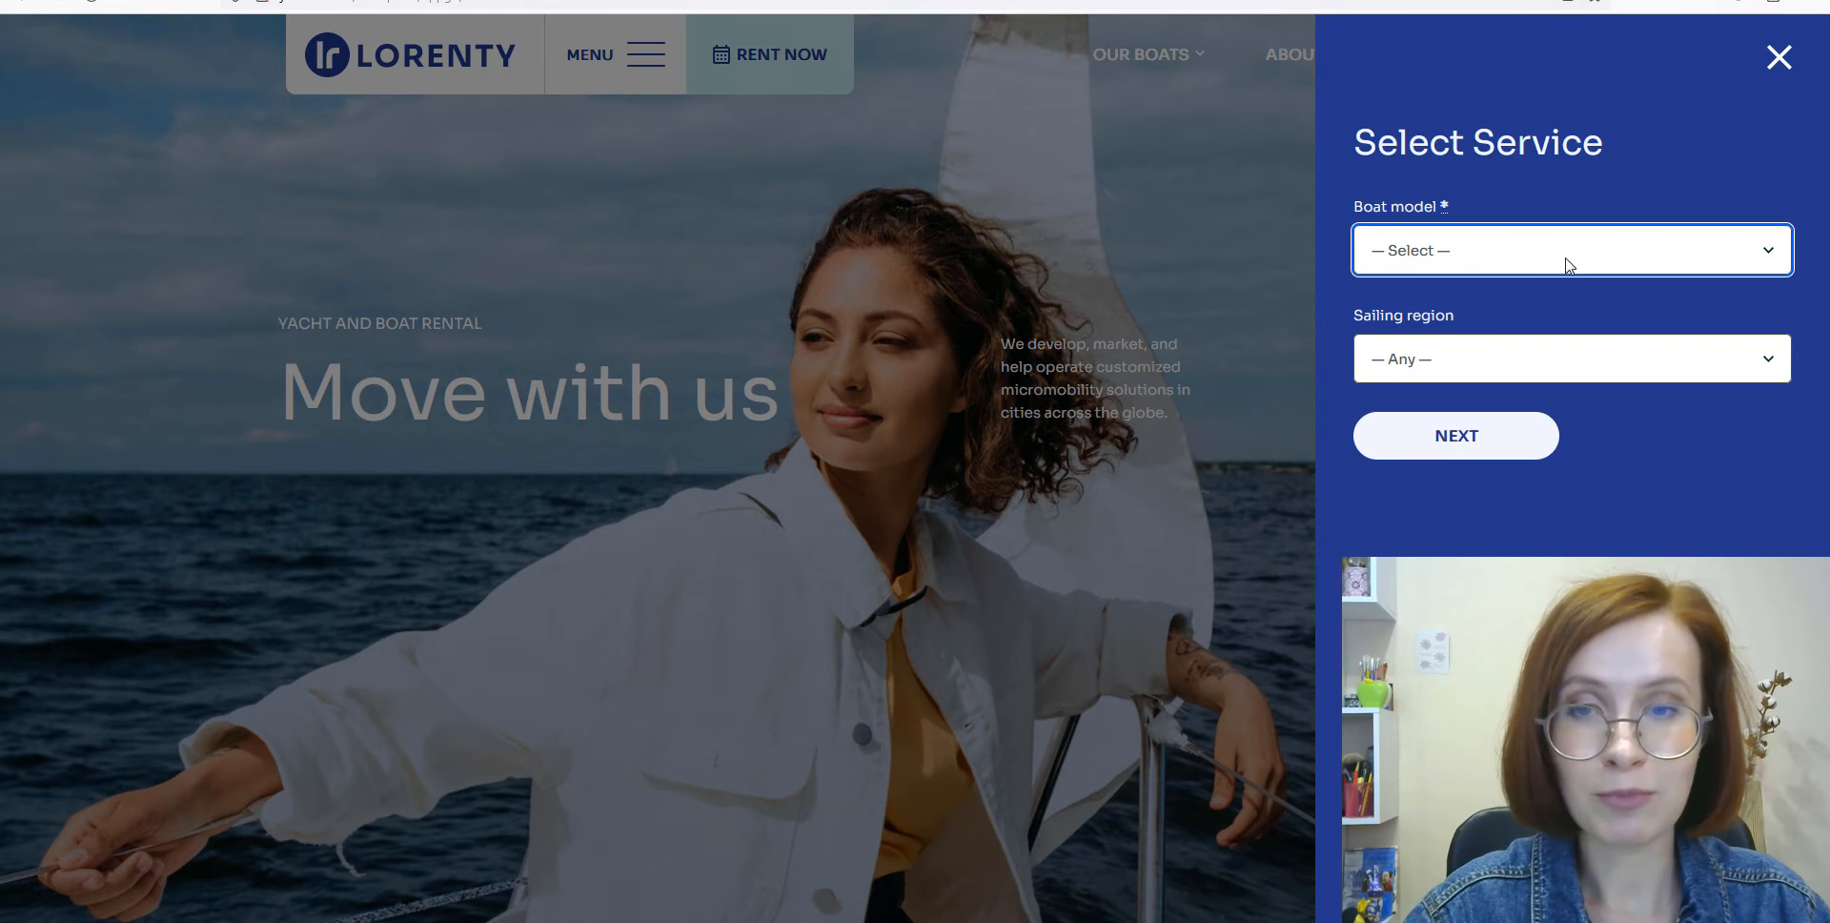
pyautogui.click(1455, 434)
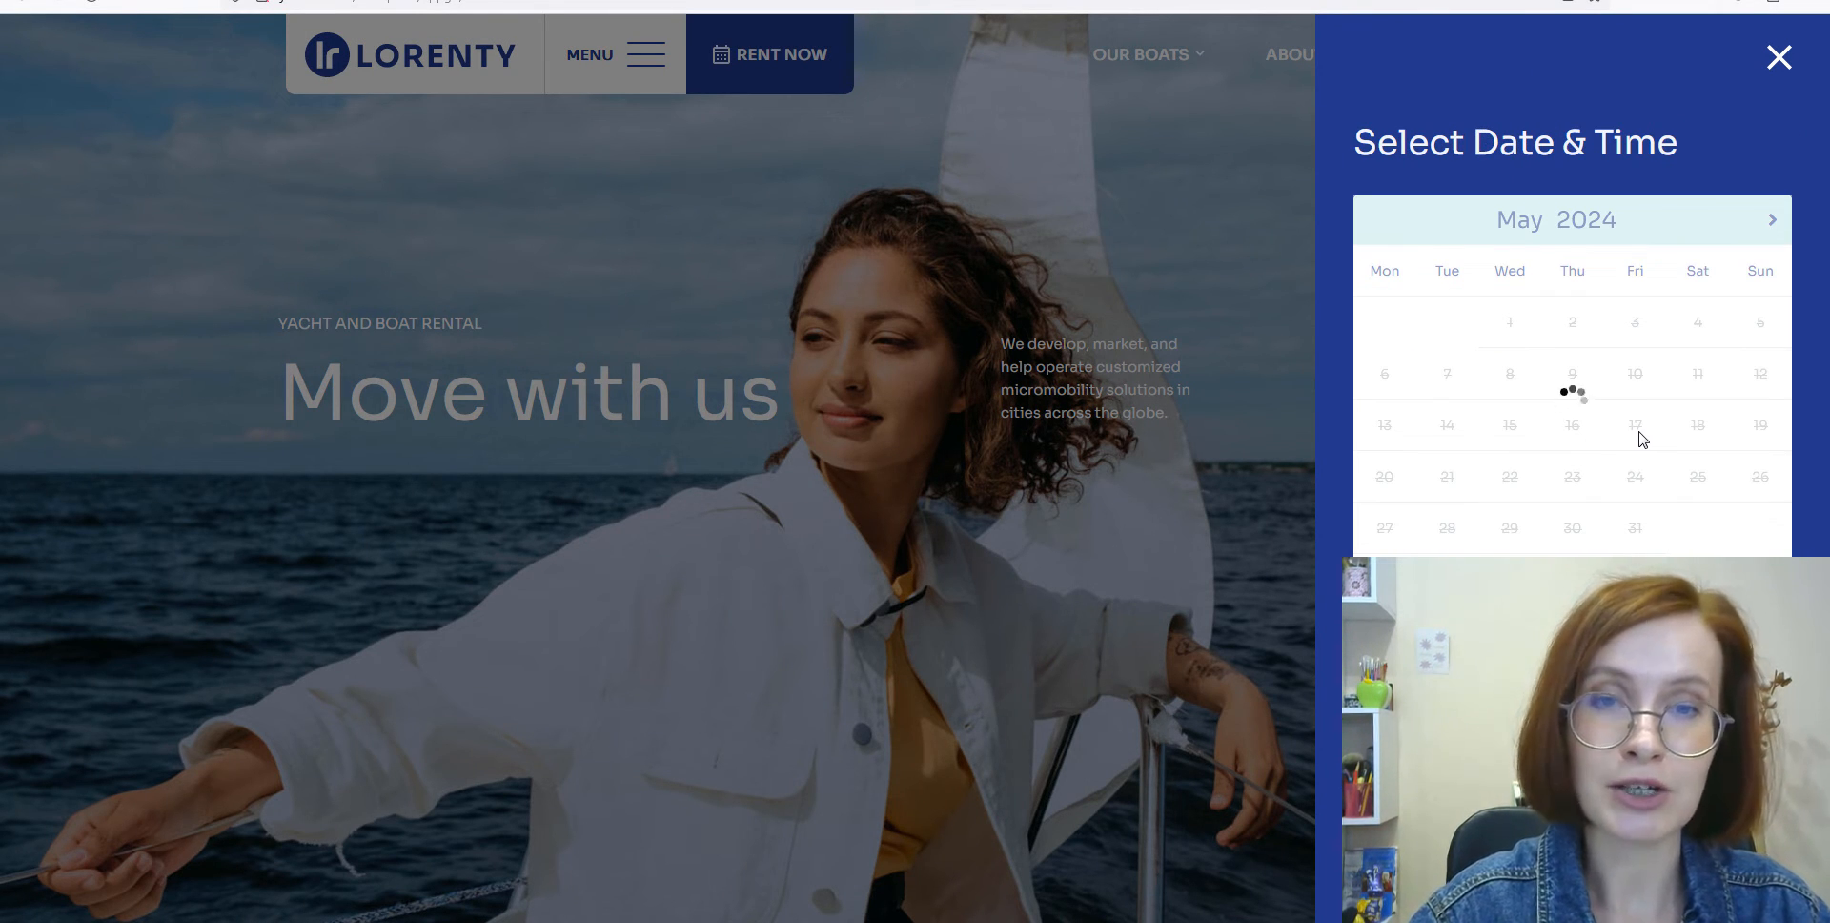
pyautogui.click(1623, 425)
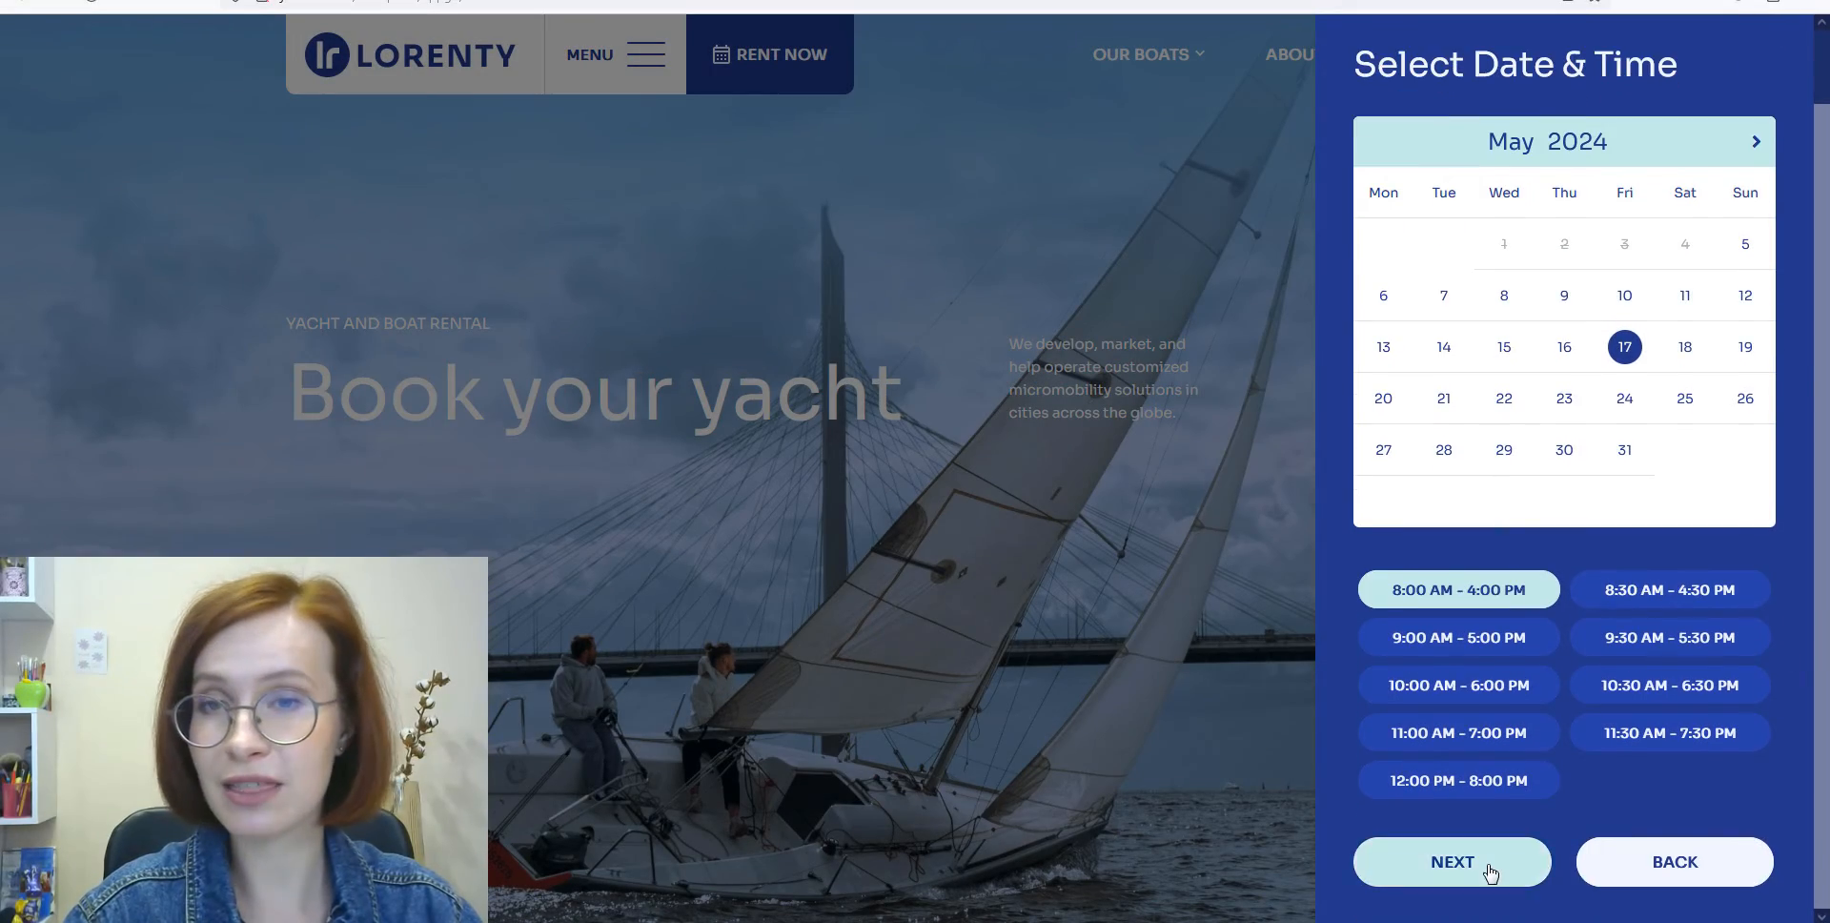
pyautogui.click(1451, 861)
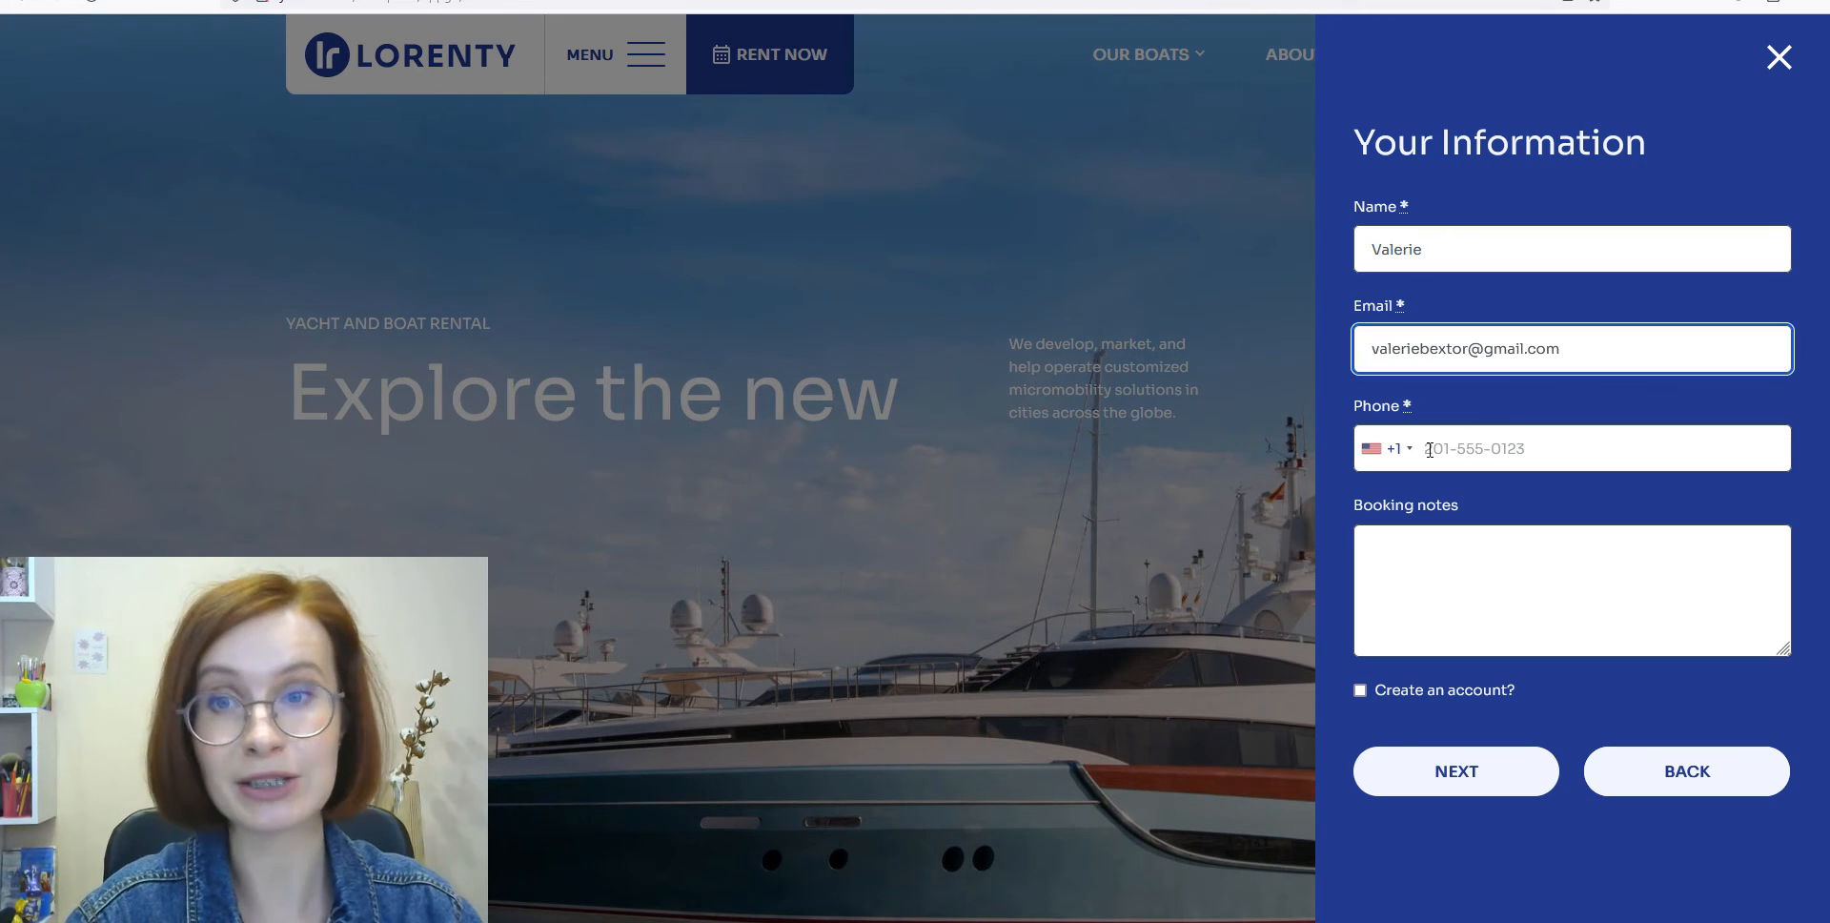
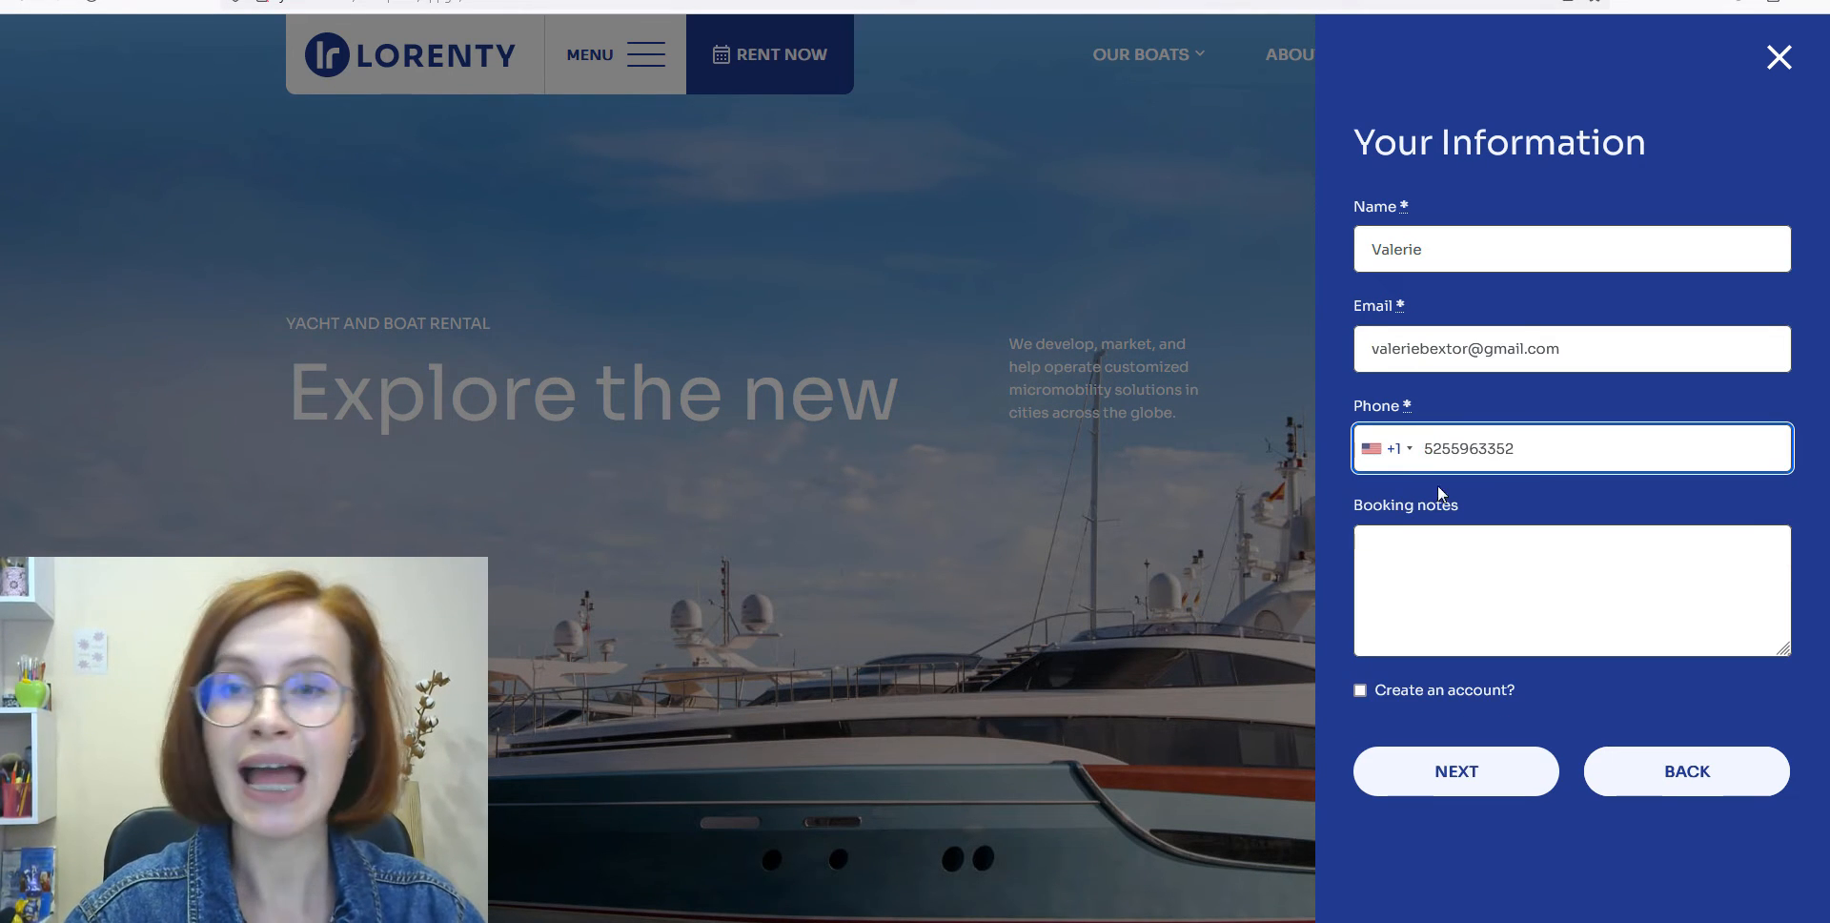
pyautogui.click(1454, 771)
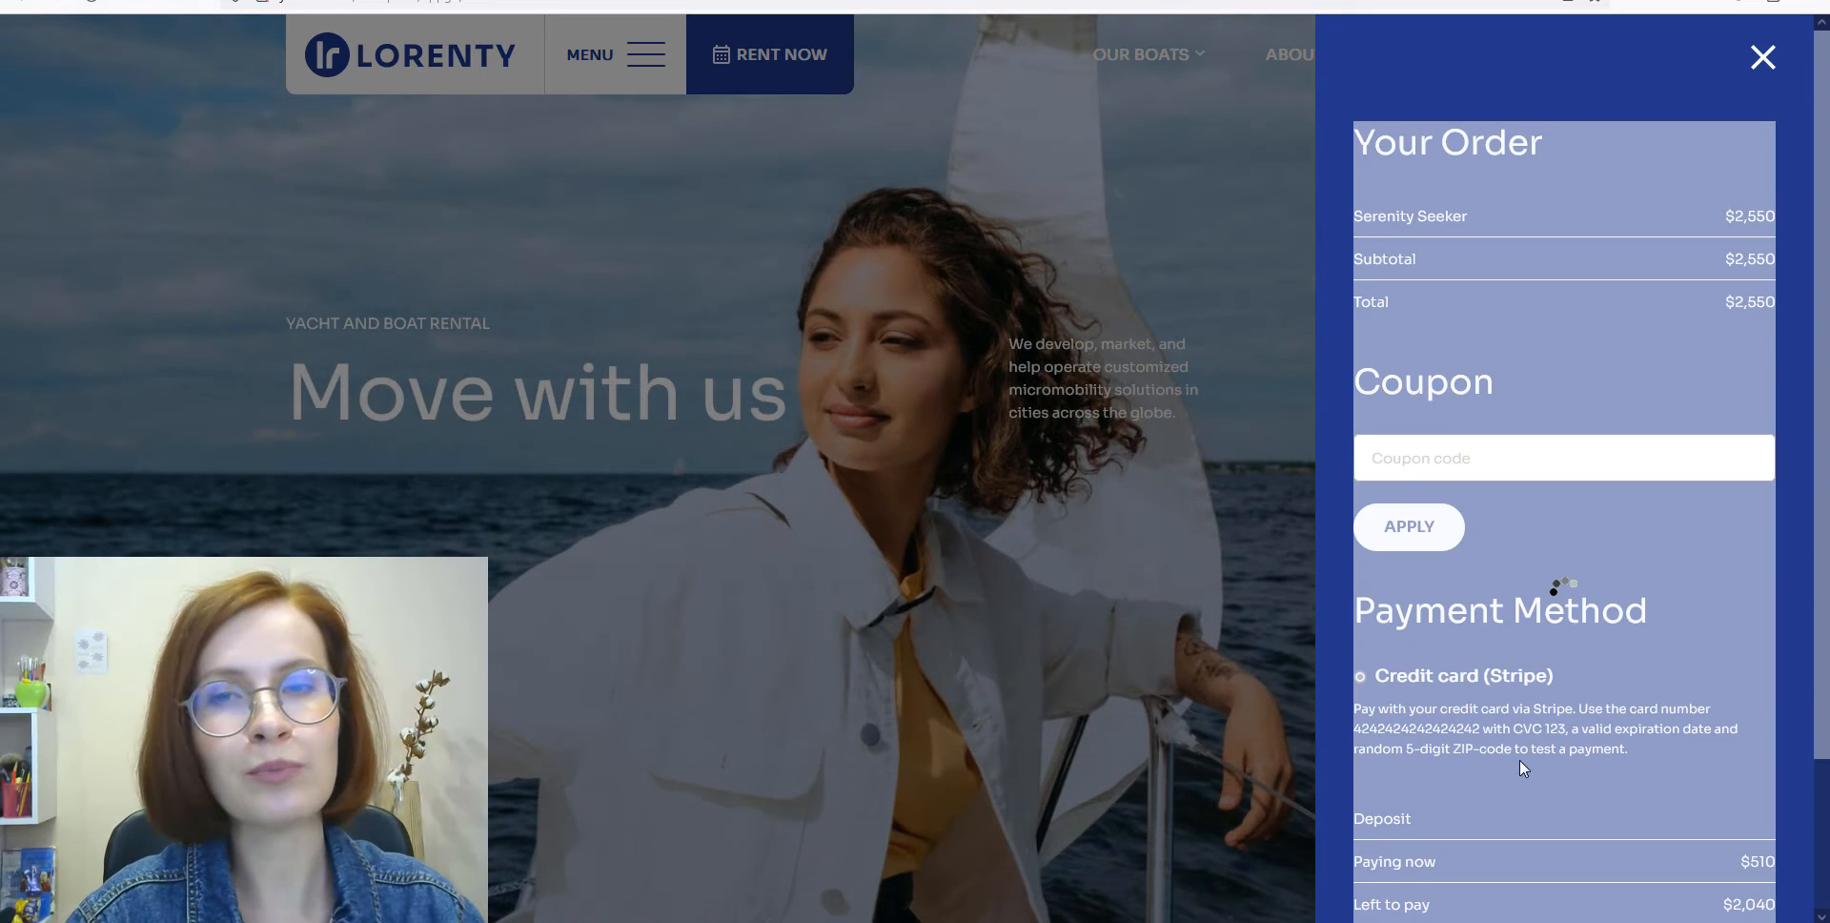
pyautogui.scroll(-3)
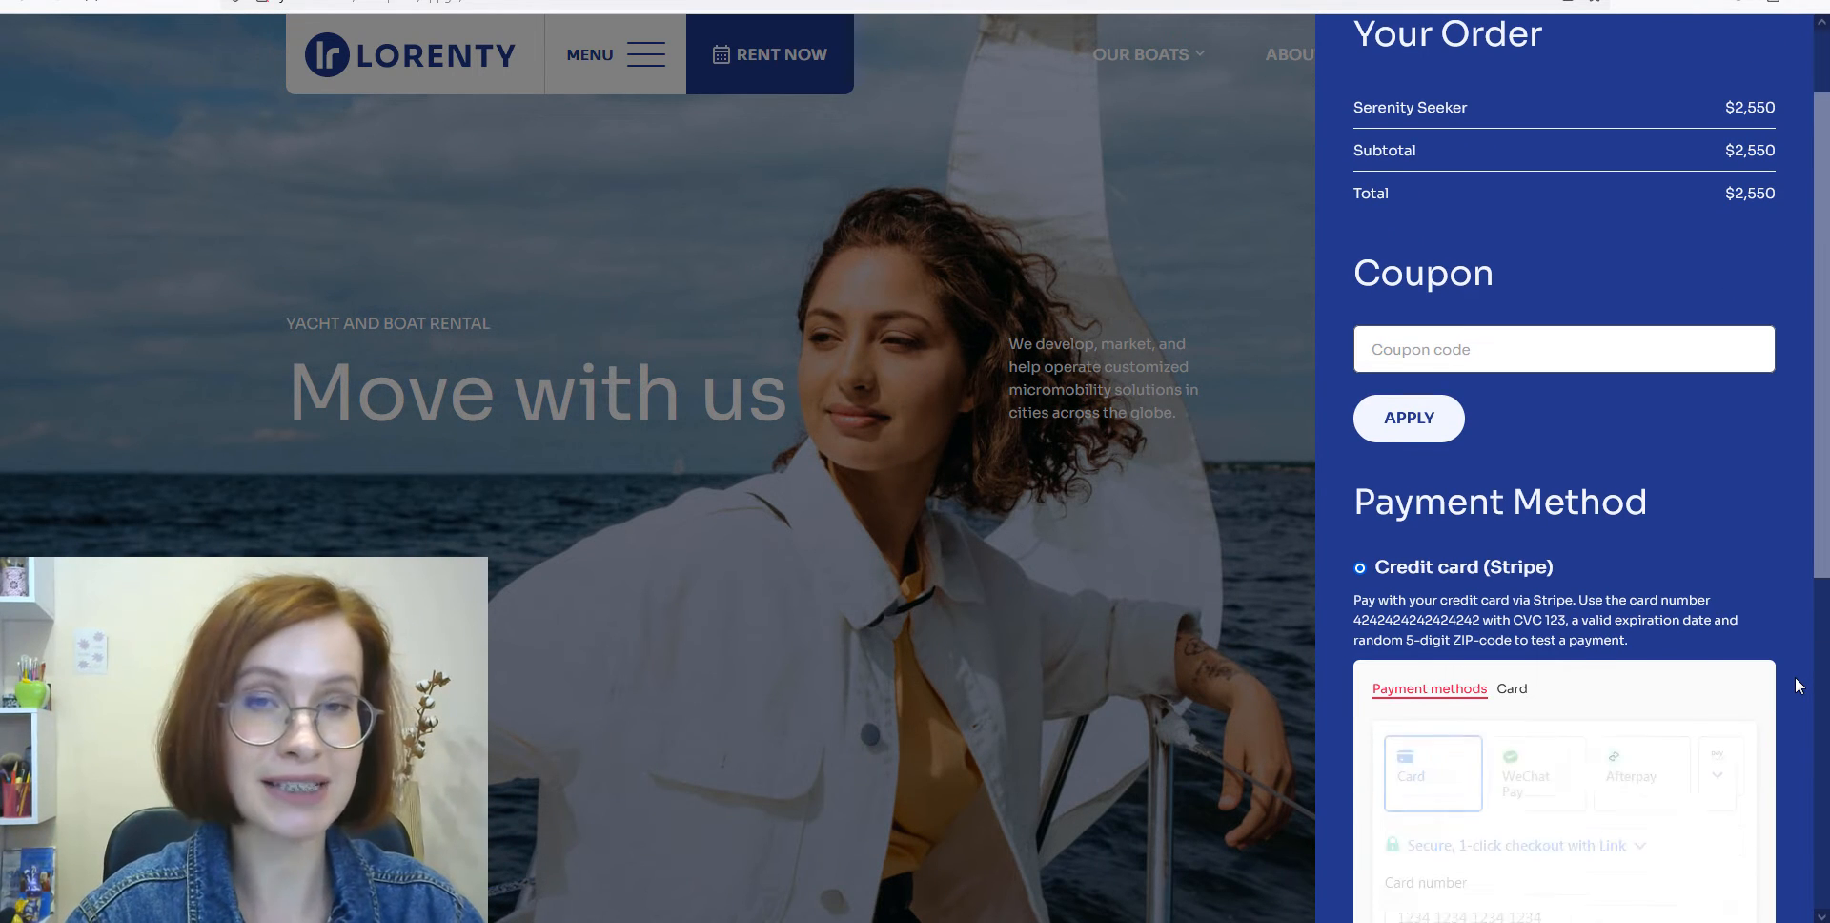
pyautogui.scroll(-3)
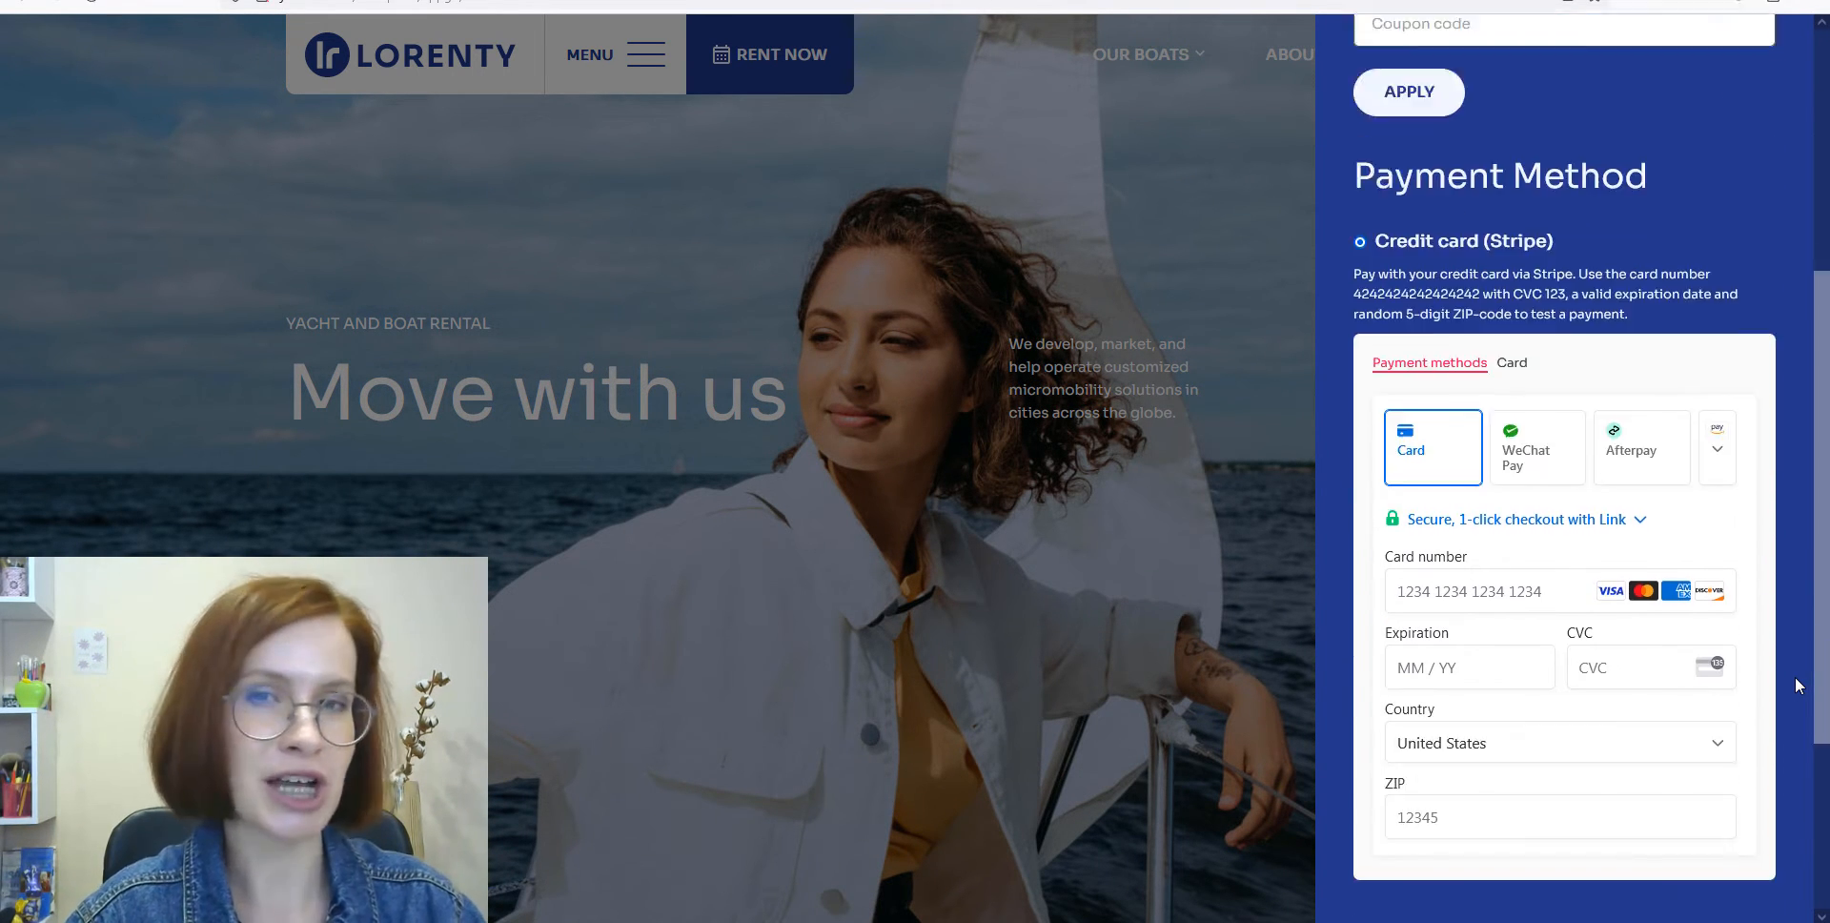
pyautogui.click(1536, 447)
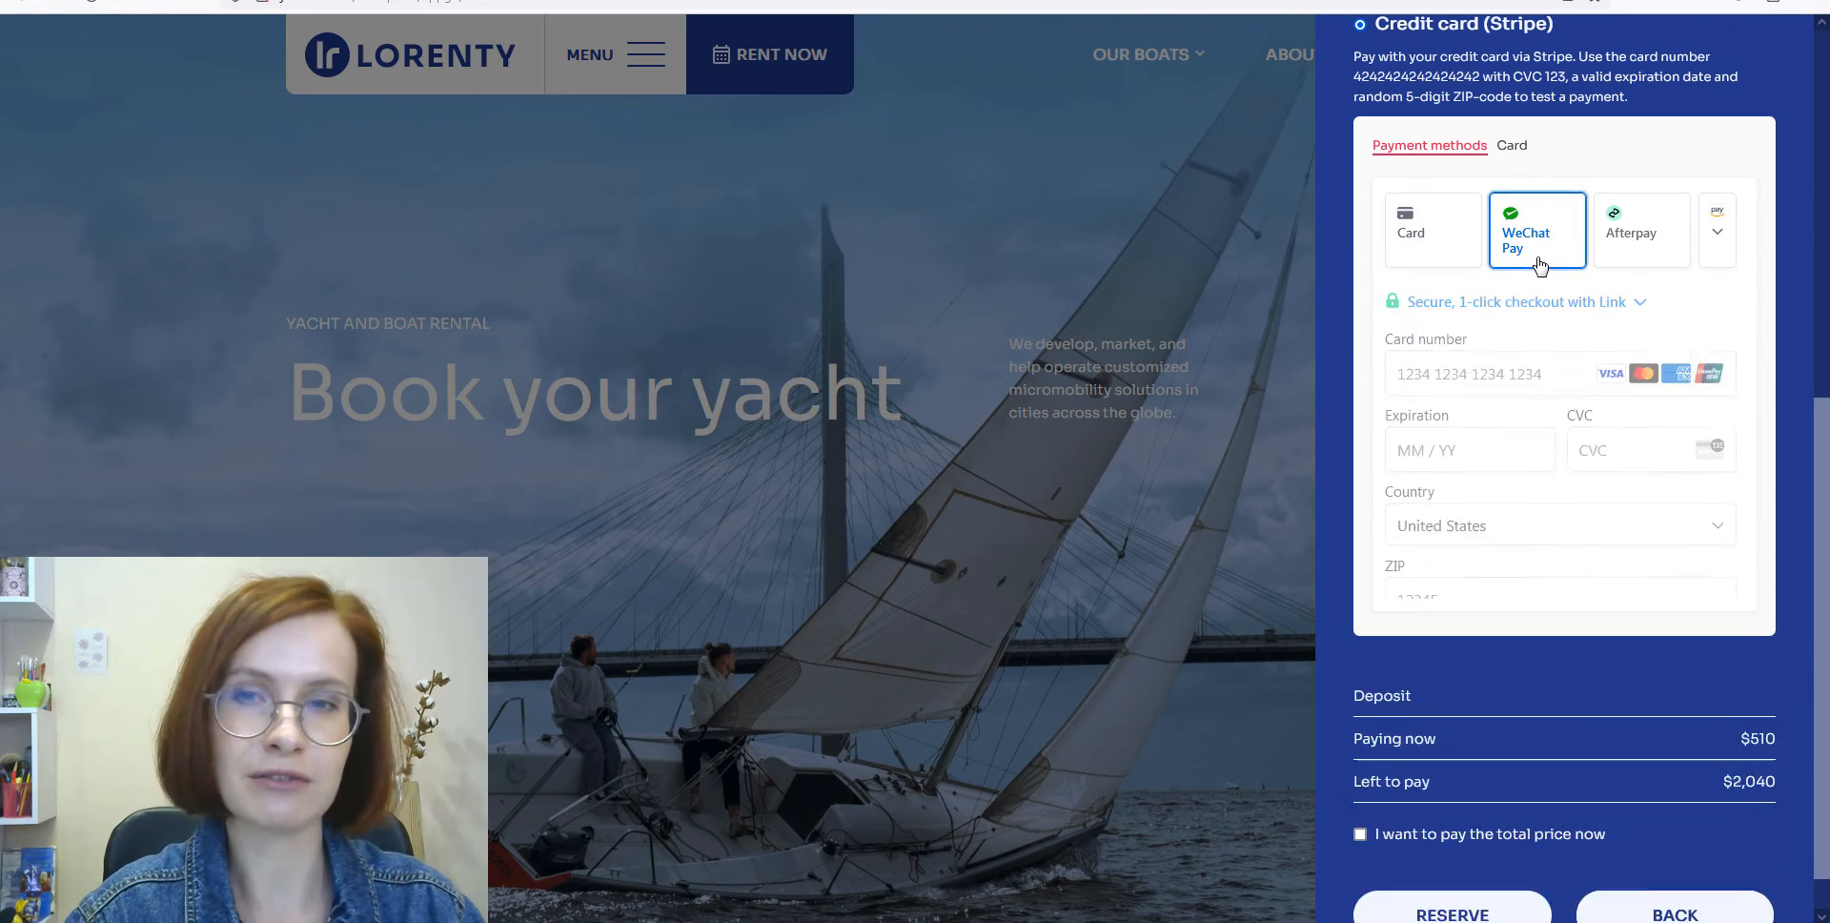
pyautogui.click(1537, 230)
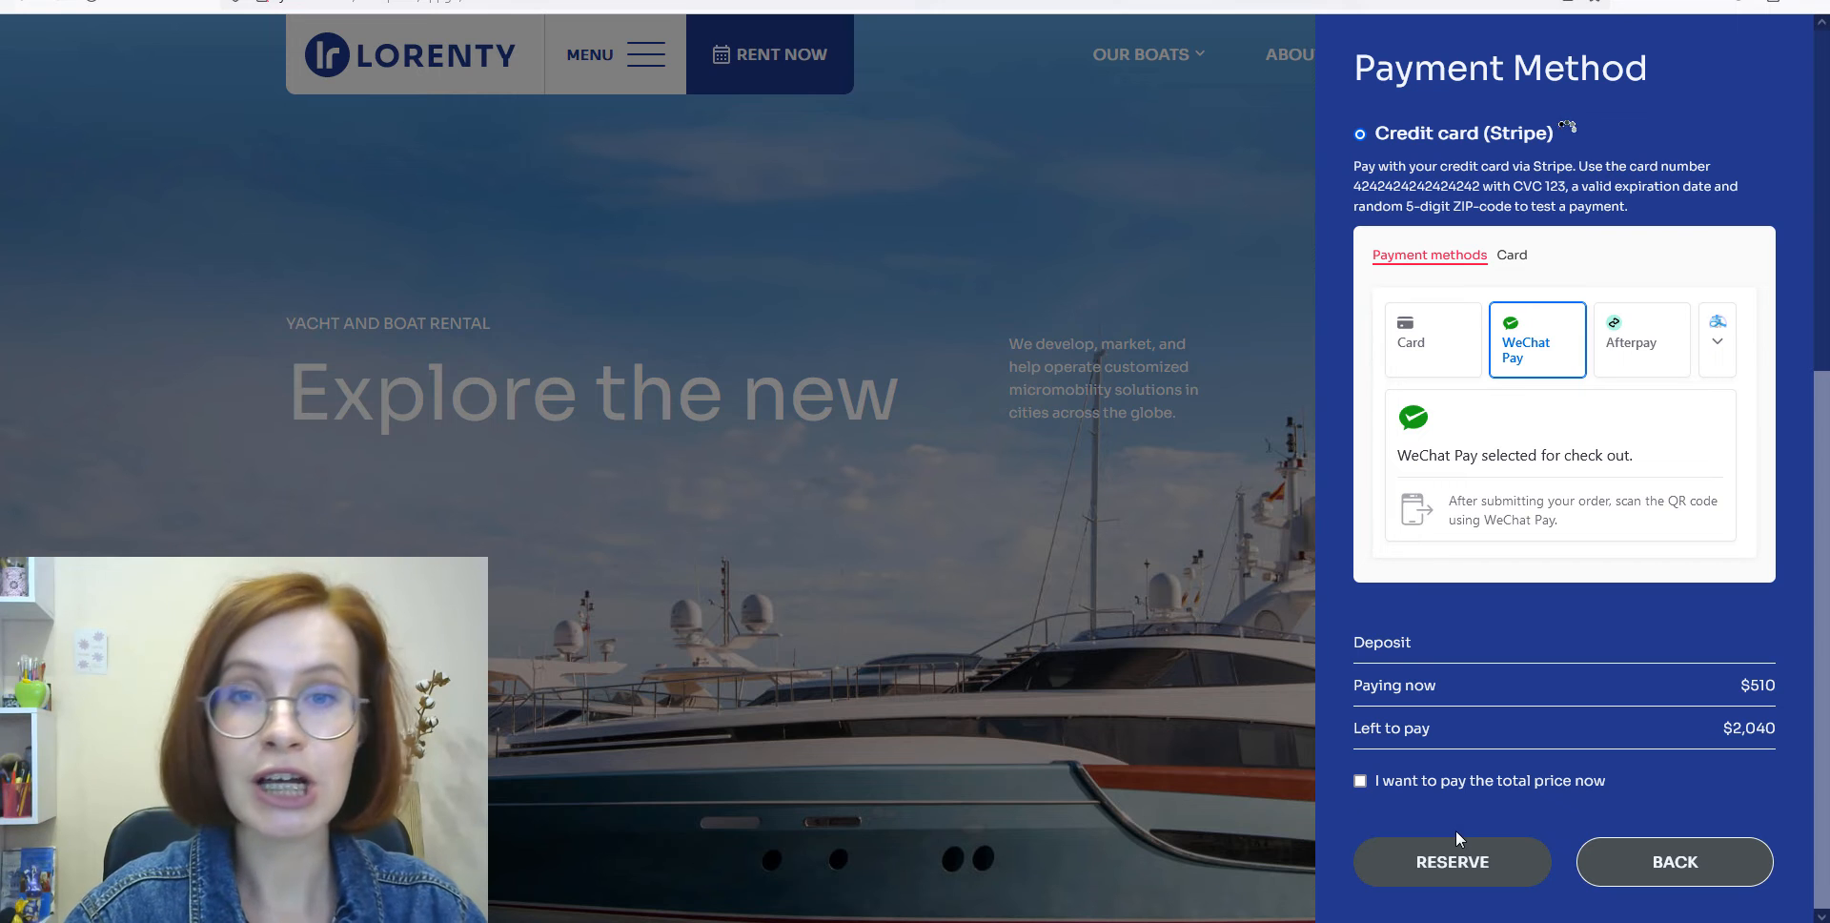
pyautogui.click(1451, 860)
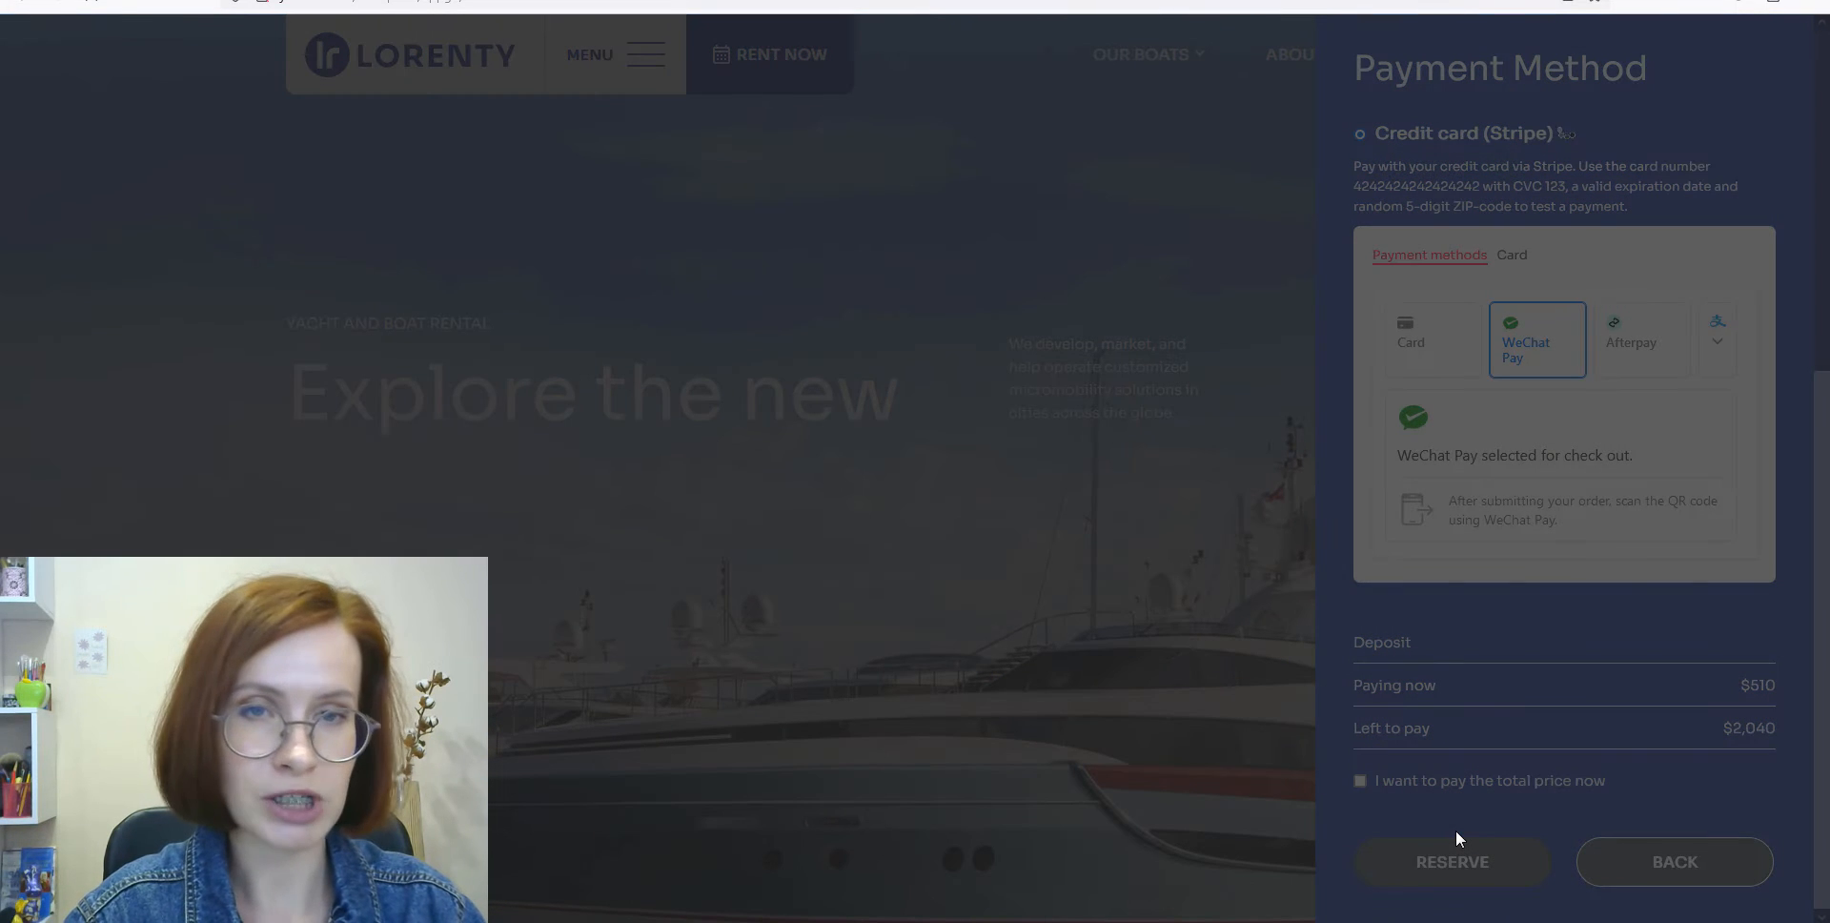
# Step: Simulate the QR scan and authorize the $510.00 WeChat Pay test payment
pyautogui.click(1451, 860)
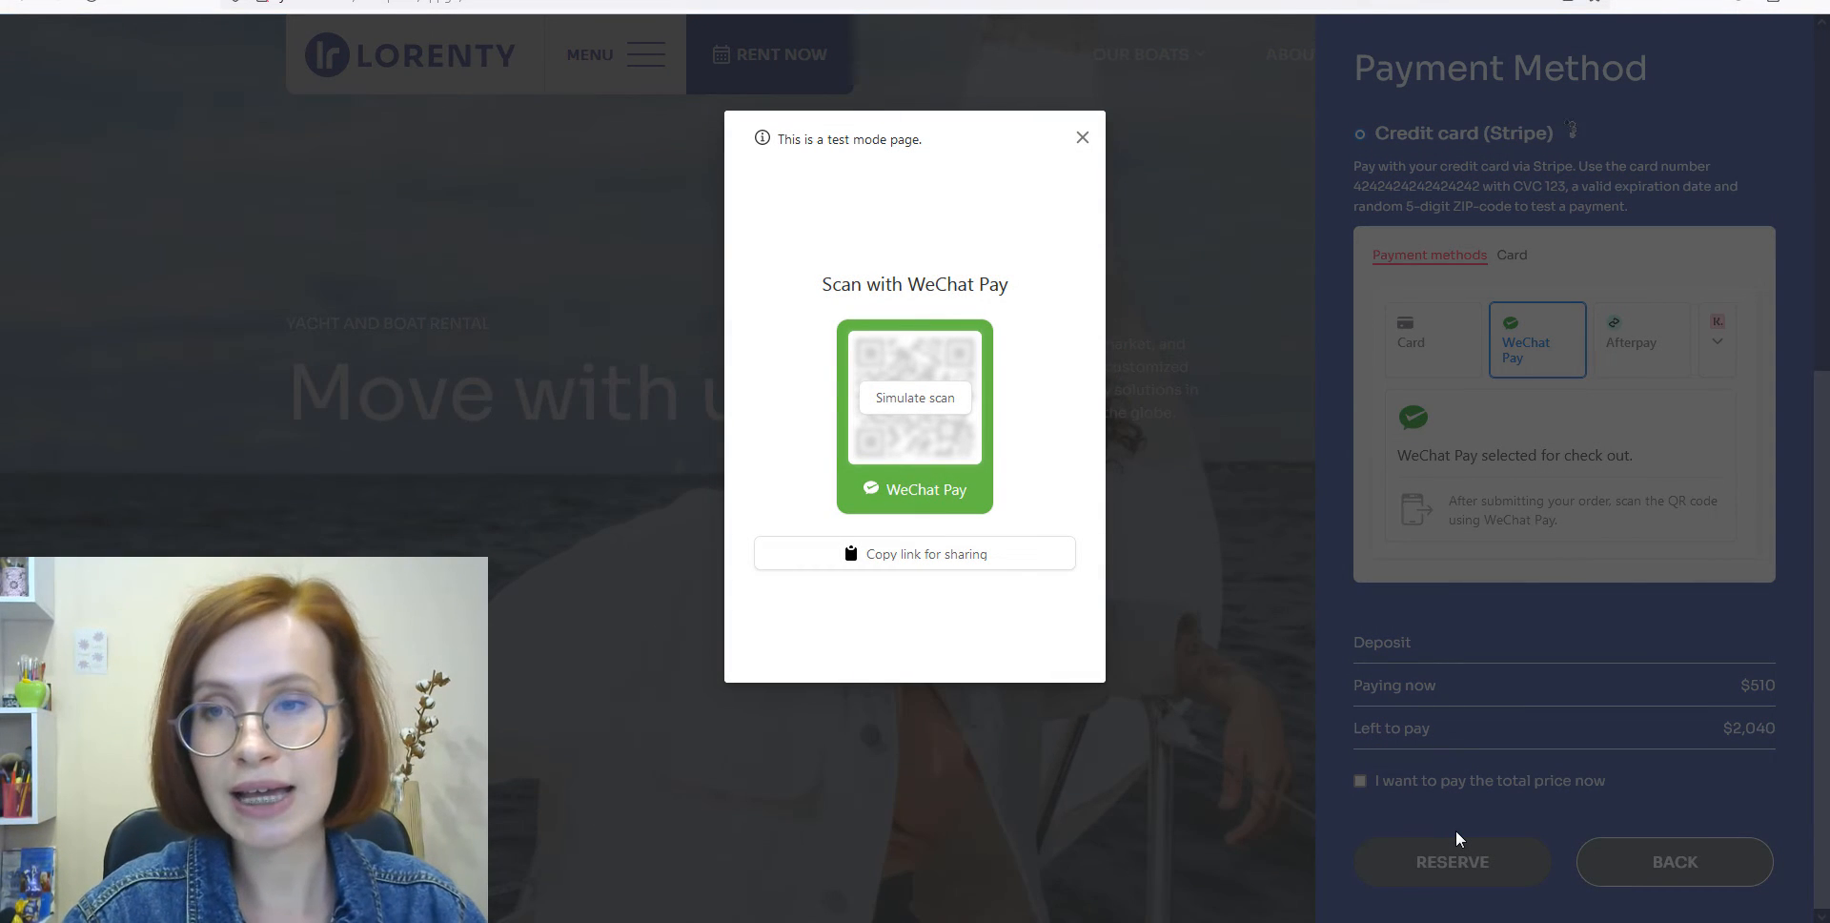
pyautogui.moveTo(896, 416)
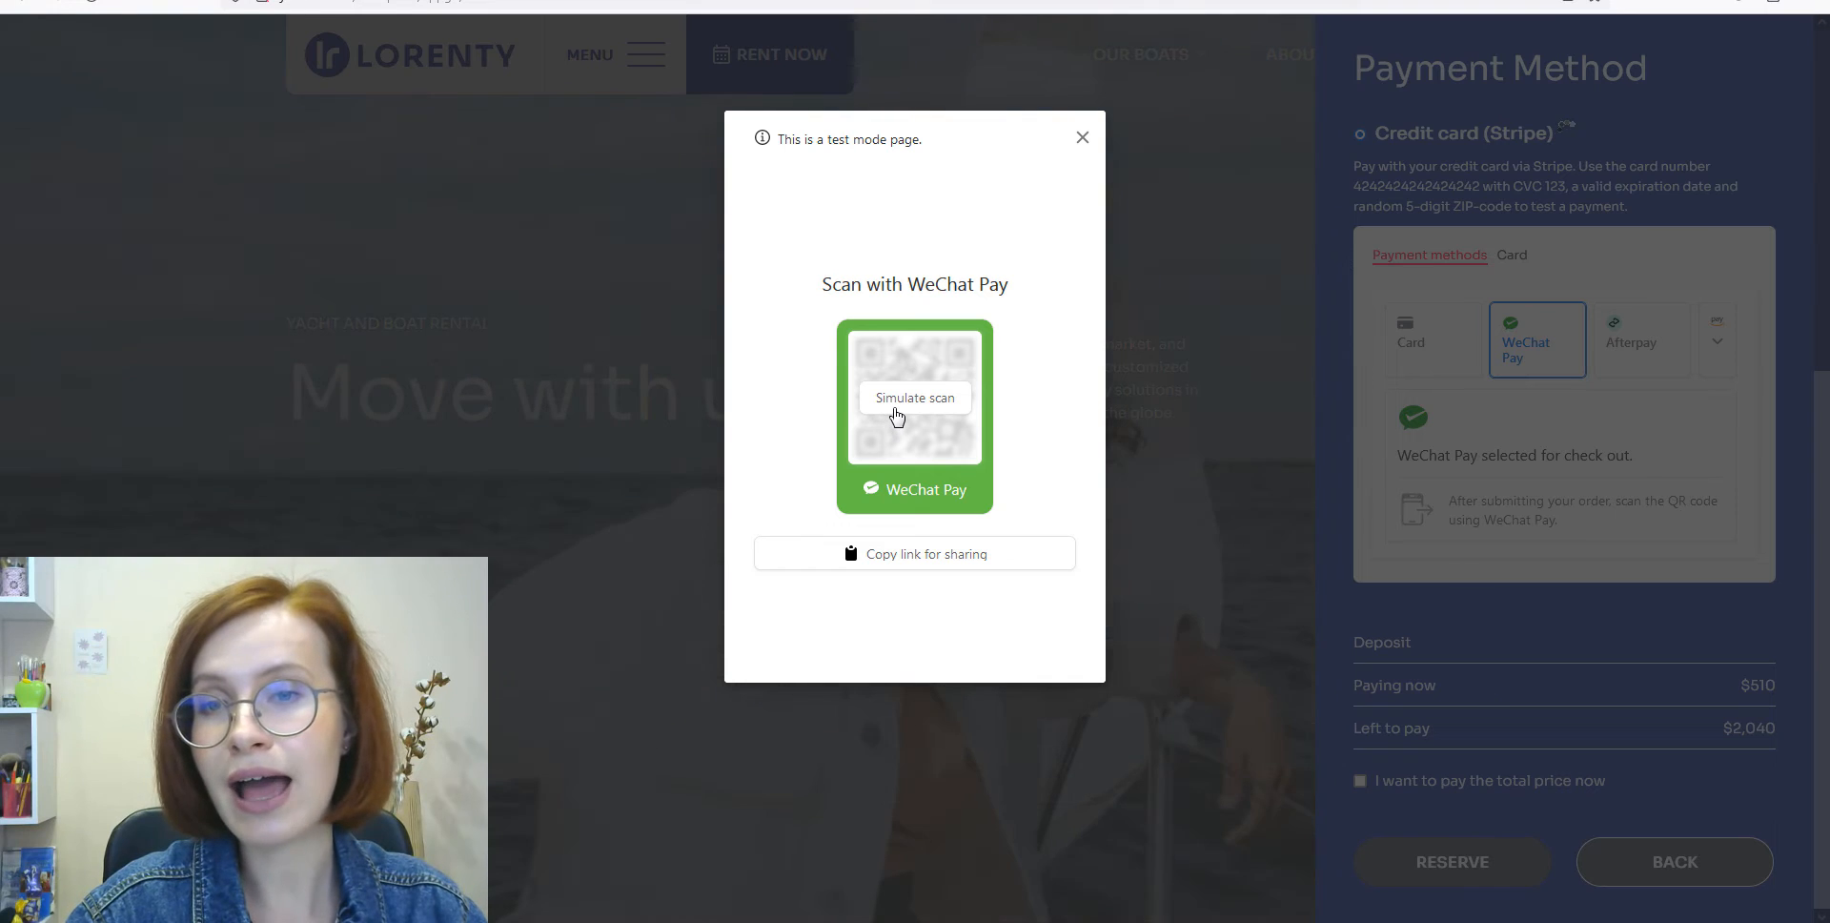
pyautogui.click(914, 396)
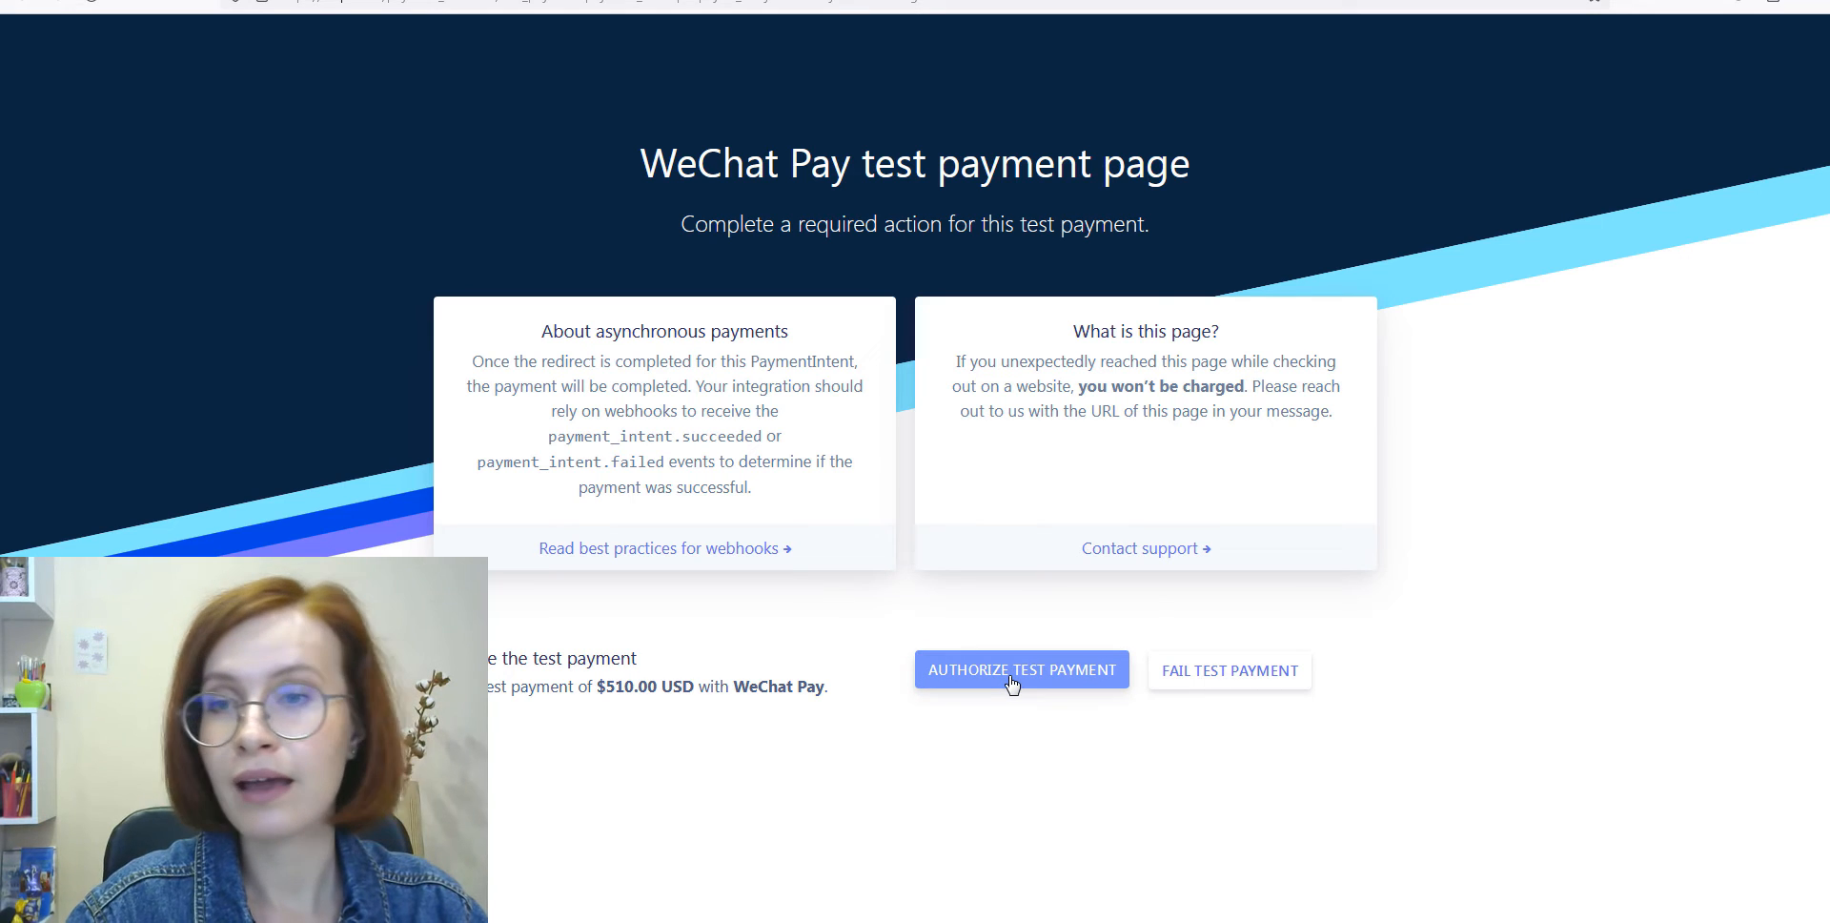
pyautogui.click(1021, 668)
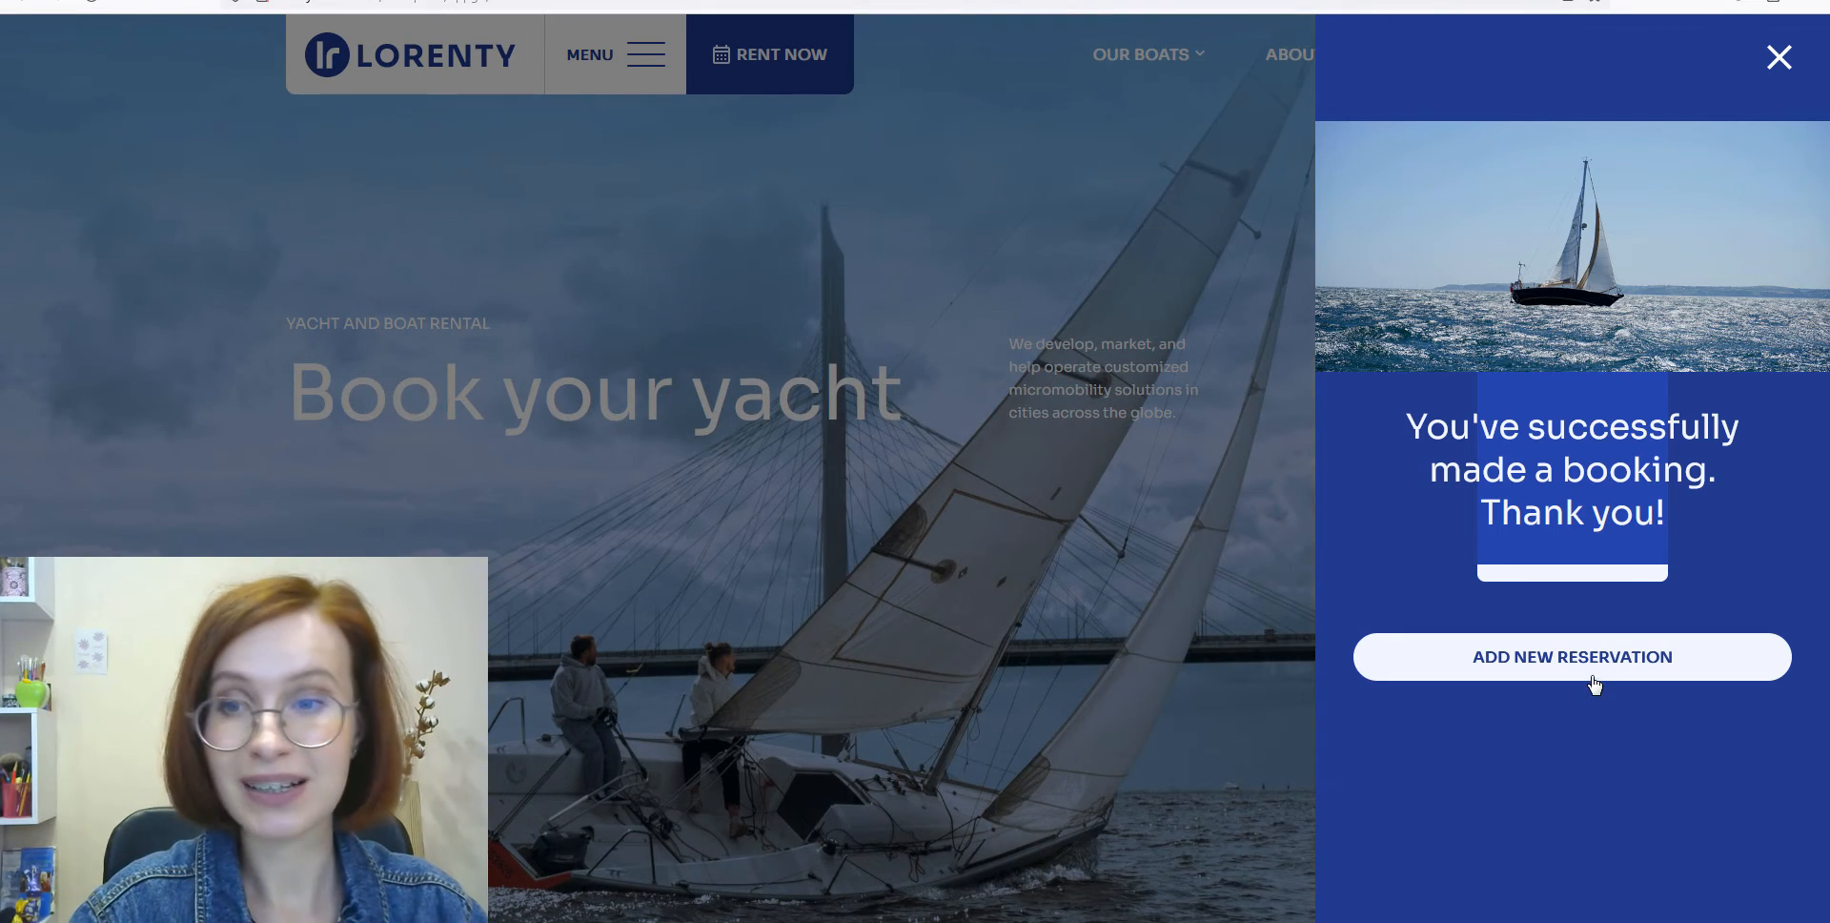
# Step: Start a second booking and select Klarna for the $250 deposit
pyautogui.click(1571, 655)
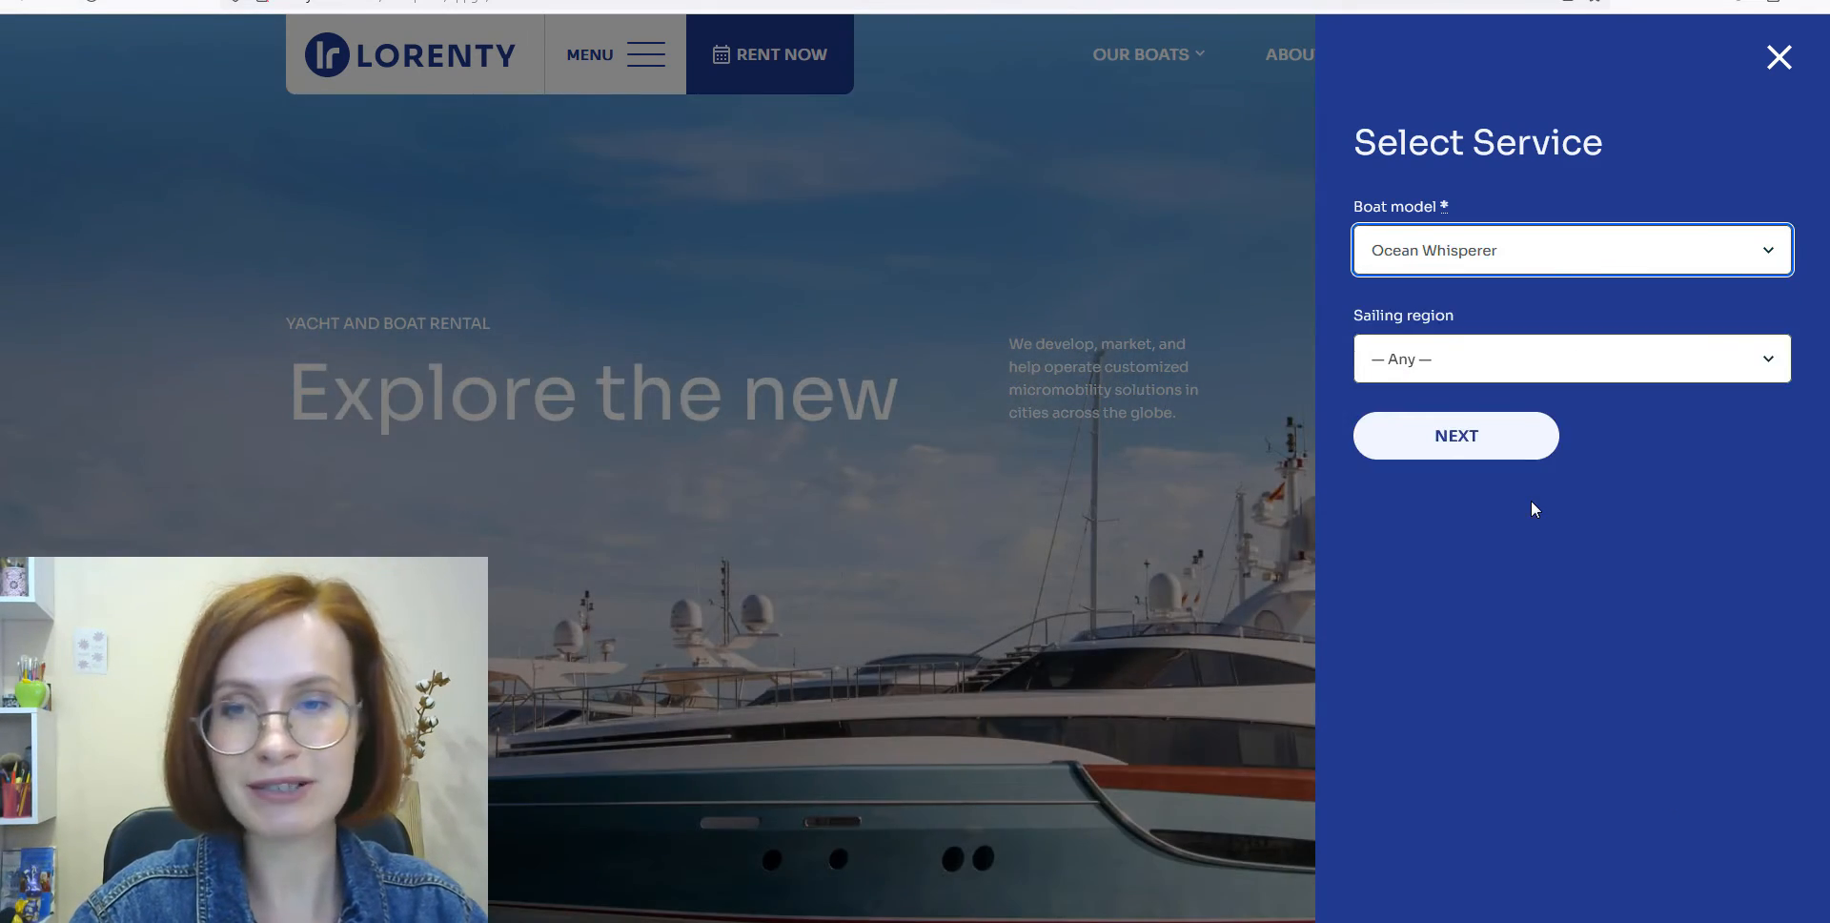
pyautogui.click(1455, 435)
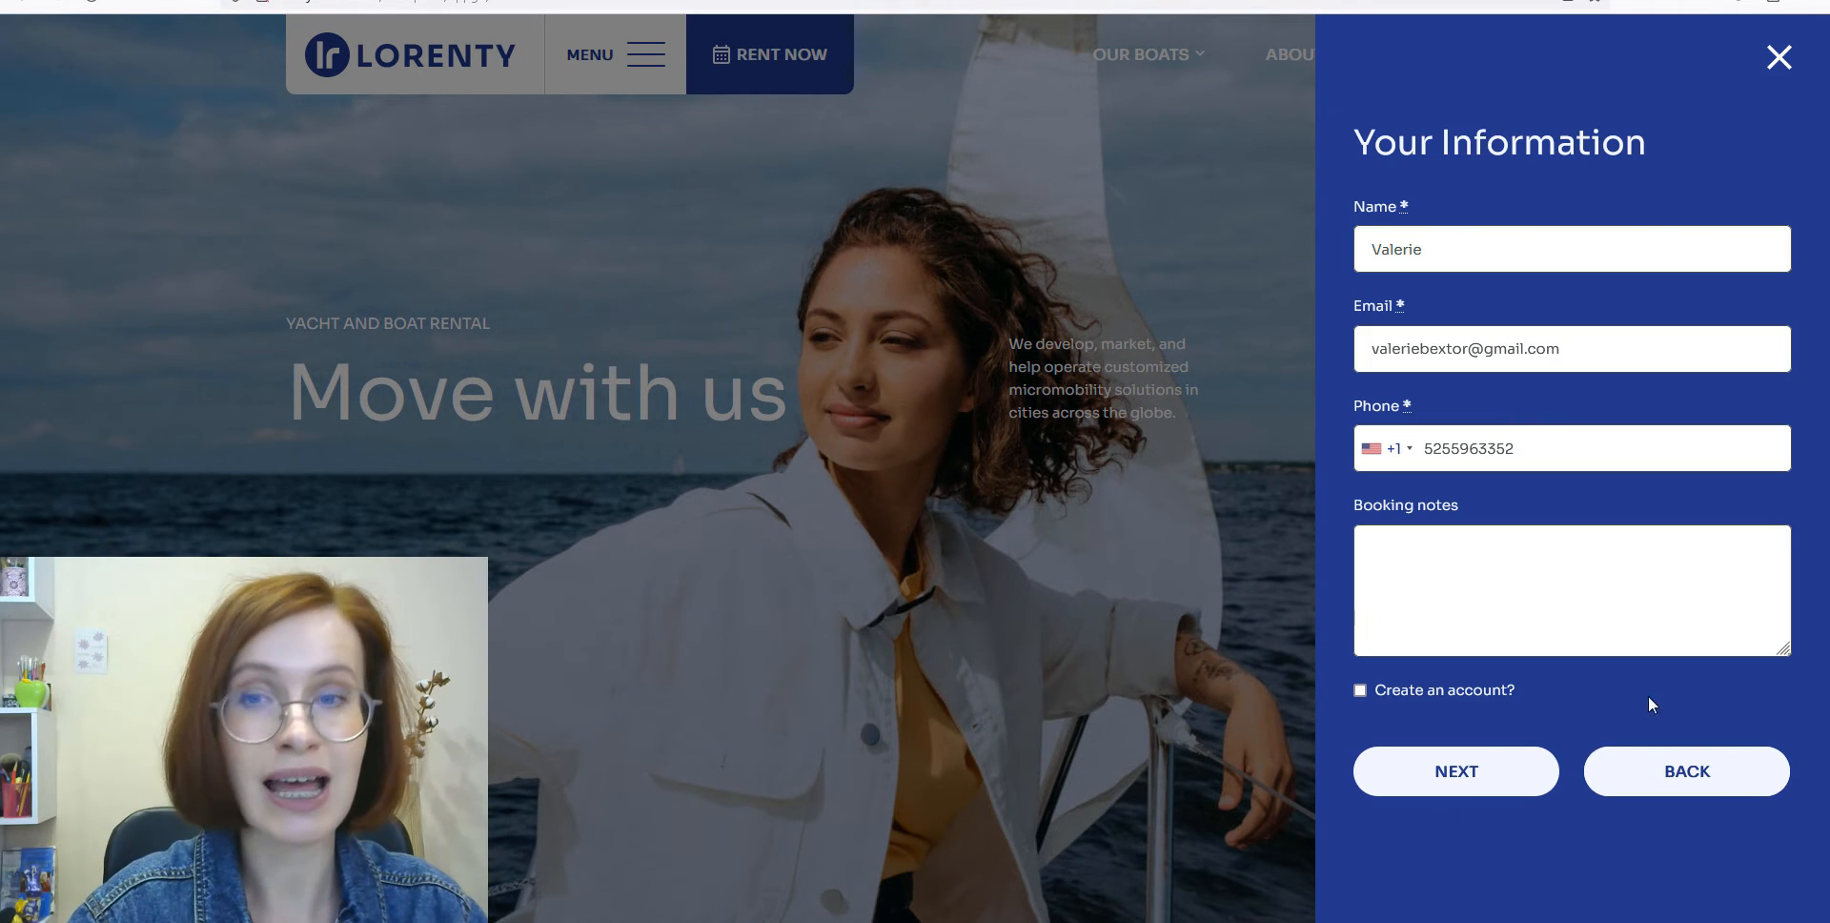
pyautogui.click(1455, 771)
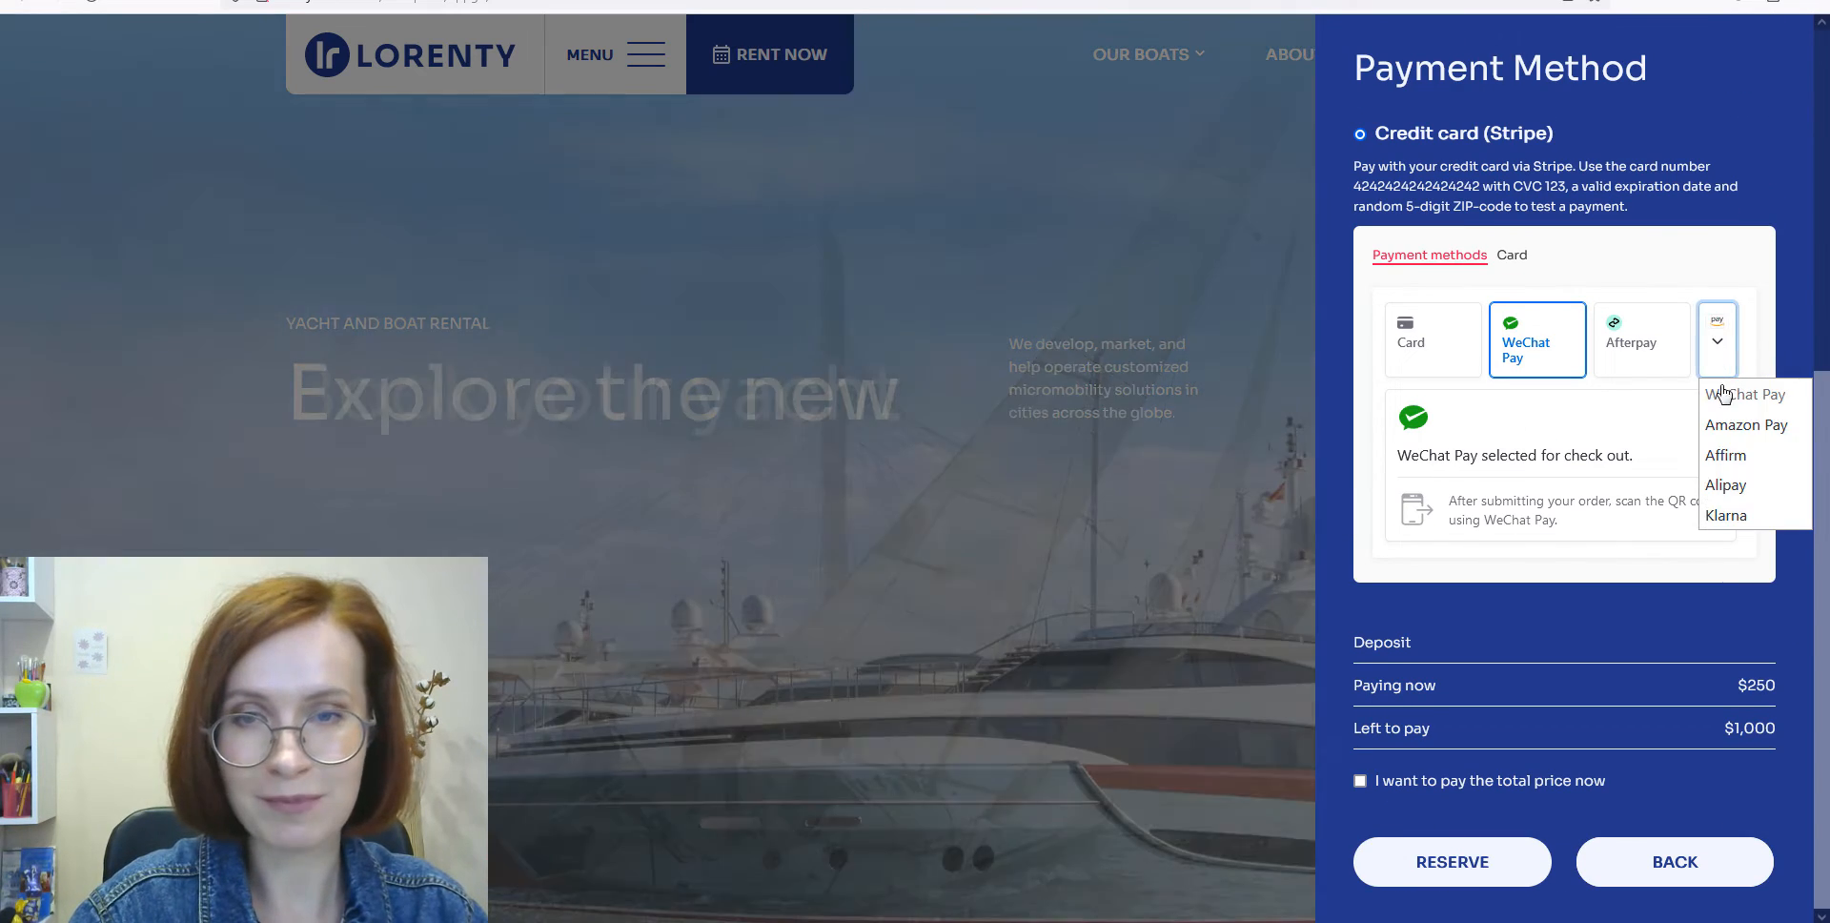
pyautogui.click(1724, 514)
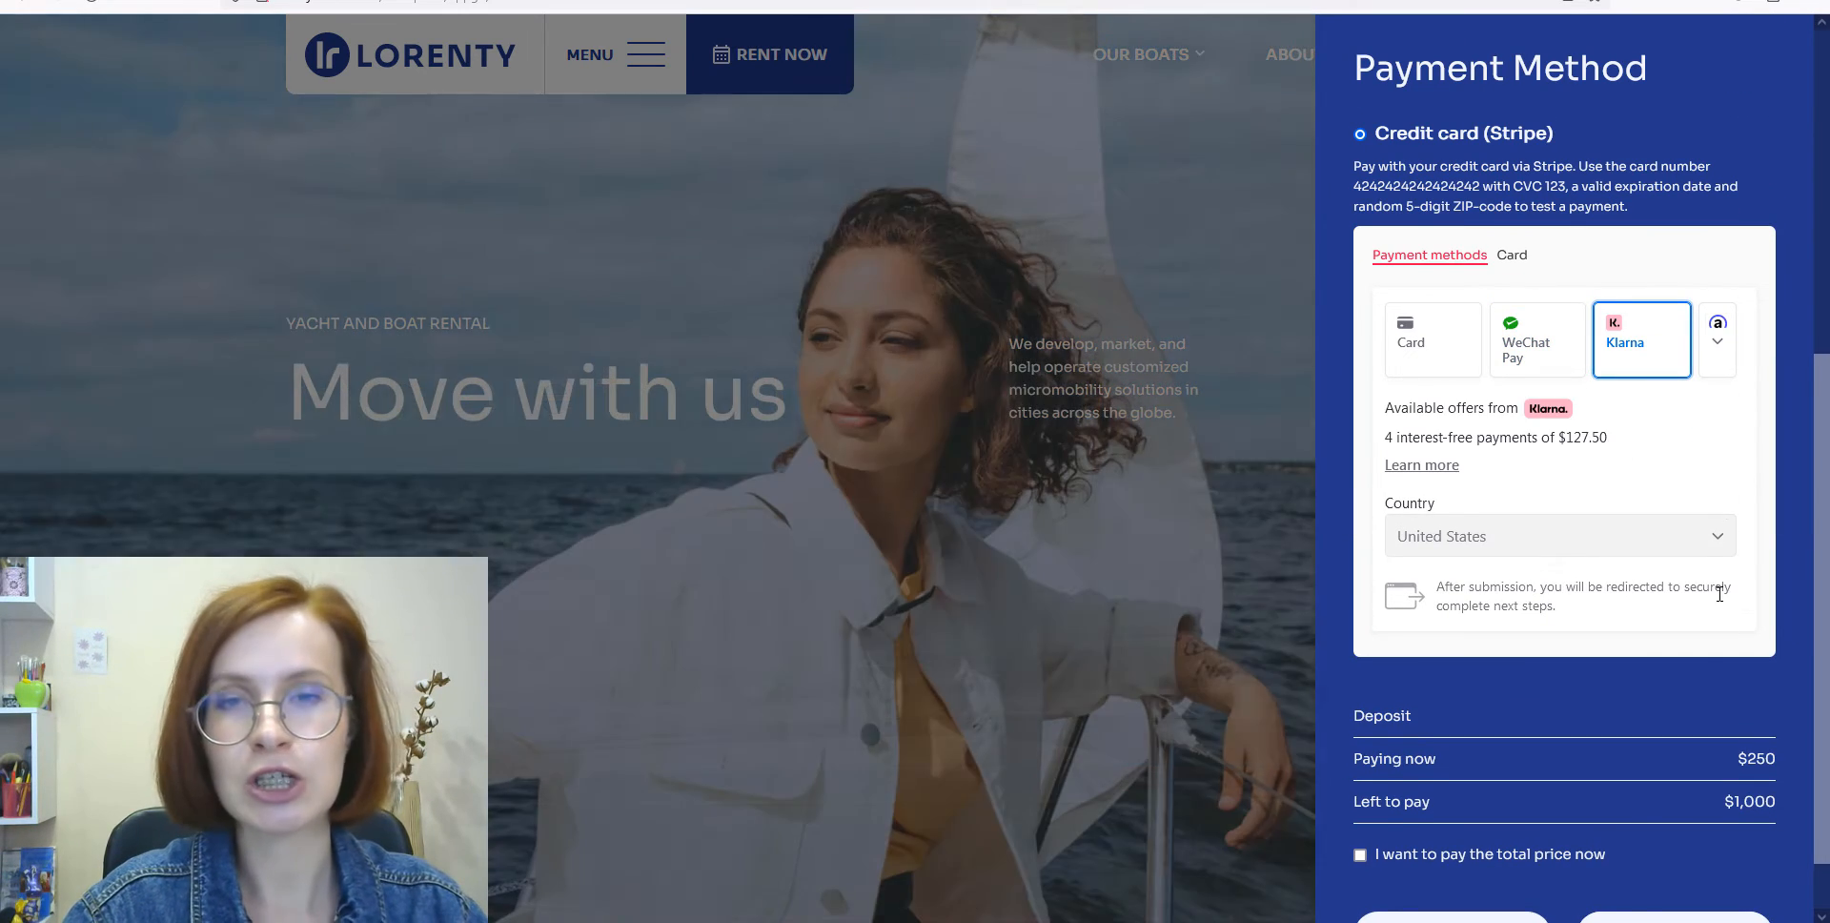
pyautogui.scroll(-3)
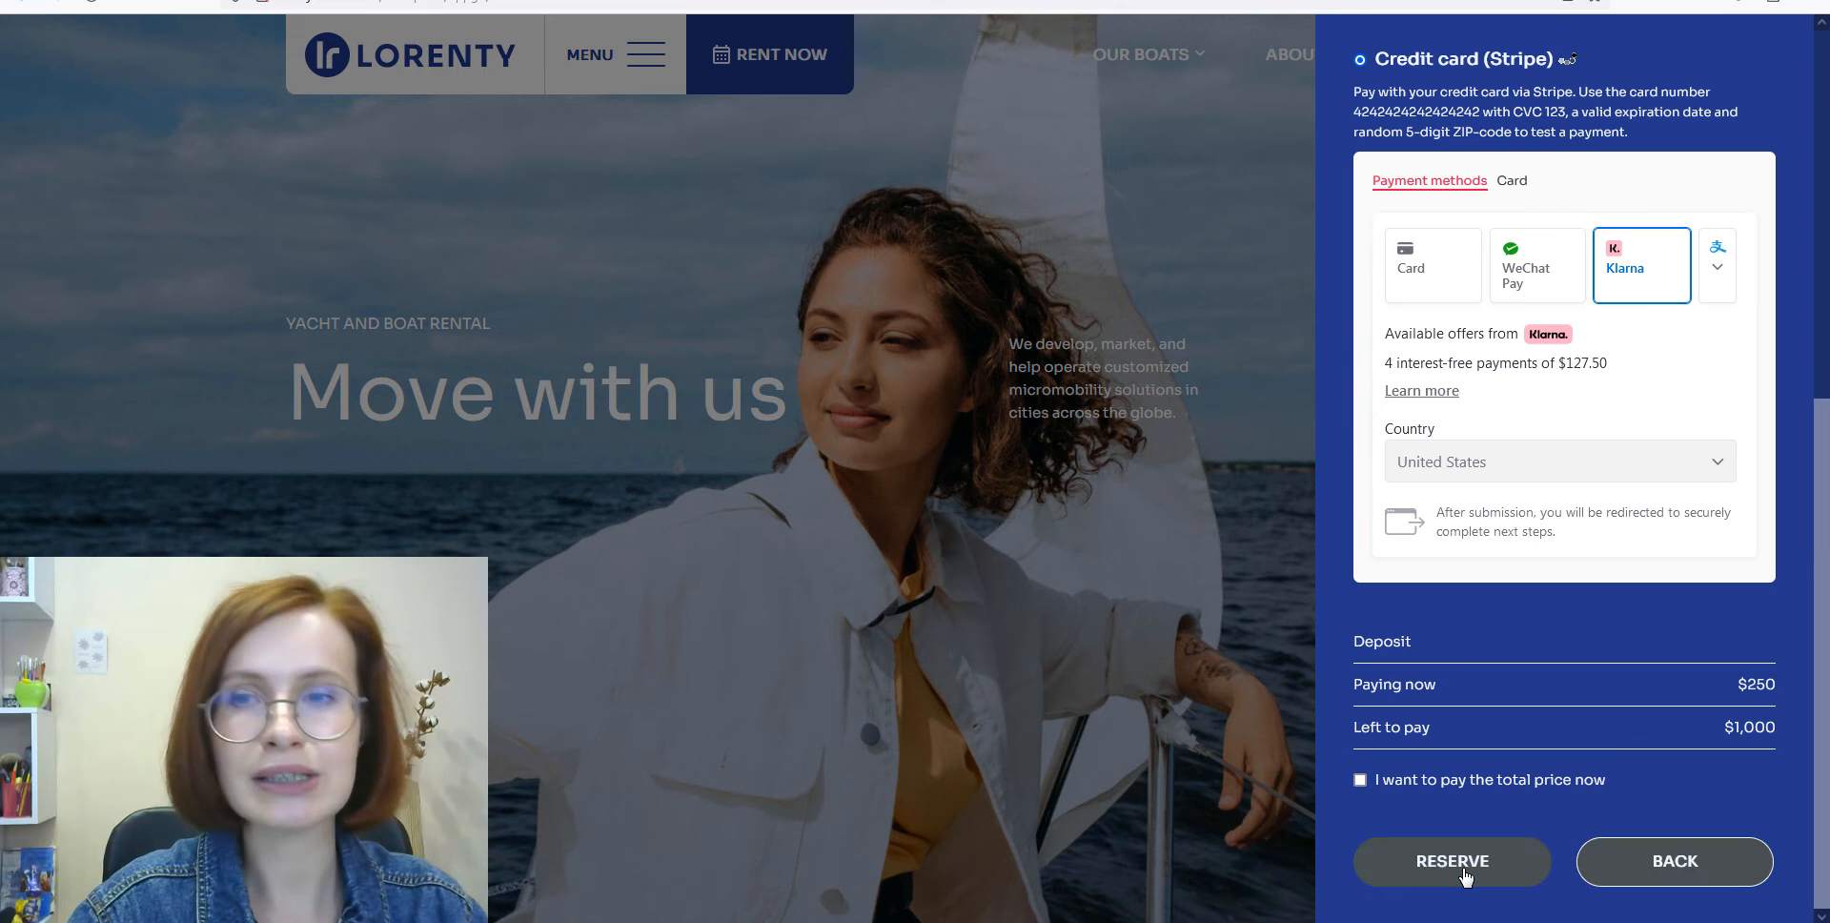
# Step: Submit the Klarna reservation and pay the first $62.50 instalment of Pay in 4
pyautogui.click(1450, 860)
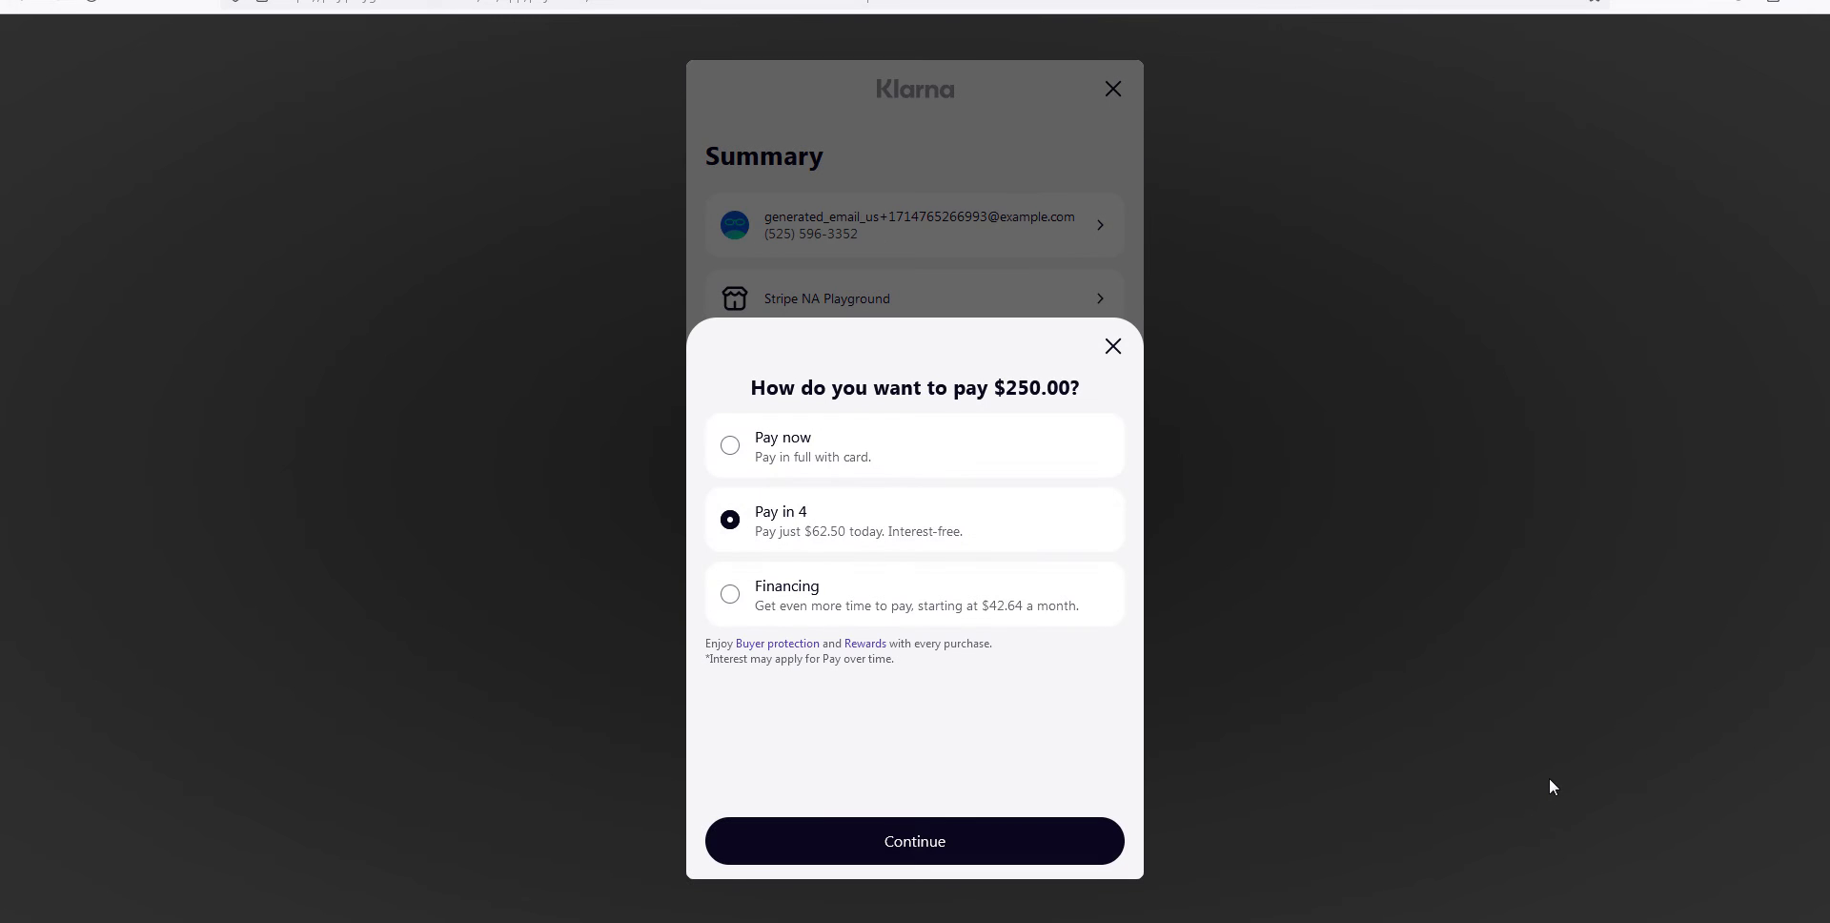
pyautogui.moveTo(914, 839)
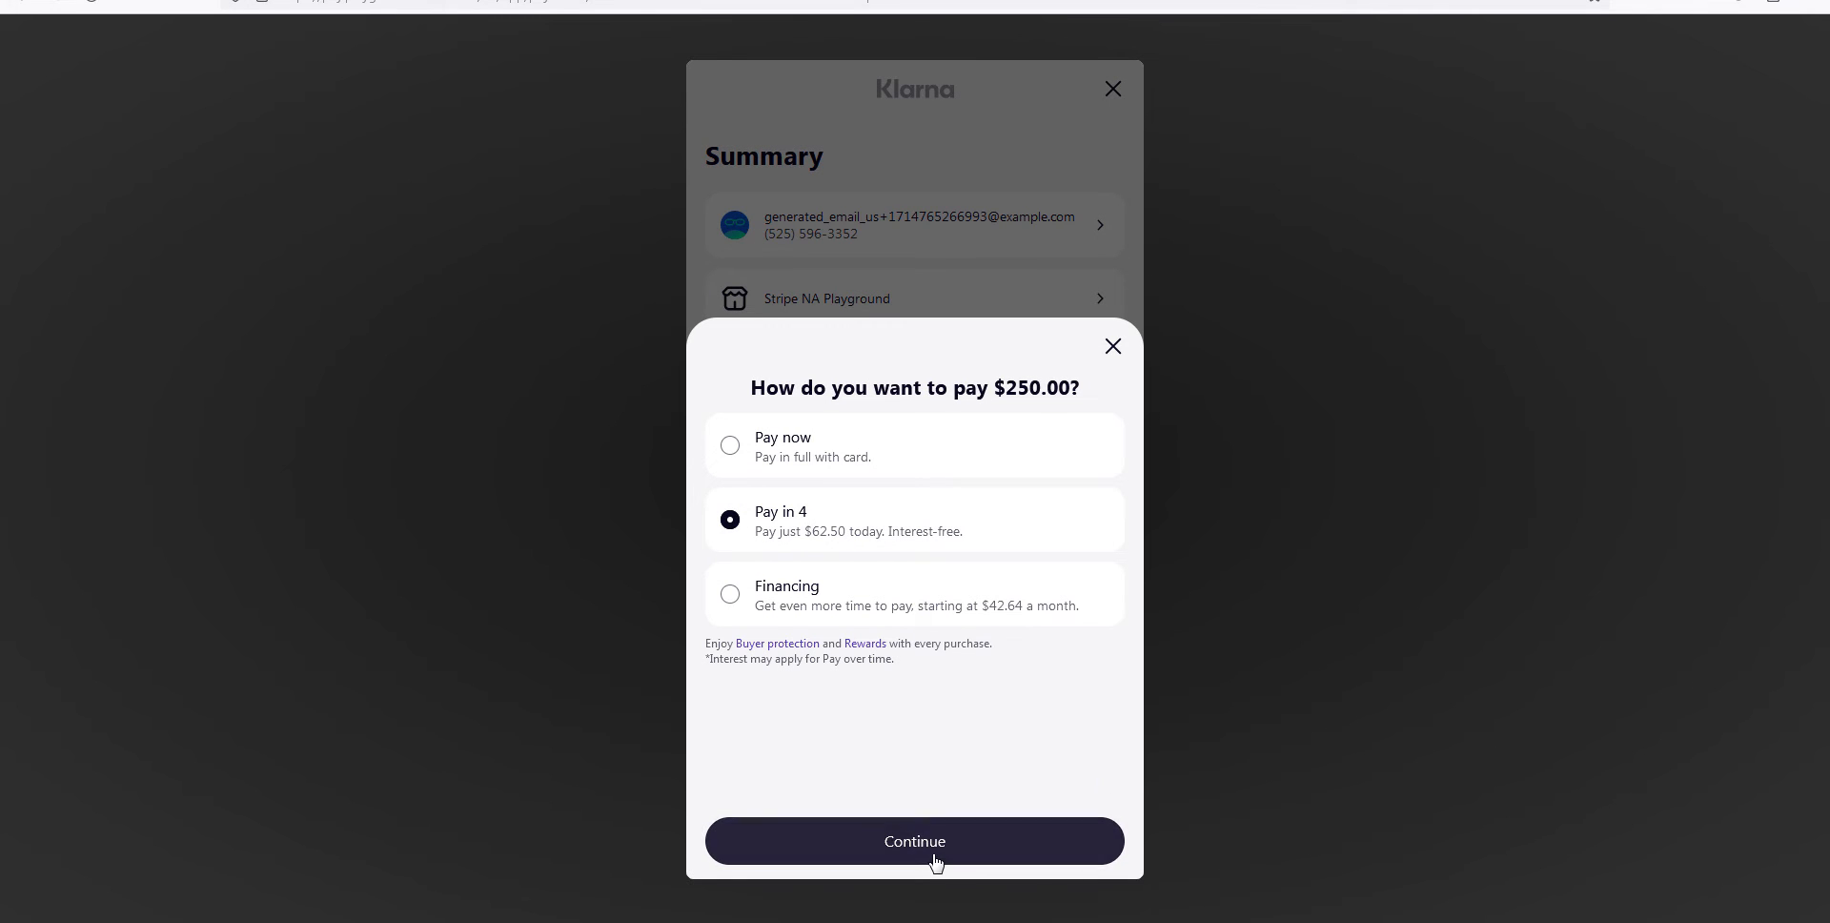
pyautogui.click(914, 839)
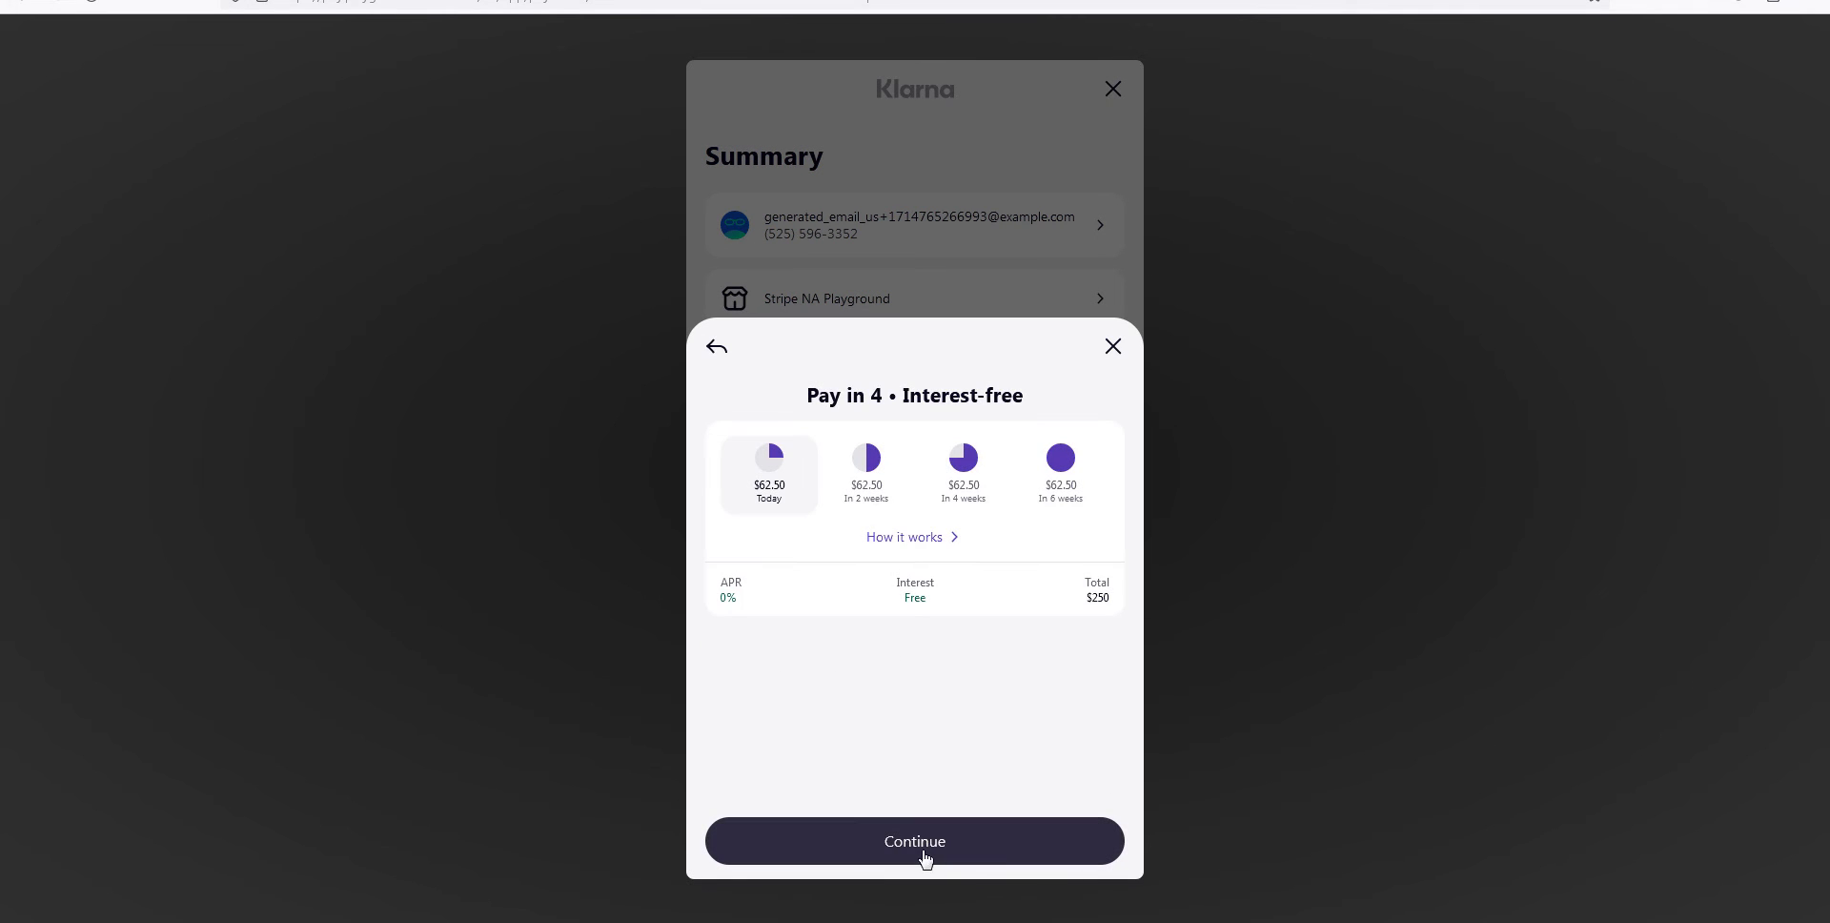
pyautogui.click(914, 839)
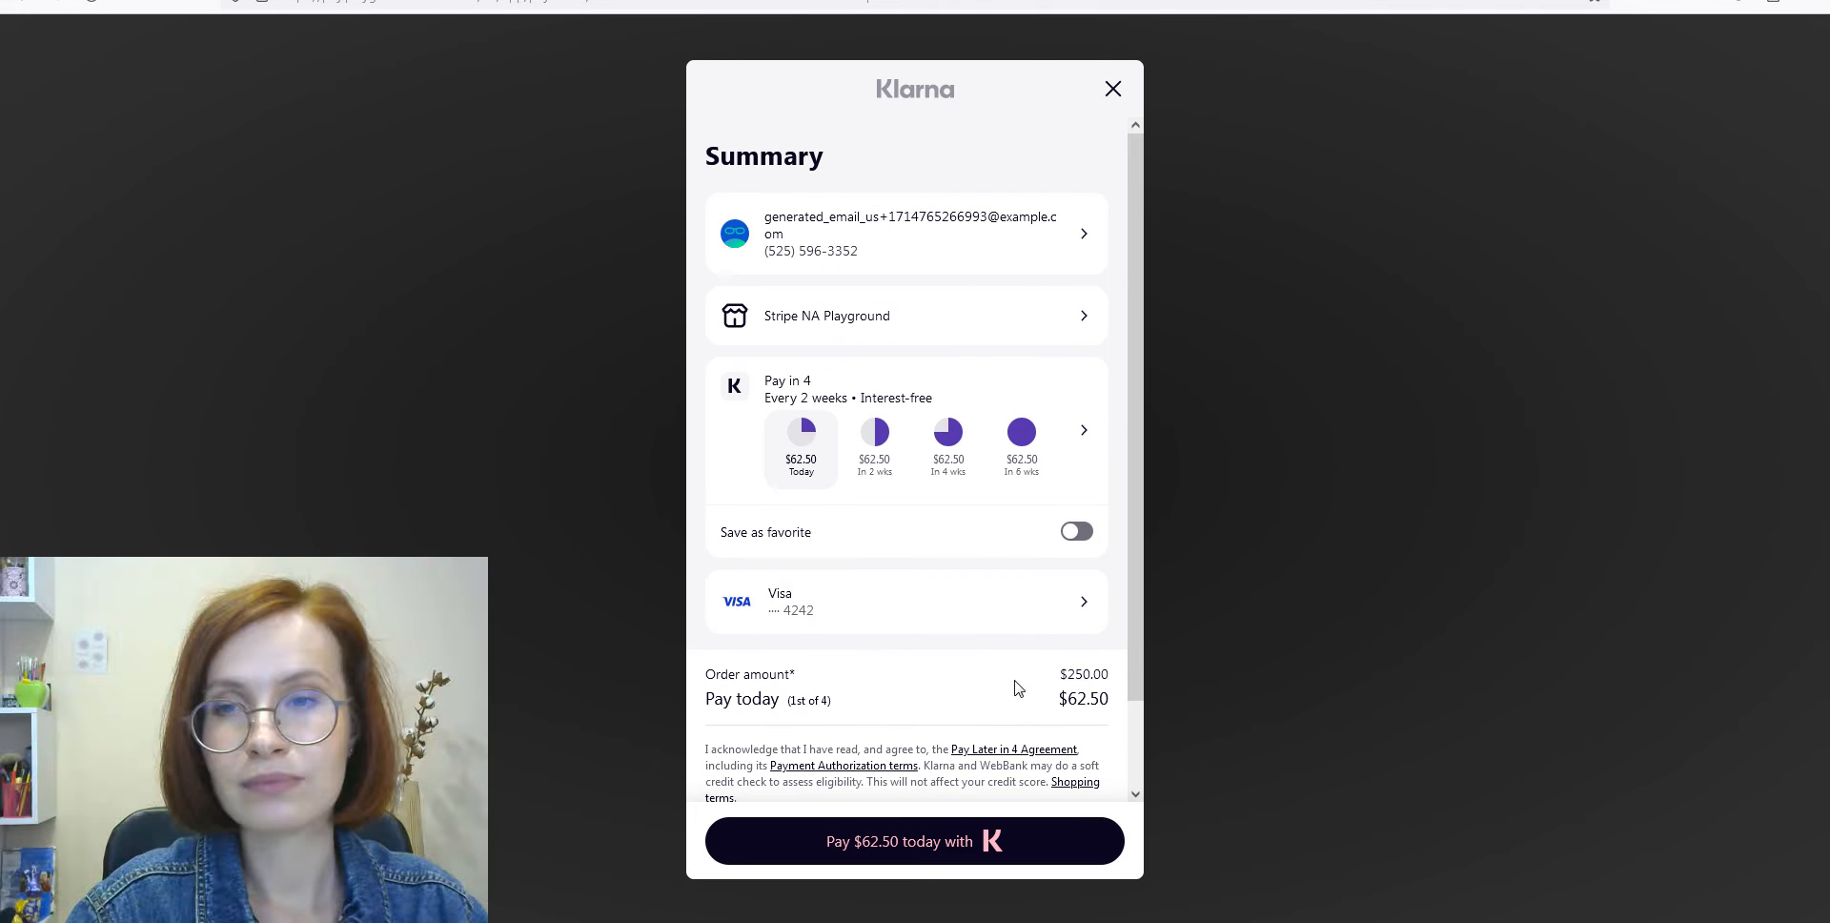
pyautogui.scroll(-3)
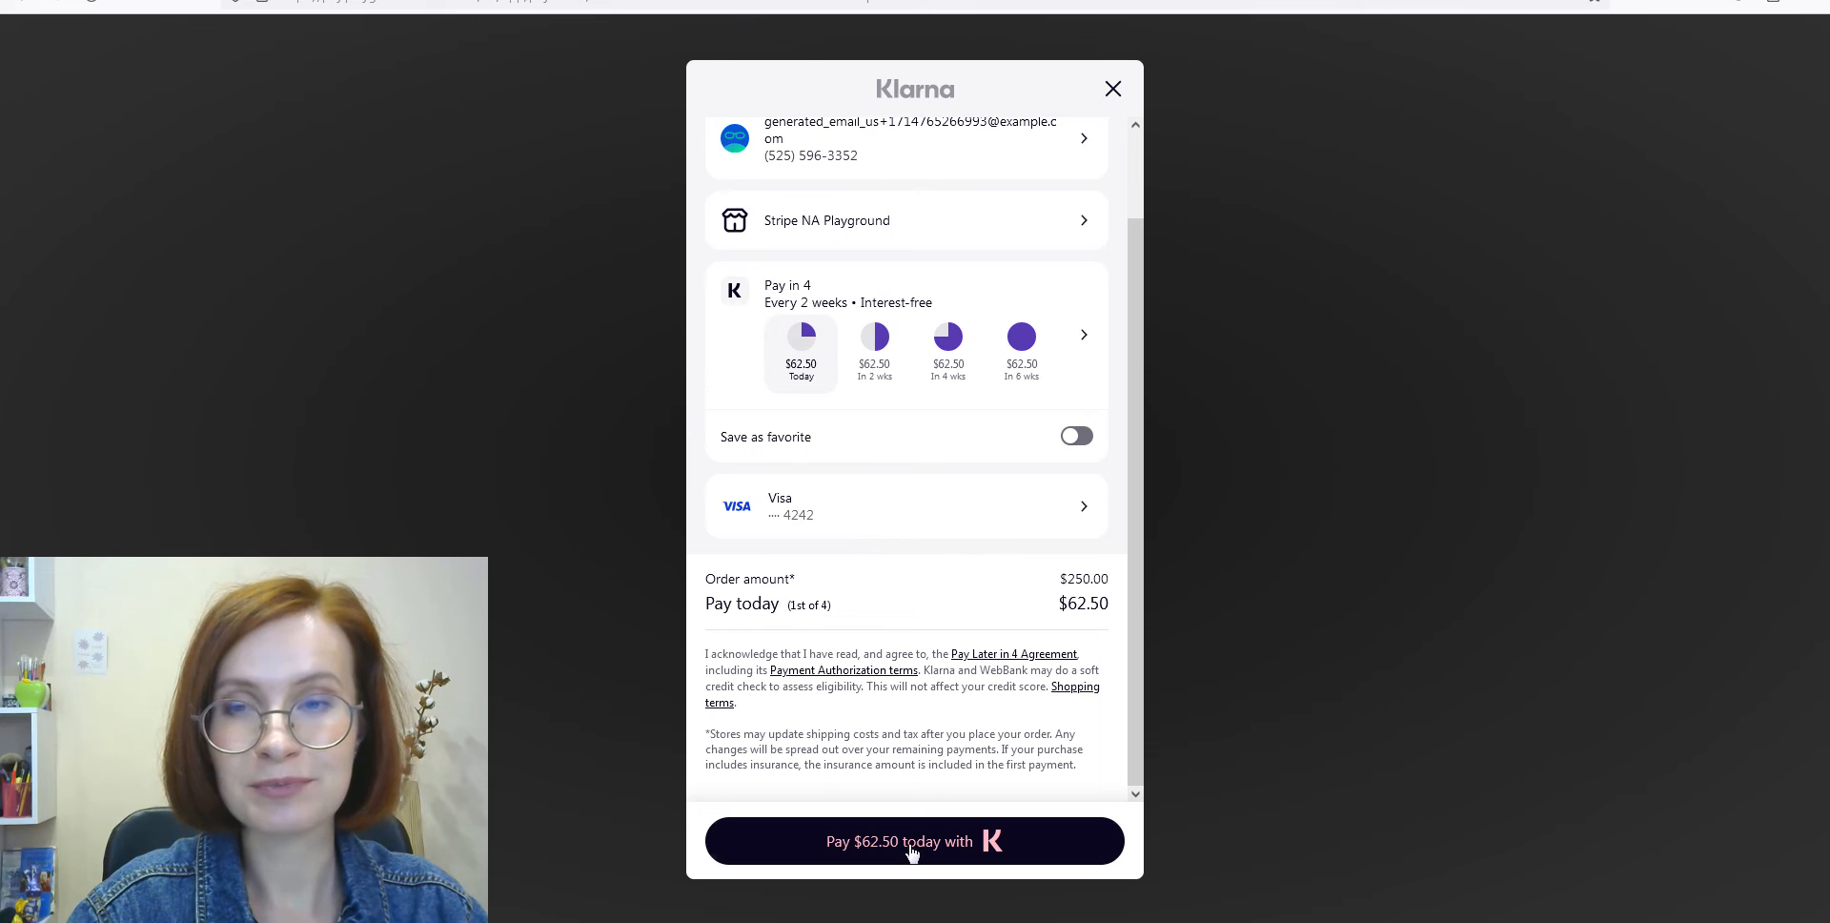
pyautogui.click(914, 840)
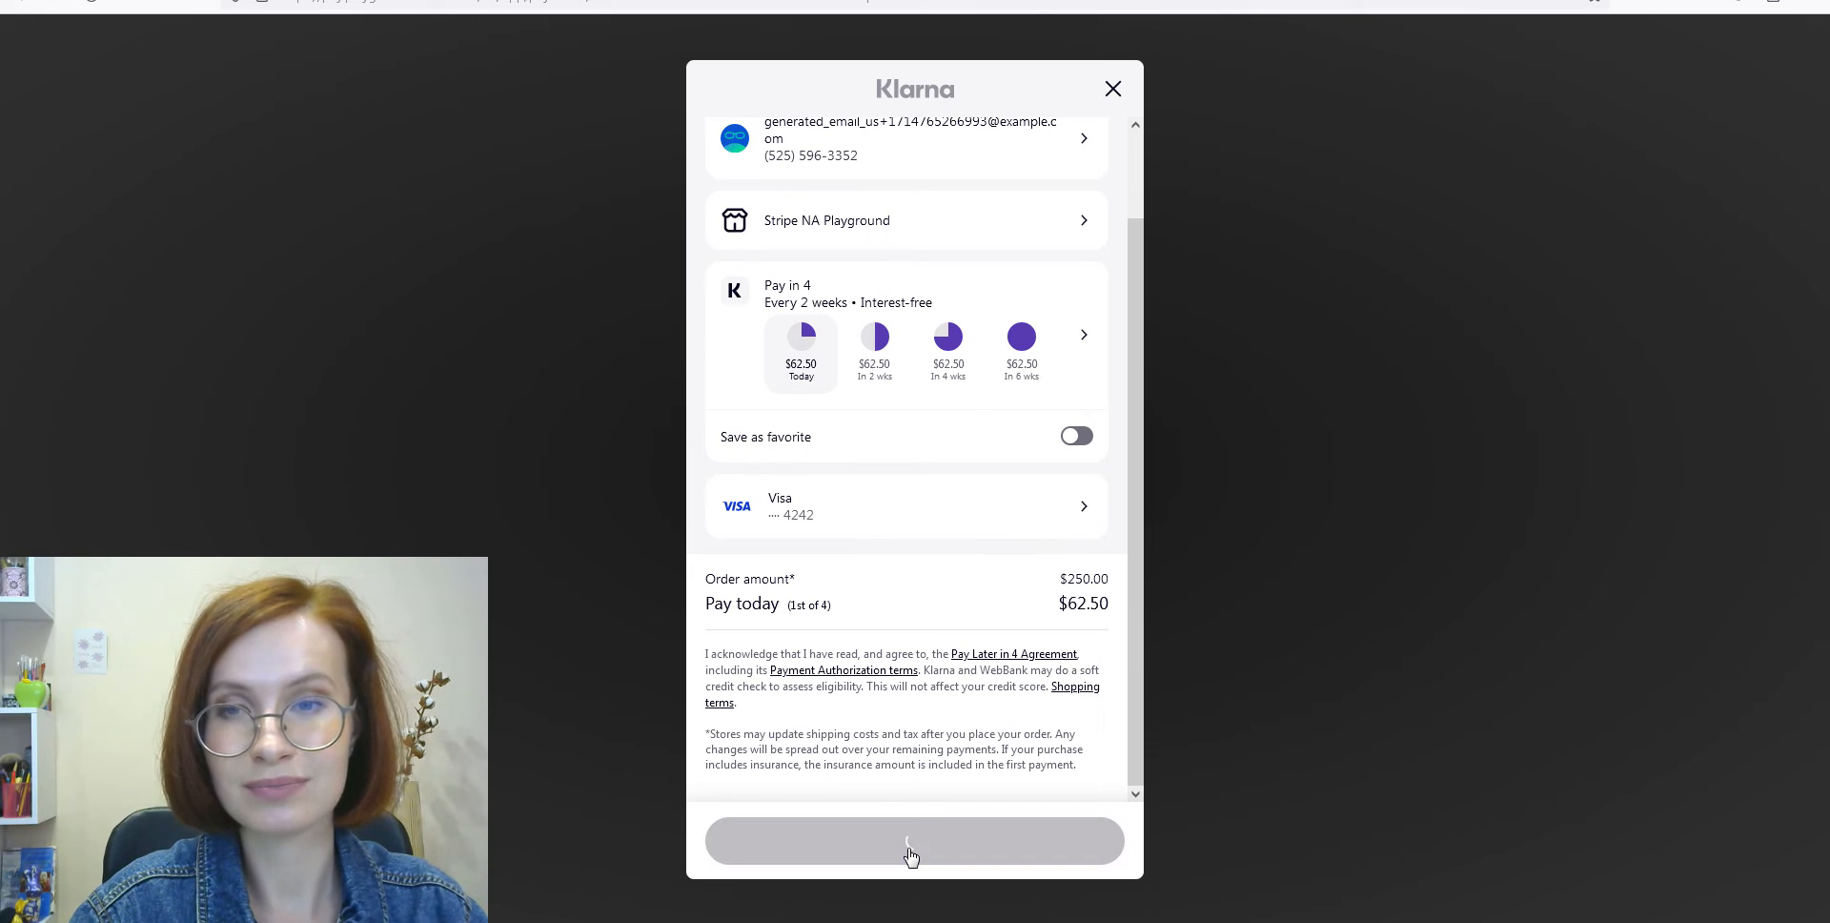
pyautogui.click(914, 840)
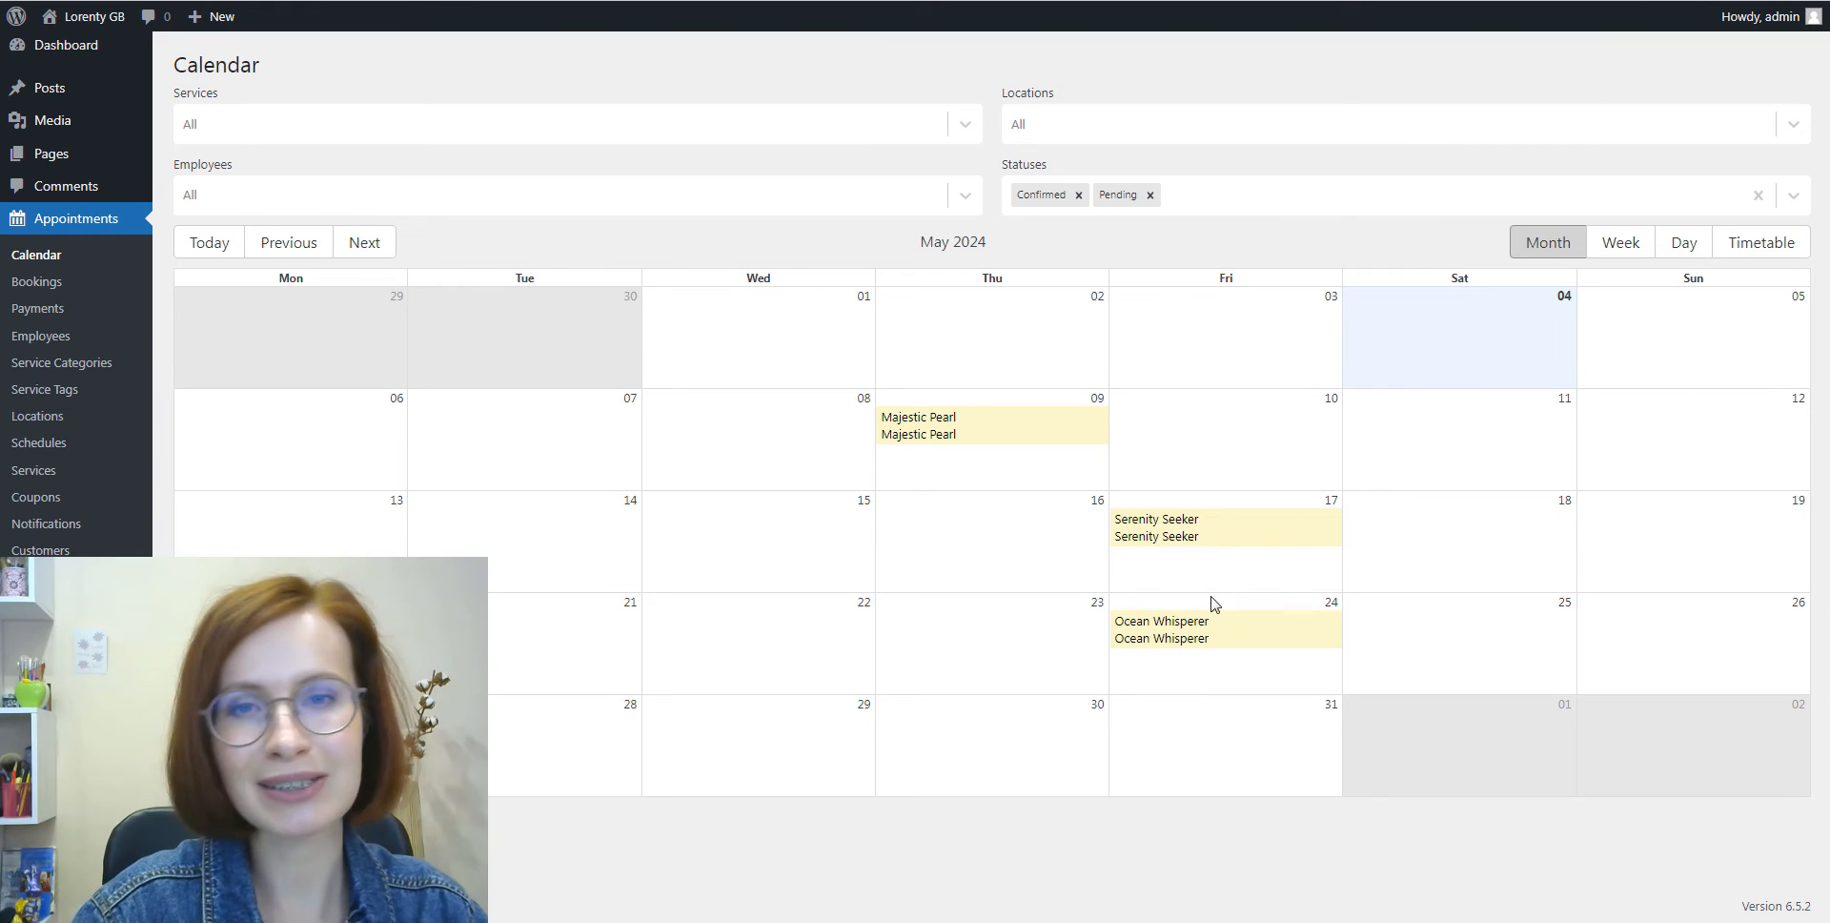
# Step: Check the May 17 and May 24 booking details, then view the Bookings list
pyautogui.click(1155, 526)
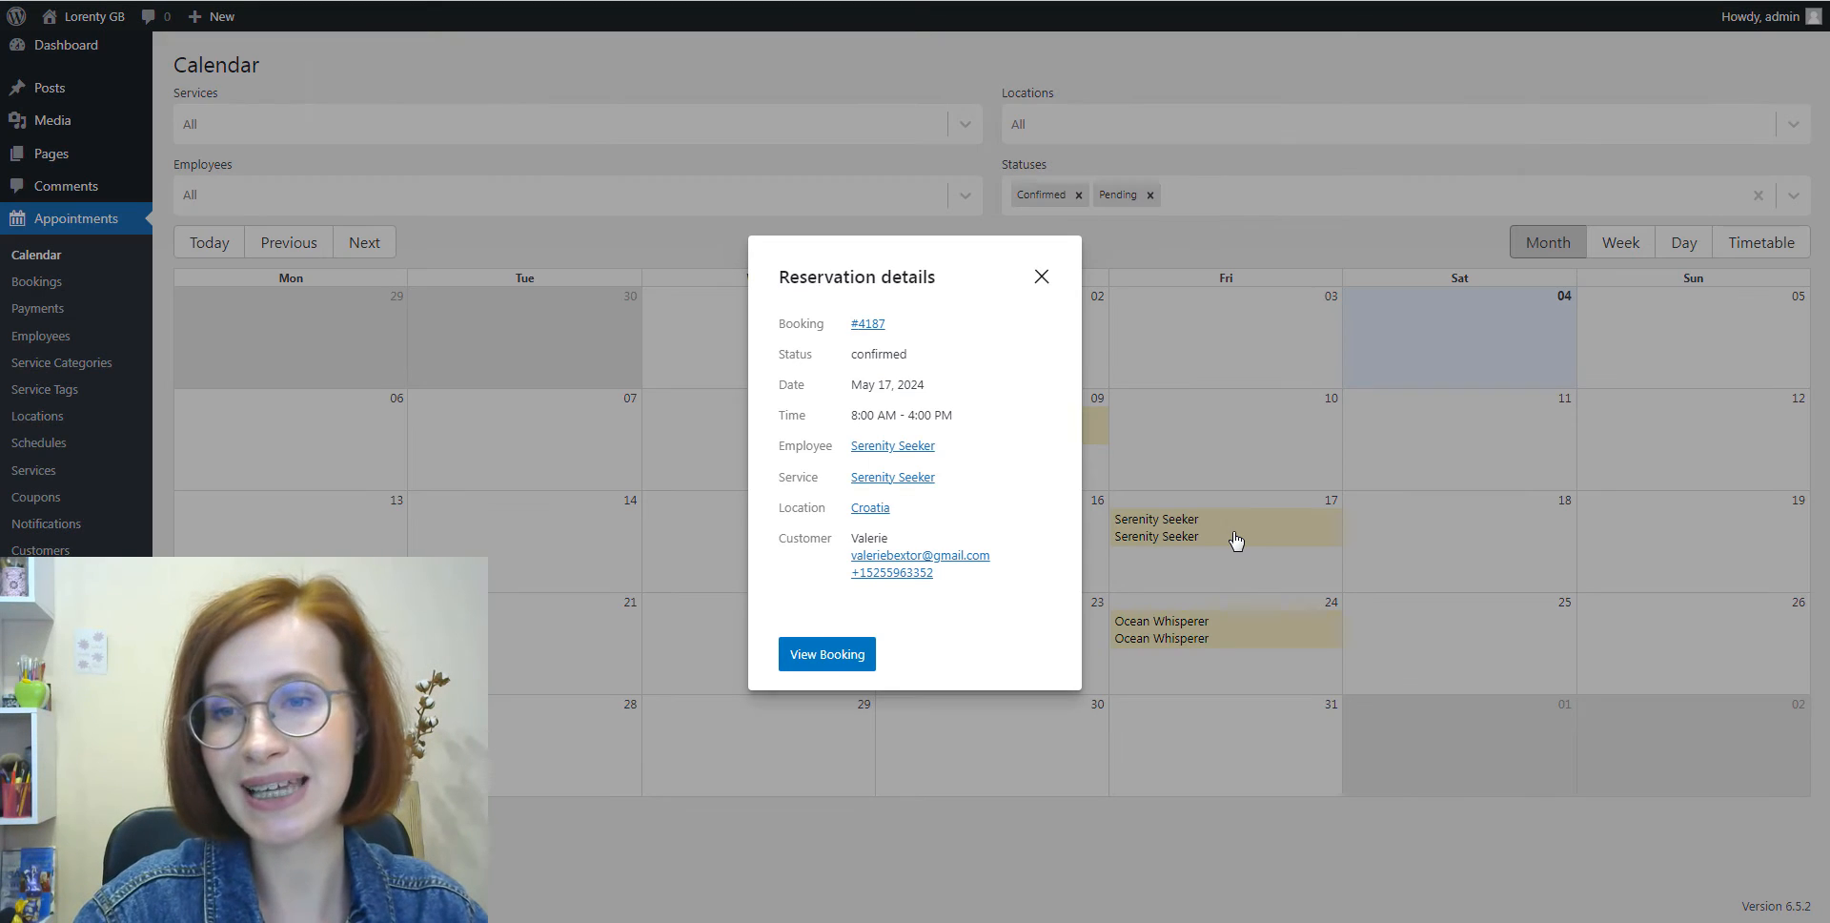
pyautogui.click(1039, 276)
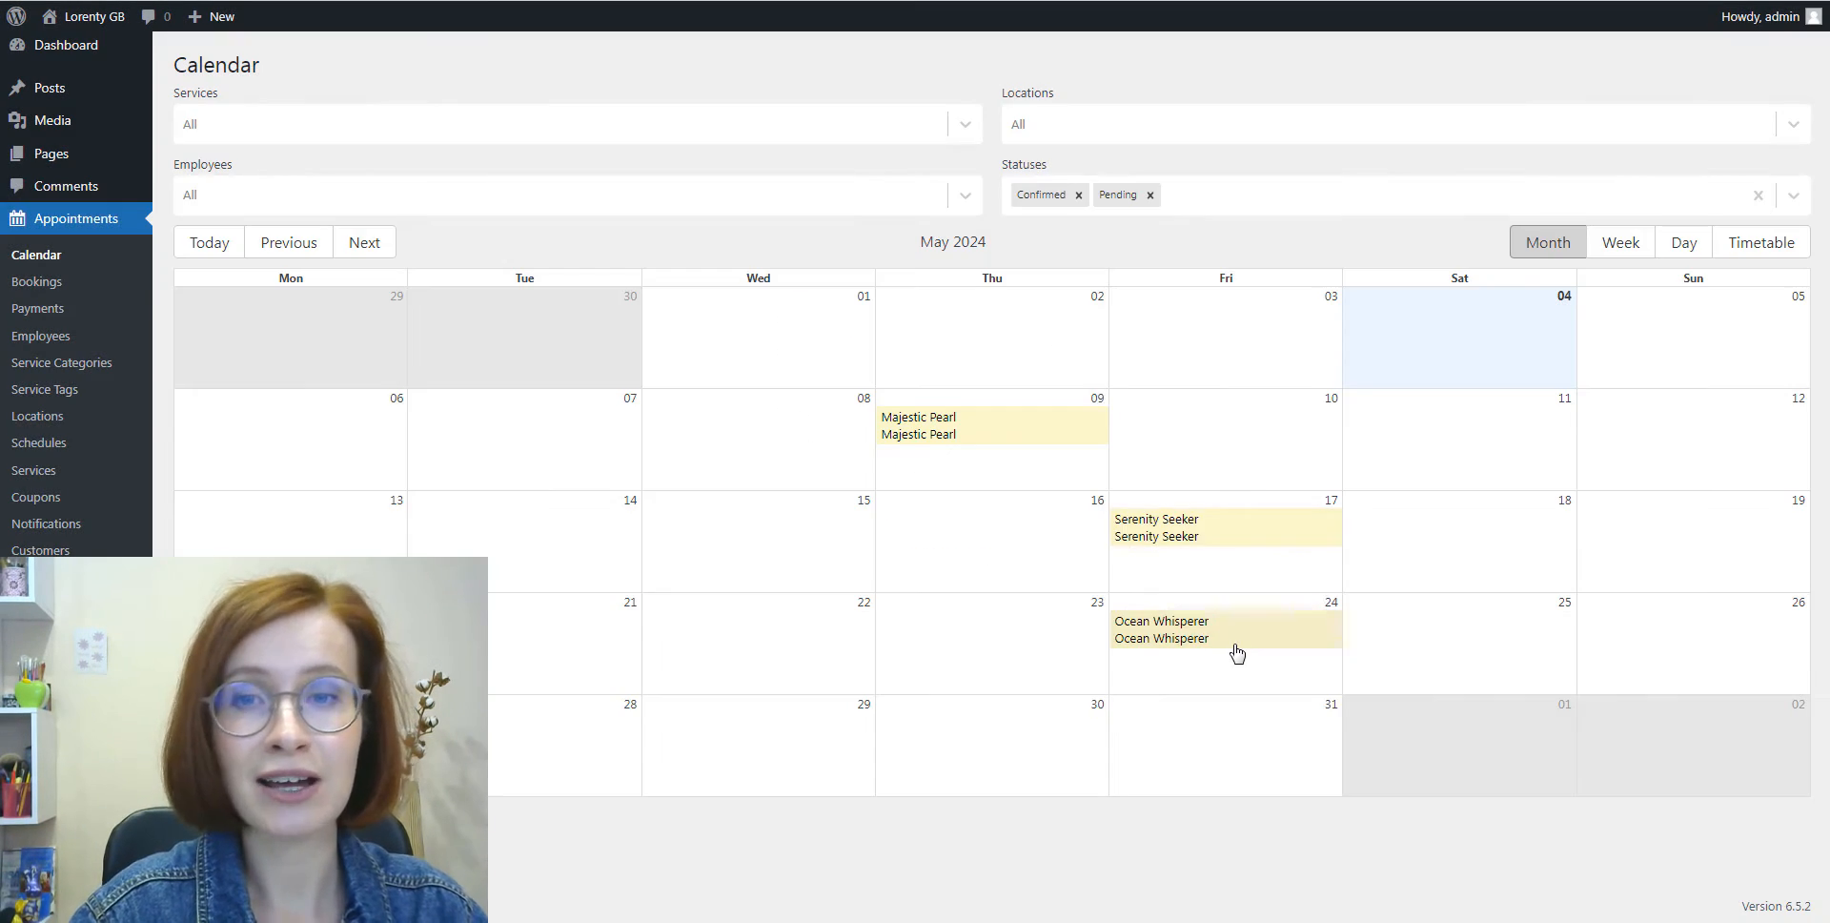
pyautogui.click(1160, 629)
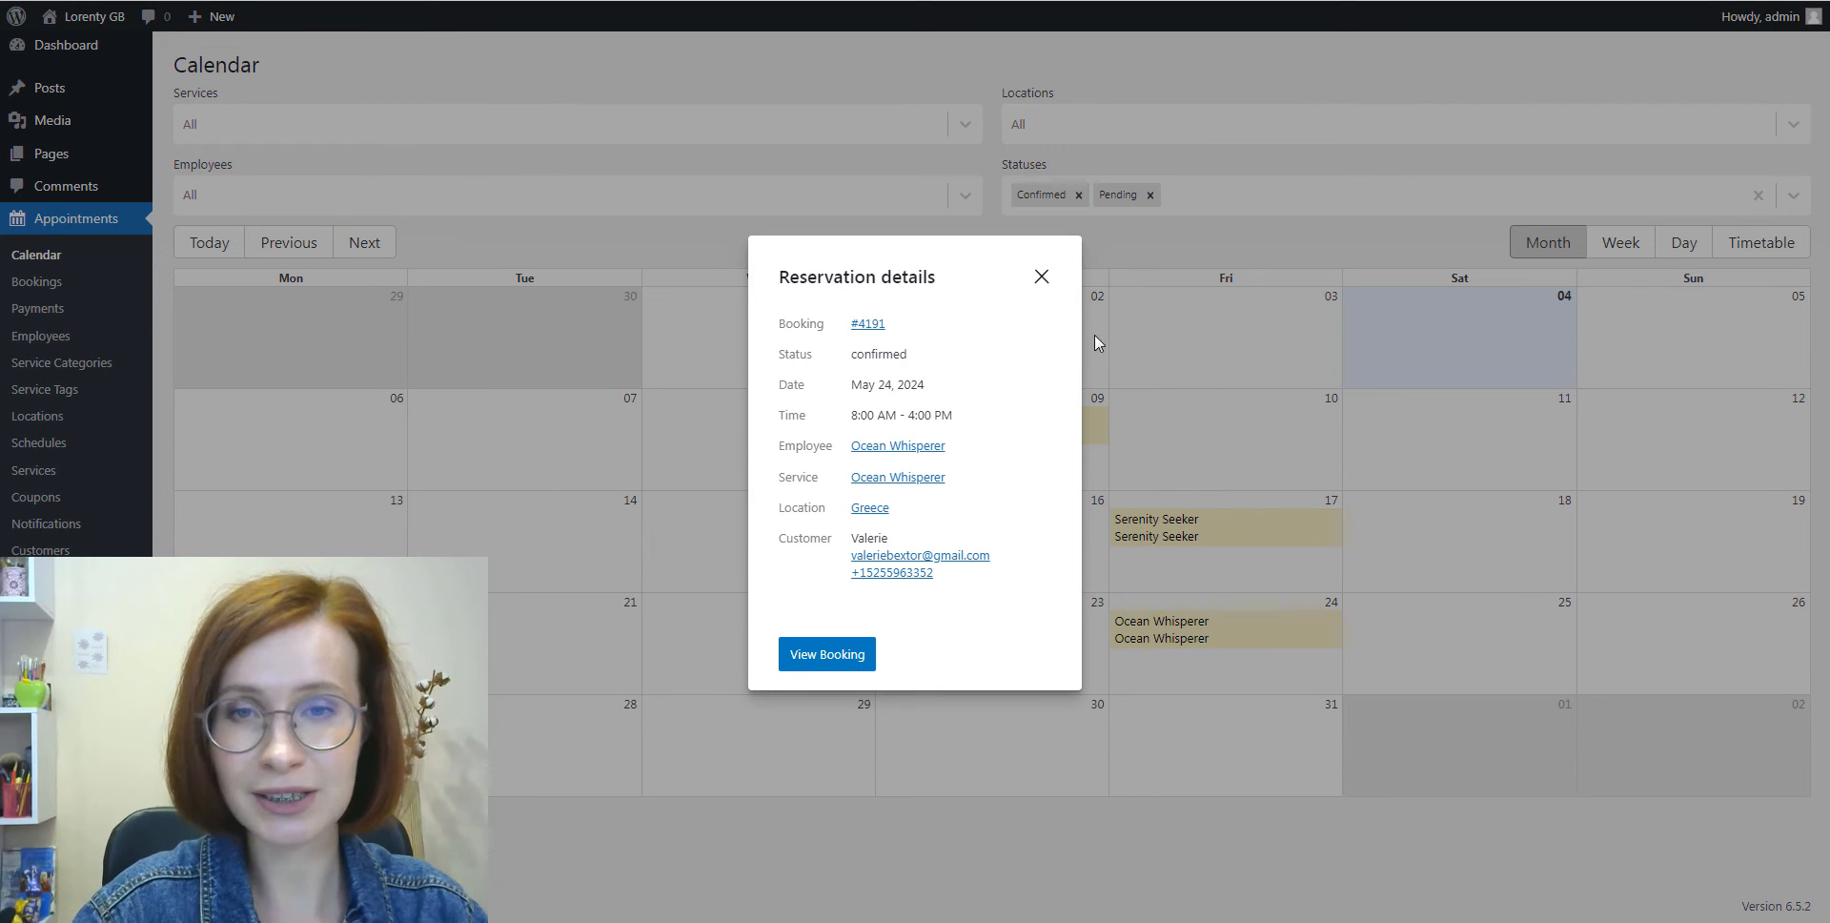
pyautogui.click(1039, 276)
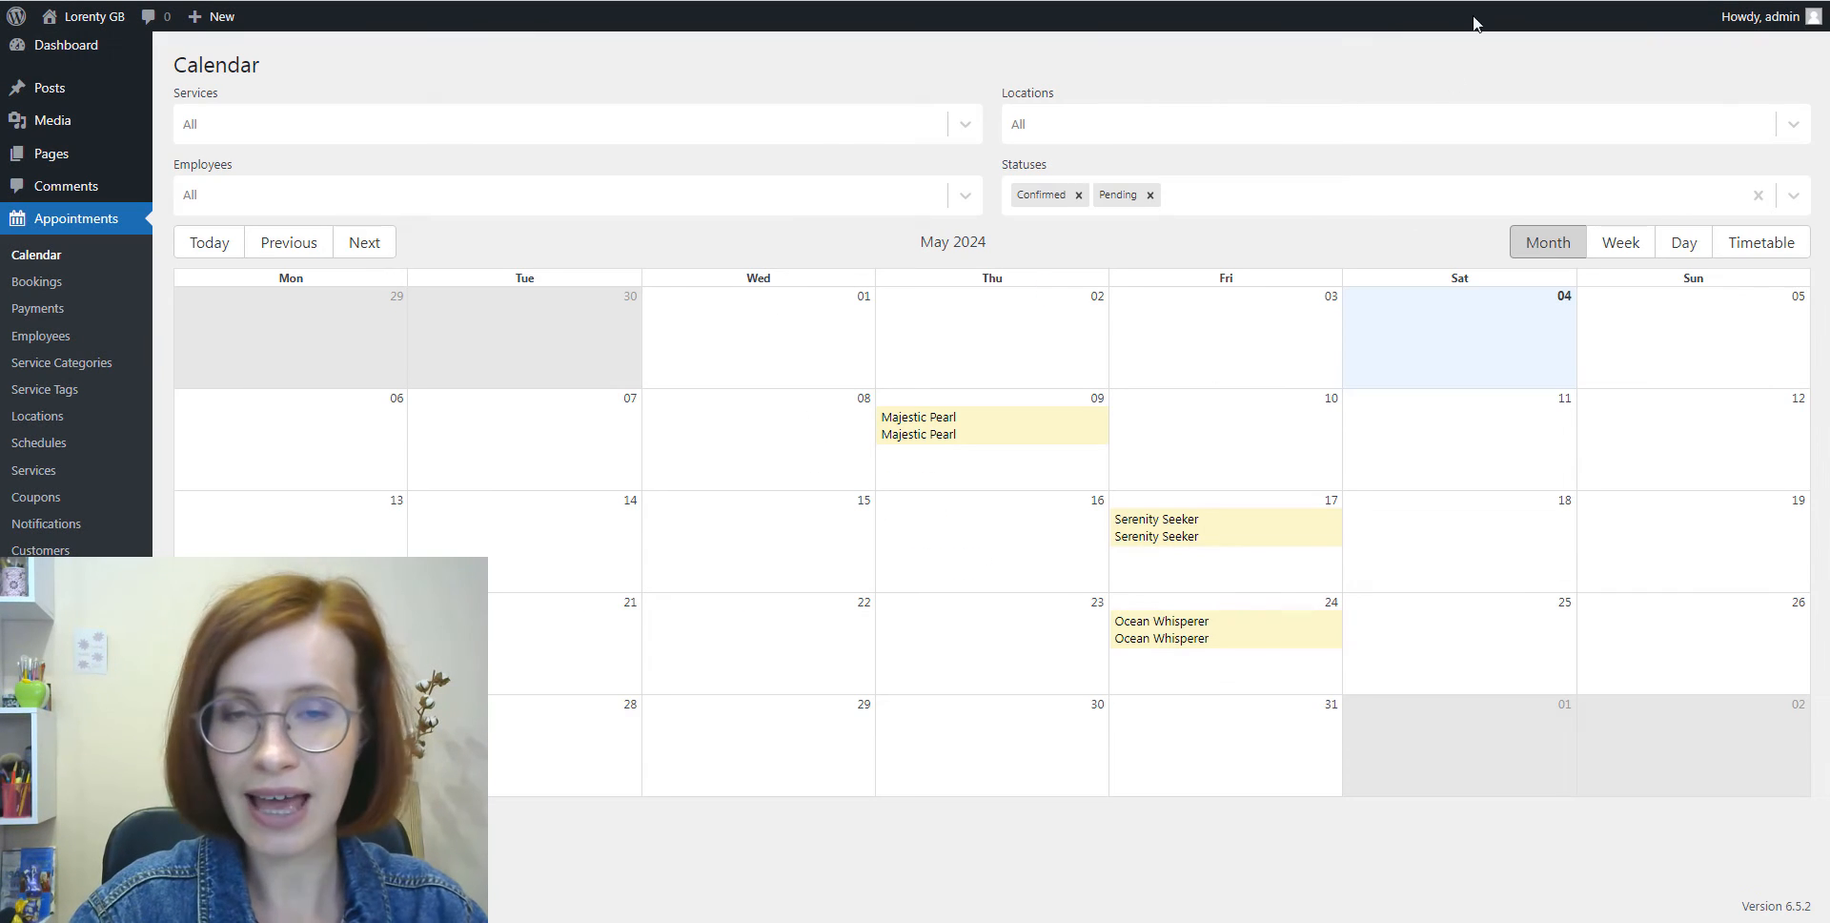
pyautogui.click(47, 281)
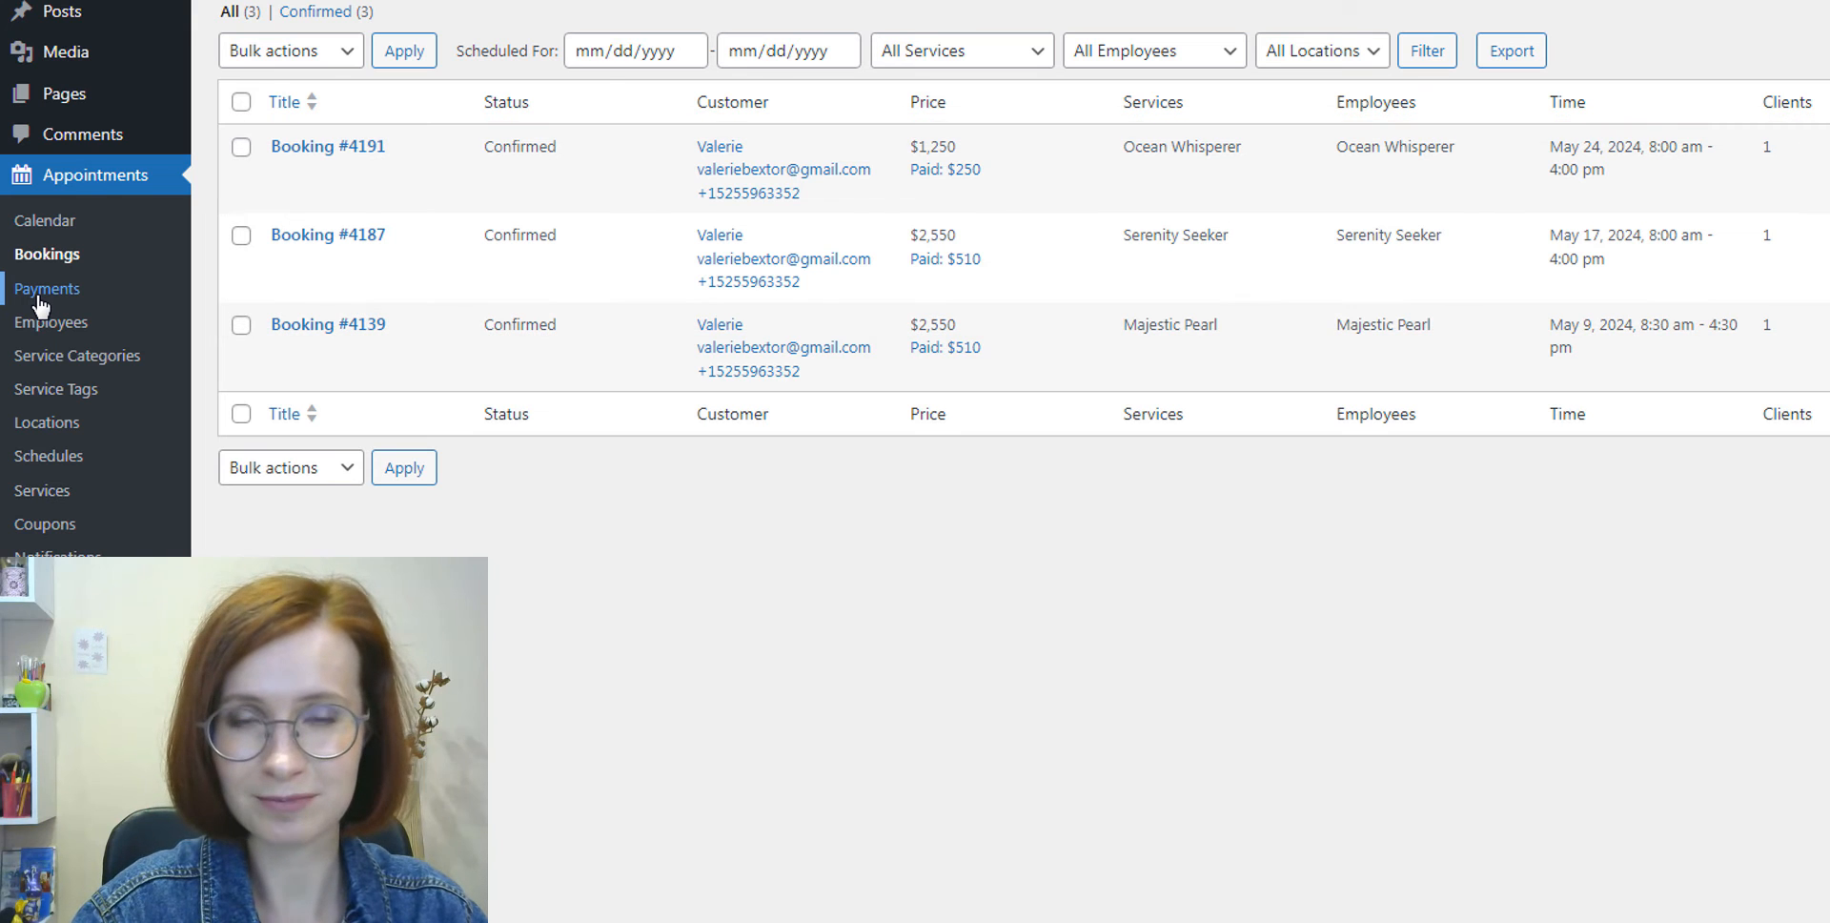
# Step: Open the Payments list in the WordPress admin
pyautogui.click(46, 287)
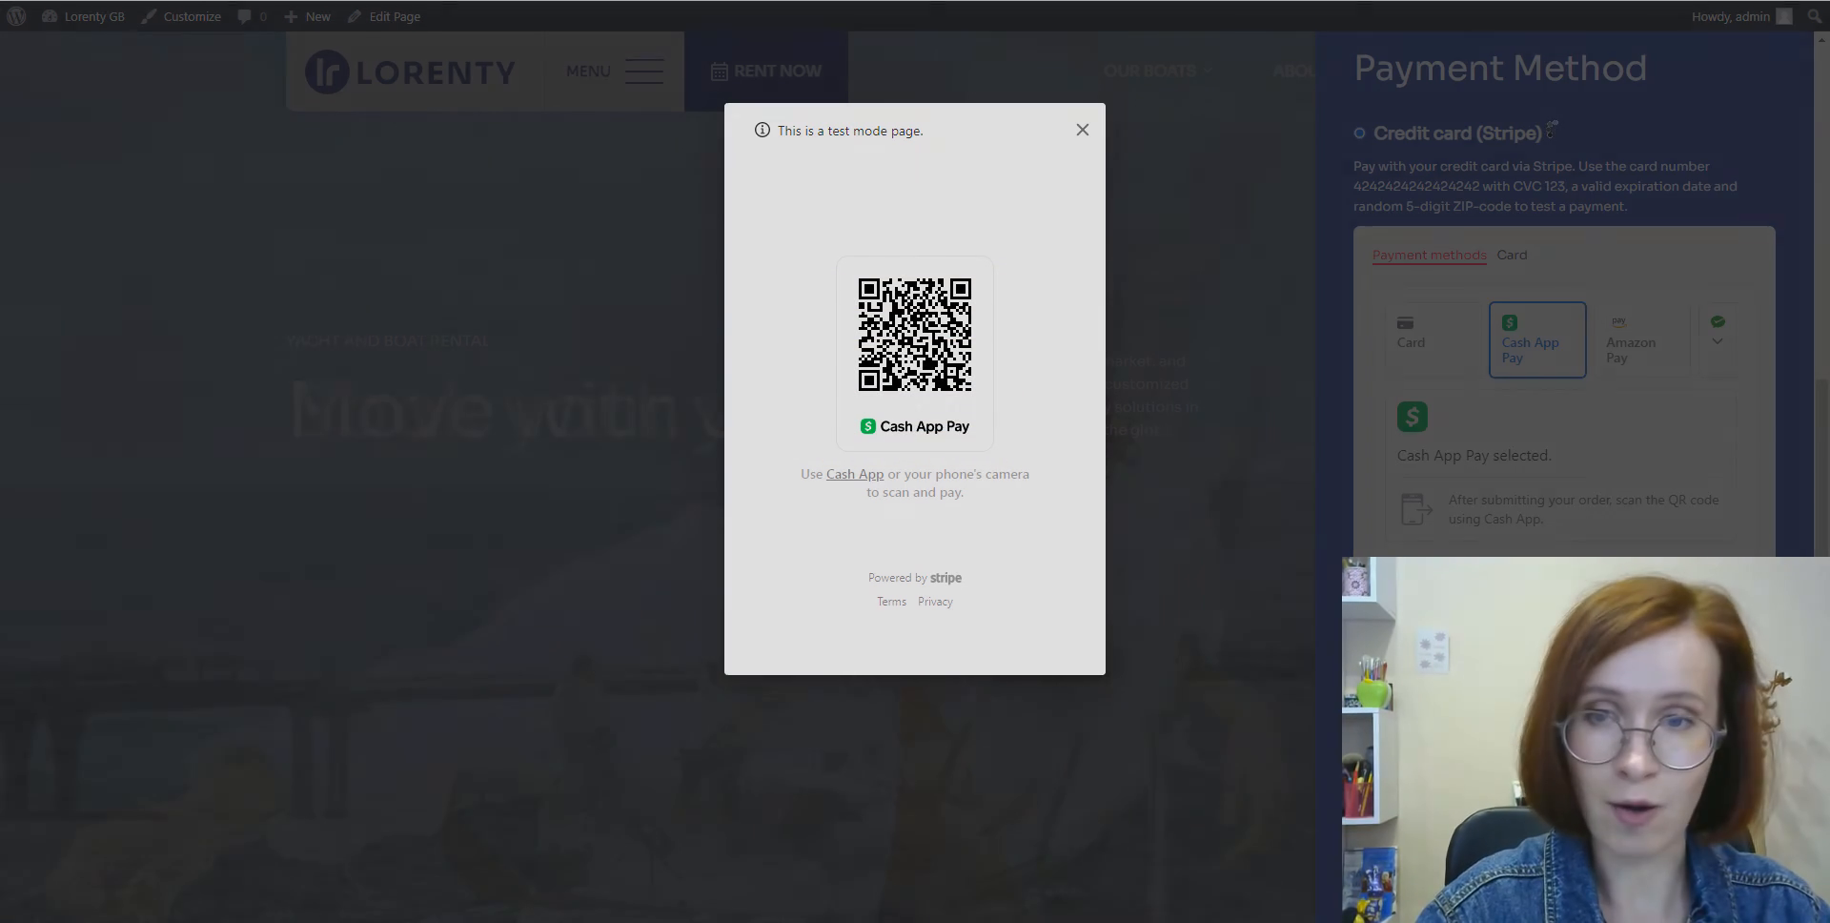
# Step: Close the Cash App Pay QR page and expand the Iron Soul order's payment methods
pyautogui.click(1079, 129)
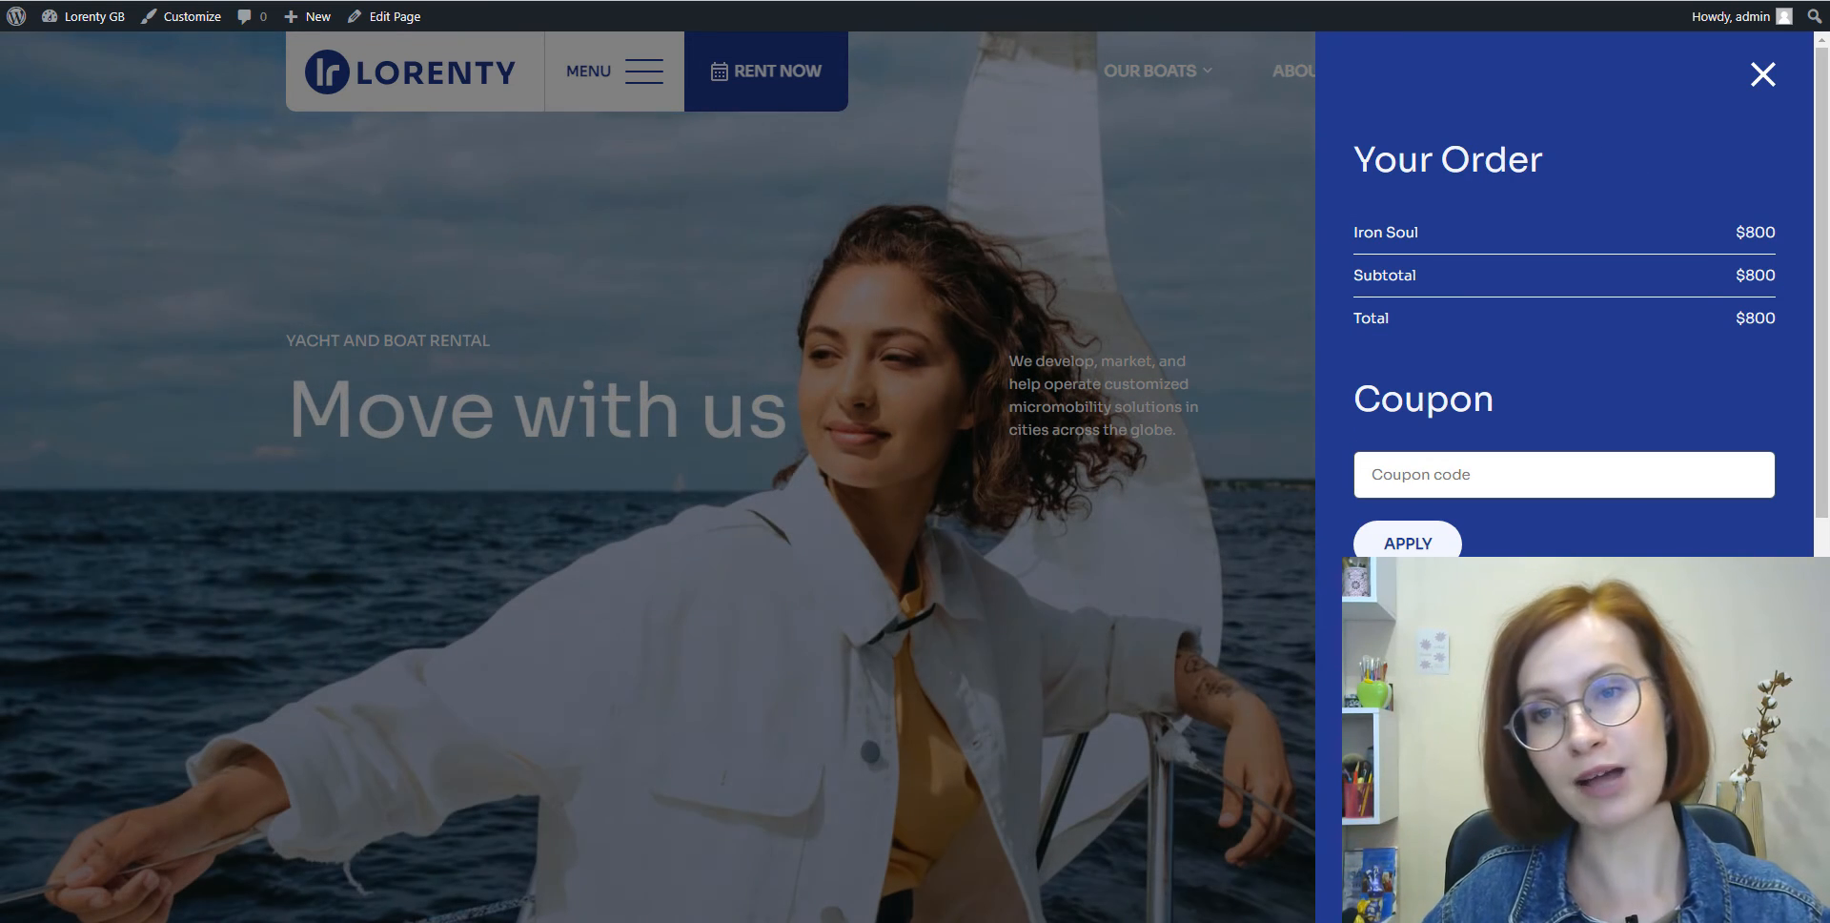
pyautogui.scroll(-3)
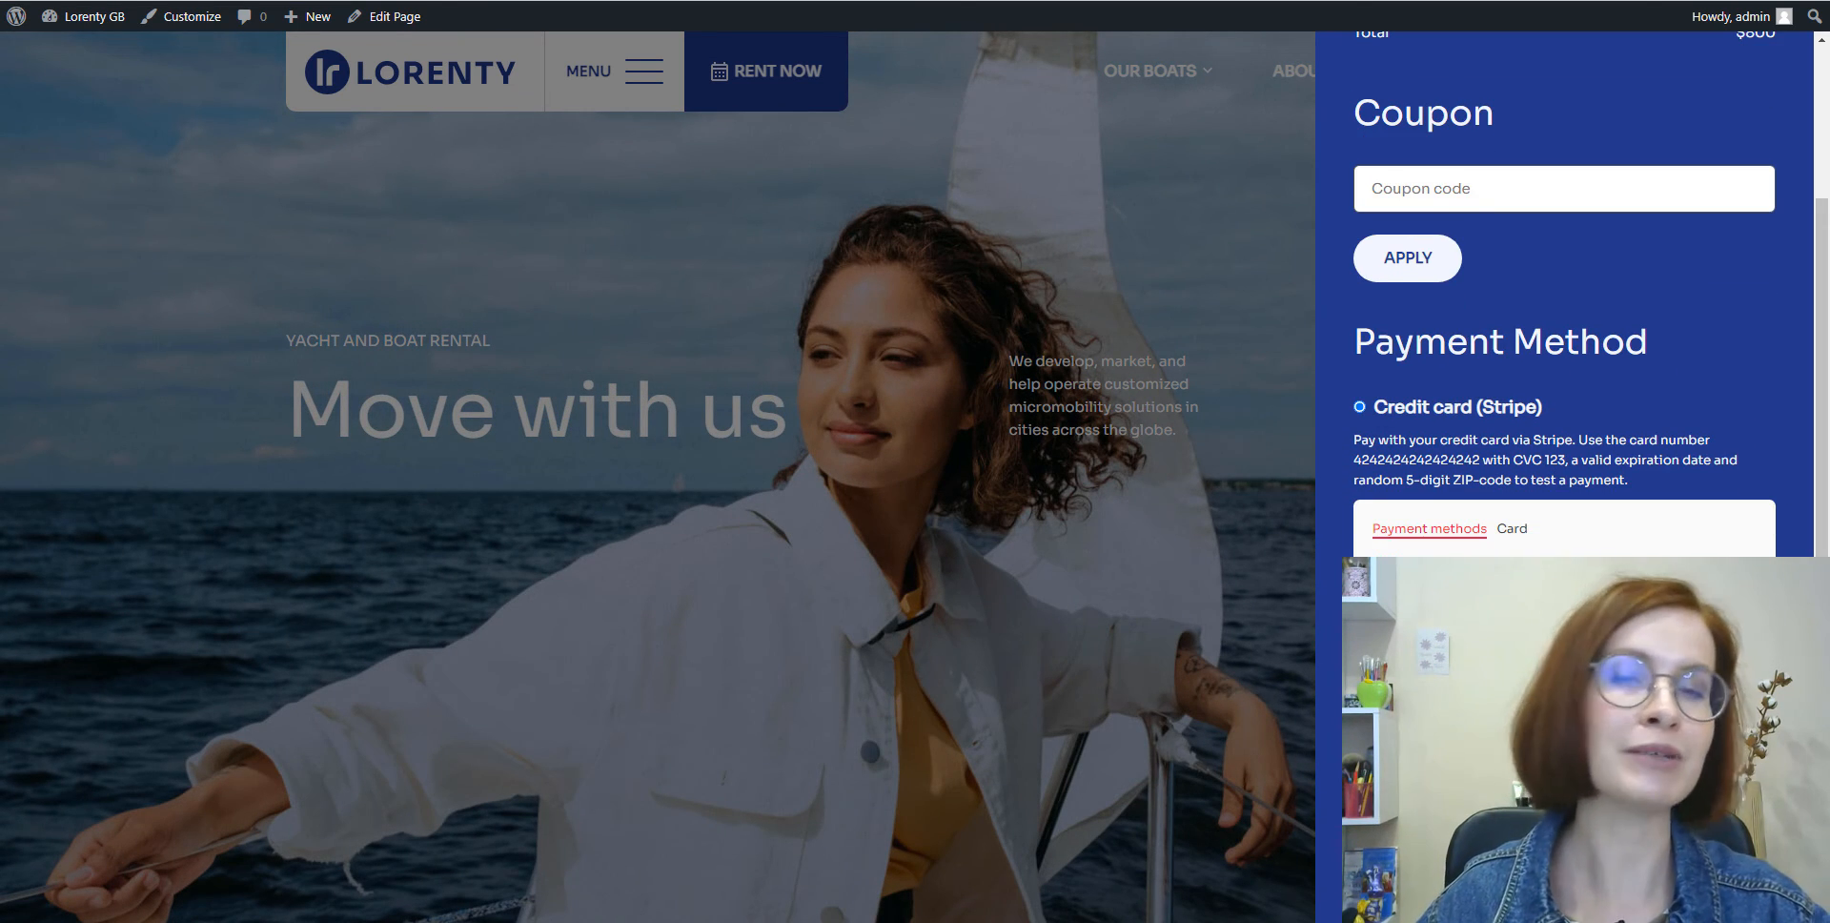
pyautogui.scroll(-3)
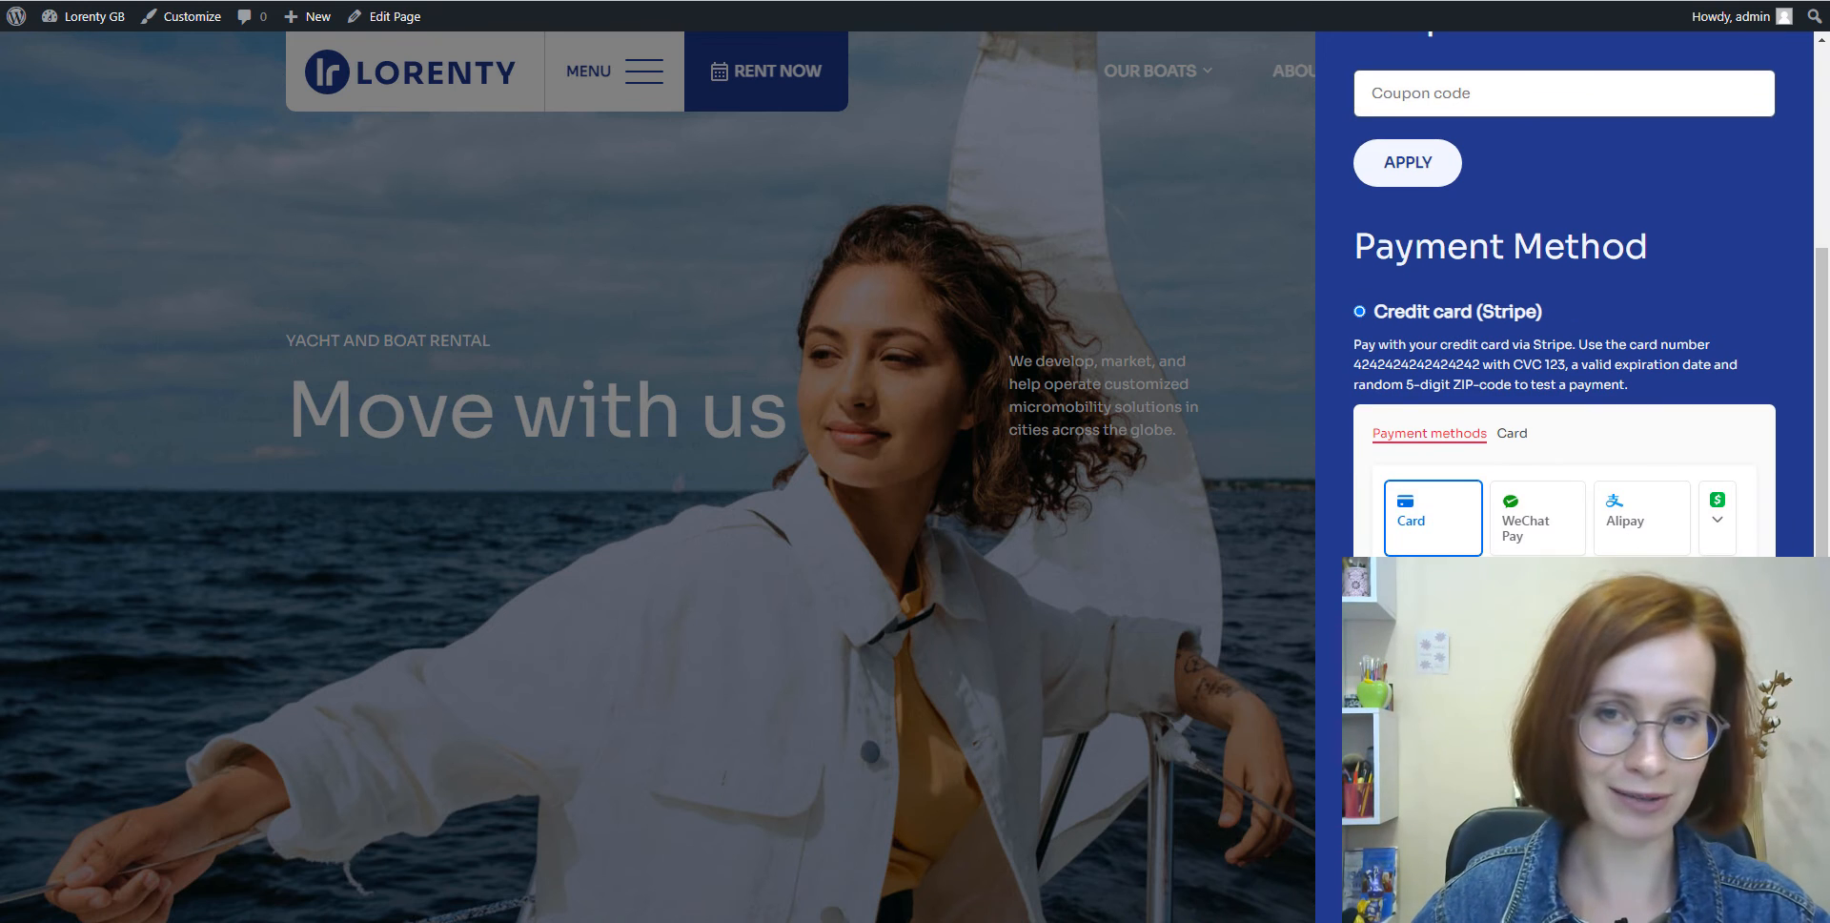
pyautogui.scroll(-3)
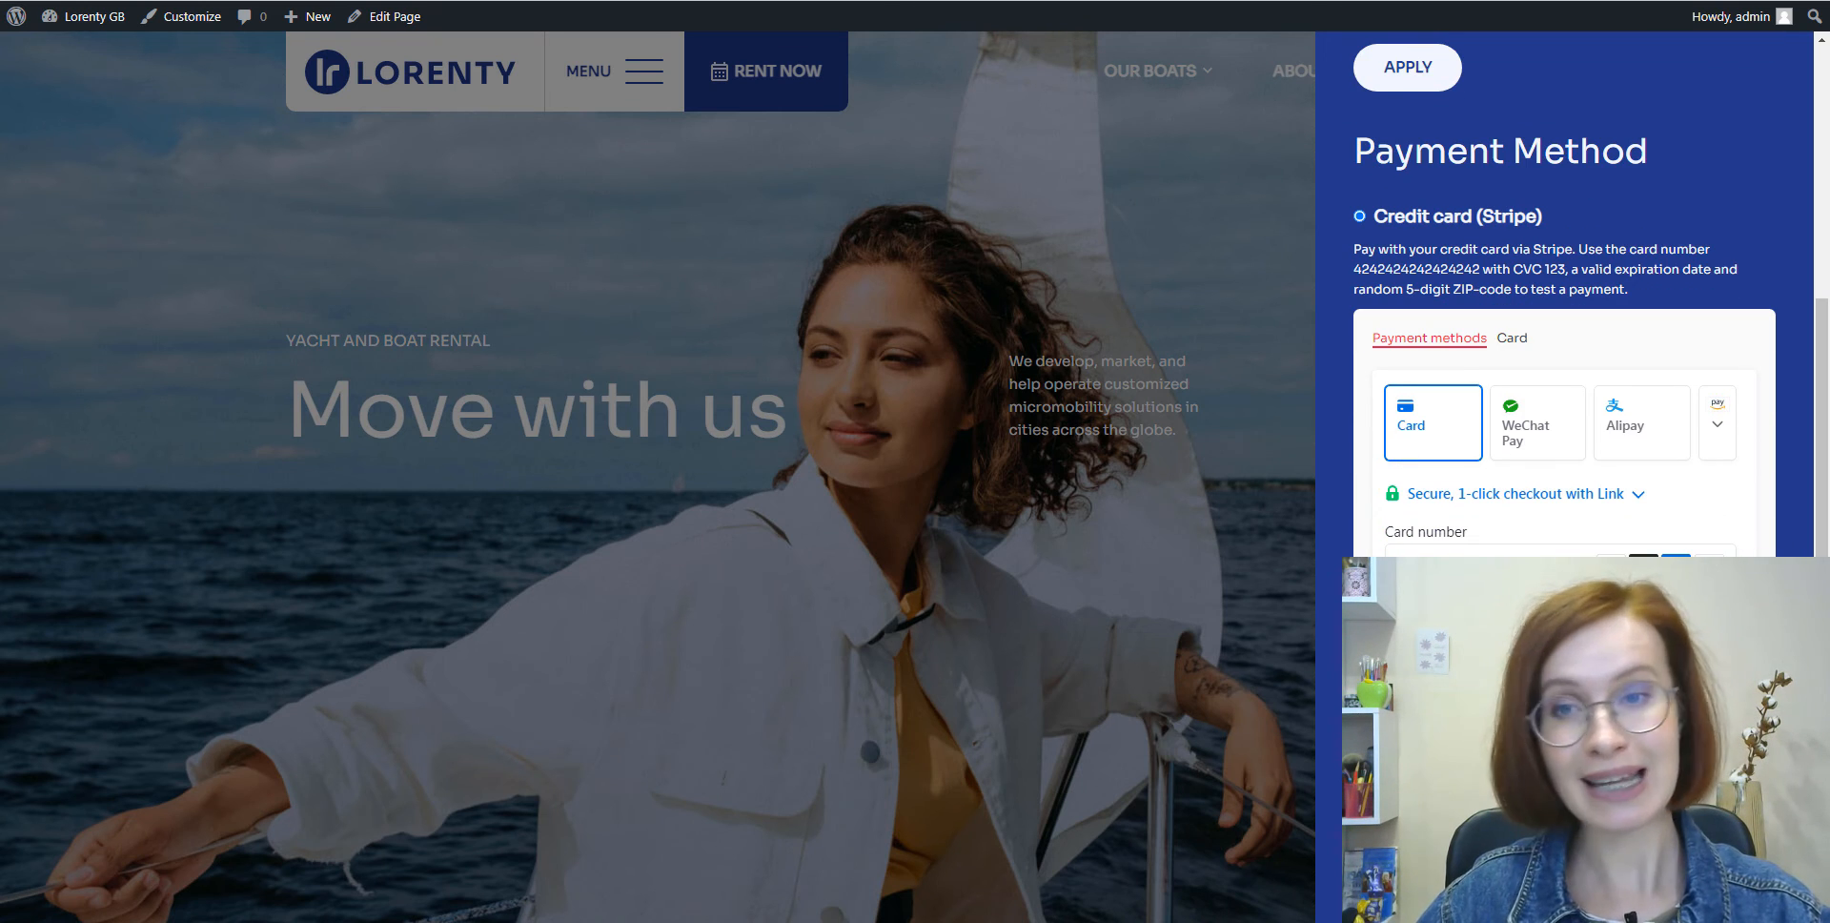
pyautogui.click(1716, 422)
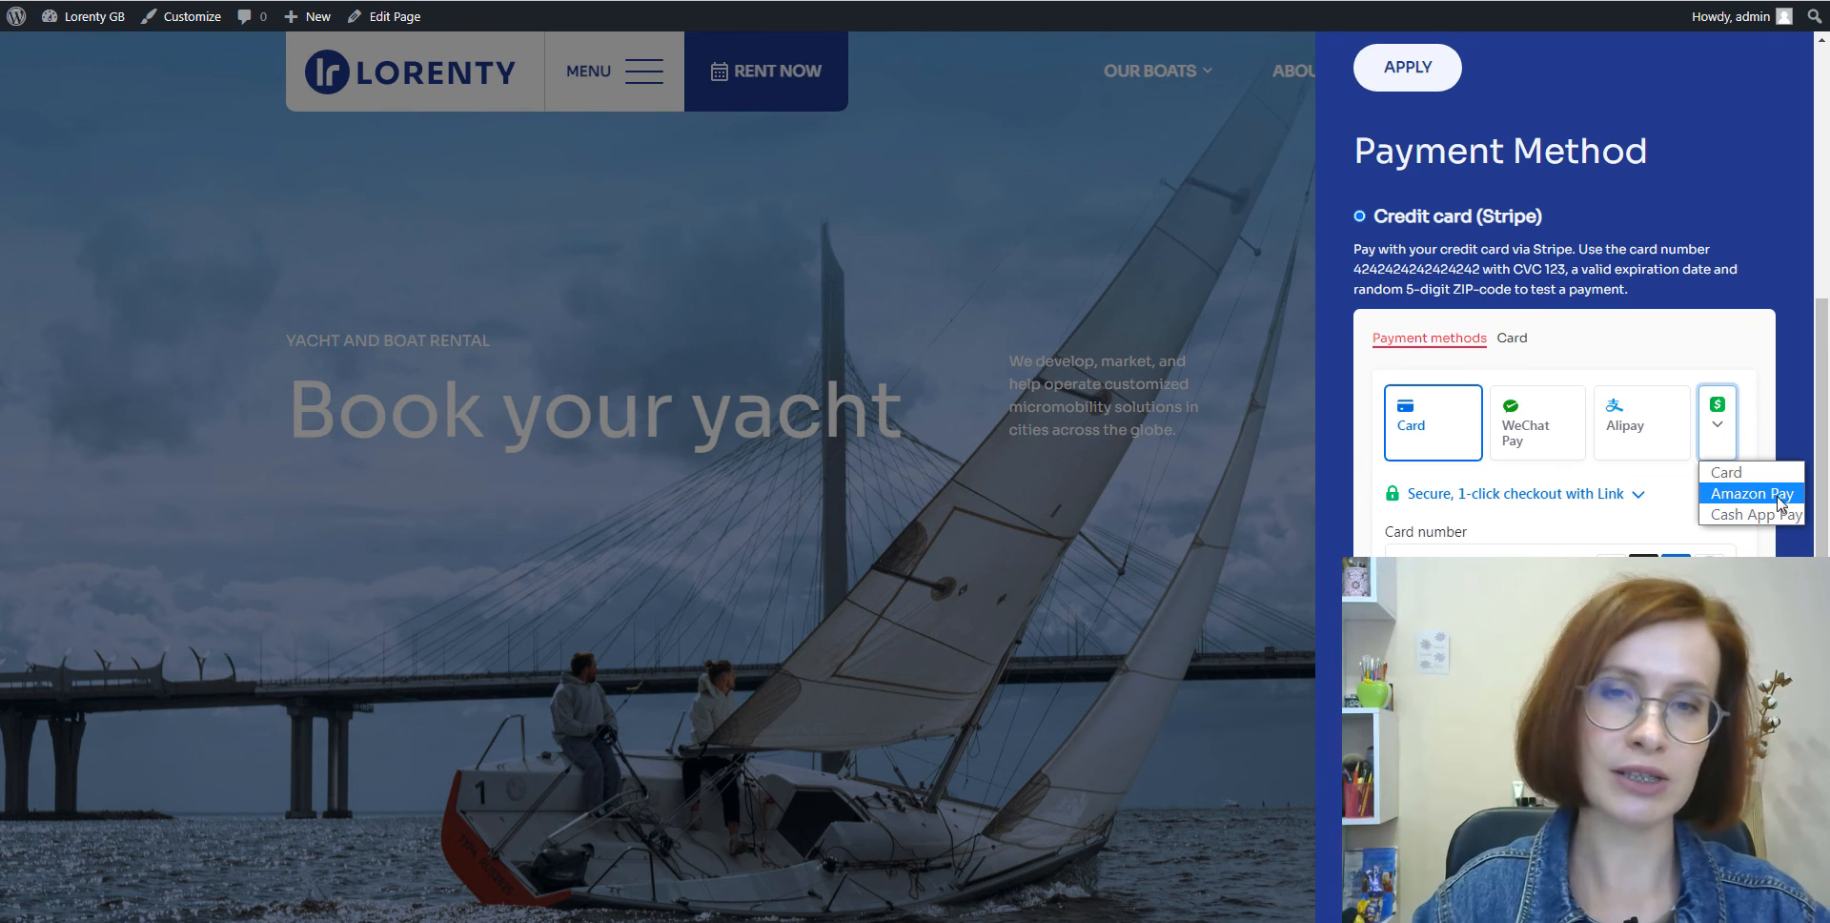
pyautogui.moveTo(1750, 514)
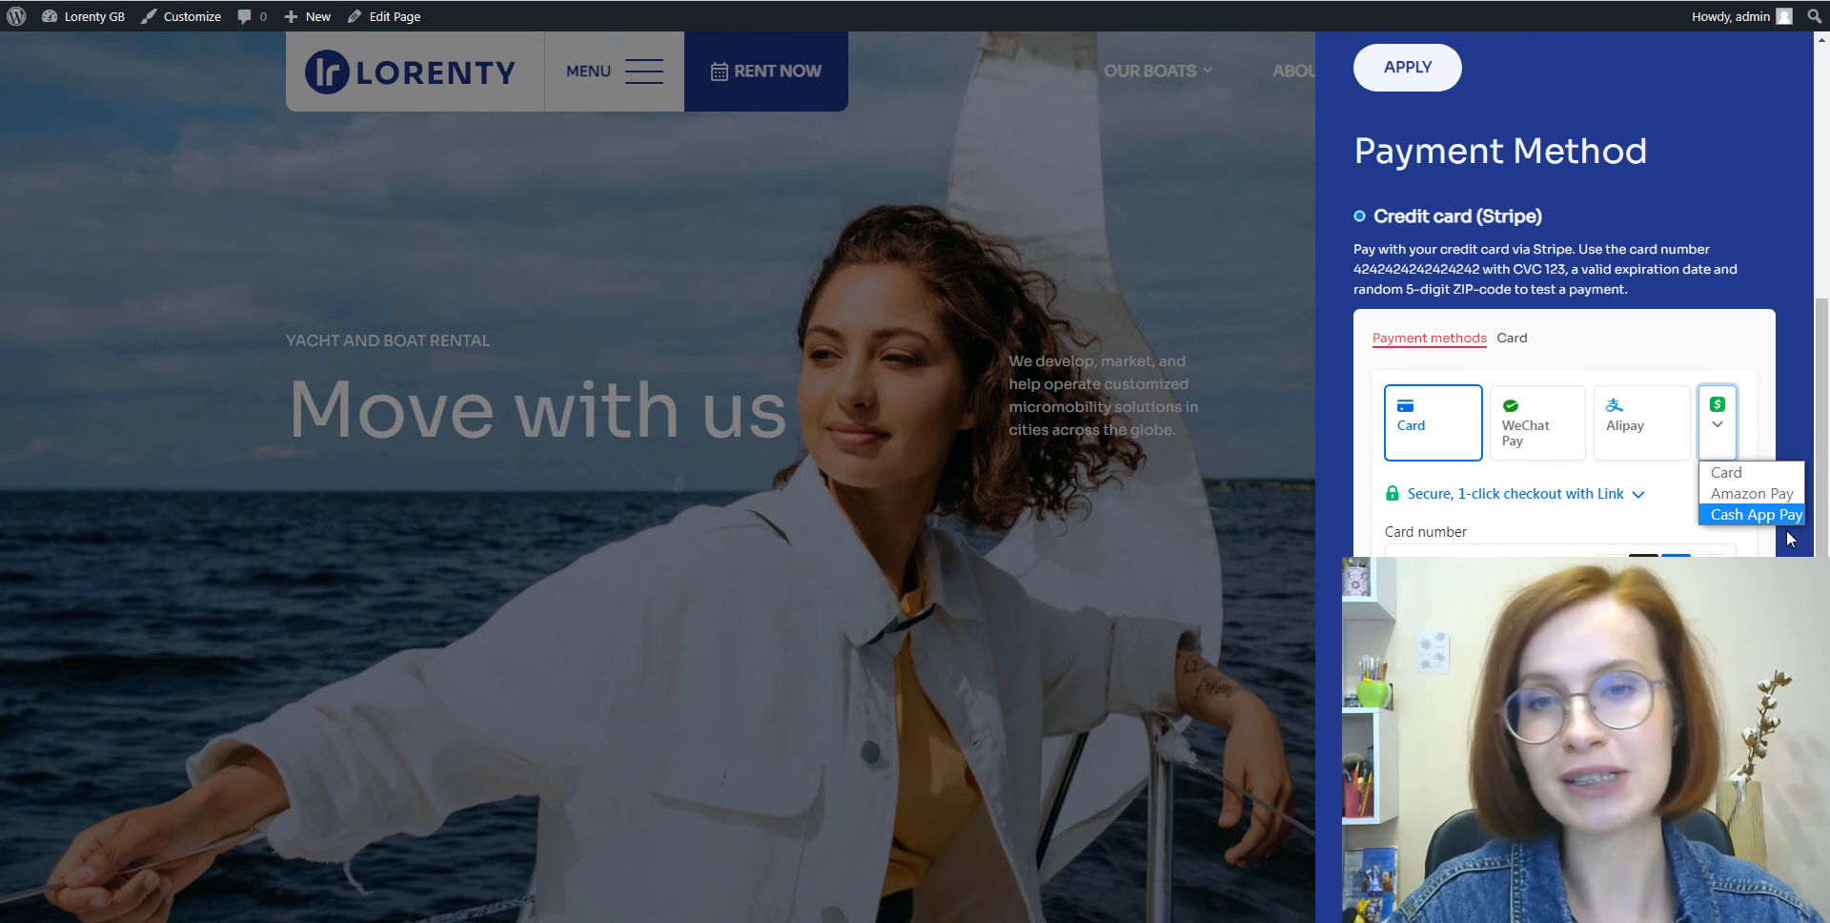
pyautogui.moveTo(1753, 553)
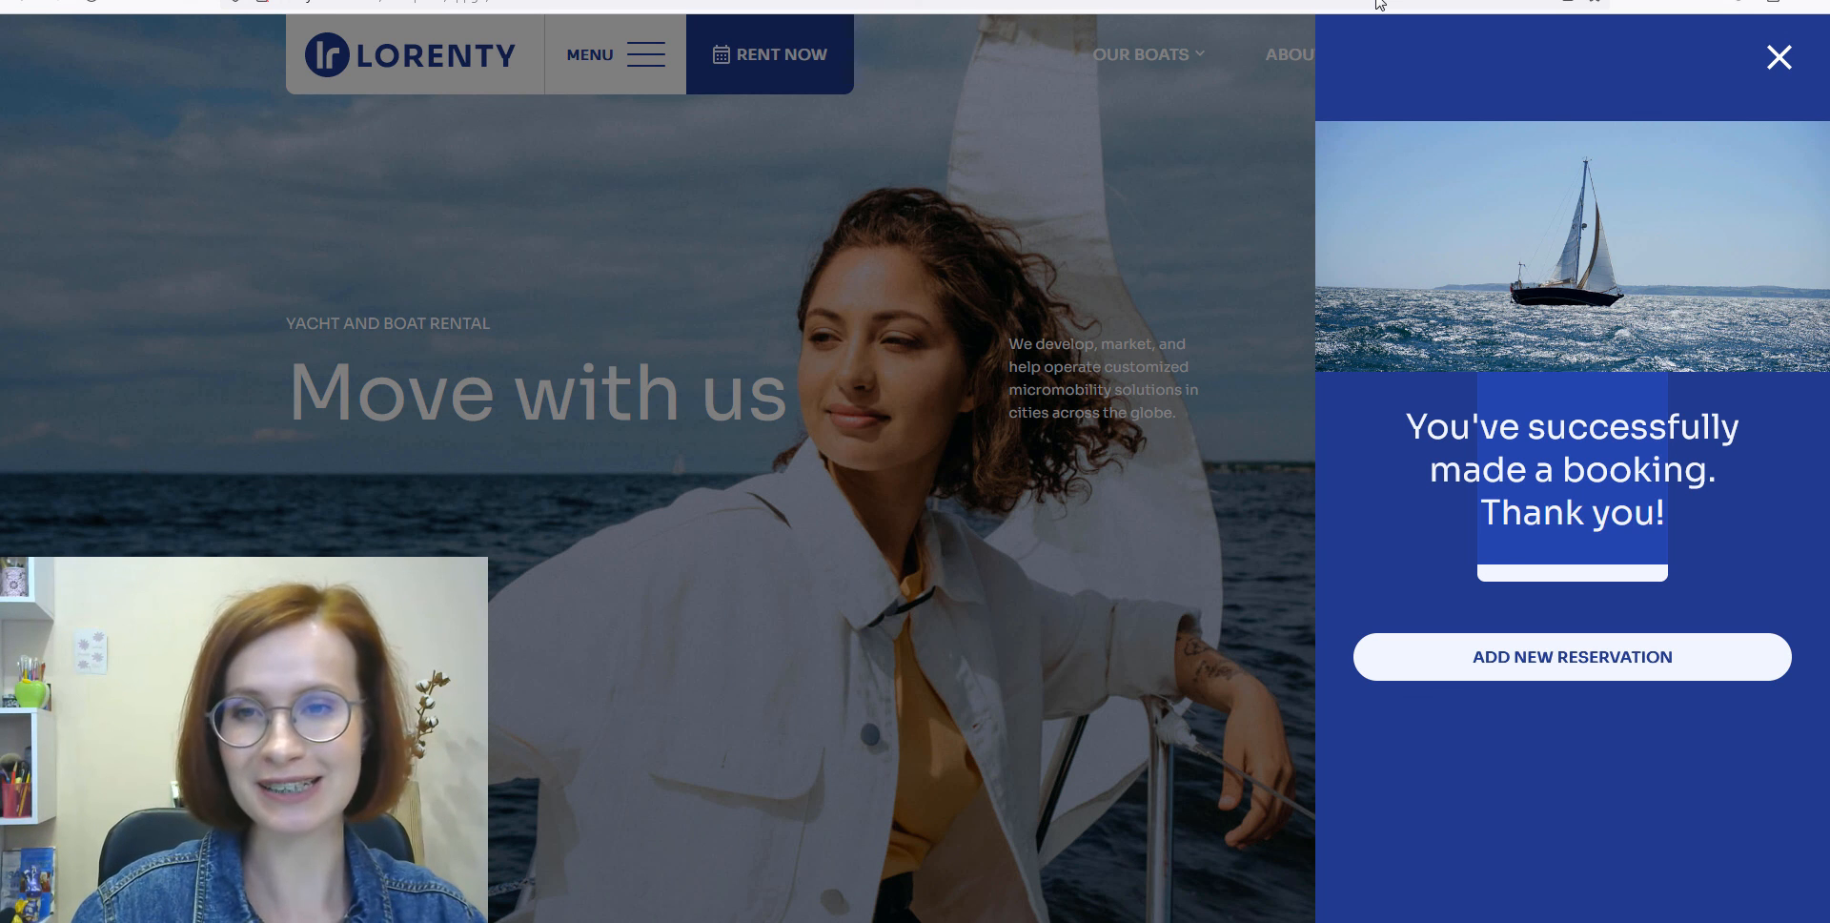
pyautogui.moveTo(1617, 23)
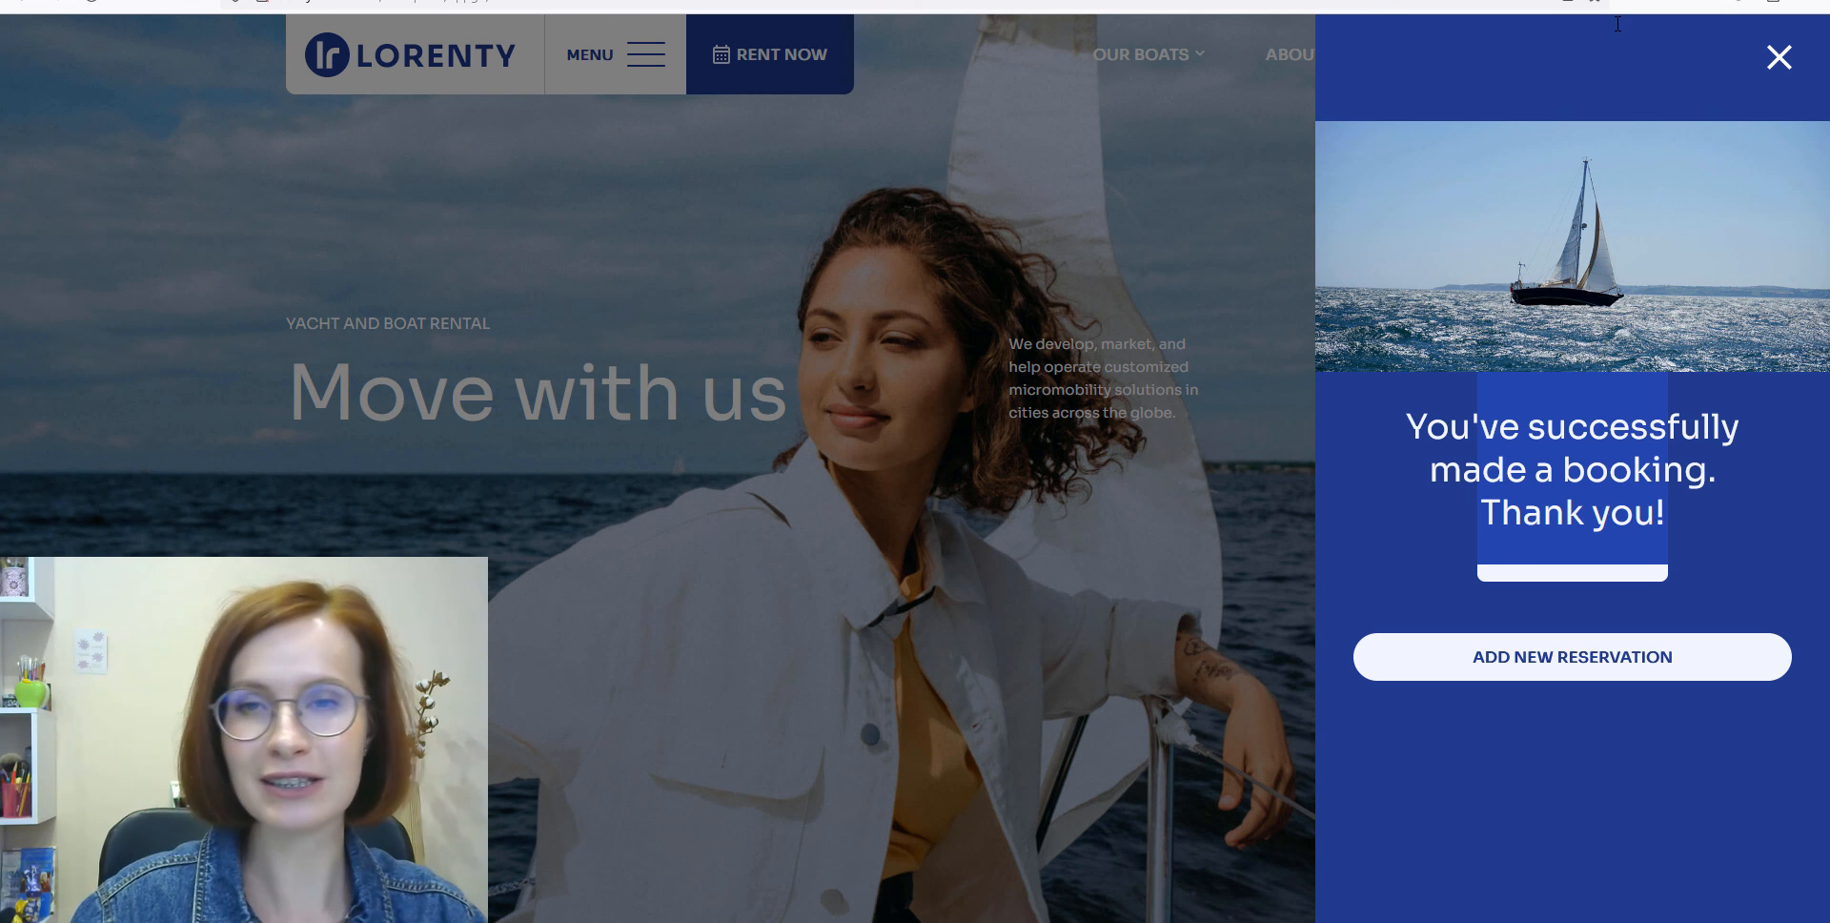